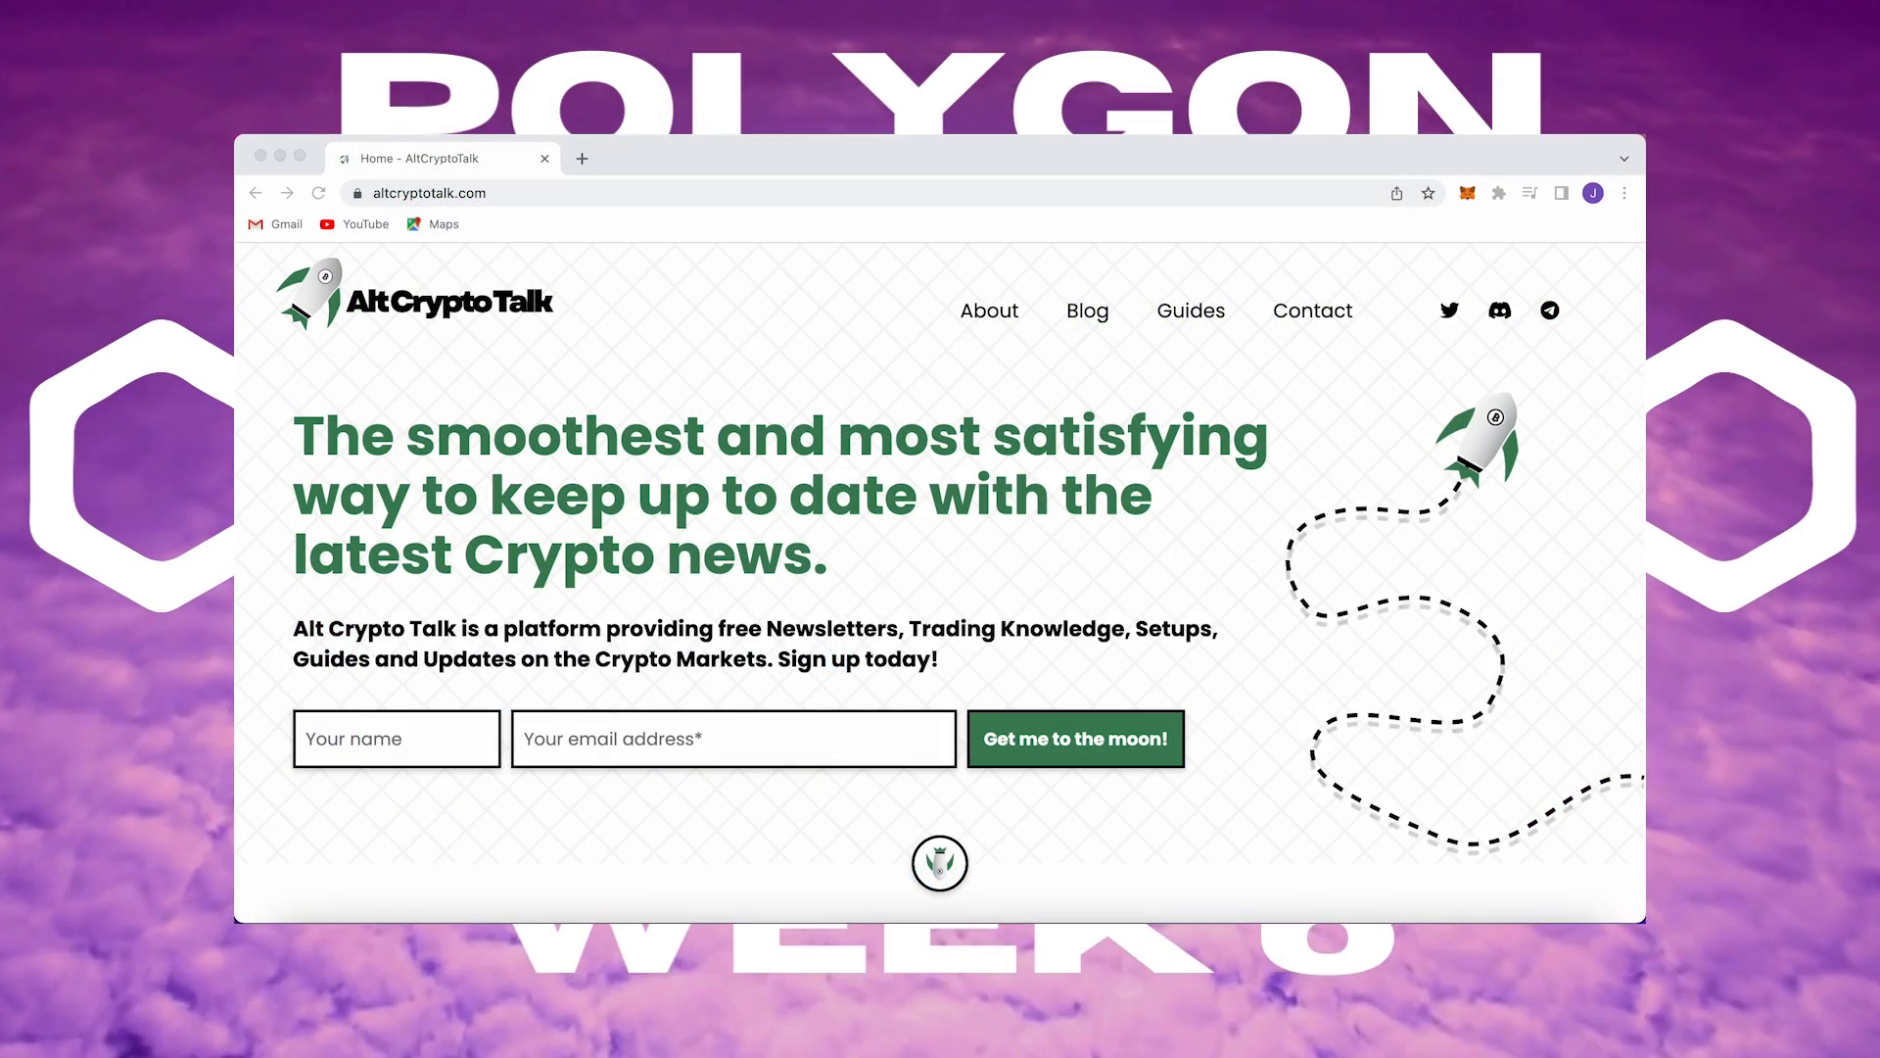
Switch to the zkEVM Saga Week 6 quest and show its five 10 XP tasks
left_click(1191, 310)
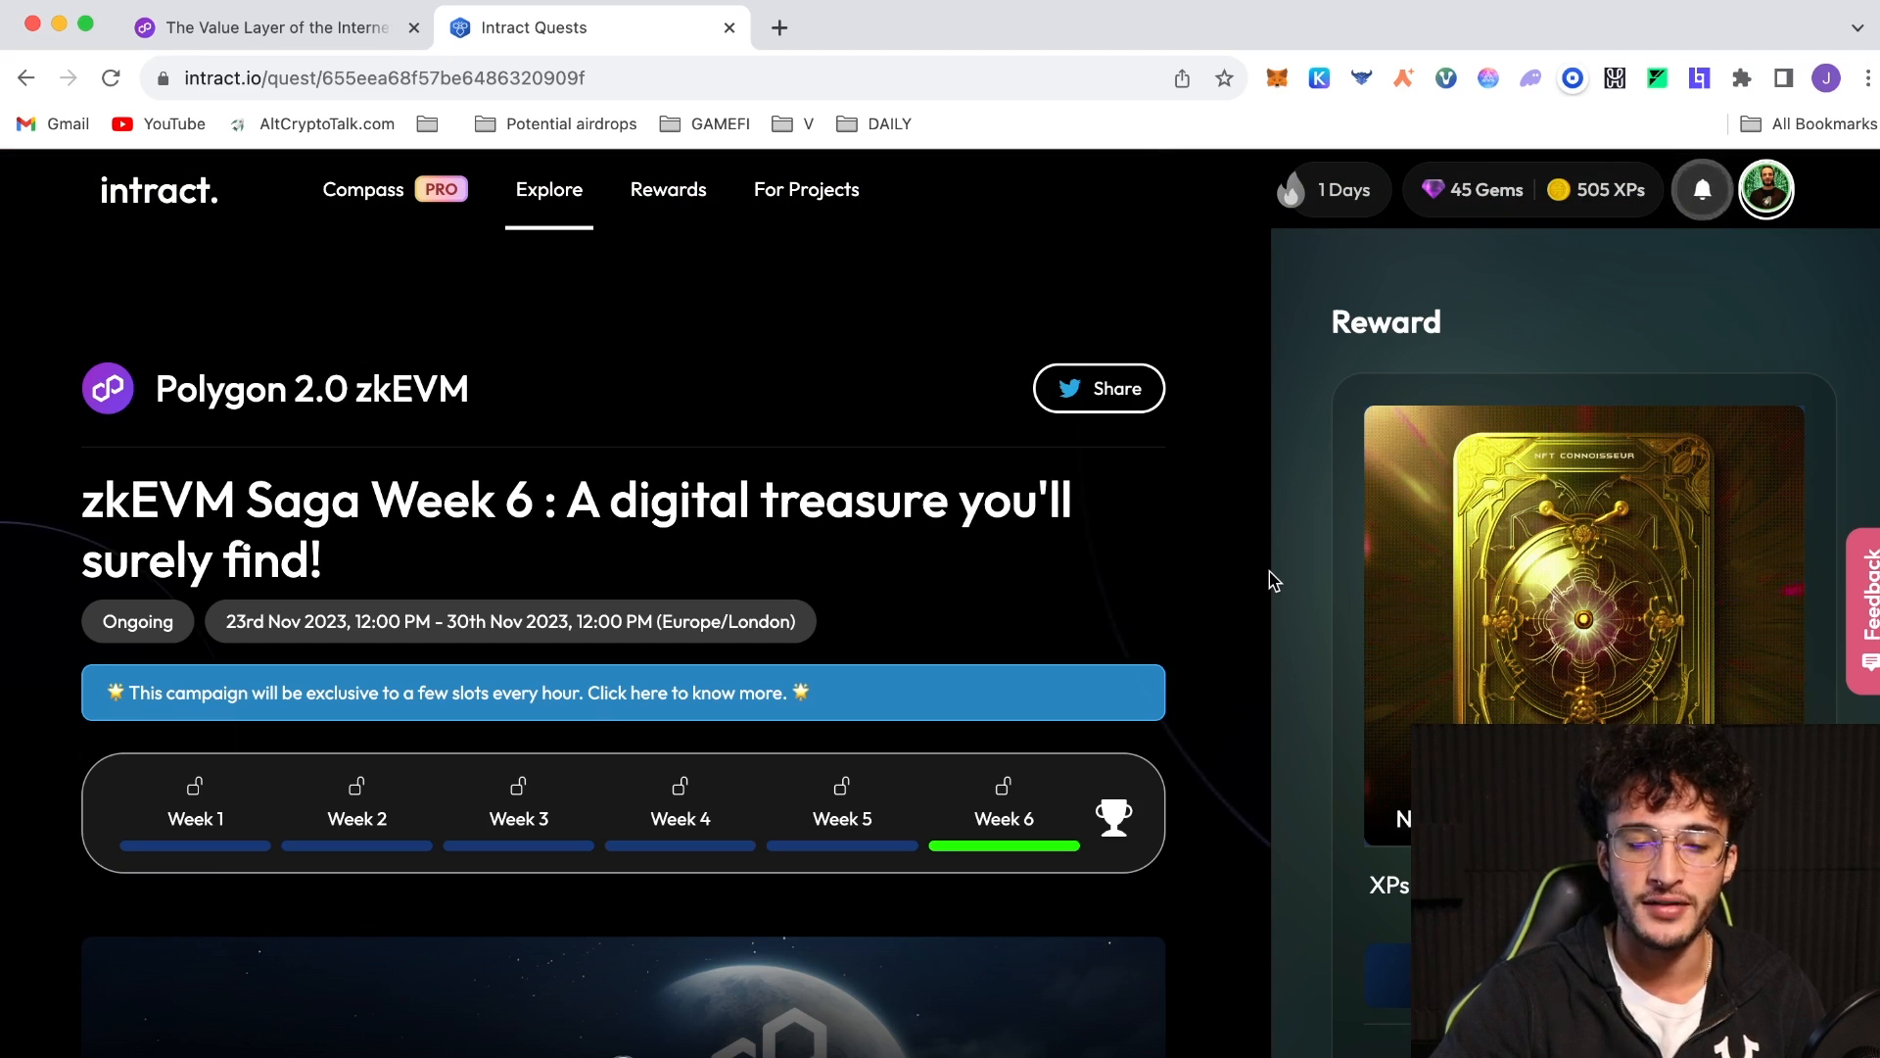
mouse_move(1280, 691)
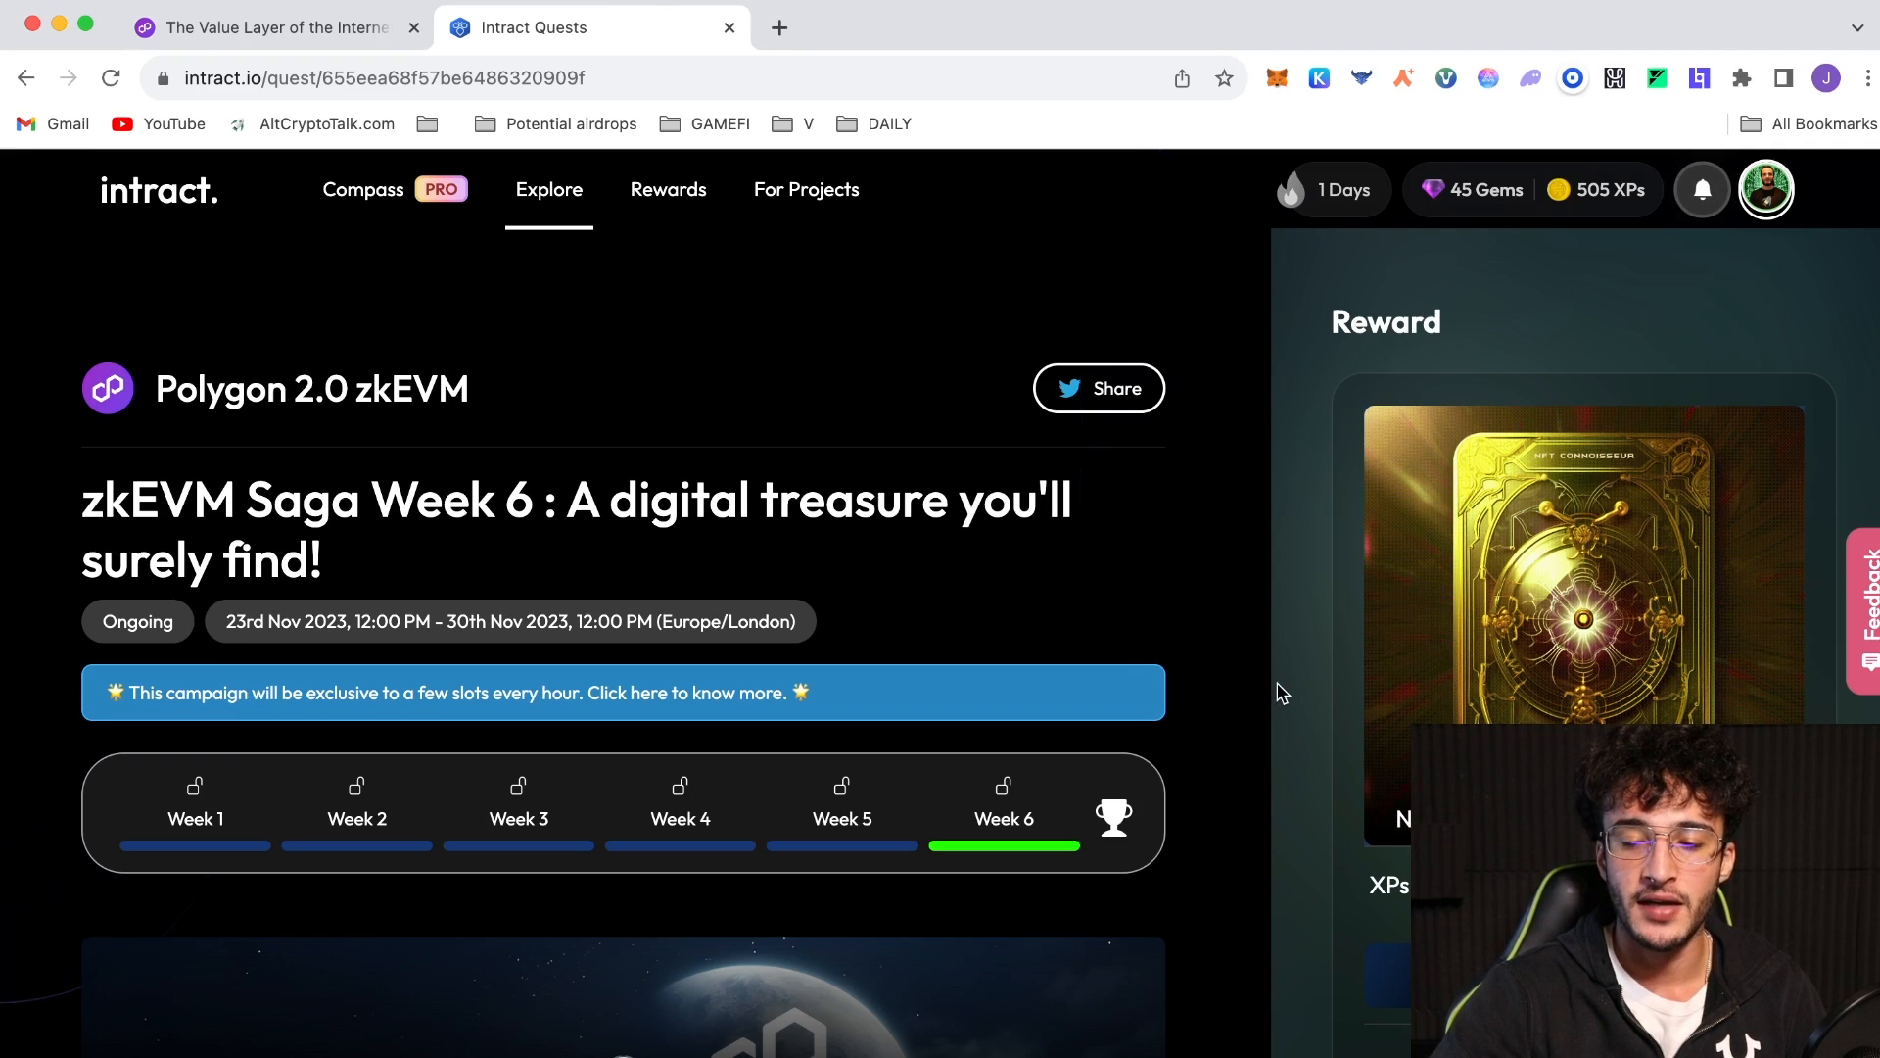
mouse_move(1736, 719)
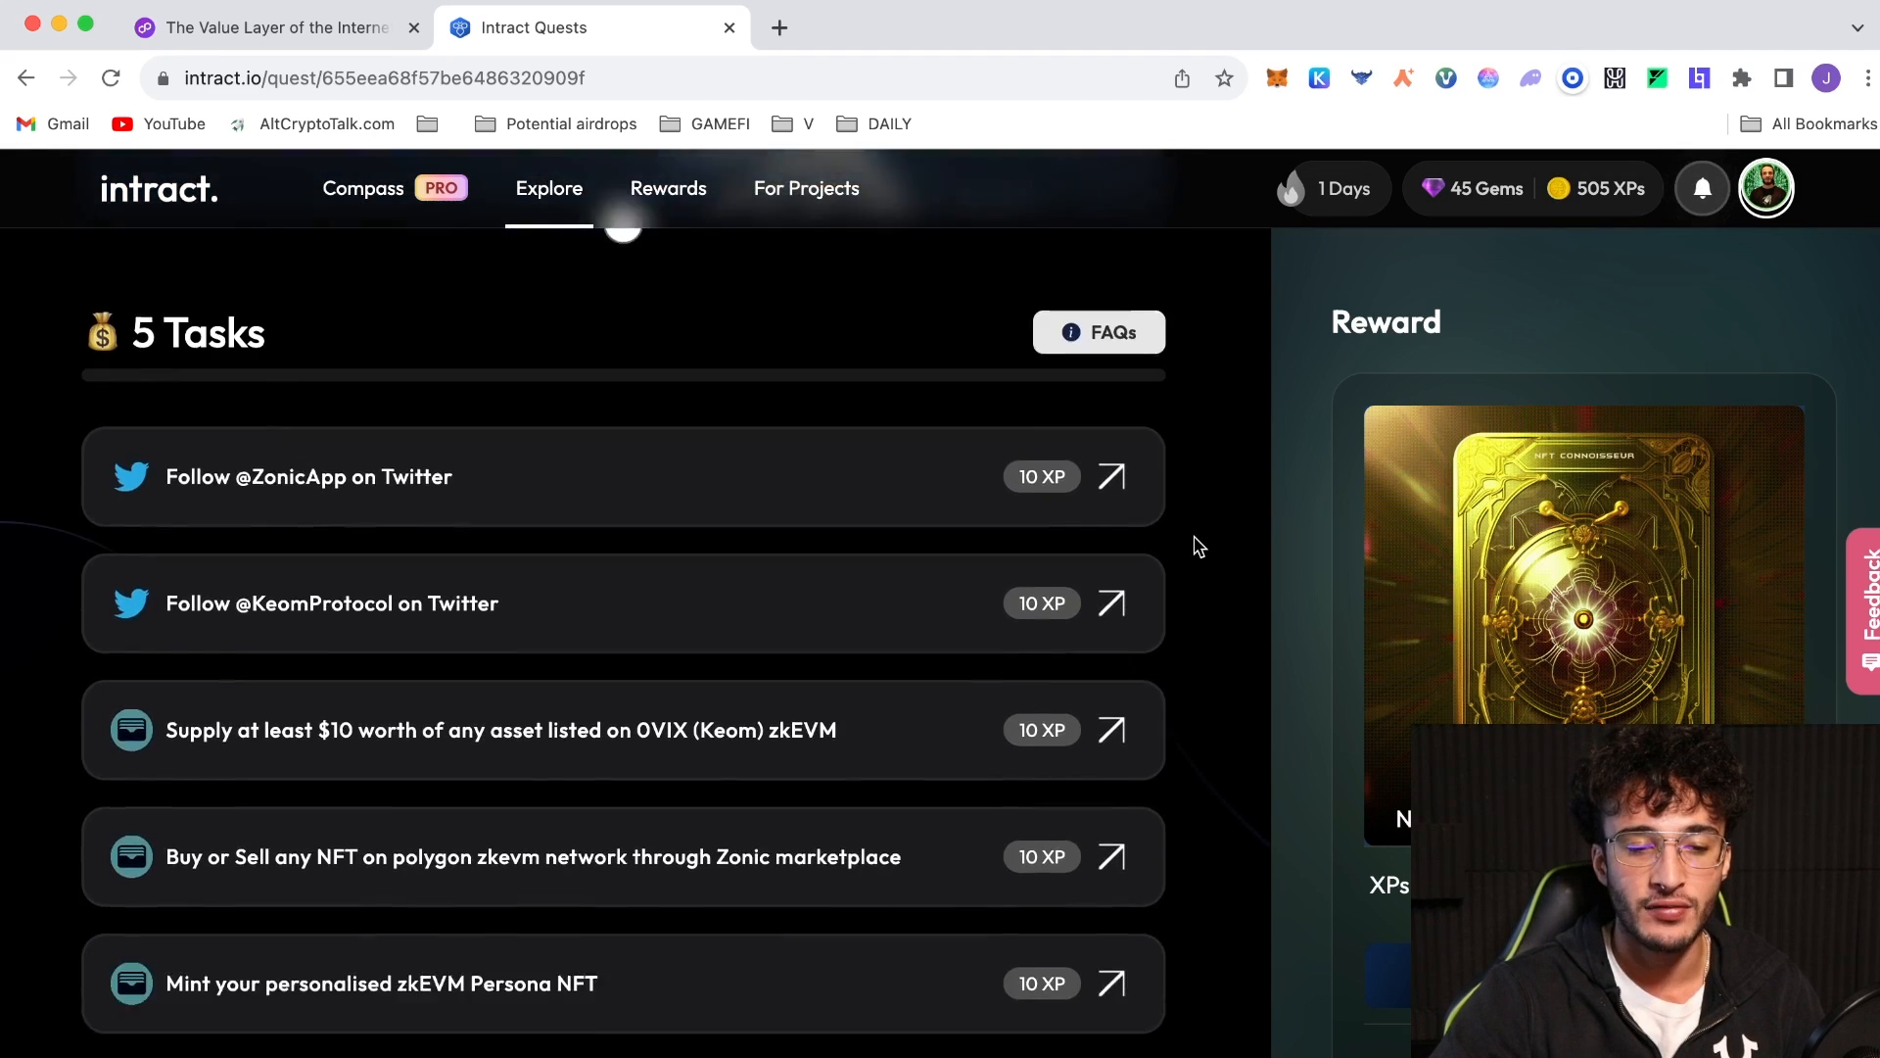
scroll("down", 3)
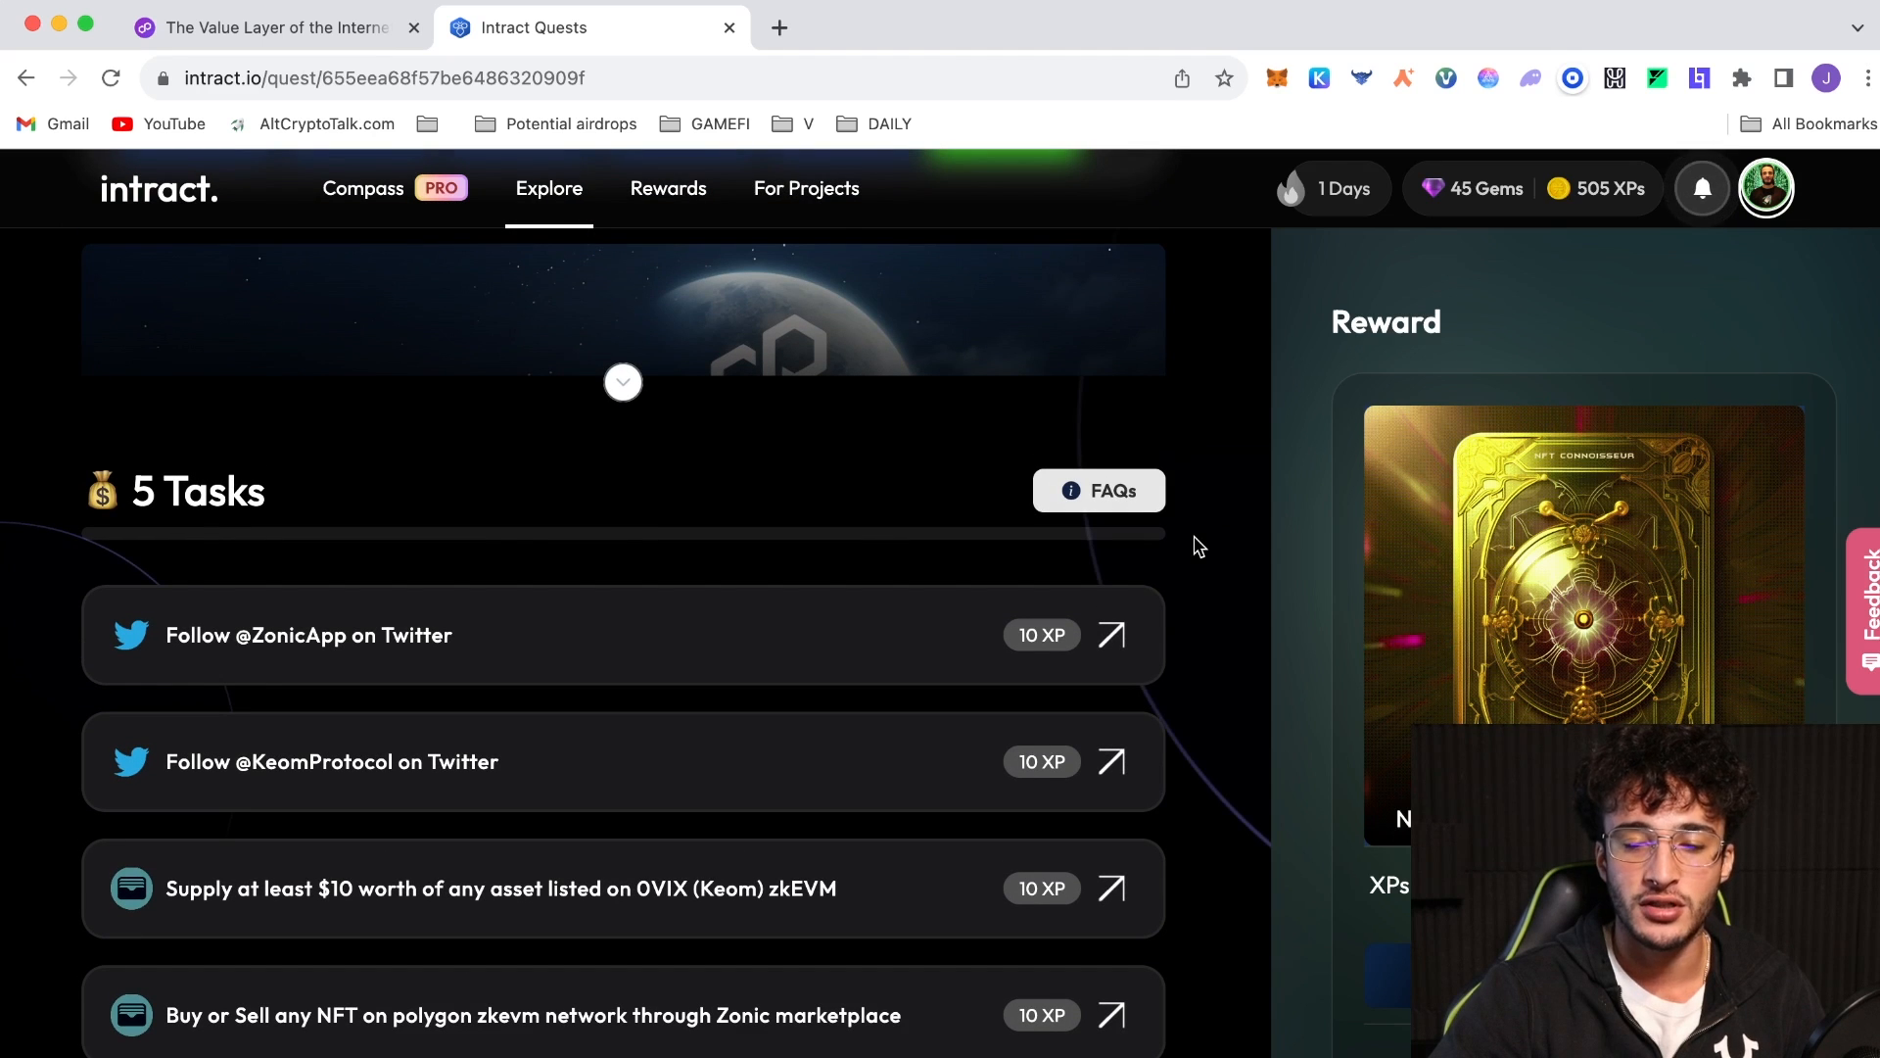
mouse_move(526, 643)
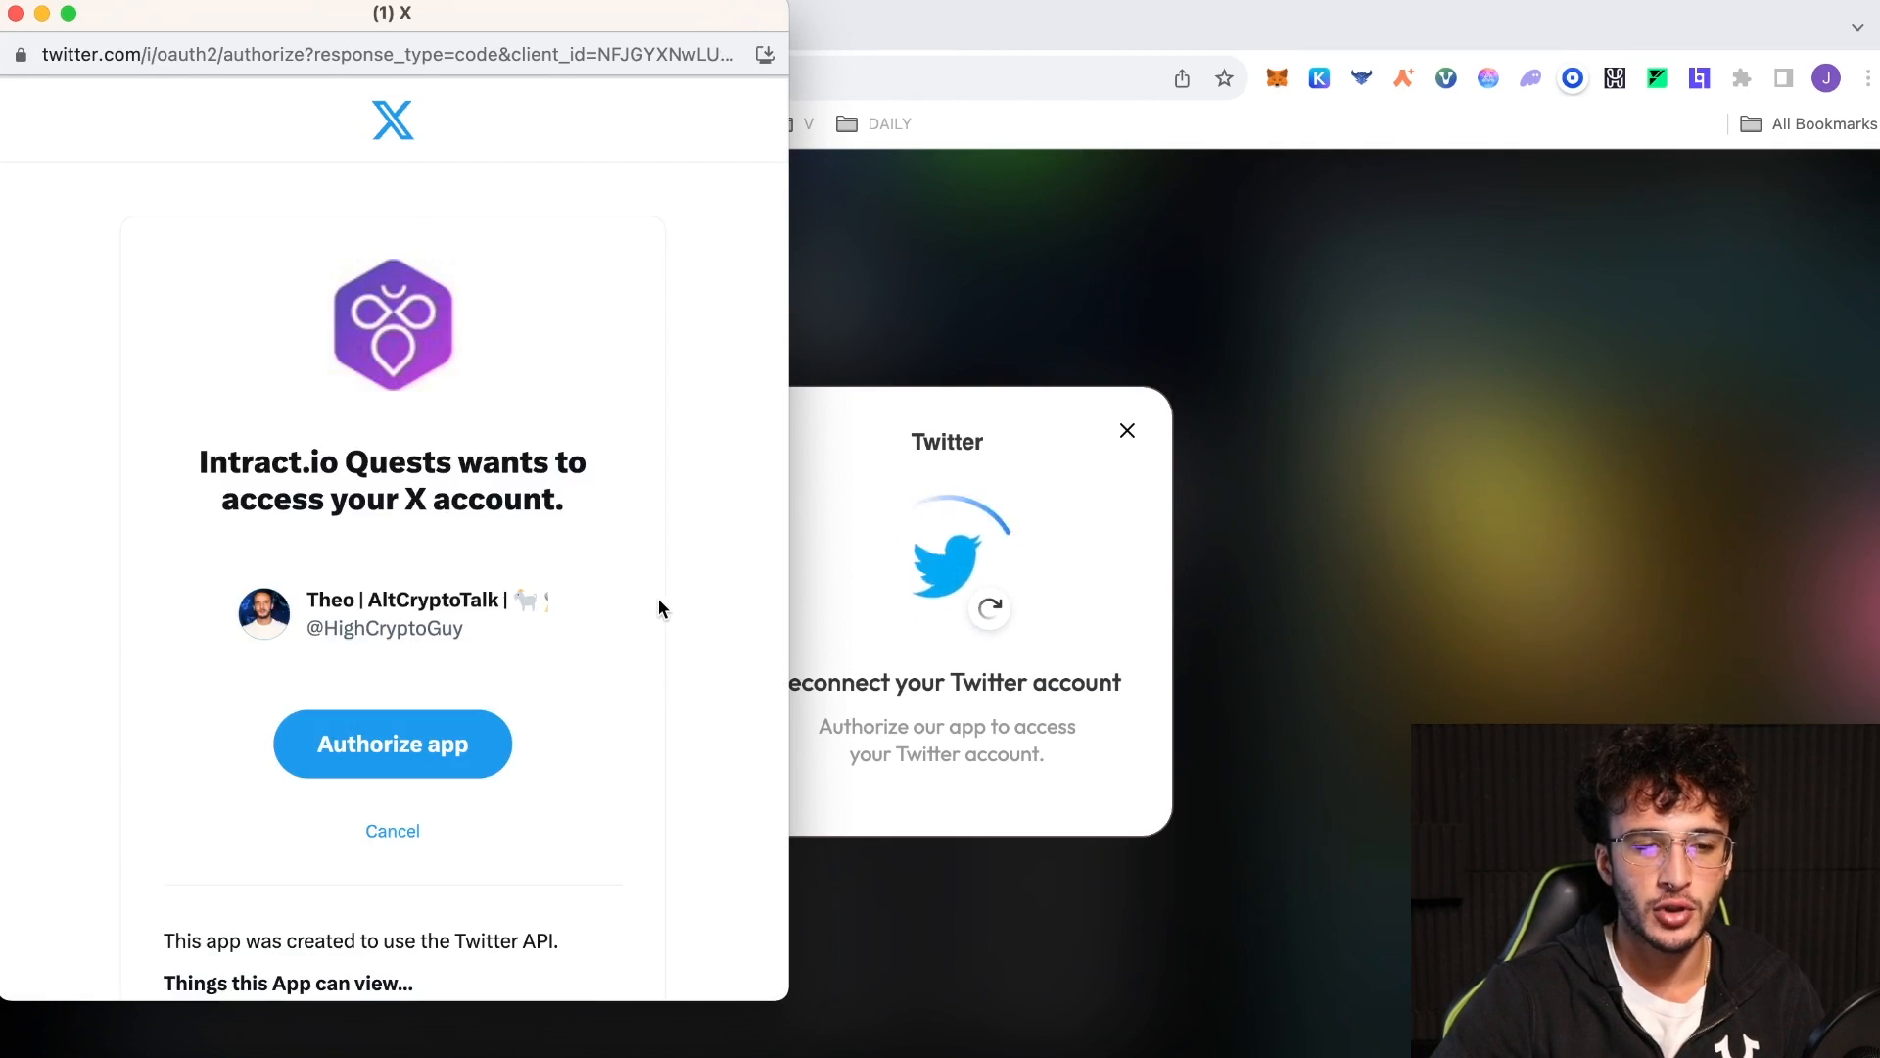
scroll("down", 3)
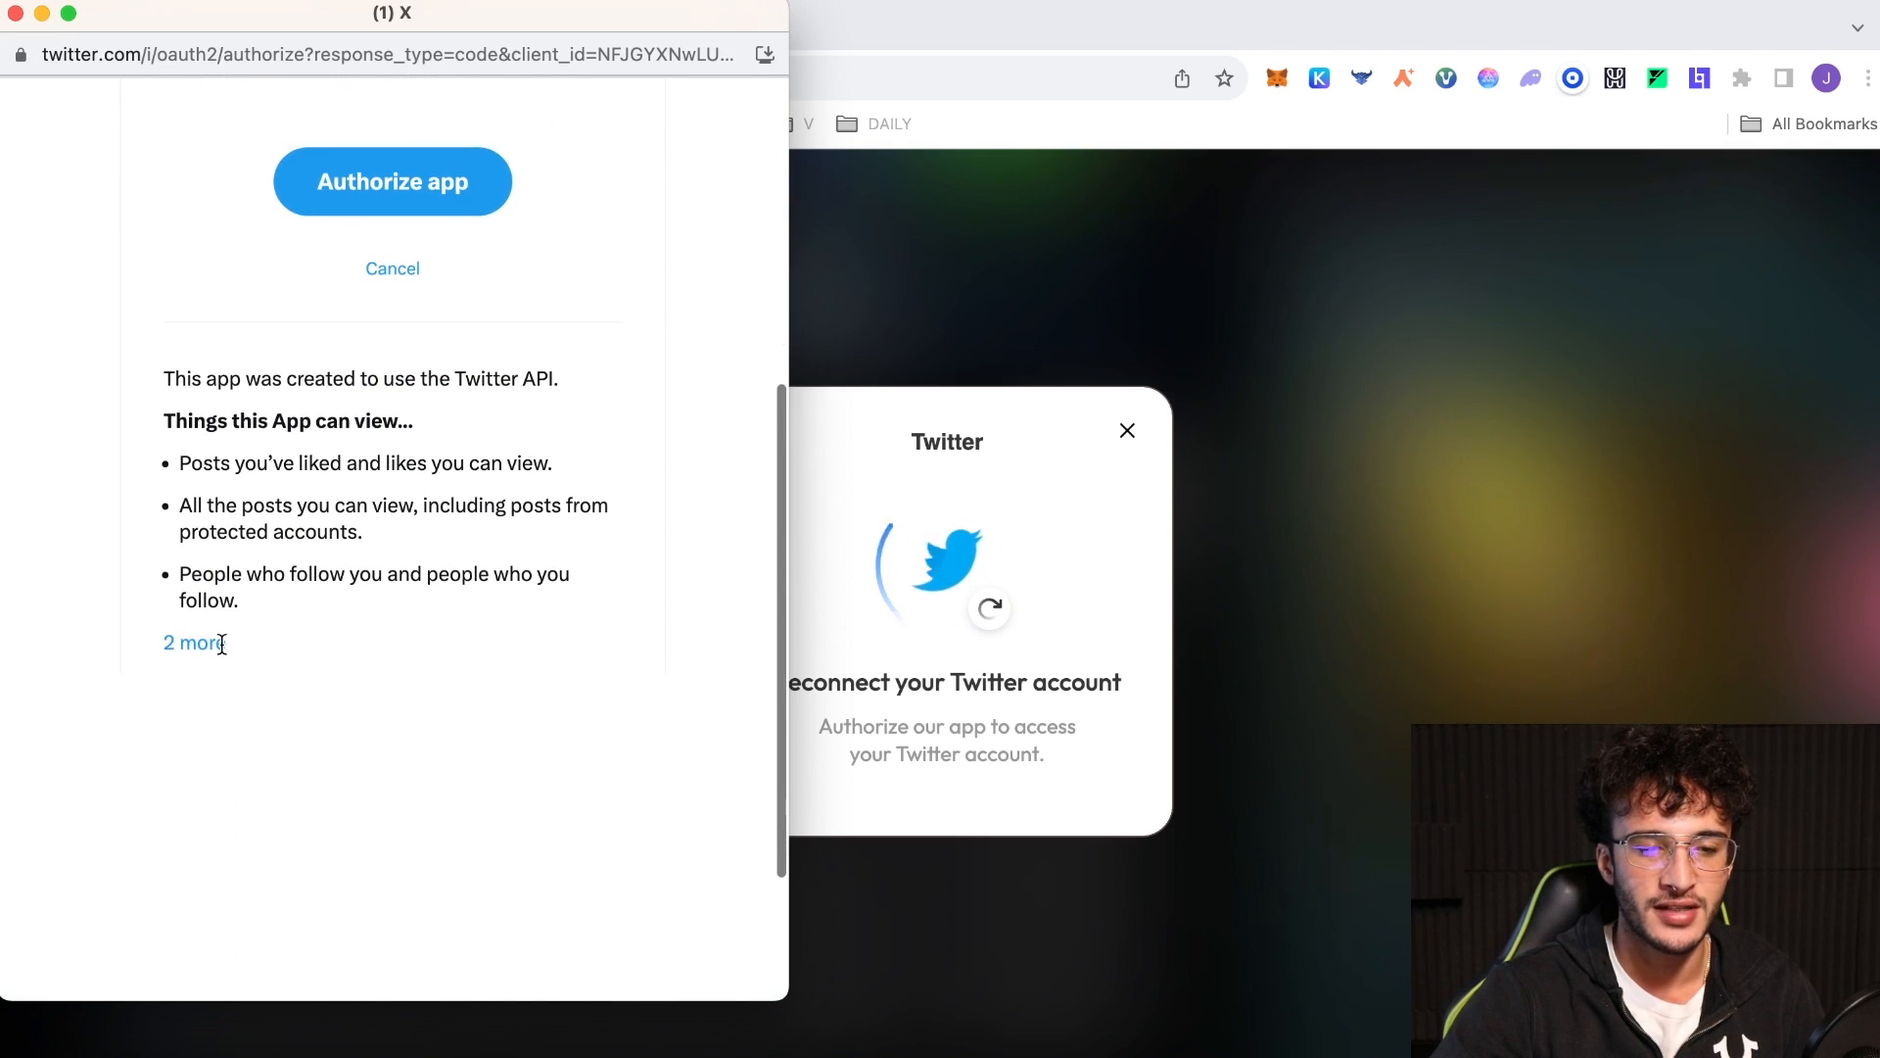
left_click(192, 642)
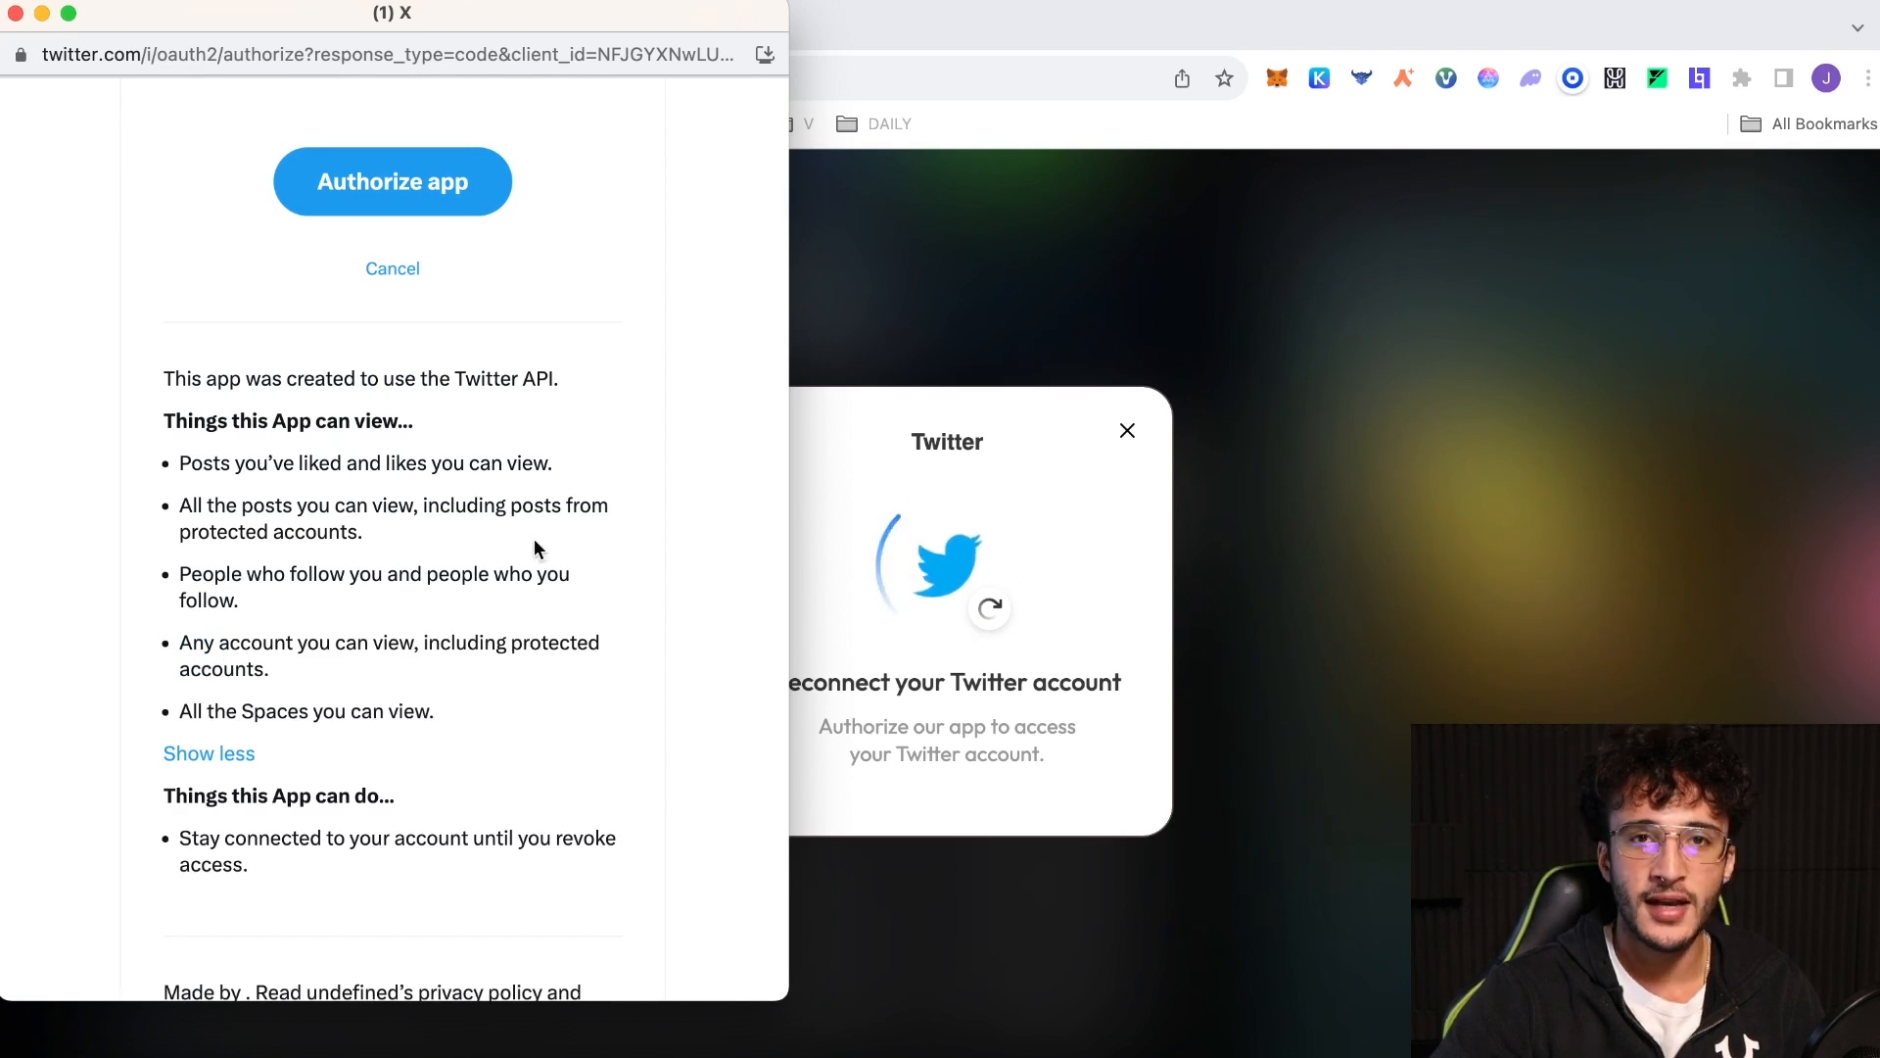
scroll("up", 3)
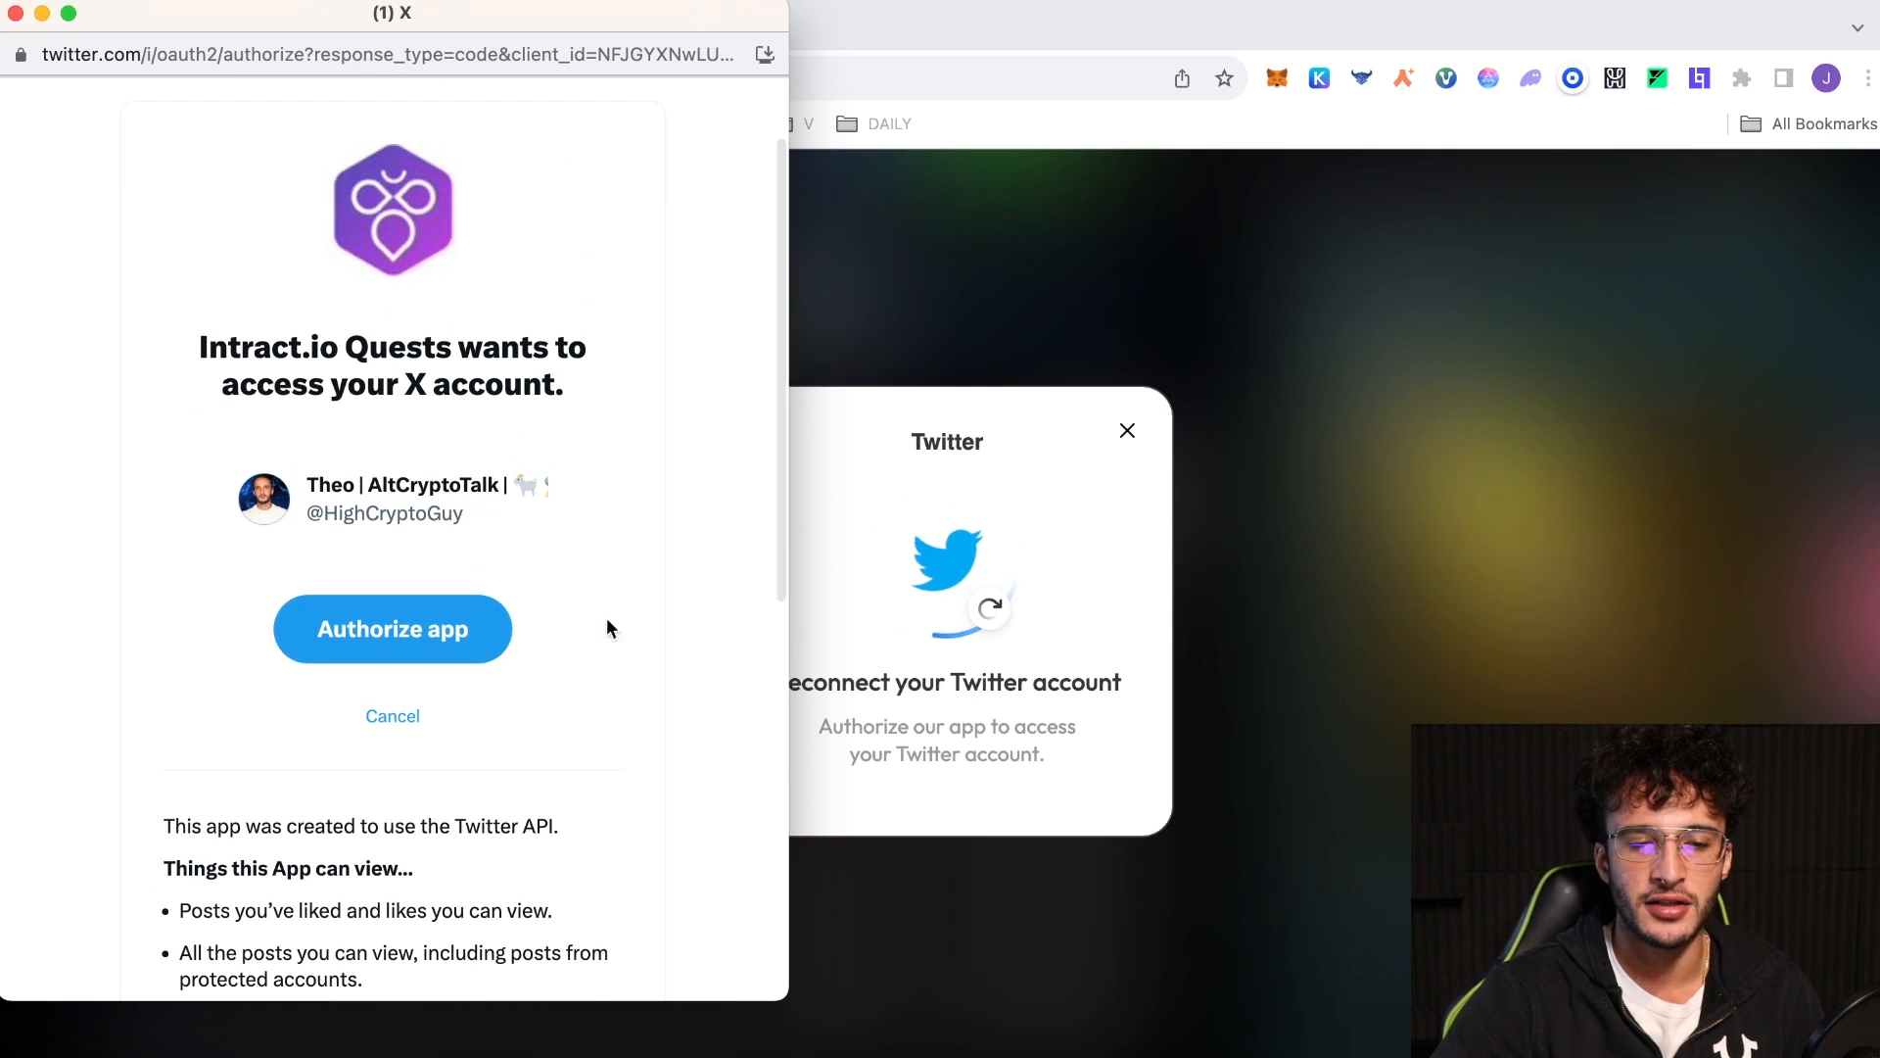
left_click(392, 629)
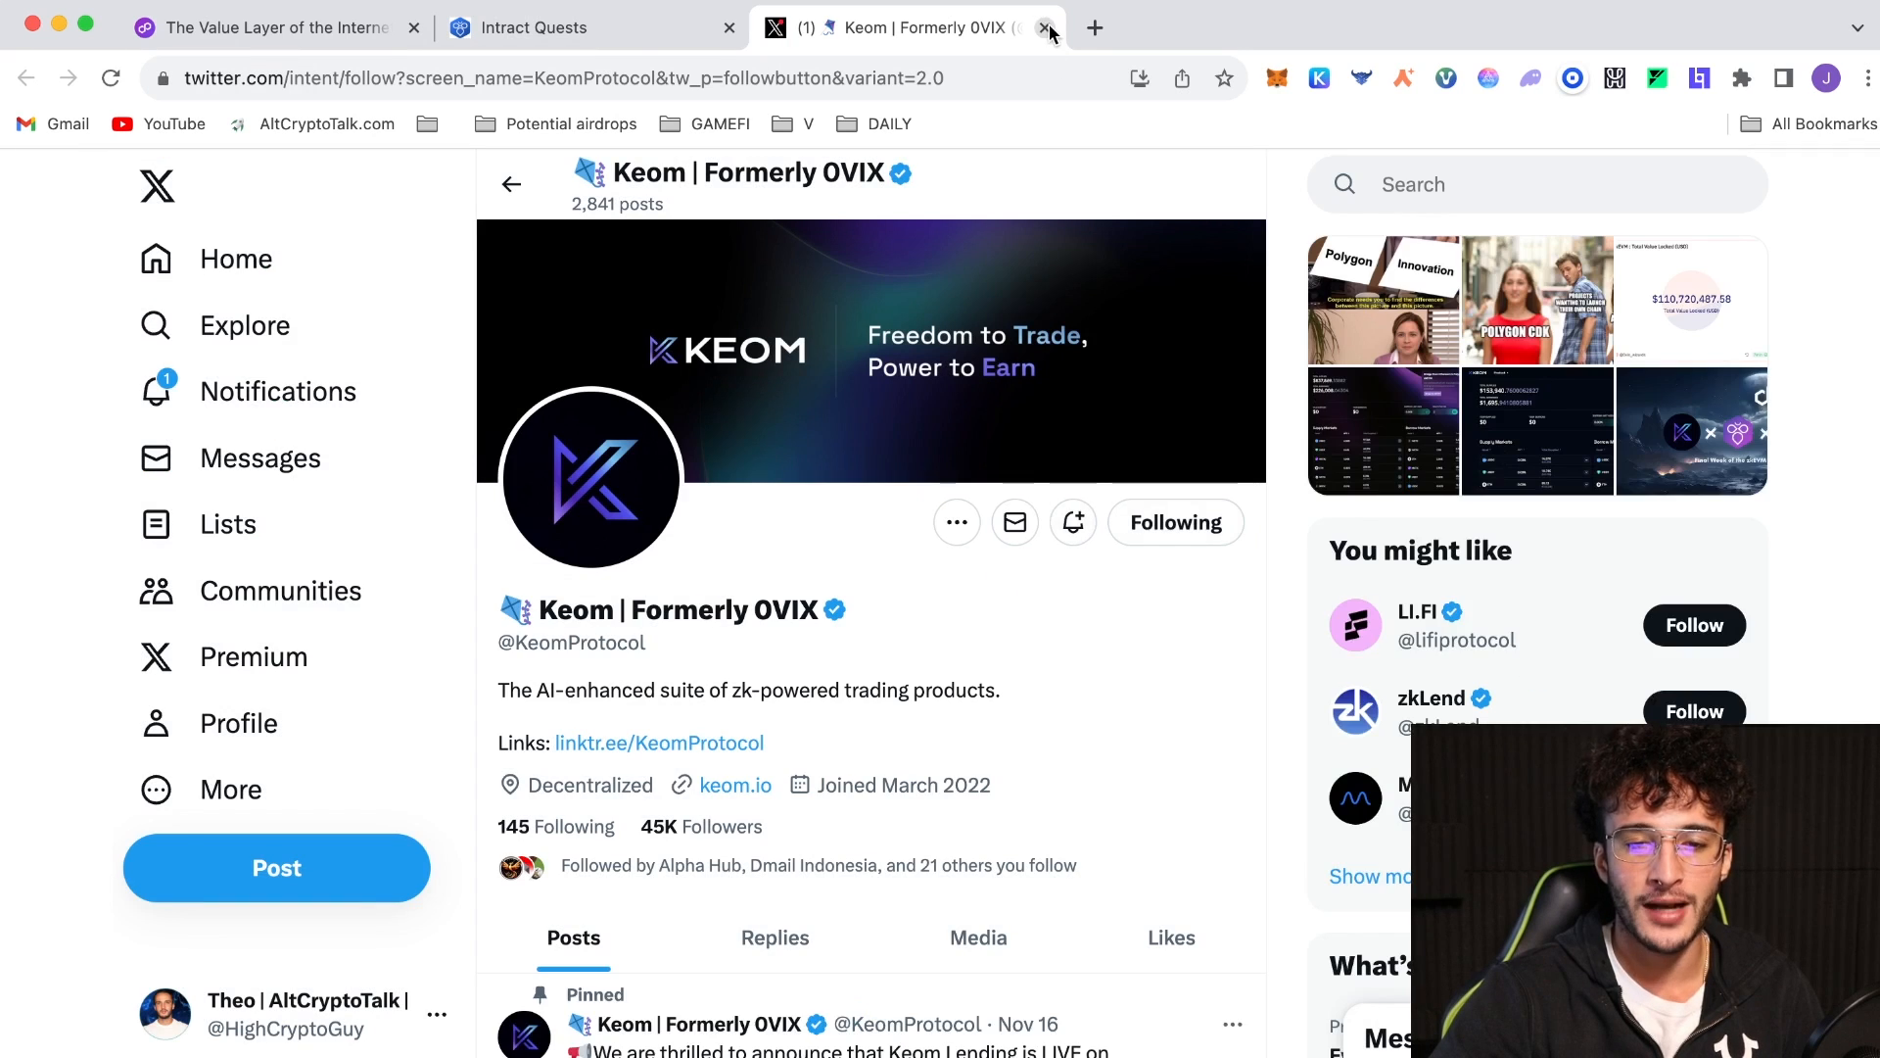
Close the Keom profile, back on the quest, and view ETH, MATIC and USDC balances in MetaMask
left_click(1044, 27)
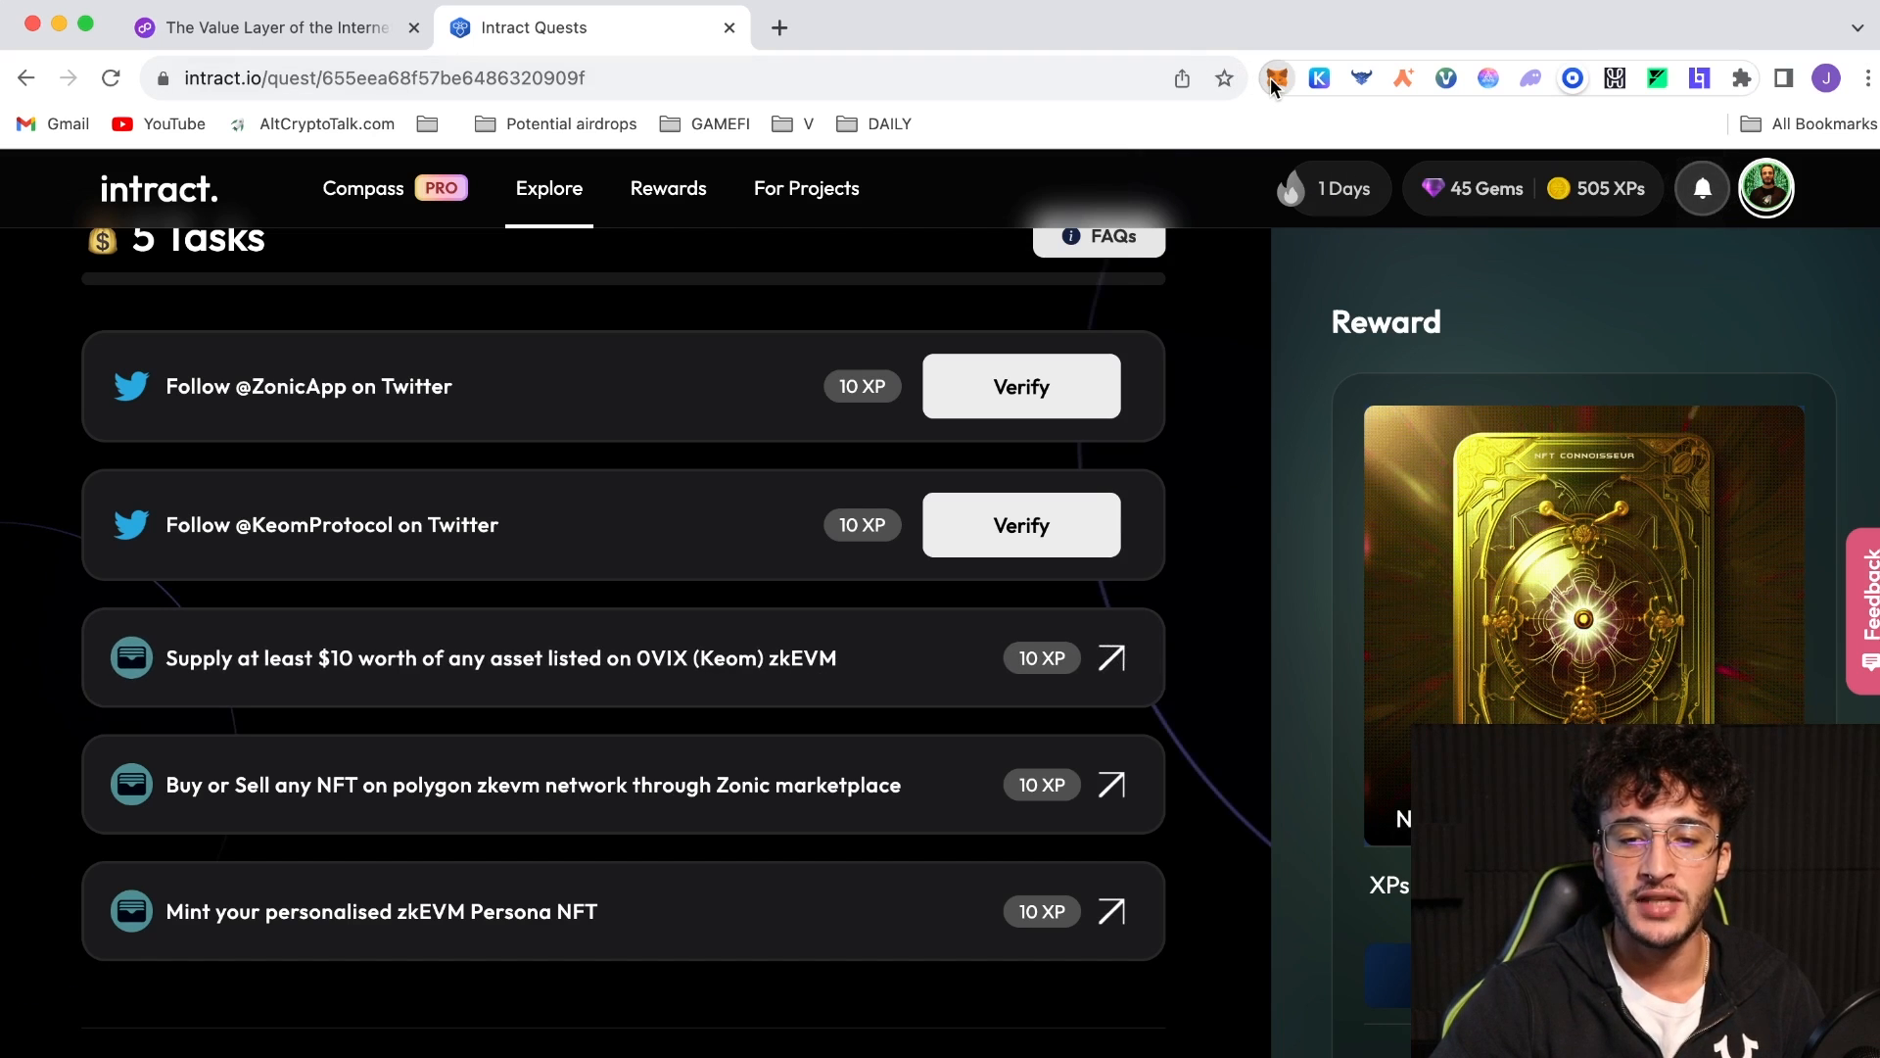
left_click(1277, 77)
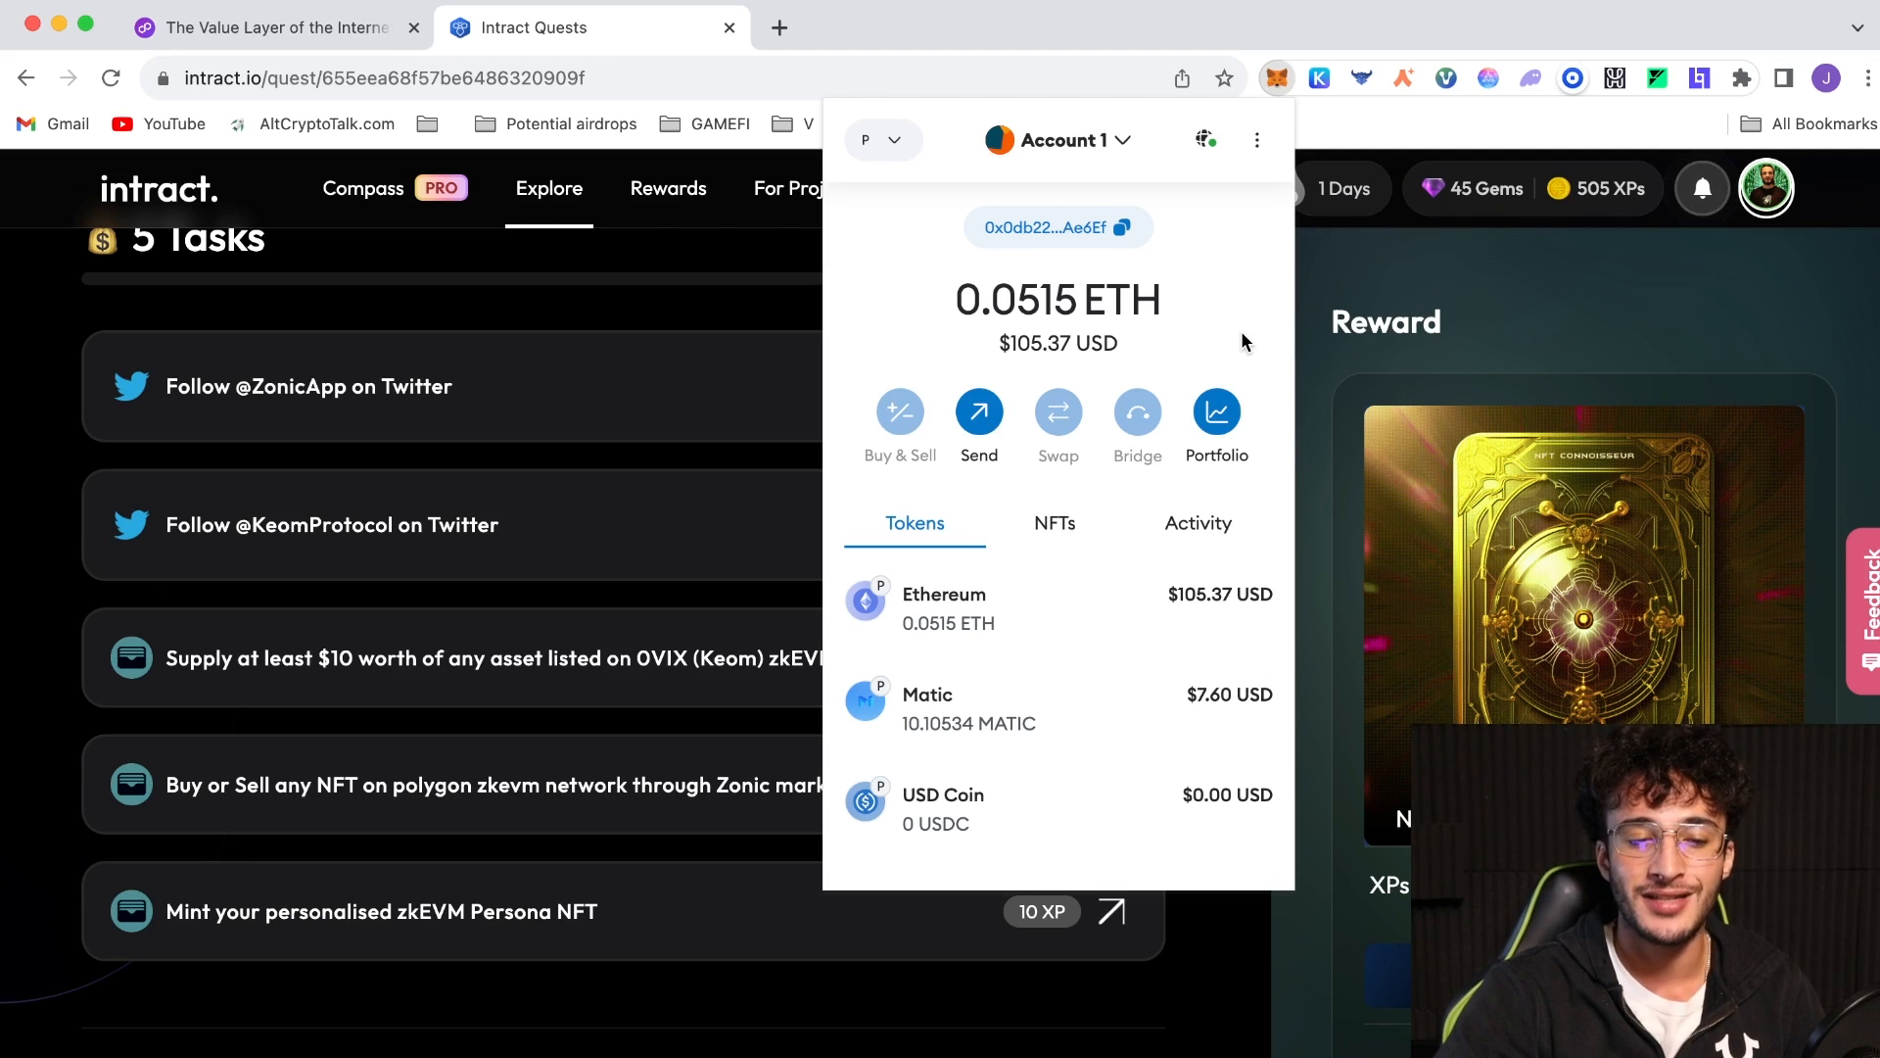
mouse_move(555, 715)
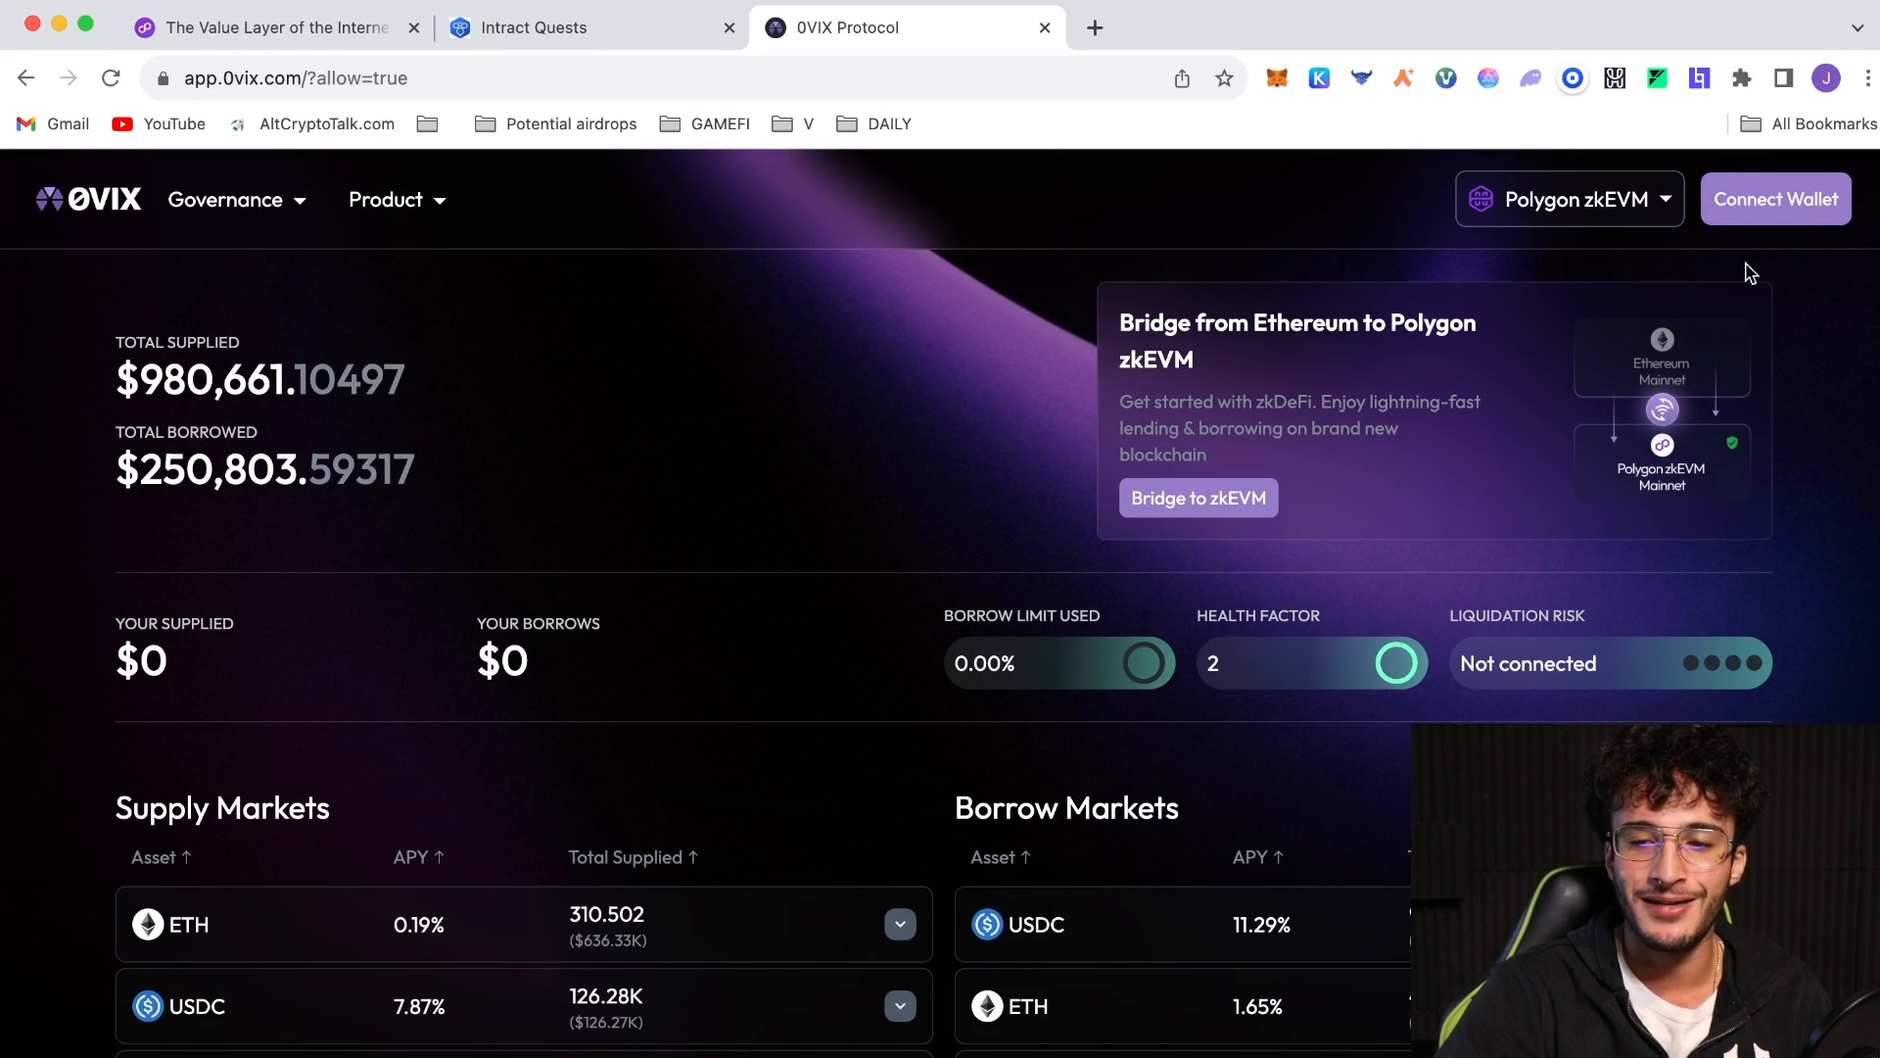
Connect the wallet to 0VIX on Polygon zkEVM and return to its Supply Markets
left_click(1777, 199)
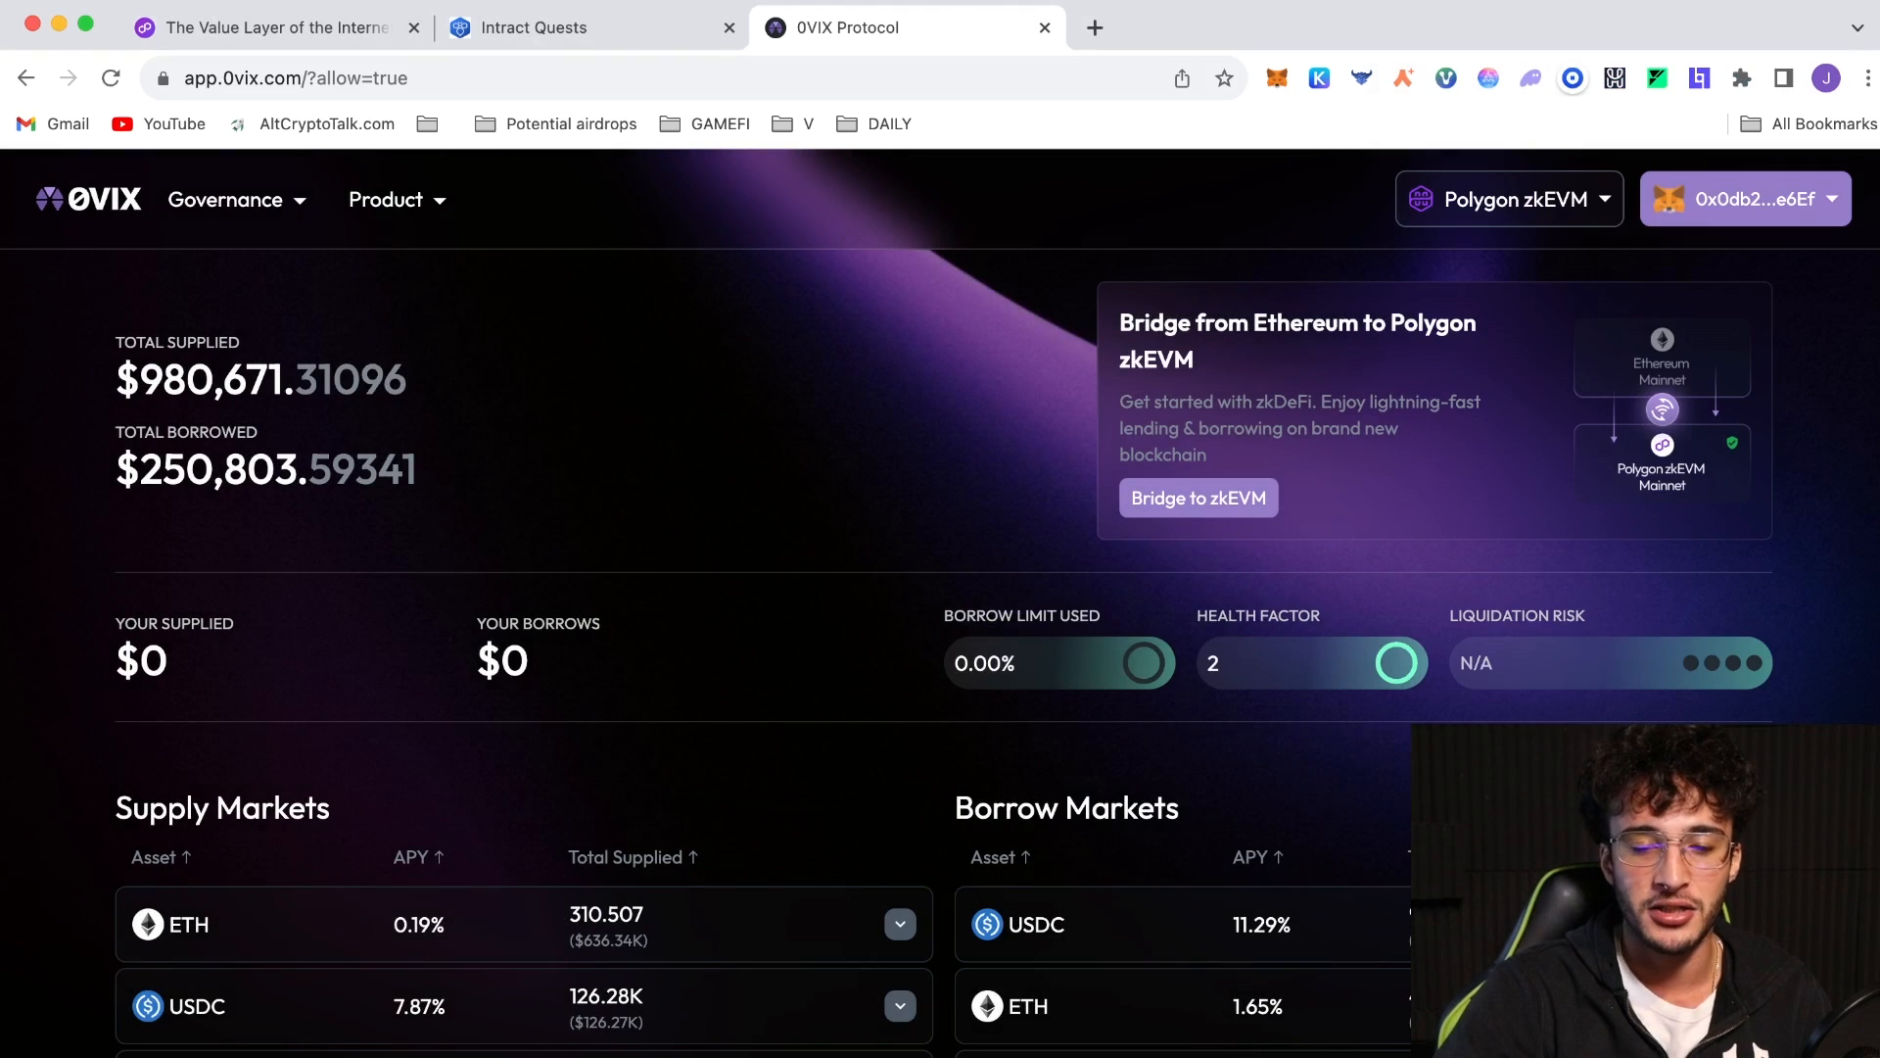
scroll("down", 3)
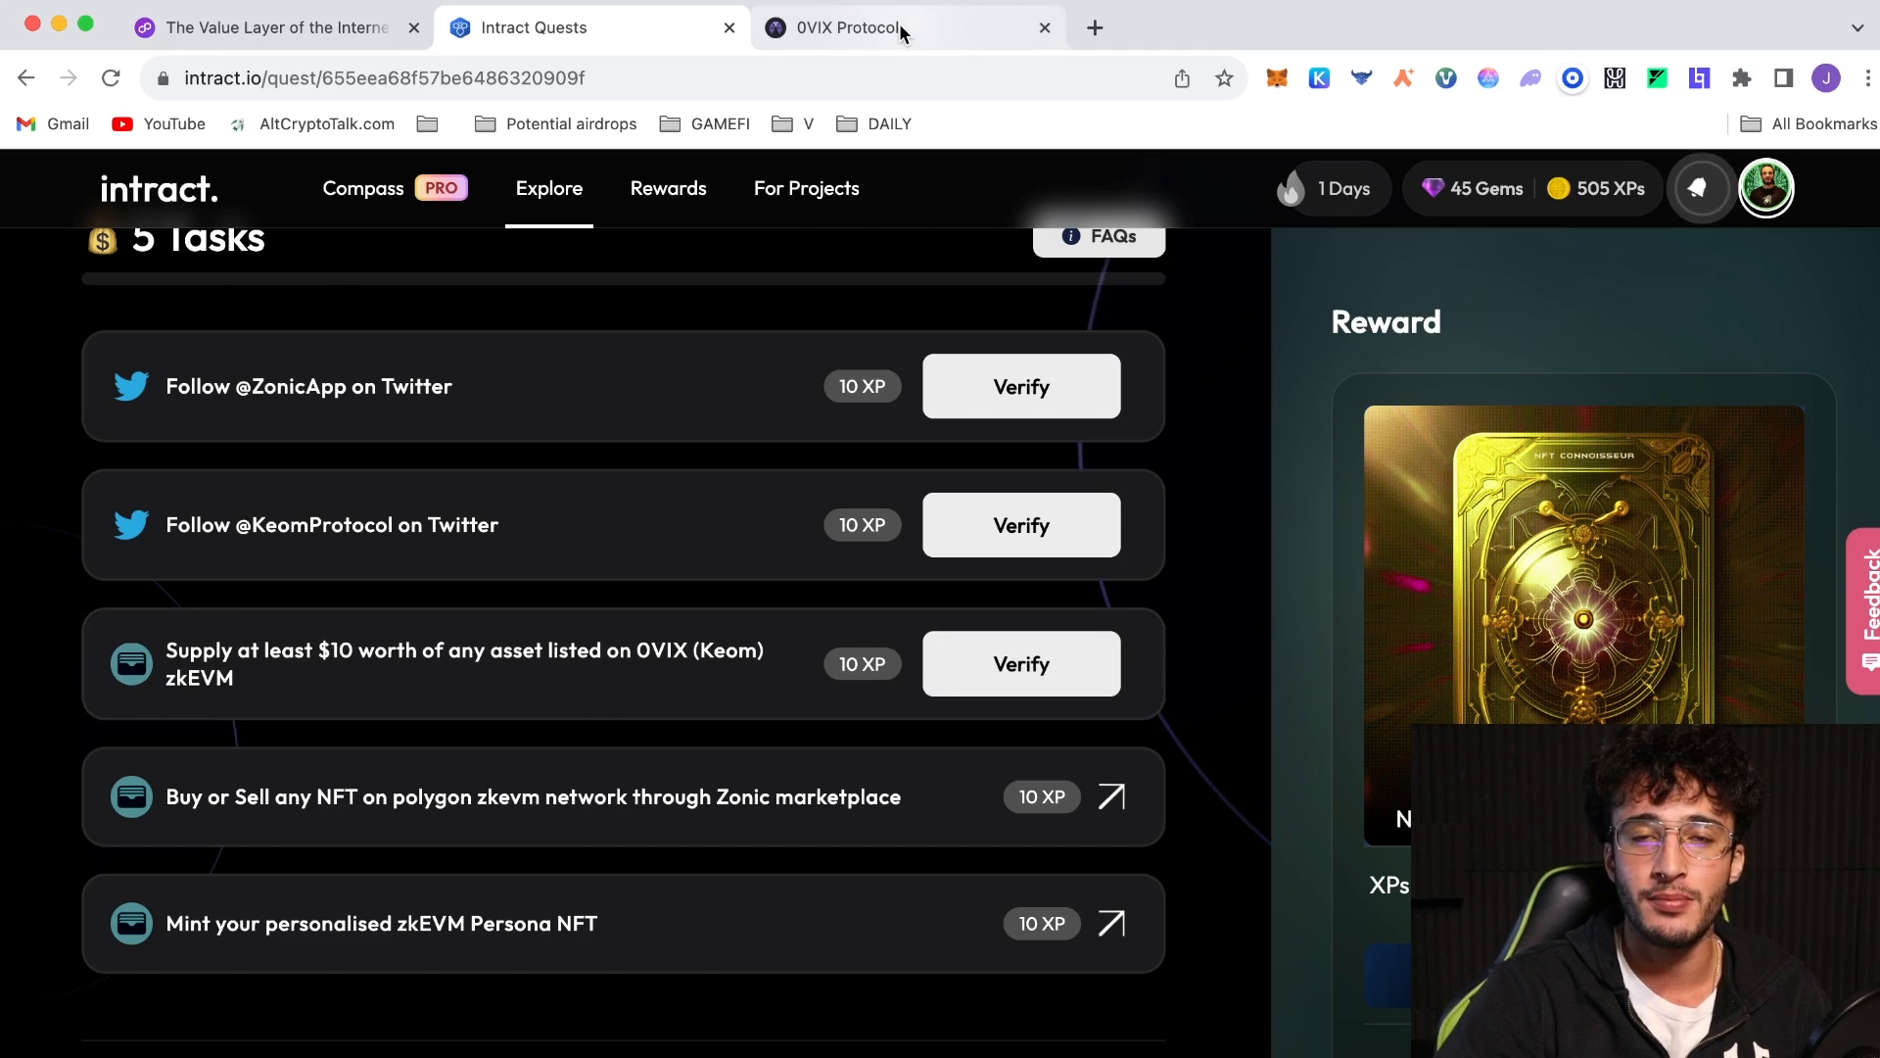
left_click(869, 27)
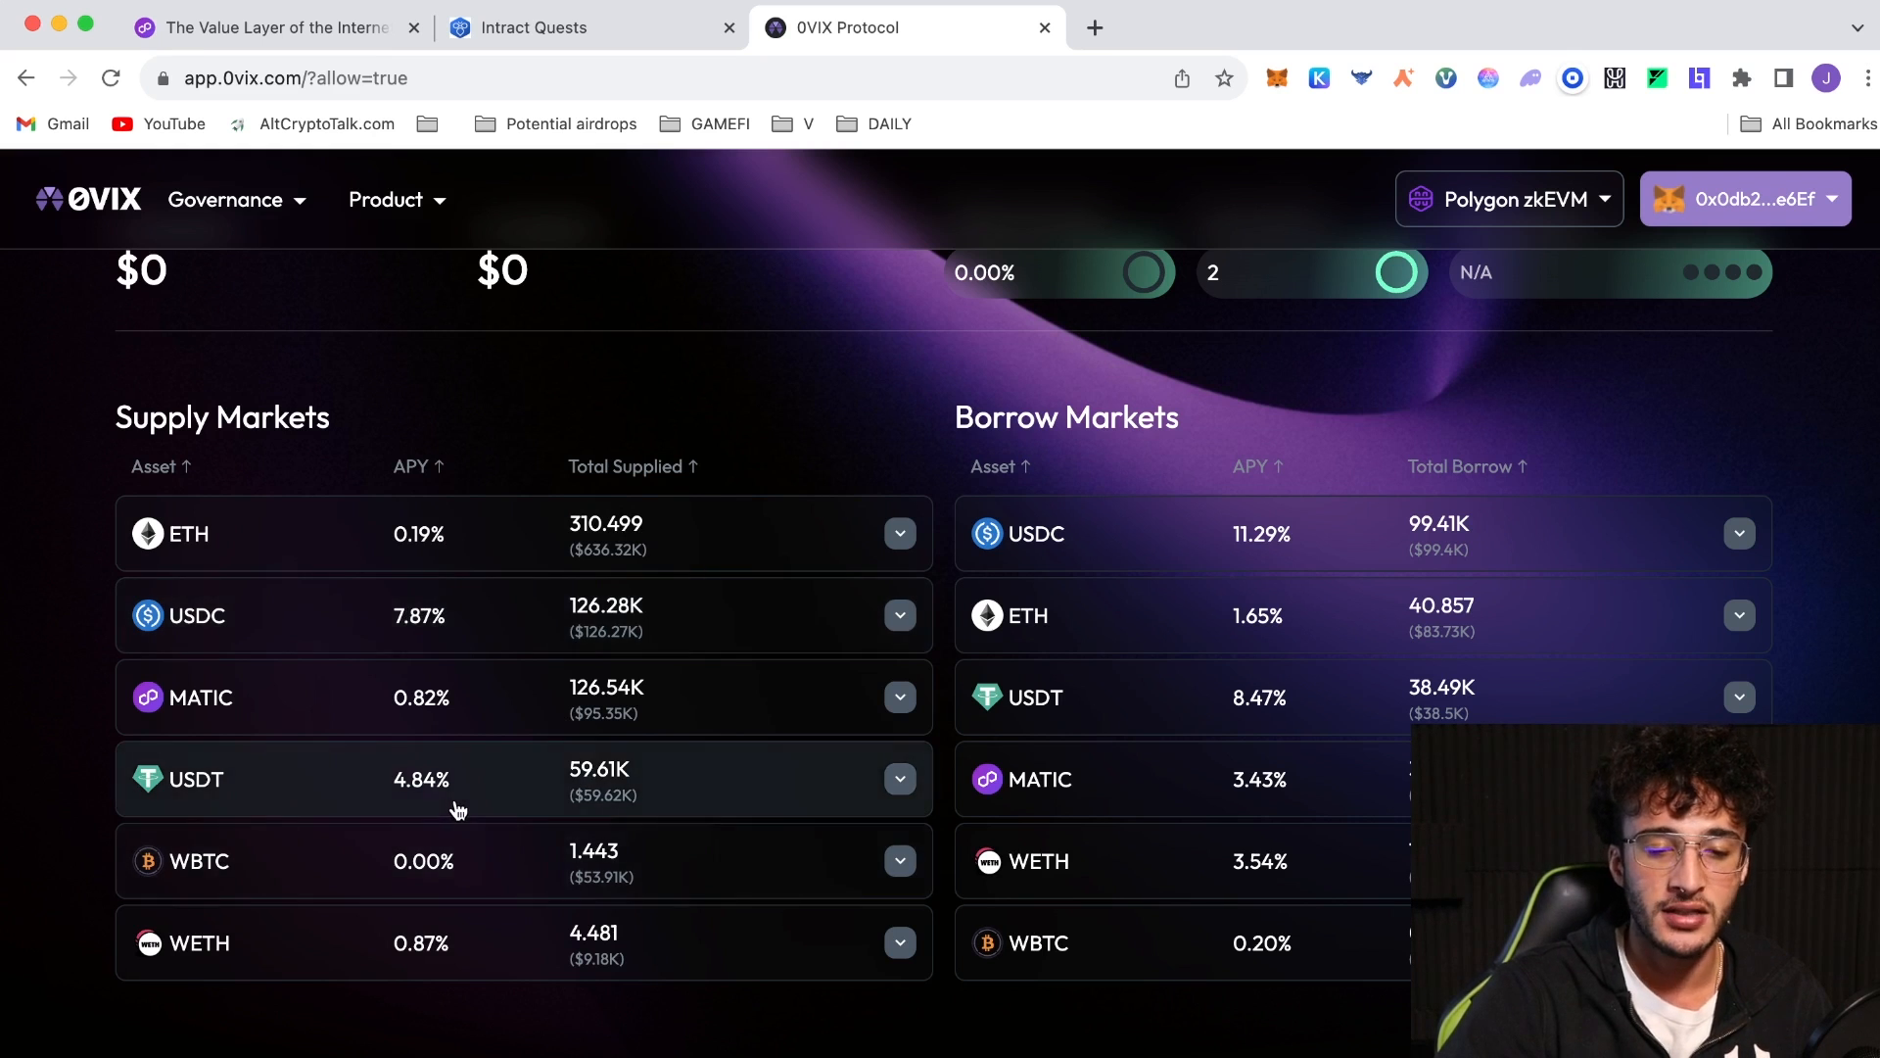
mouse_move(547, 628)
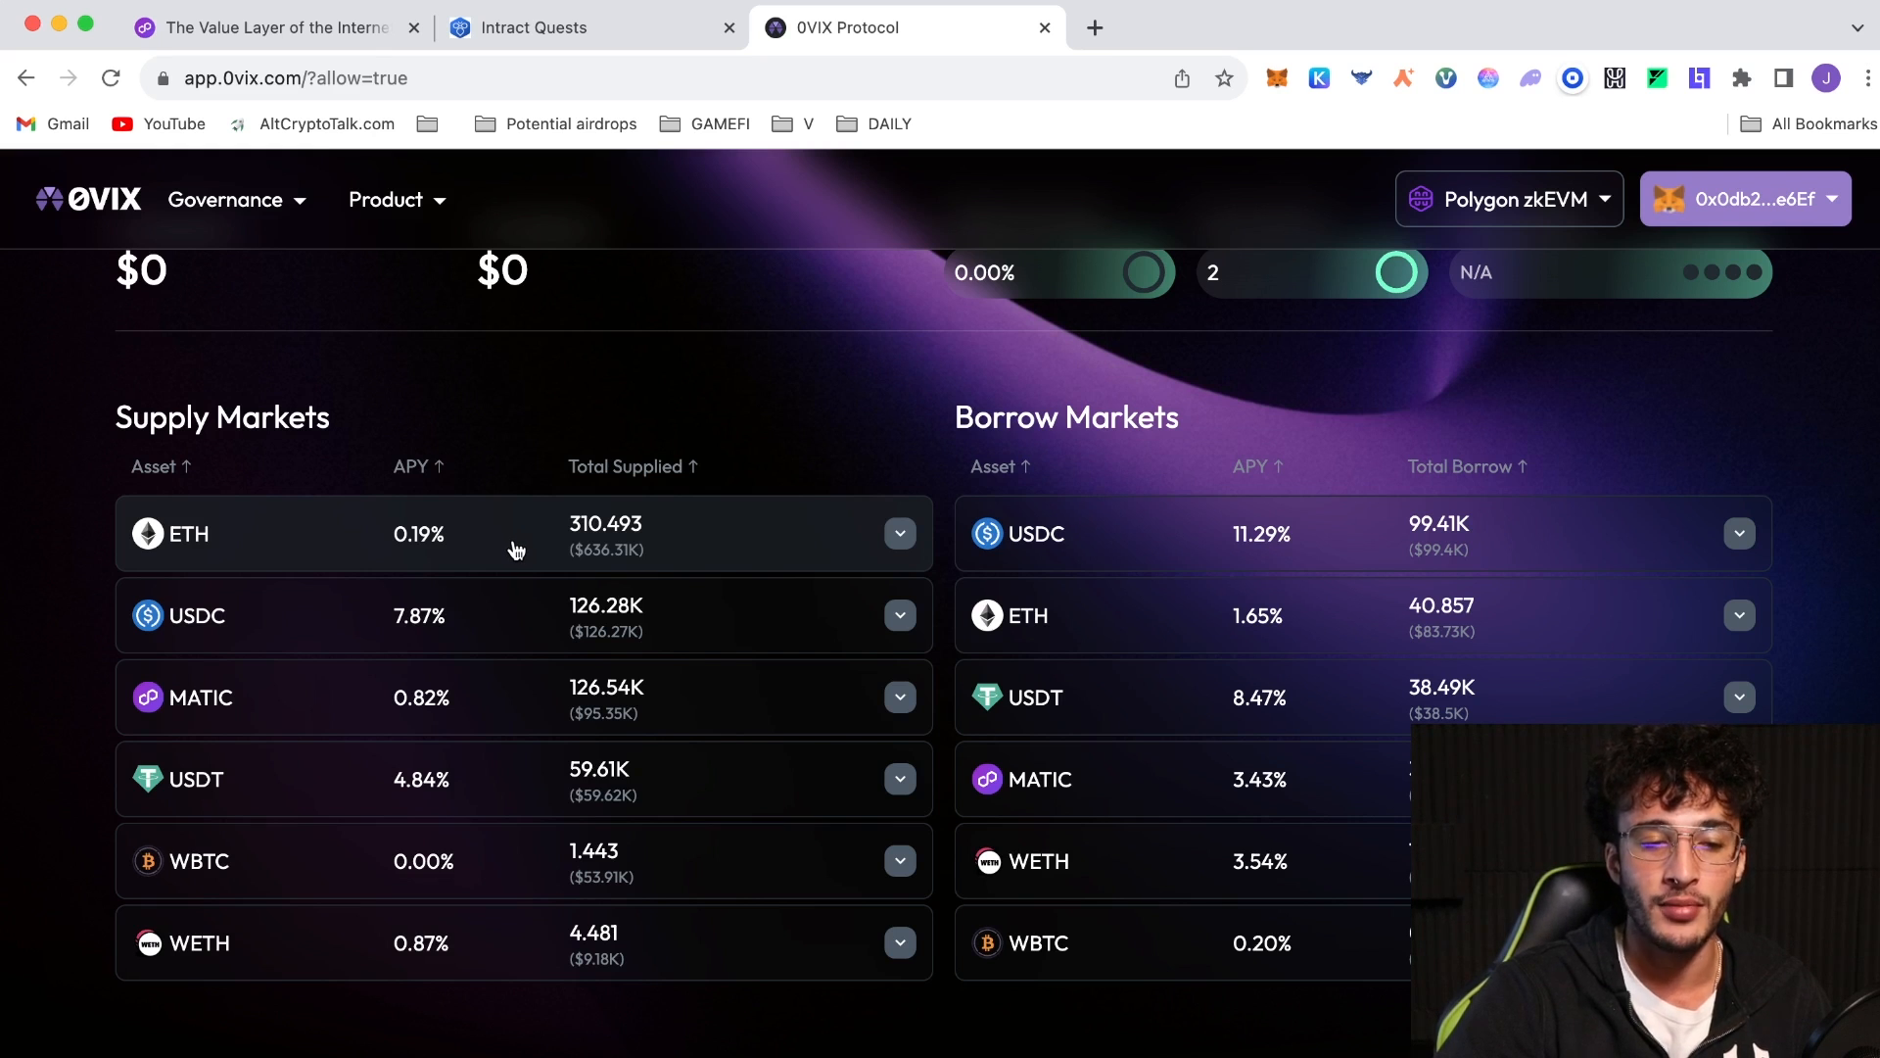
Expand the ETH market and open its Supply form to enter 0.00693 ETH
left_click(900, 533)
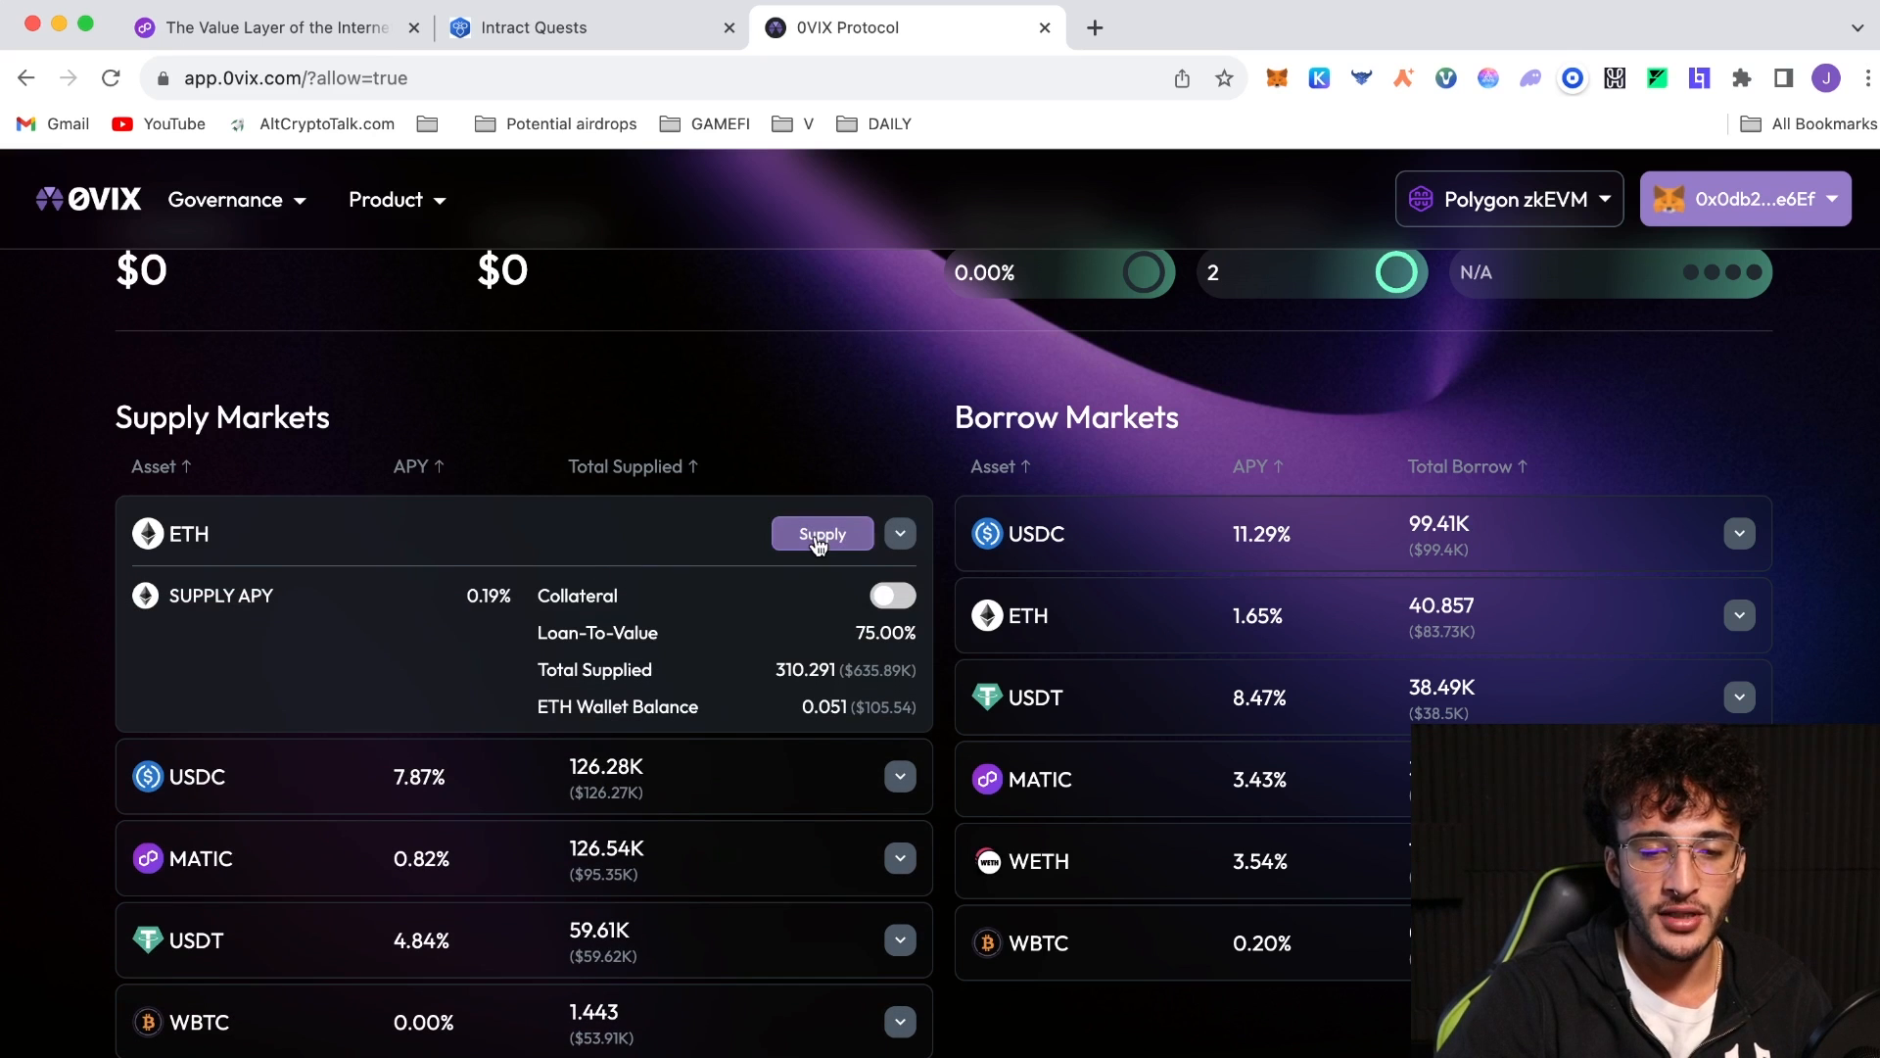
left_click(823, 534)
type("0.00693")
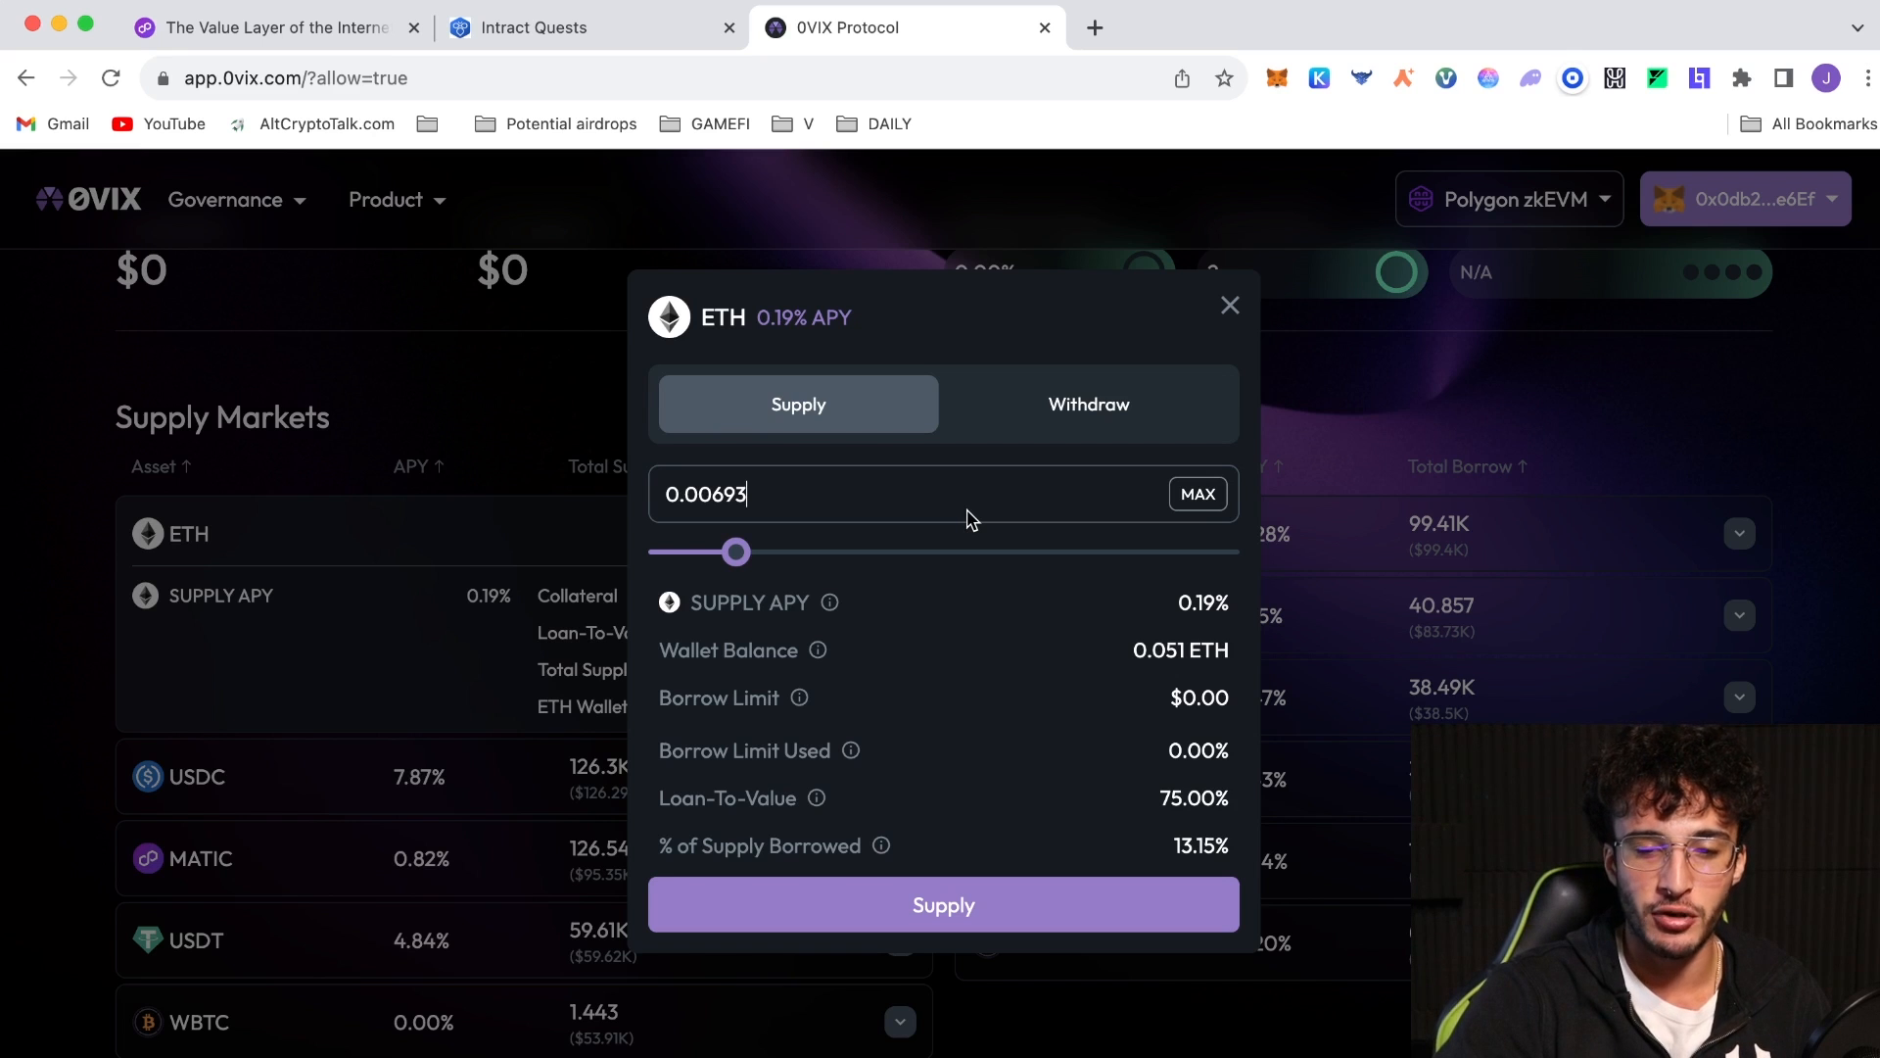
mouse_move(1189, 634)
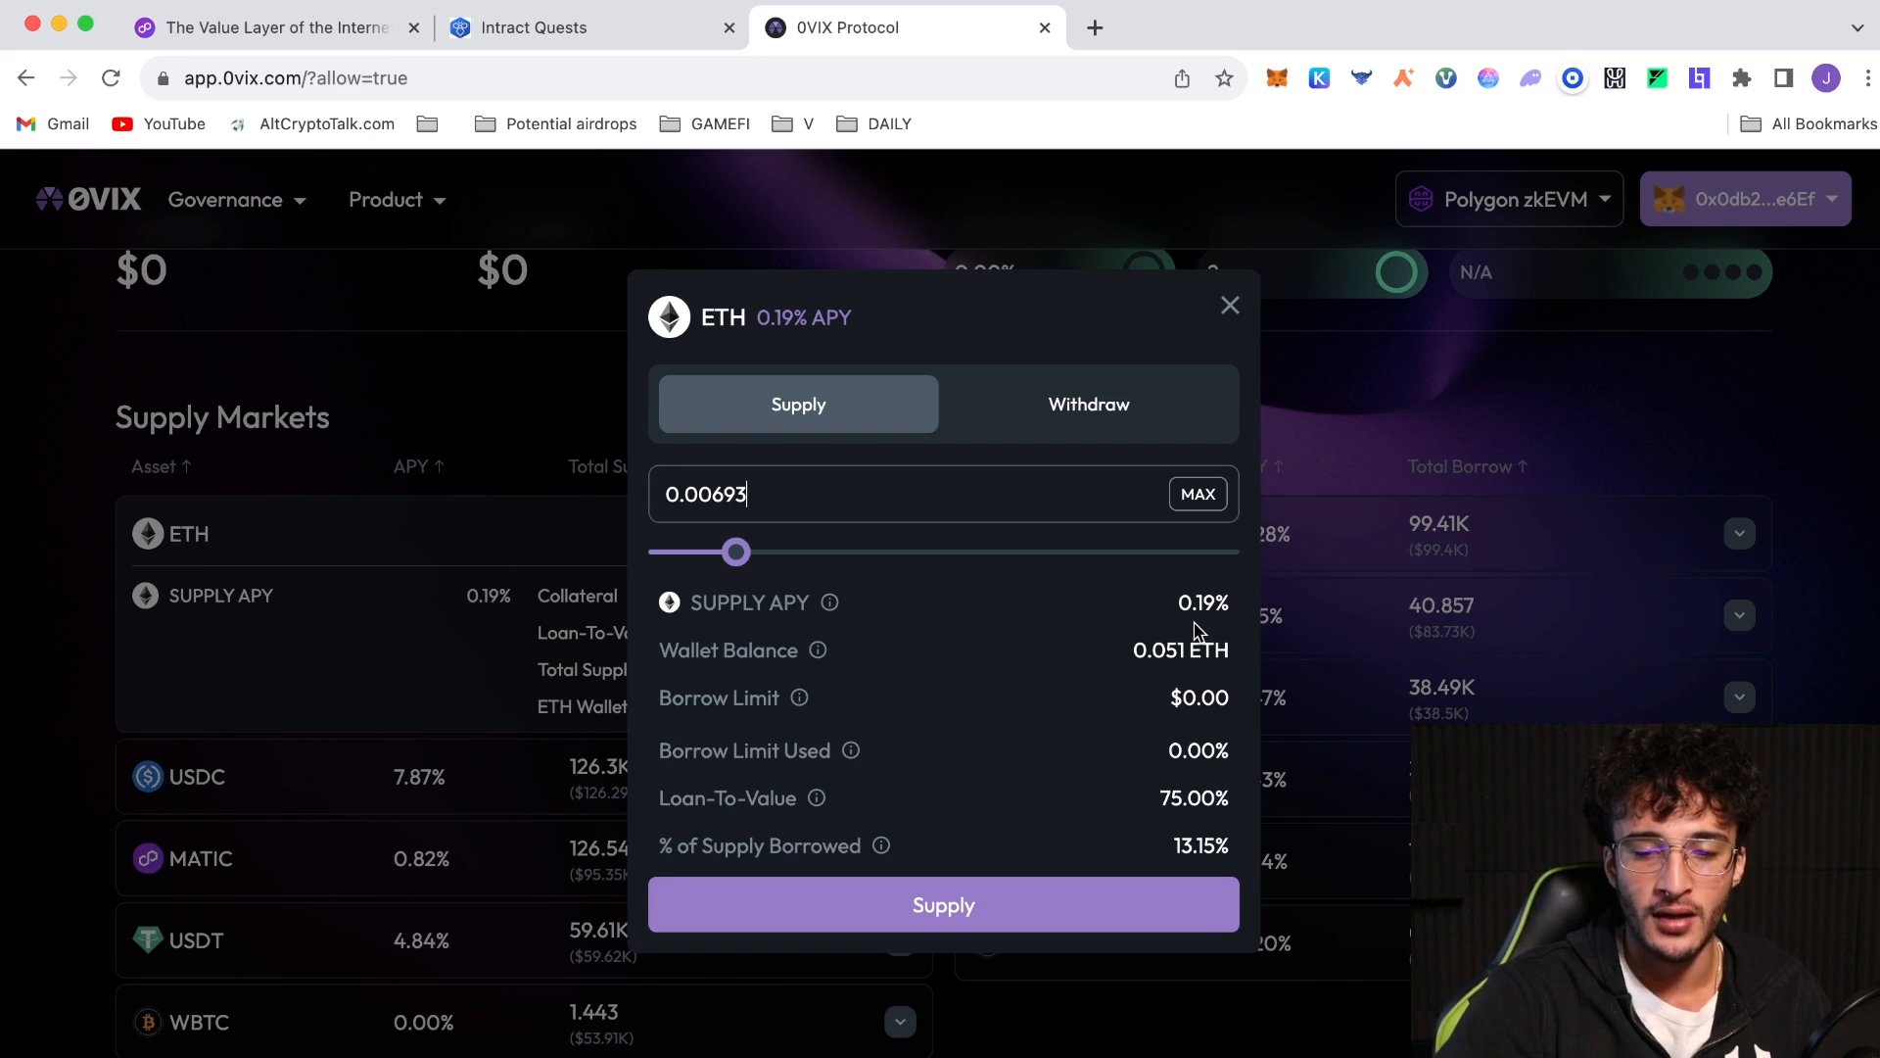
mouse_move(1149, 650)
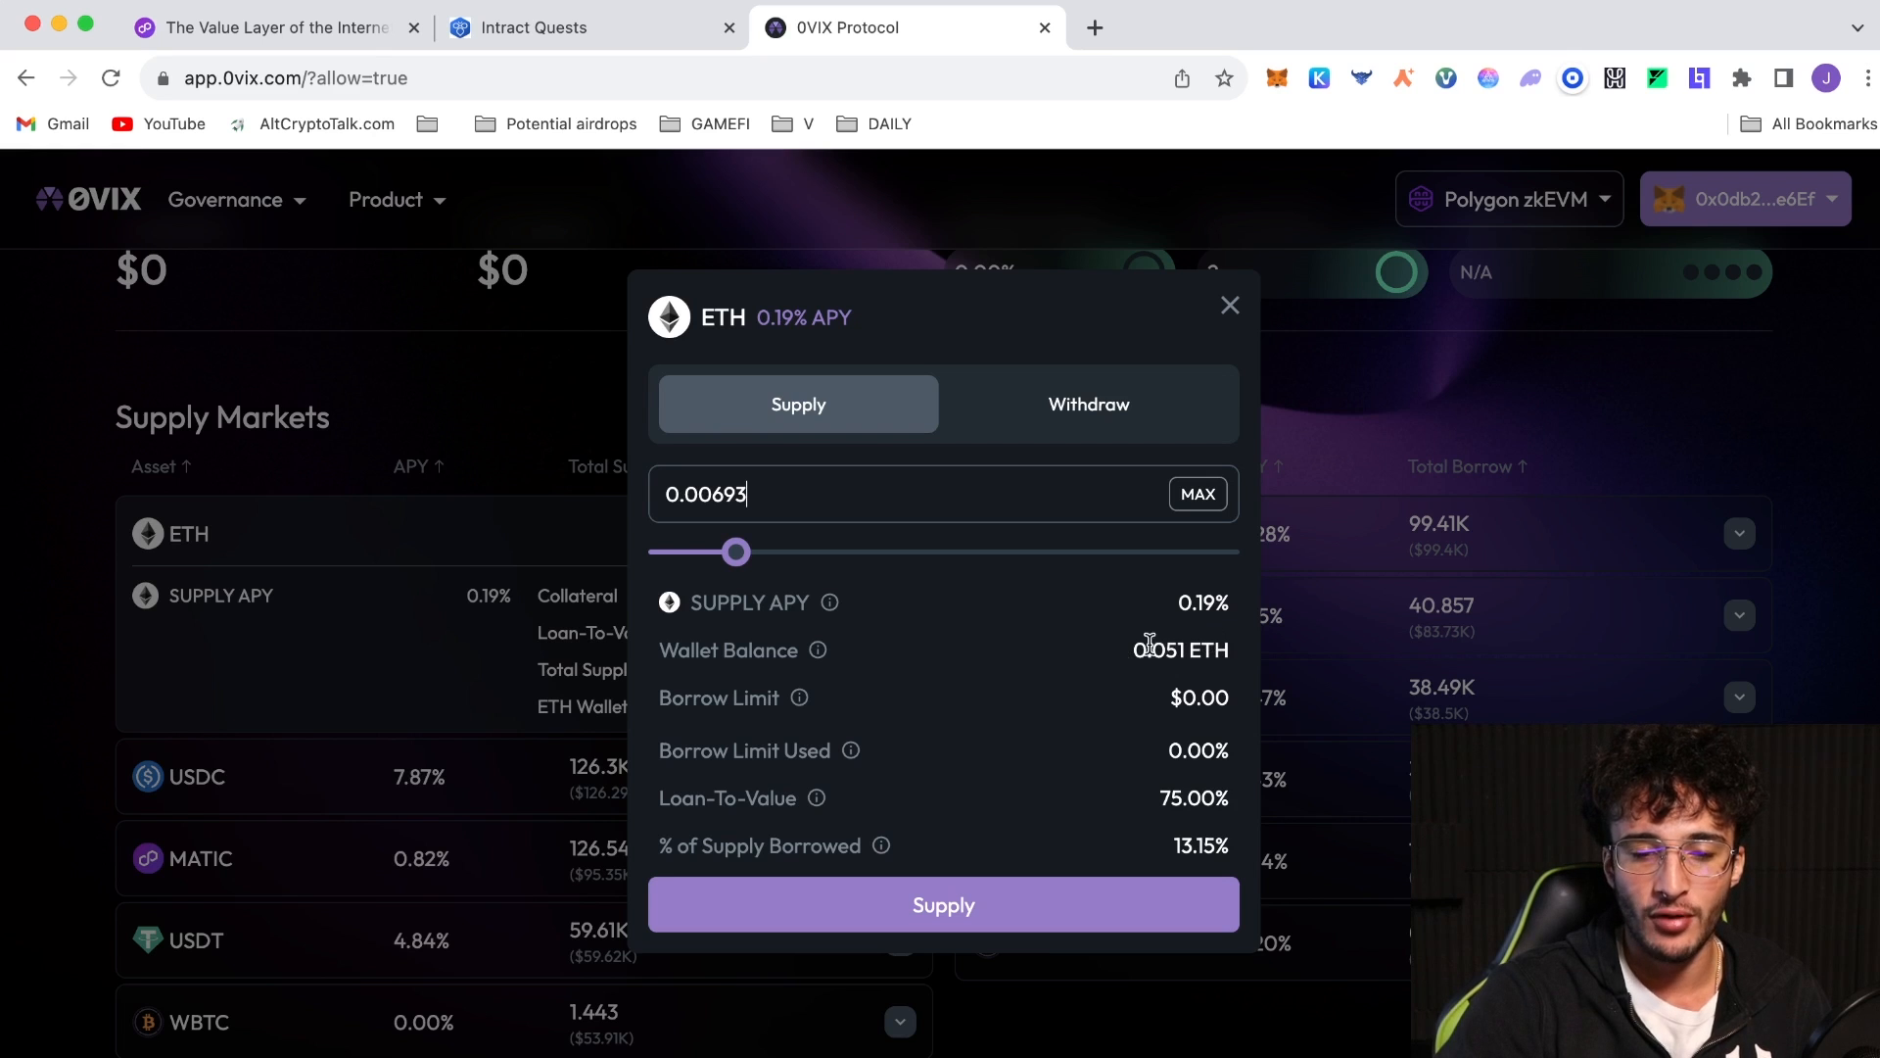
mouse_move(798, 698)
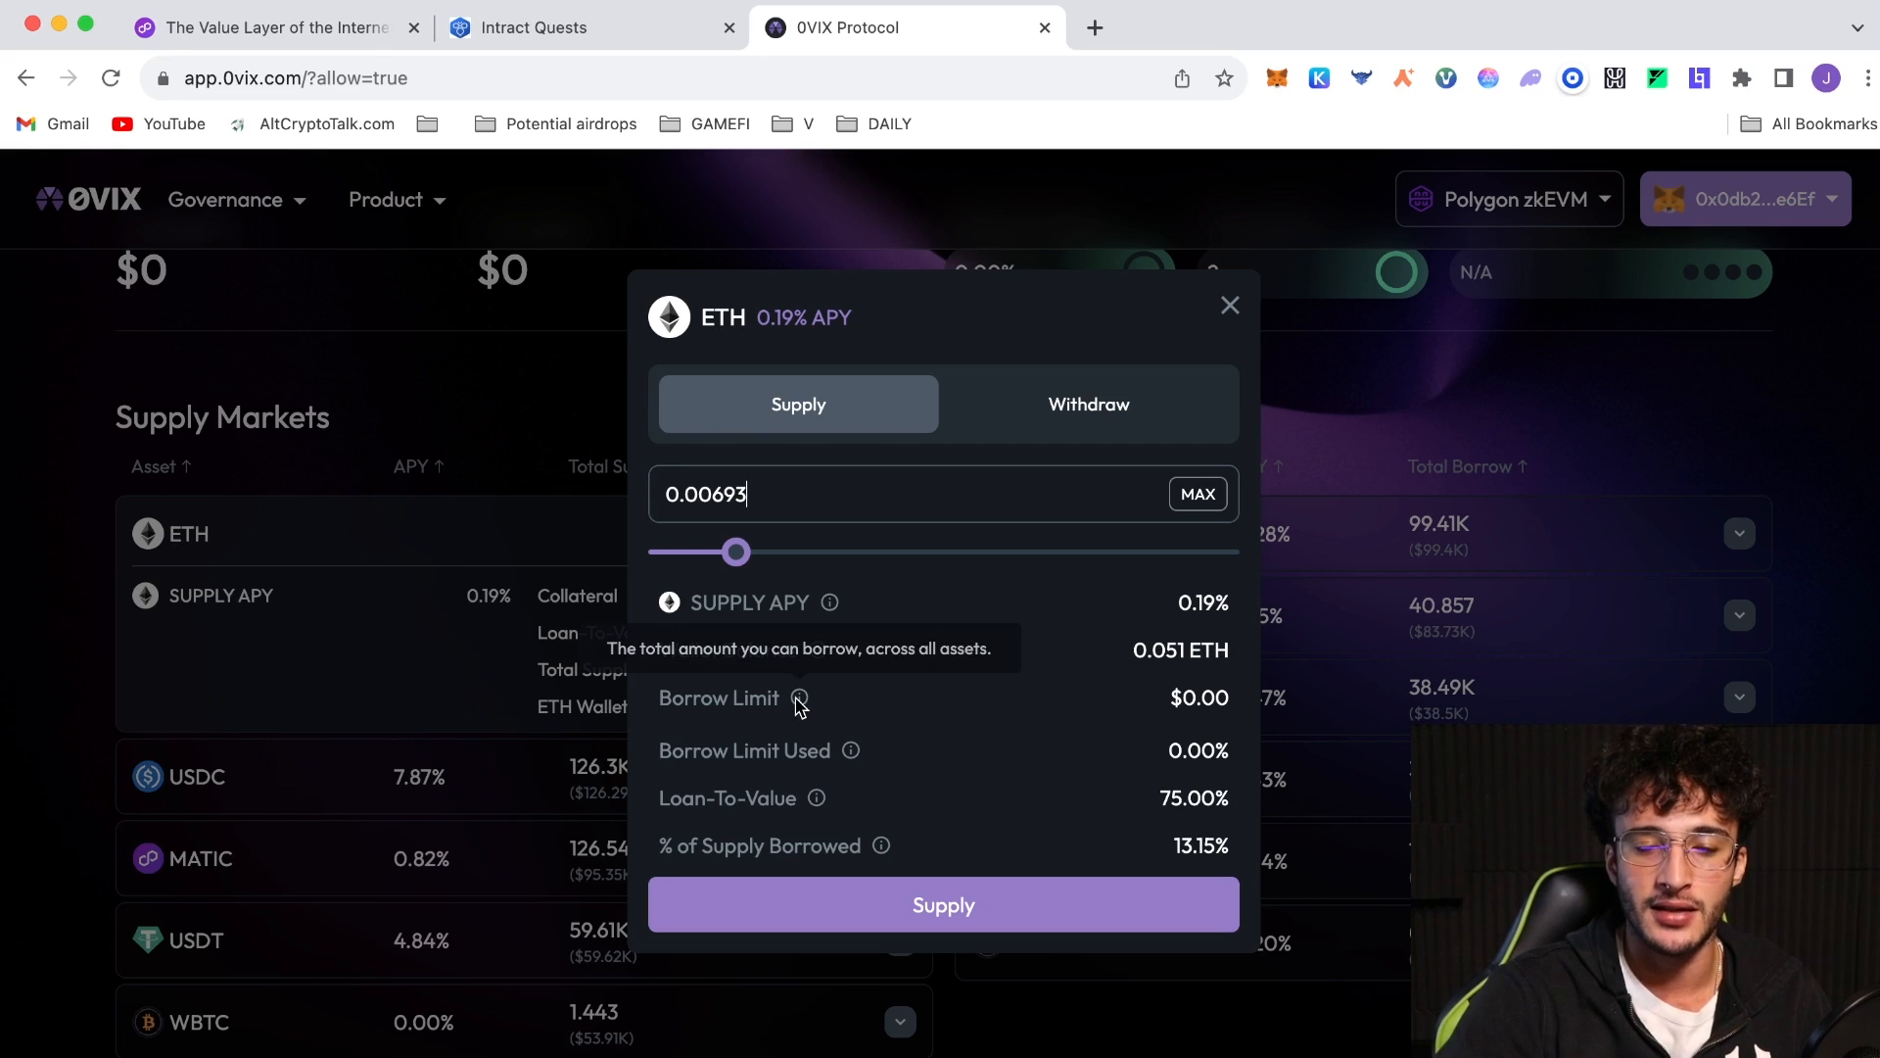
mouse_move(854, 775)
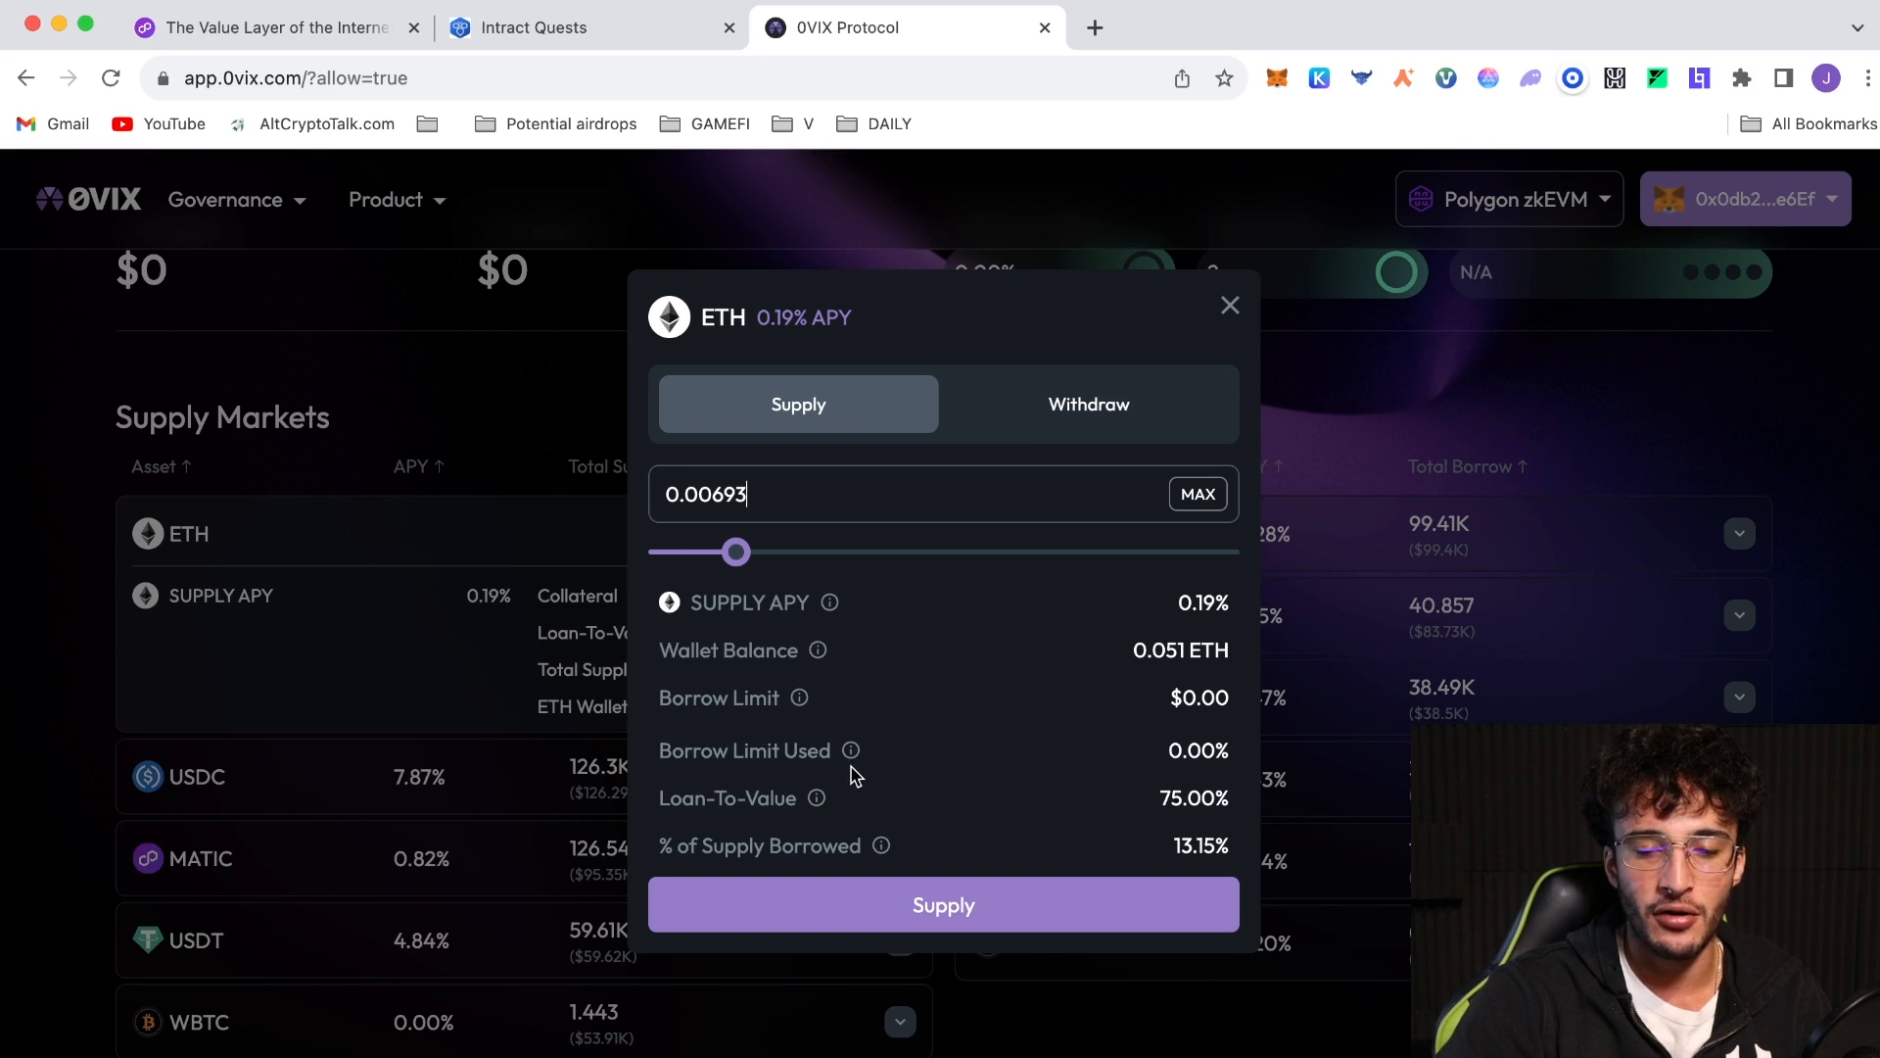
mouse_move(858, 838)
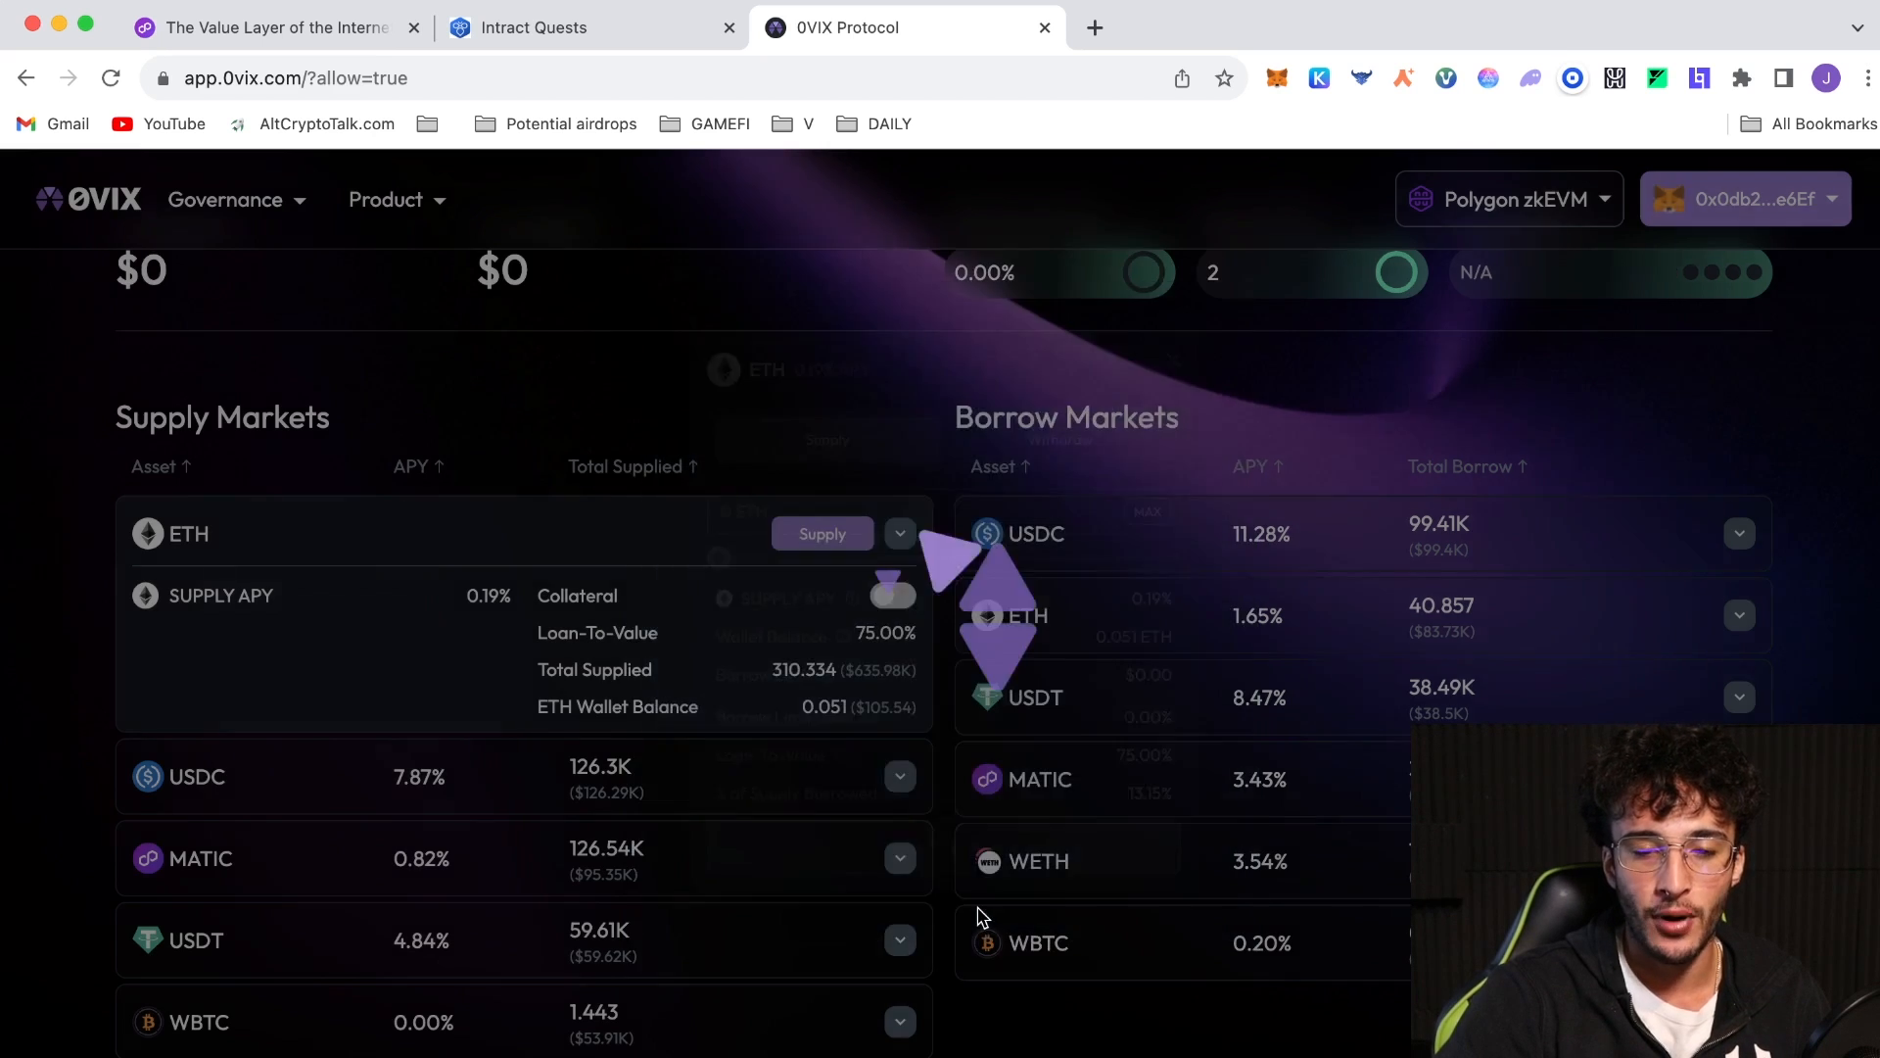
Submit the ETH supply, then open and close the Withdraw panel without withdrawing
left_click(823, 534)
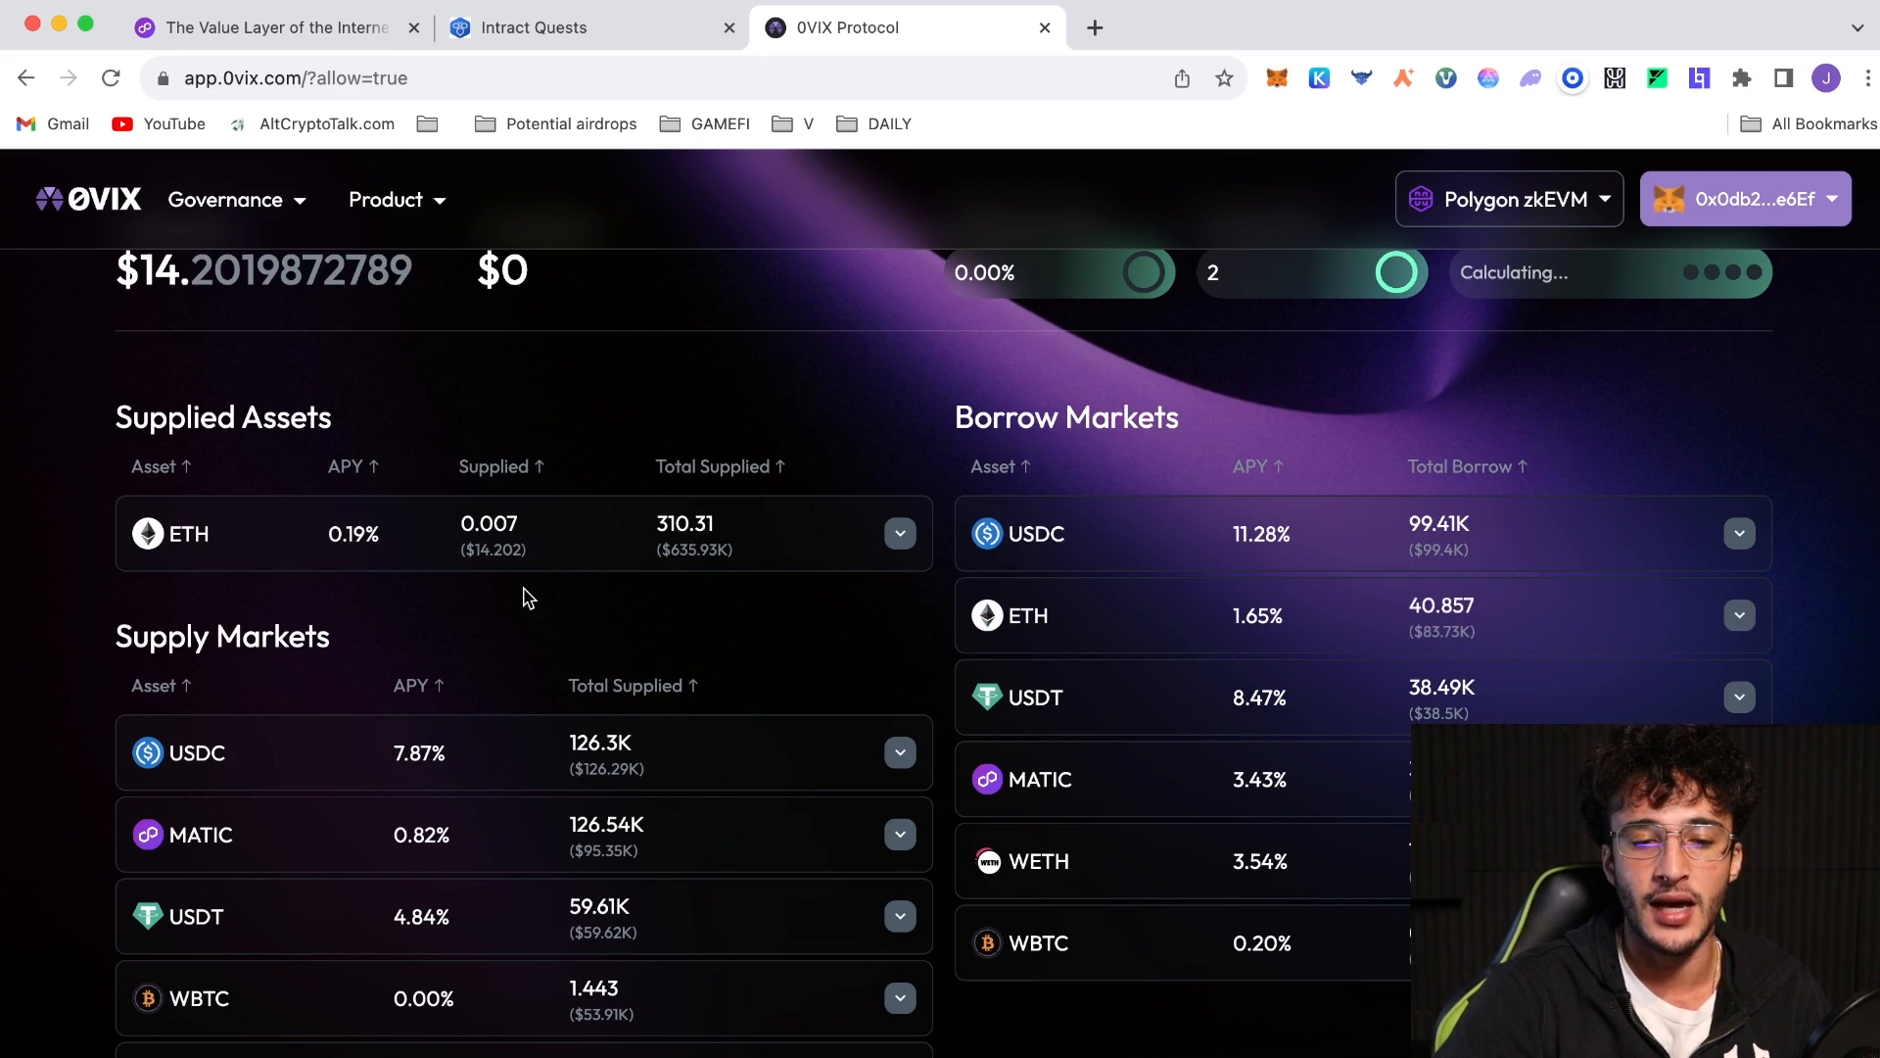
mouse_move(826, 614)
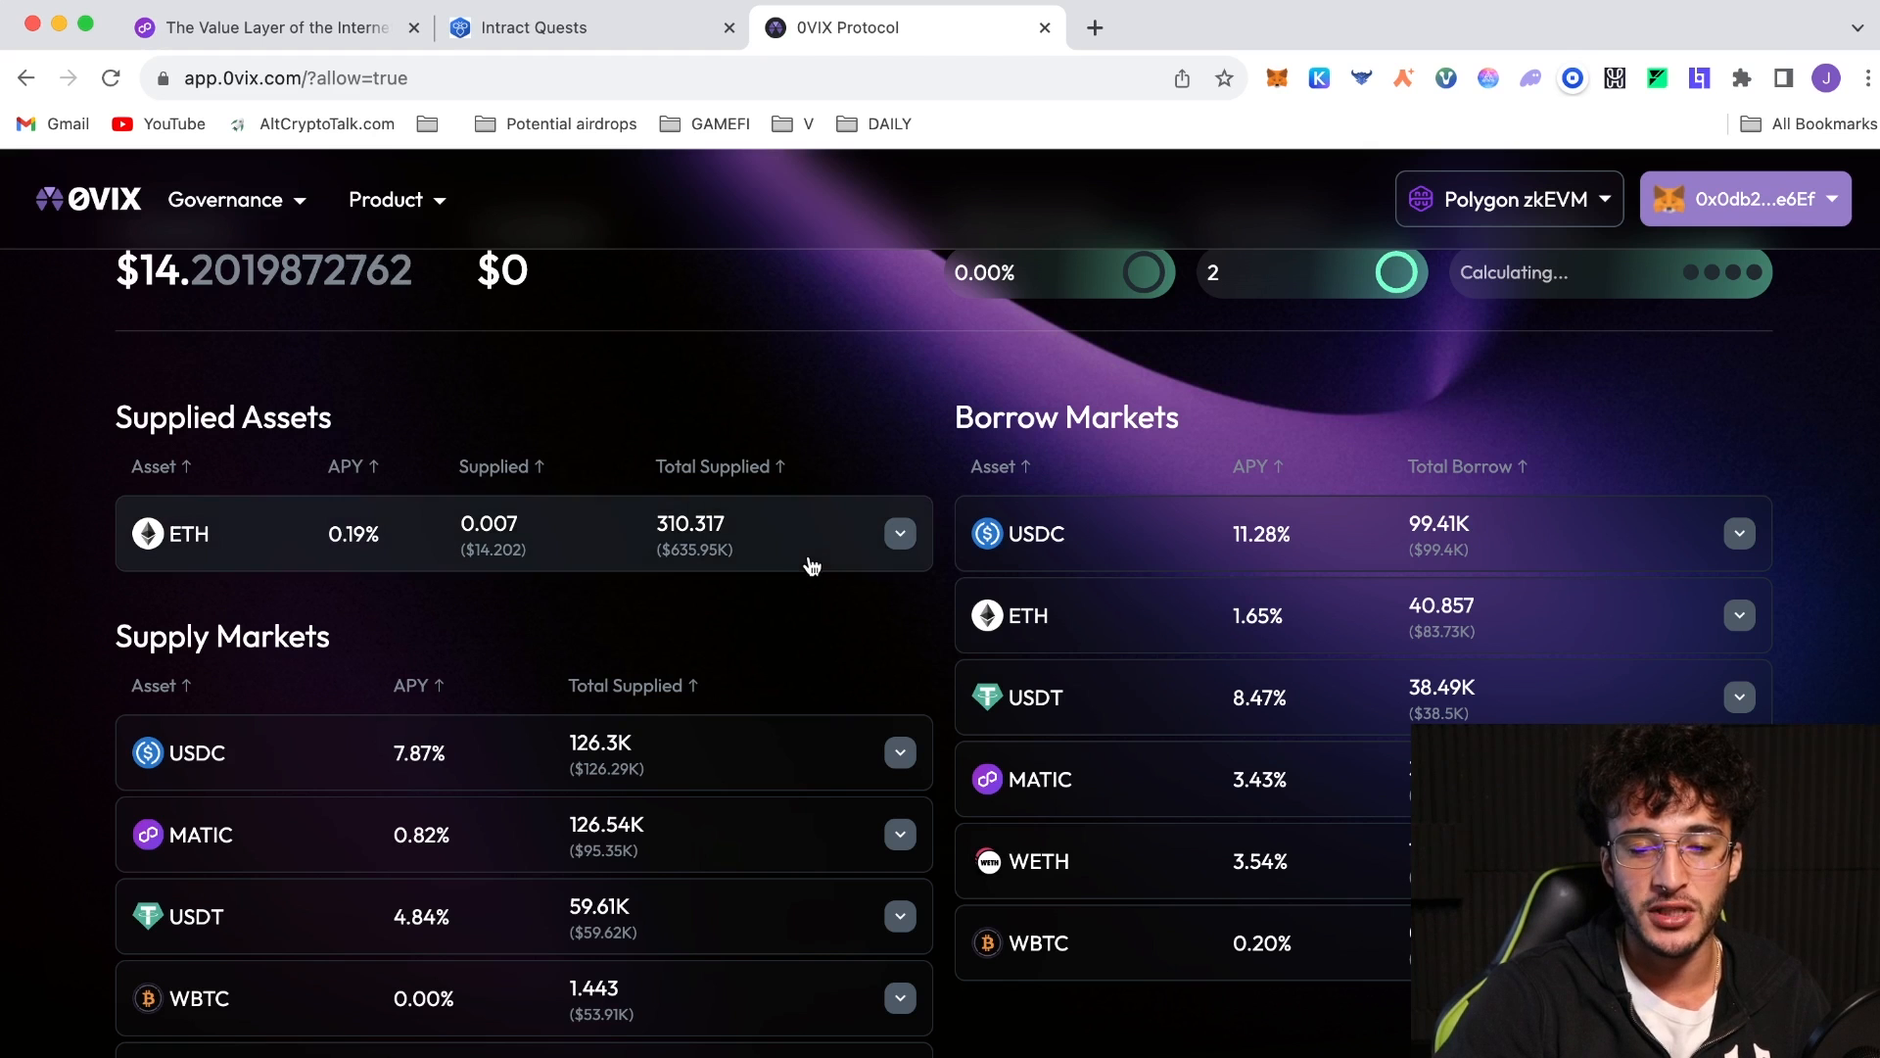
left_click(900, 532)
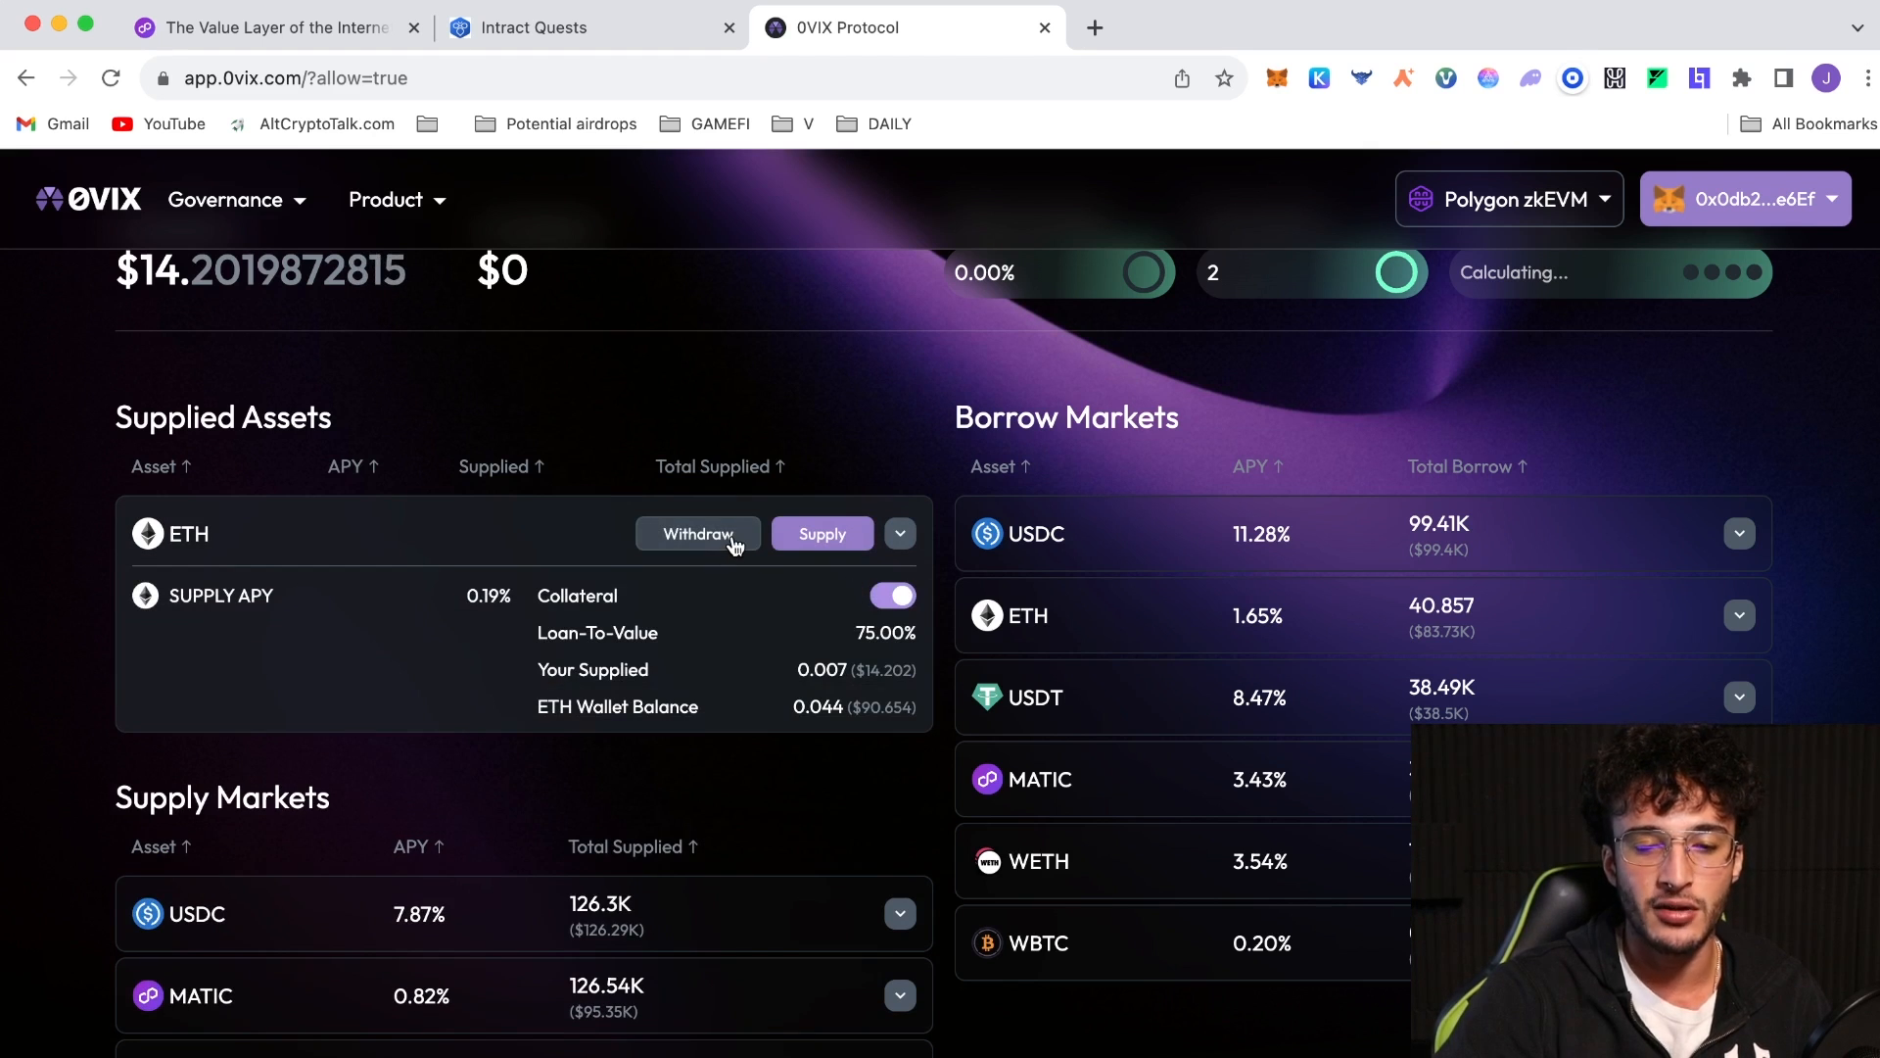
left_click(697, 533)
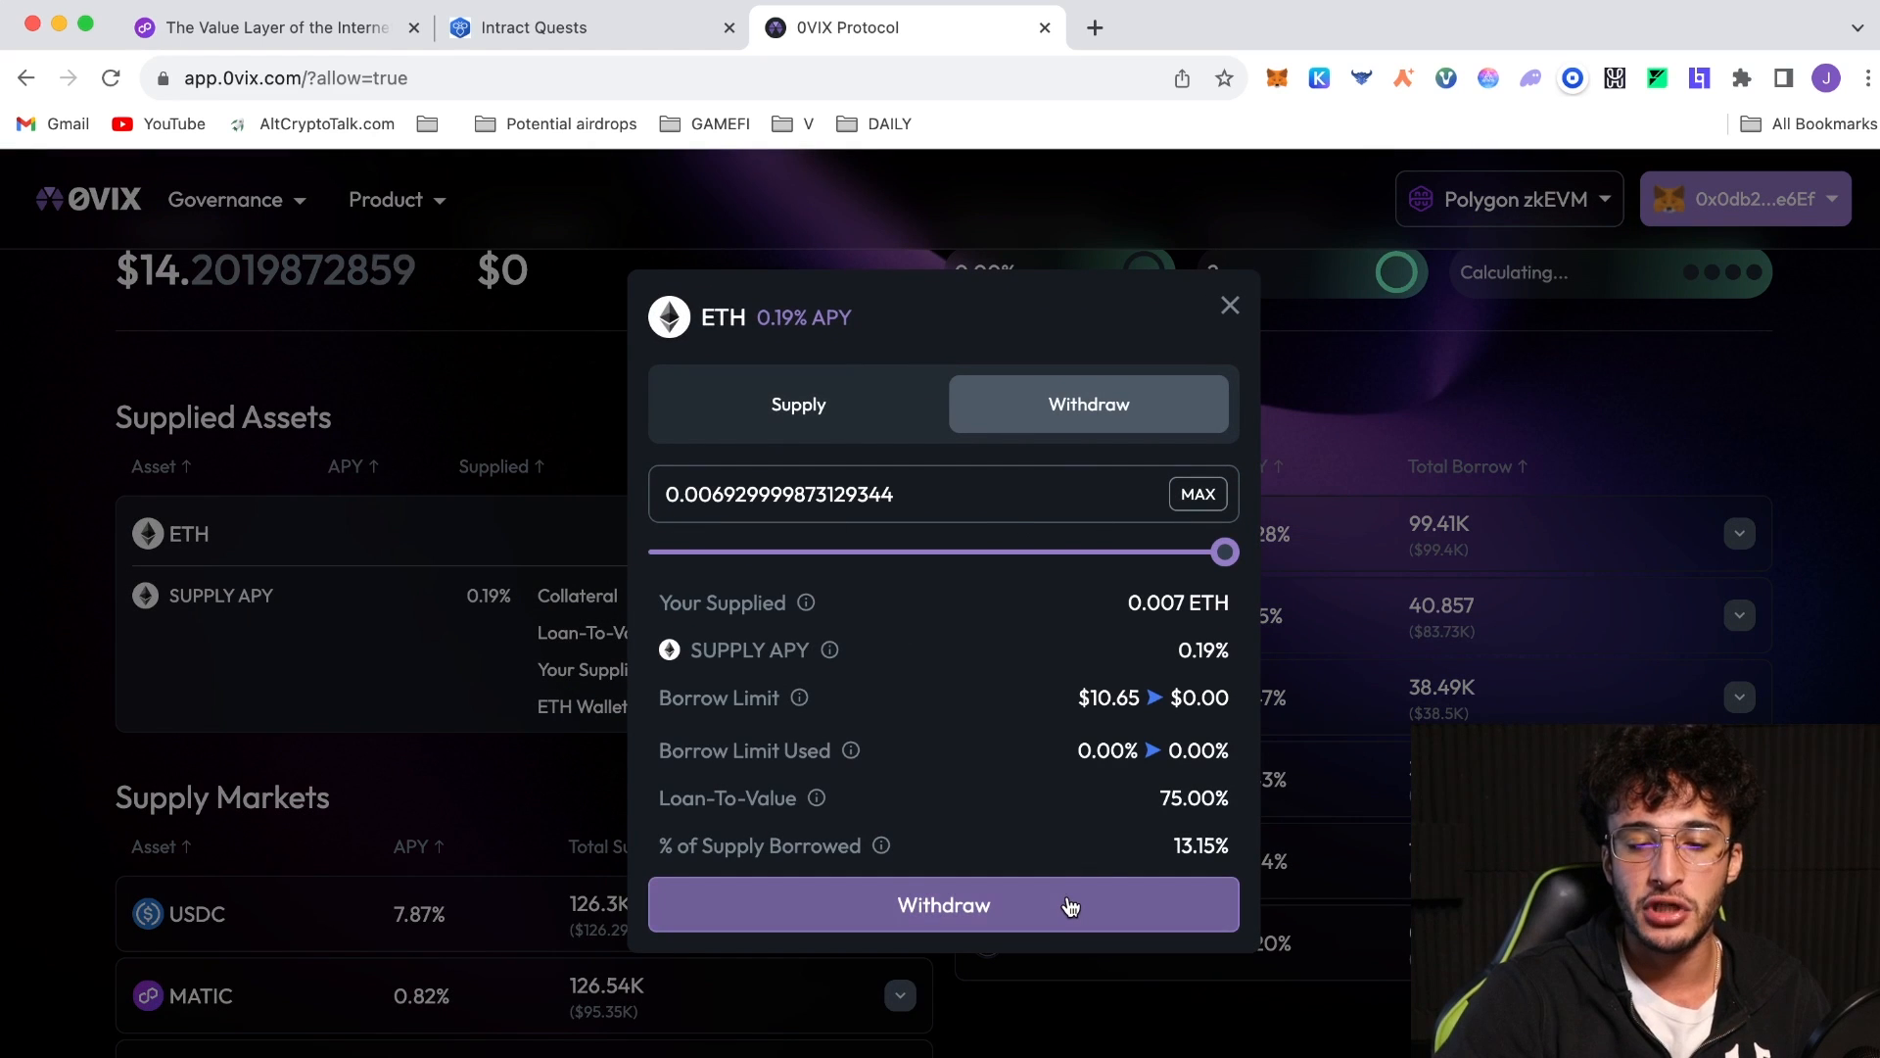
mouse_move(710, 701)
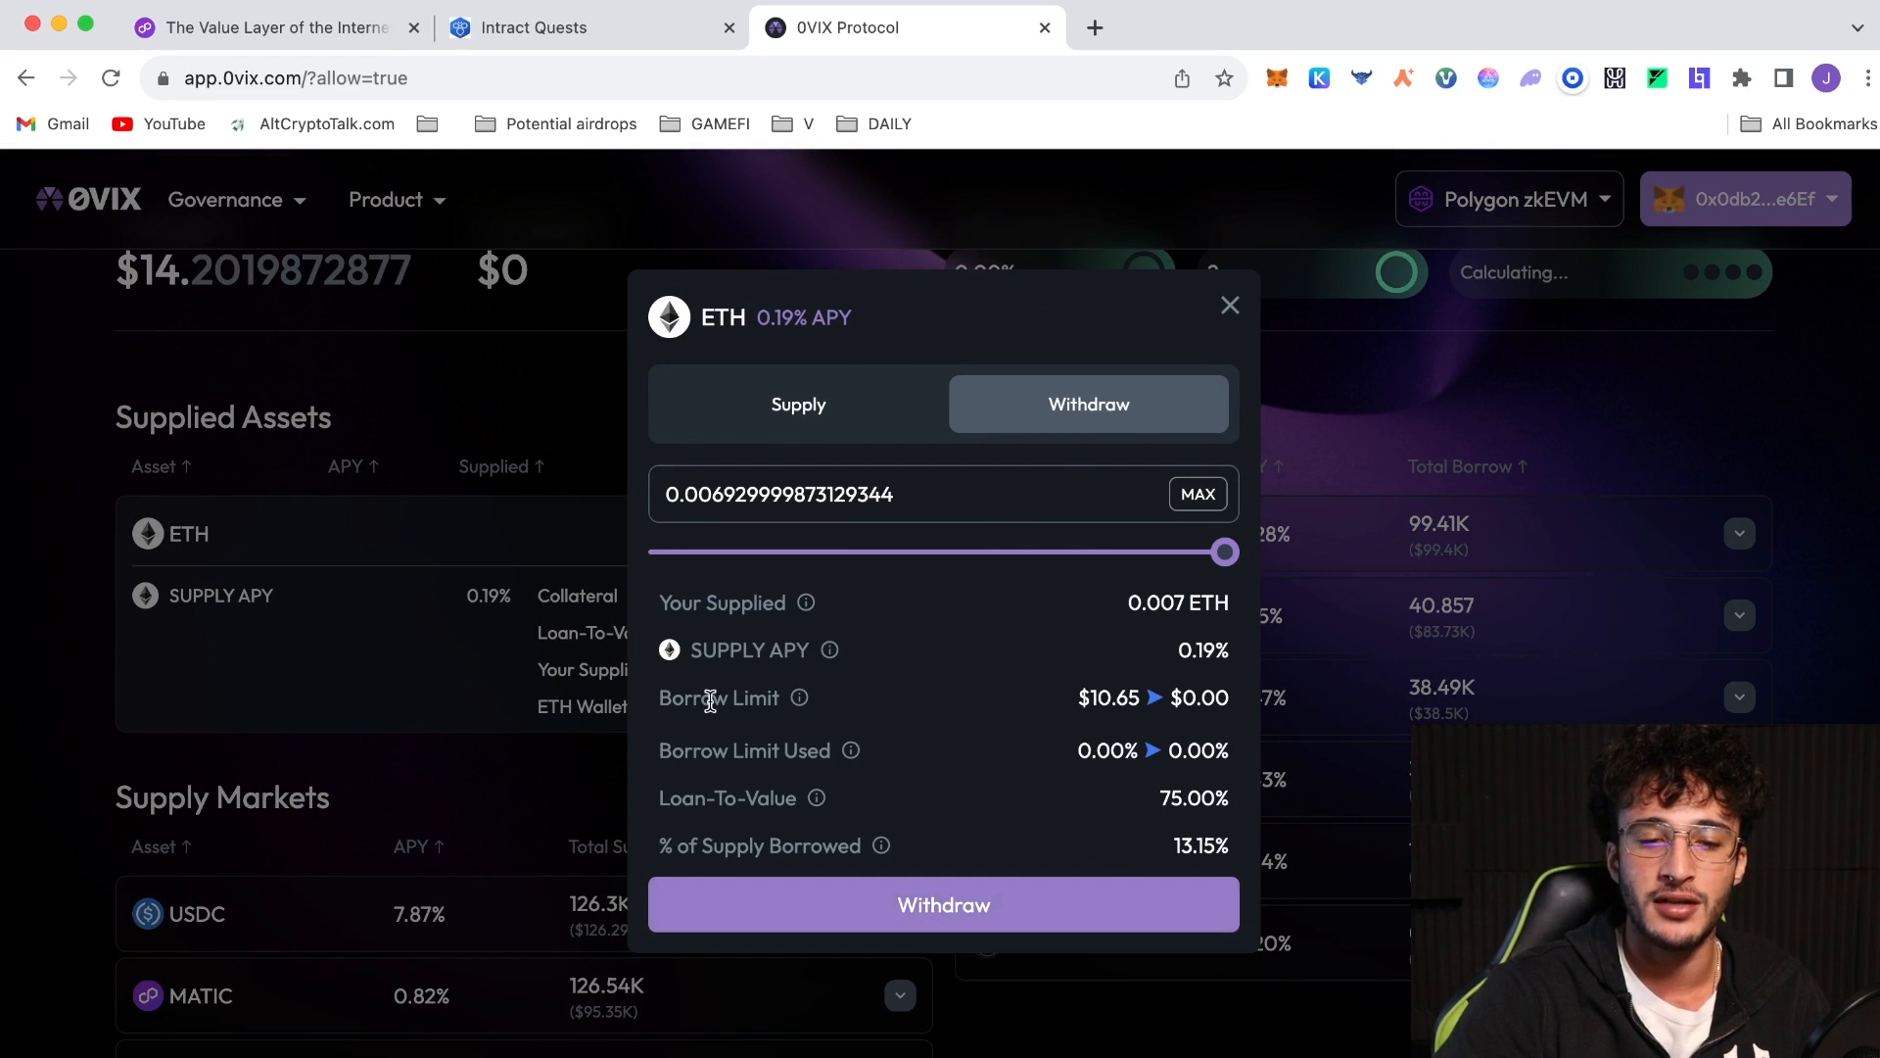
left_click(1230, 304)
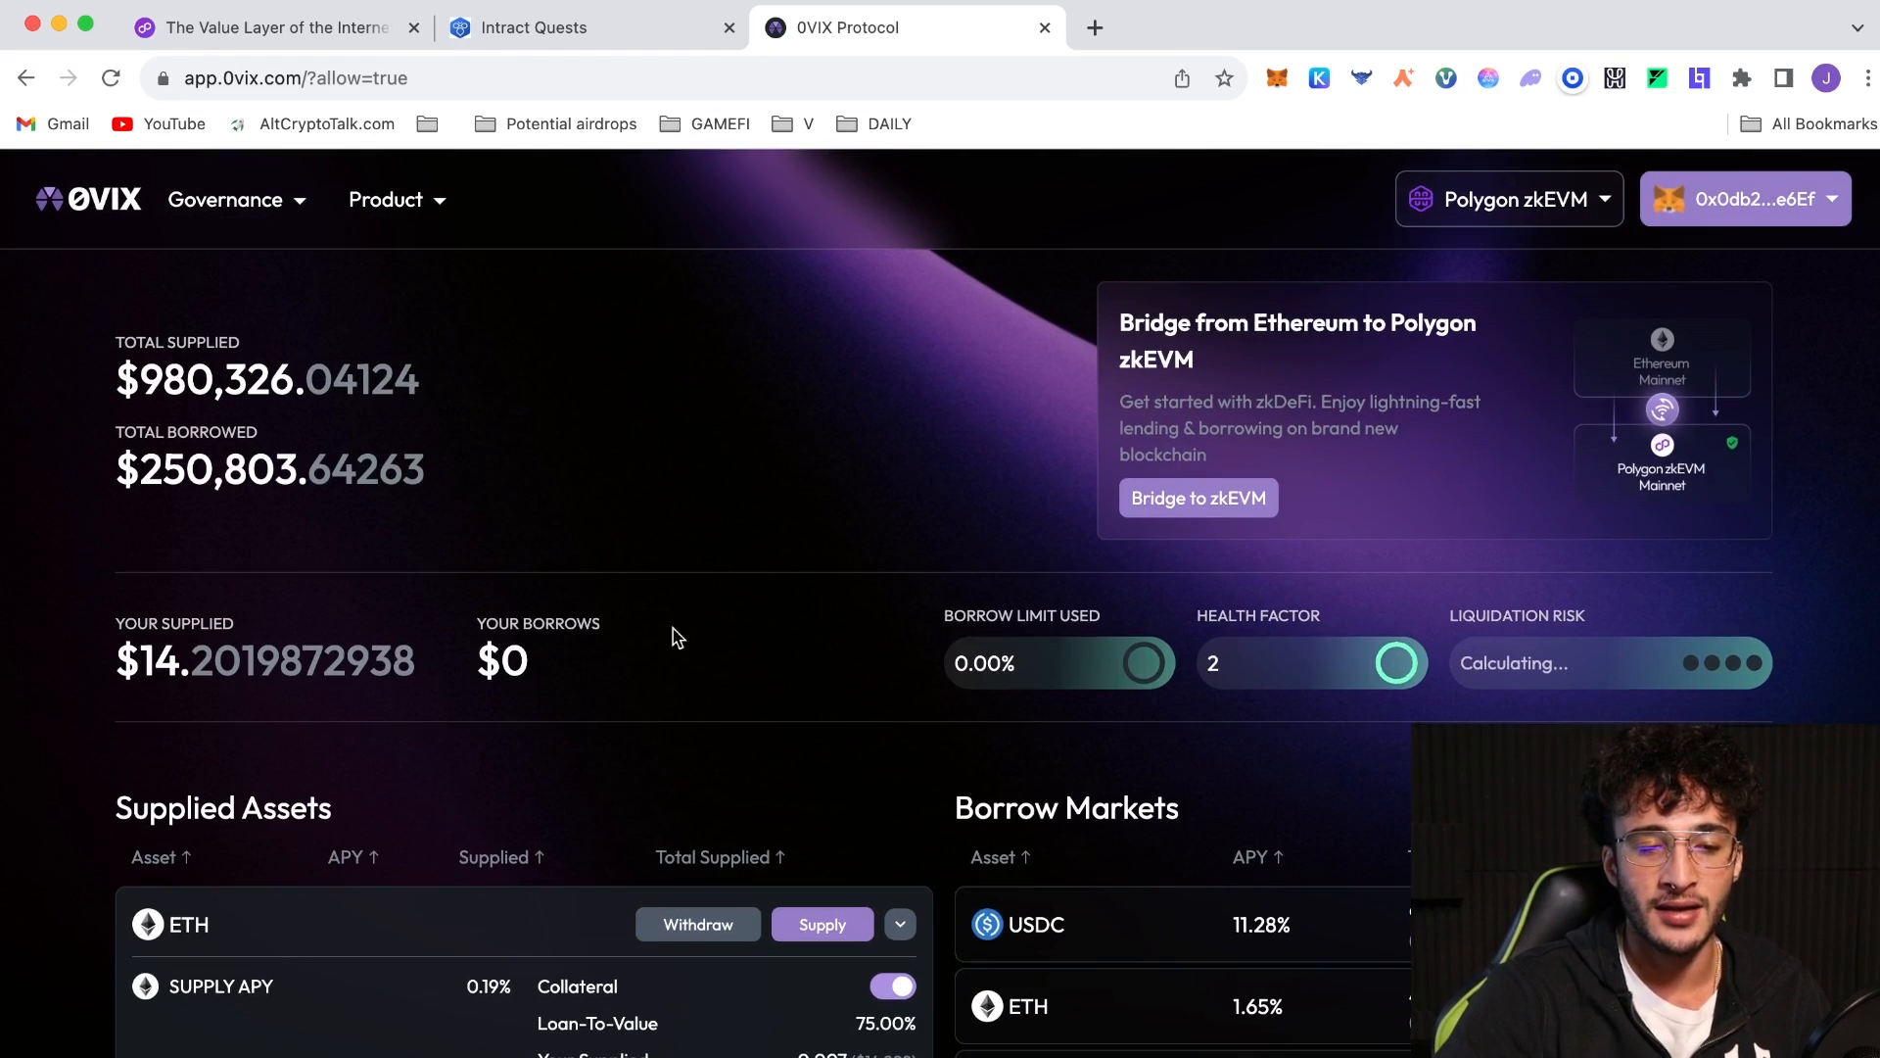
mouse_move(475, 554)
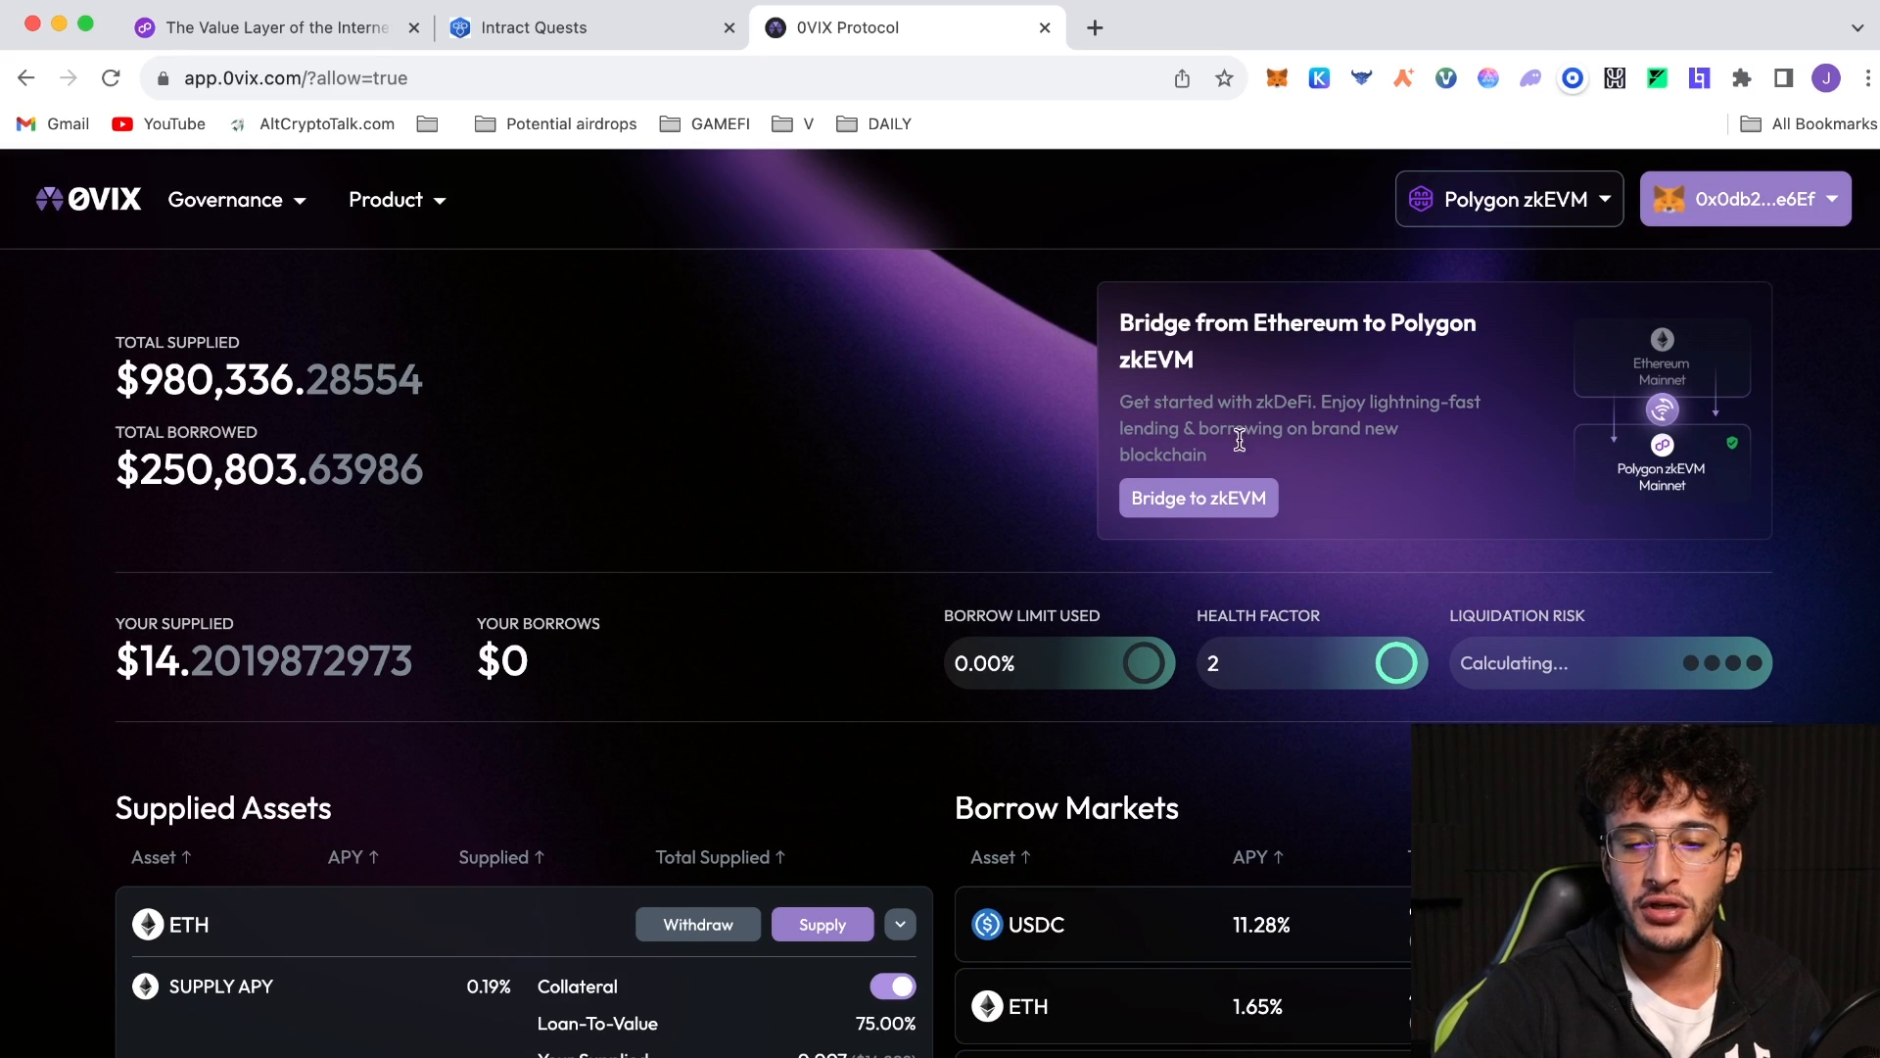
mouse_move(1532, 532)
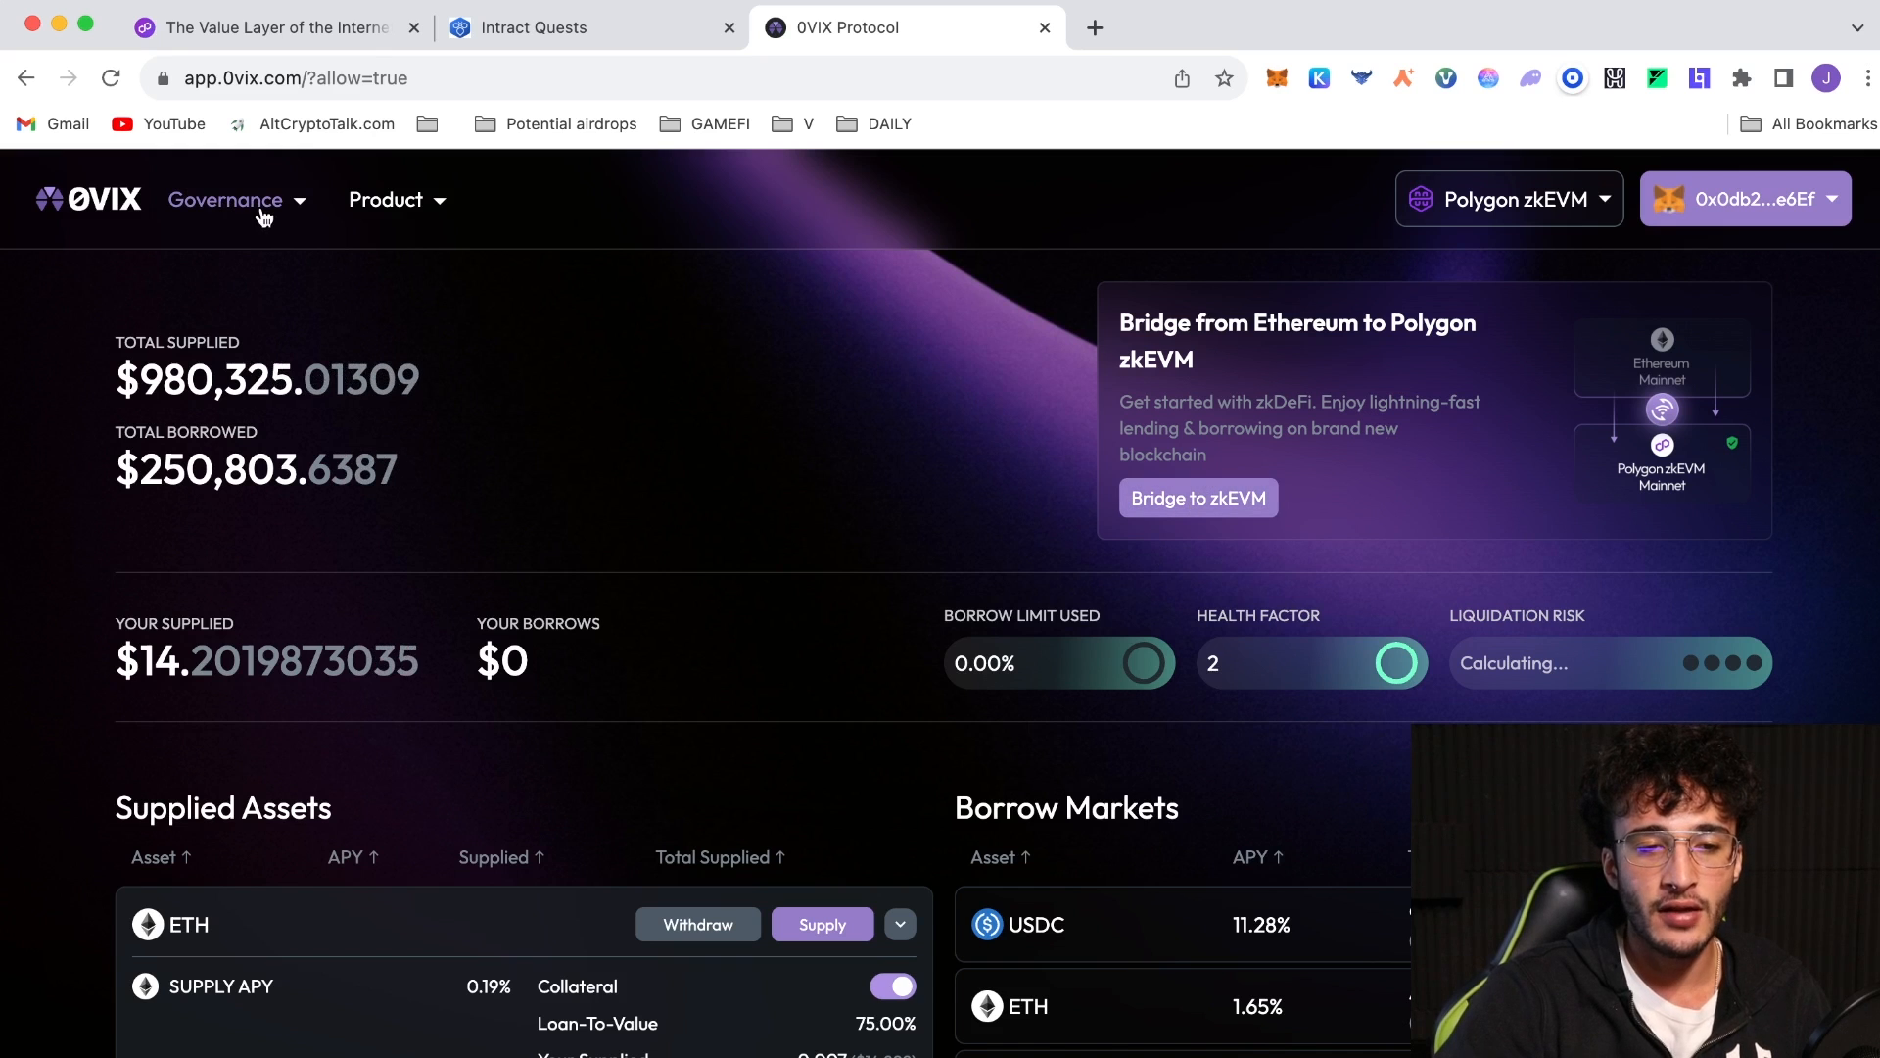
Open the 0VIX docs and scroll through the $VIX Pre-mining rewards section
left_click(387, 200)
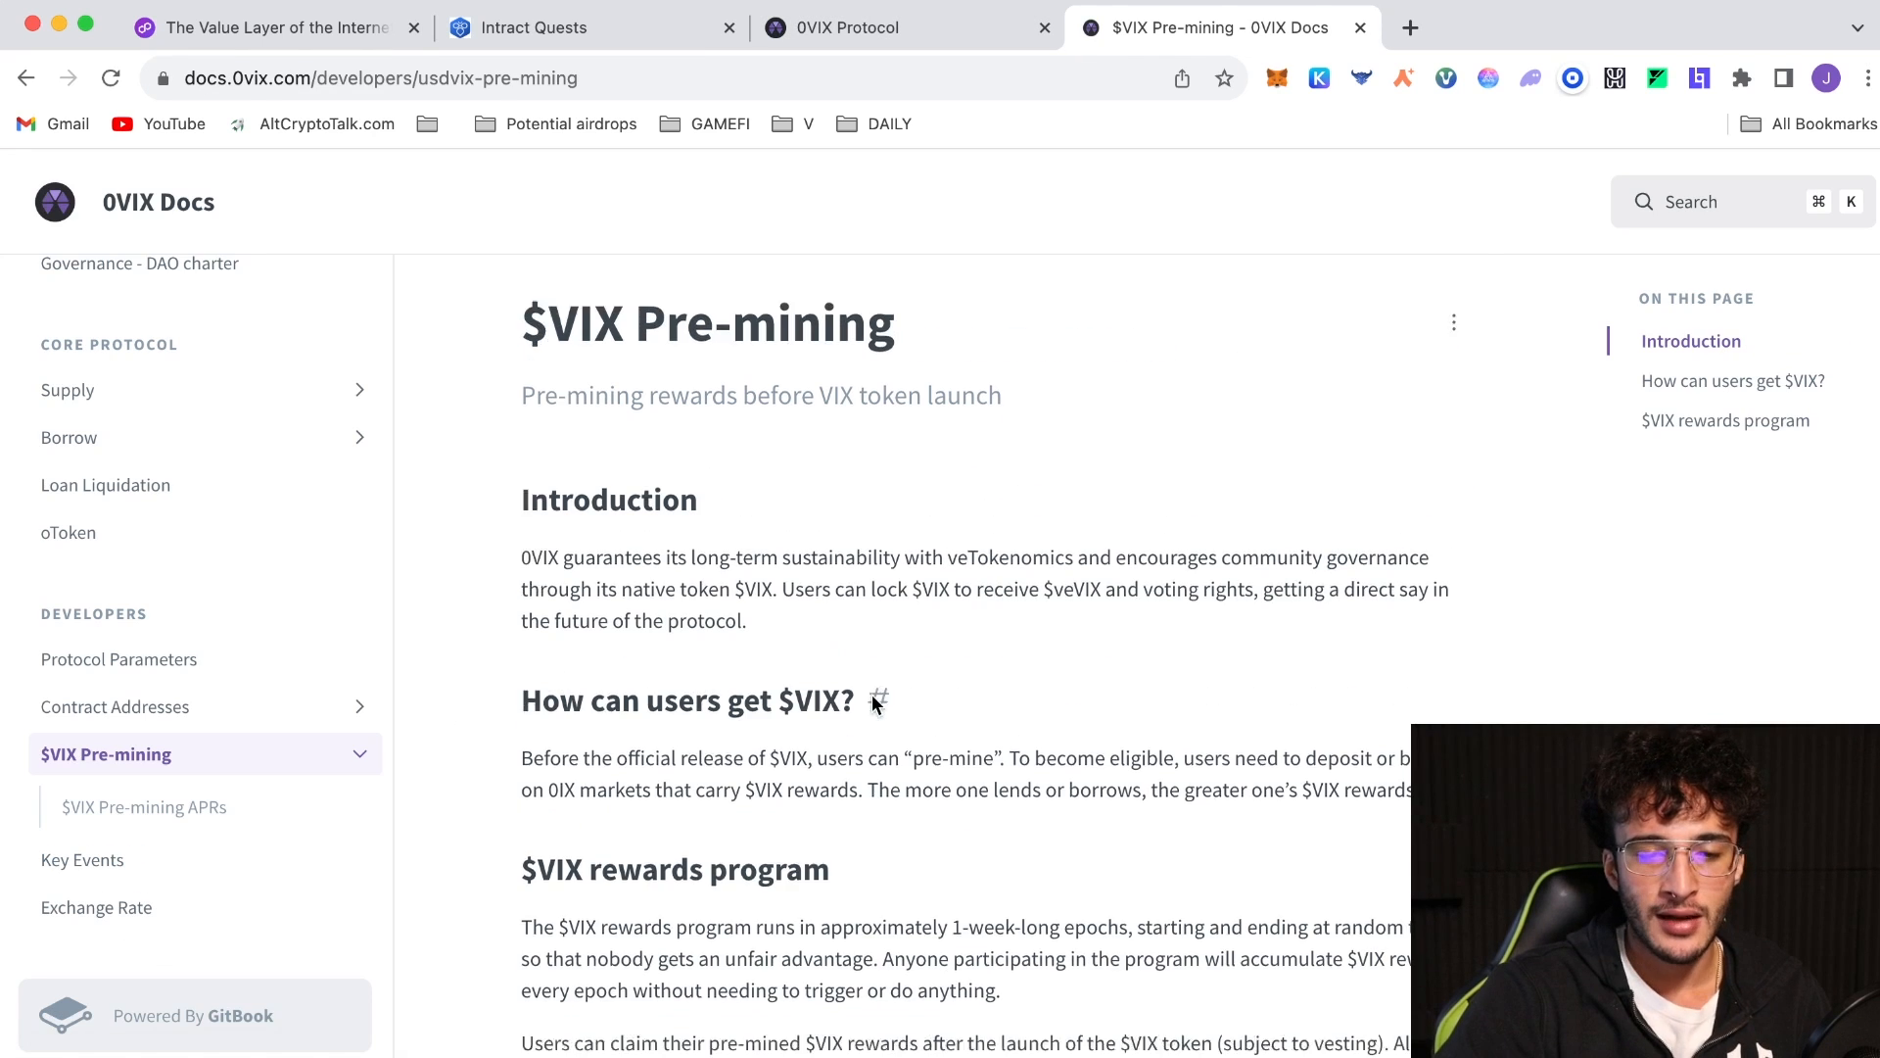
scroll("down", 3)
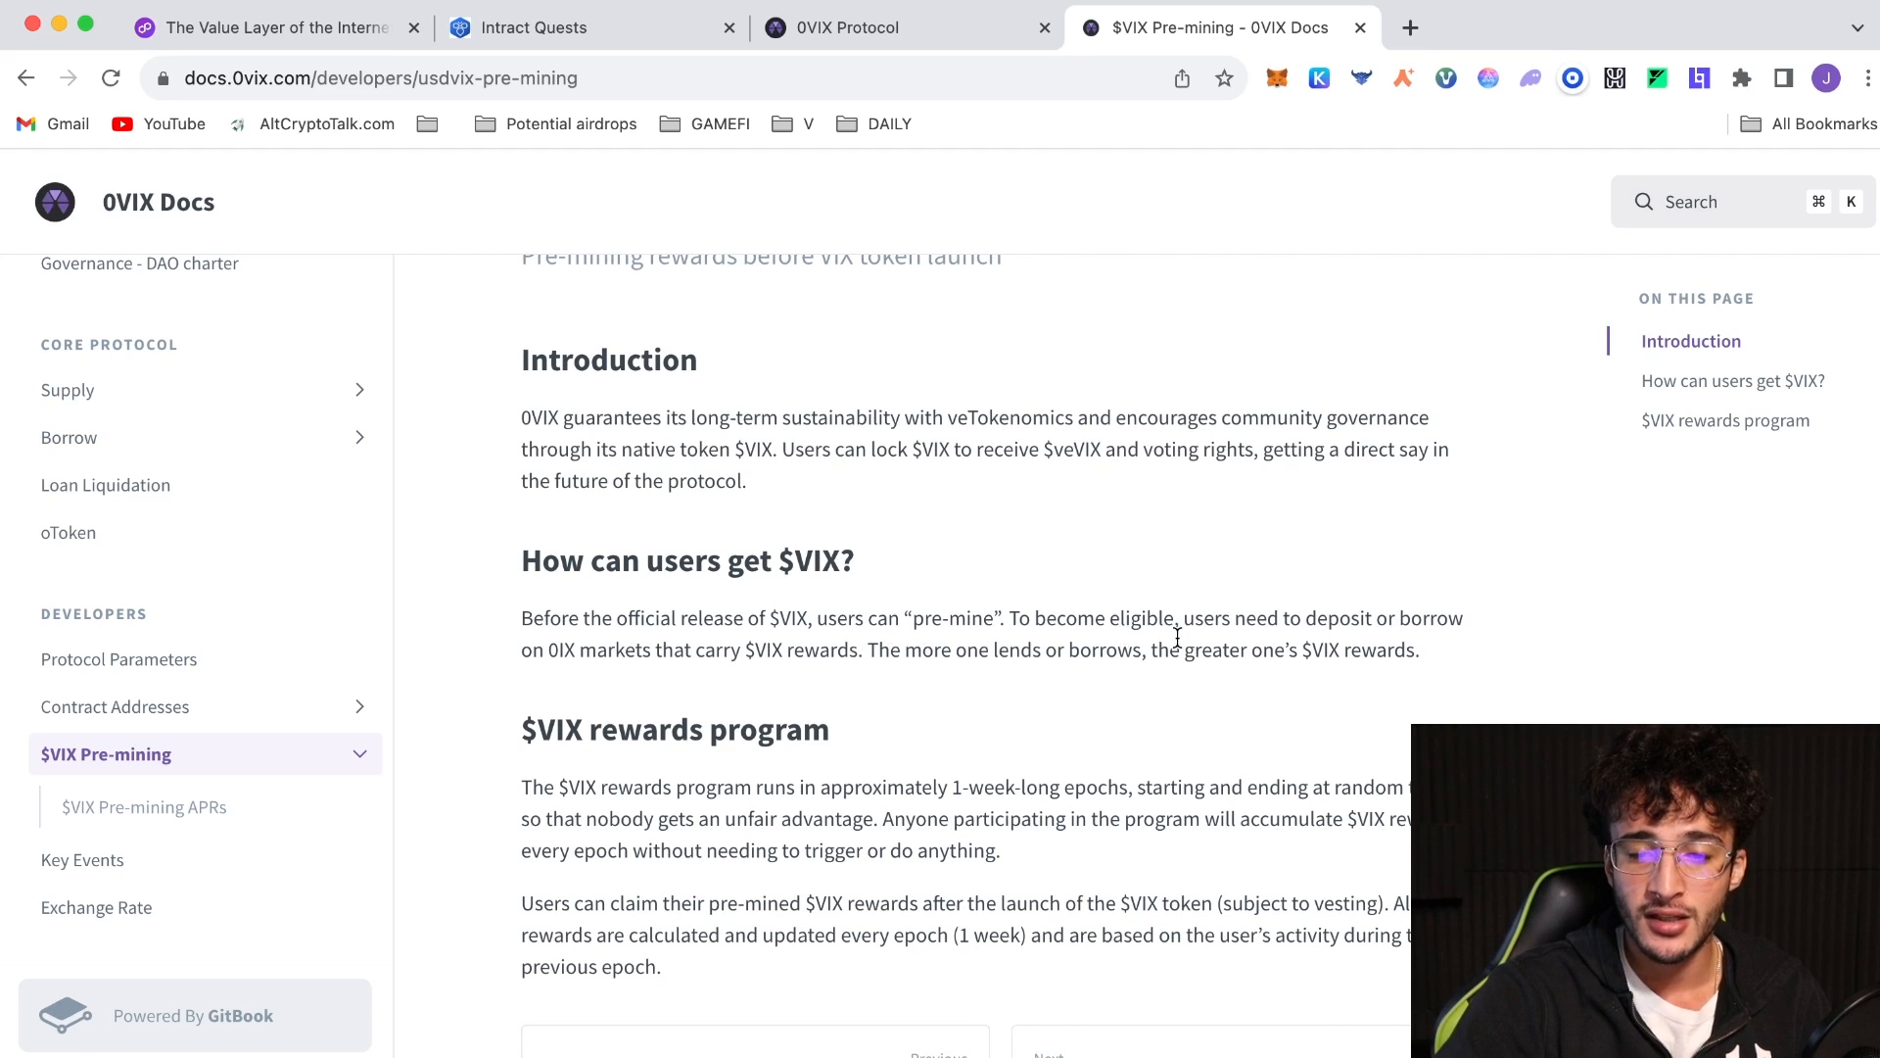
mouse_move(654, 628)
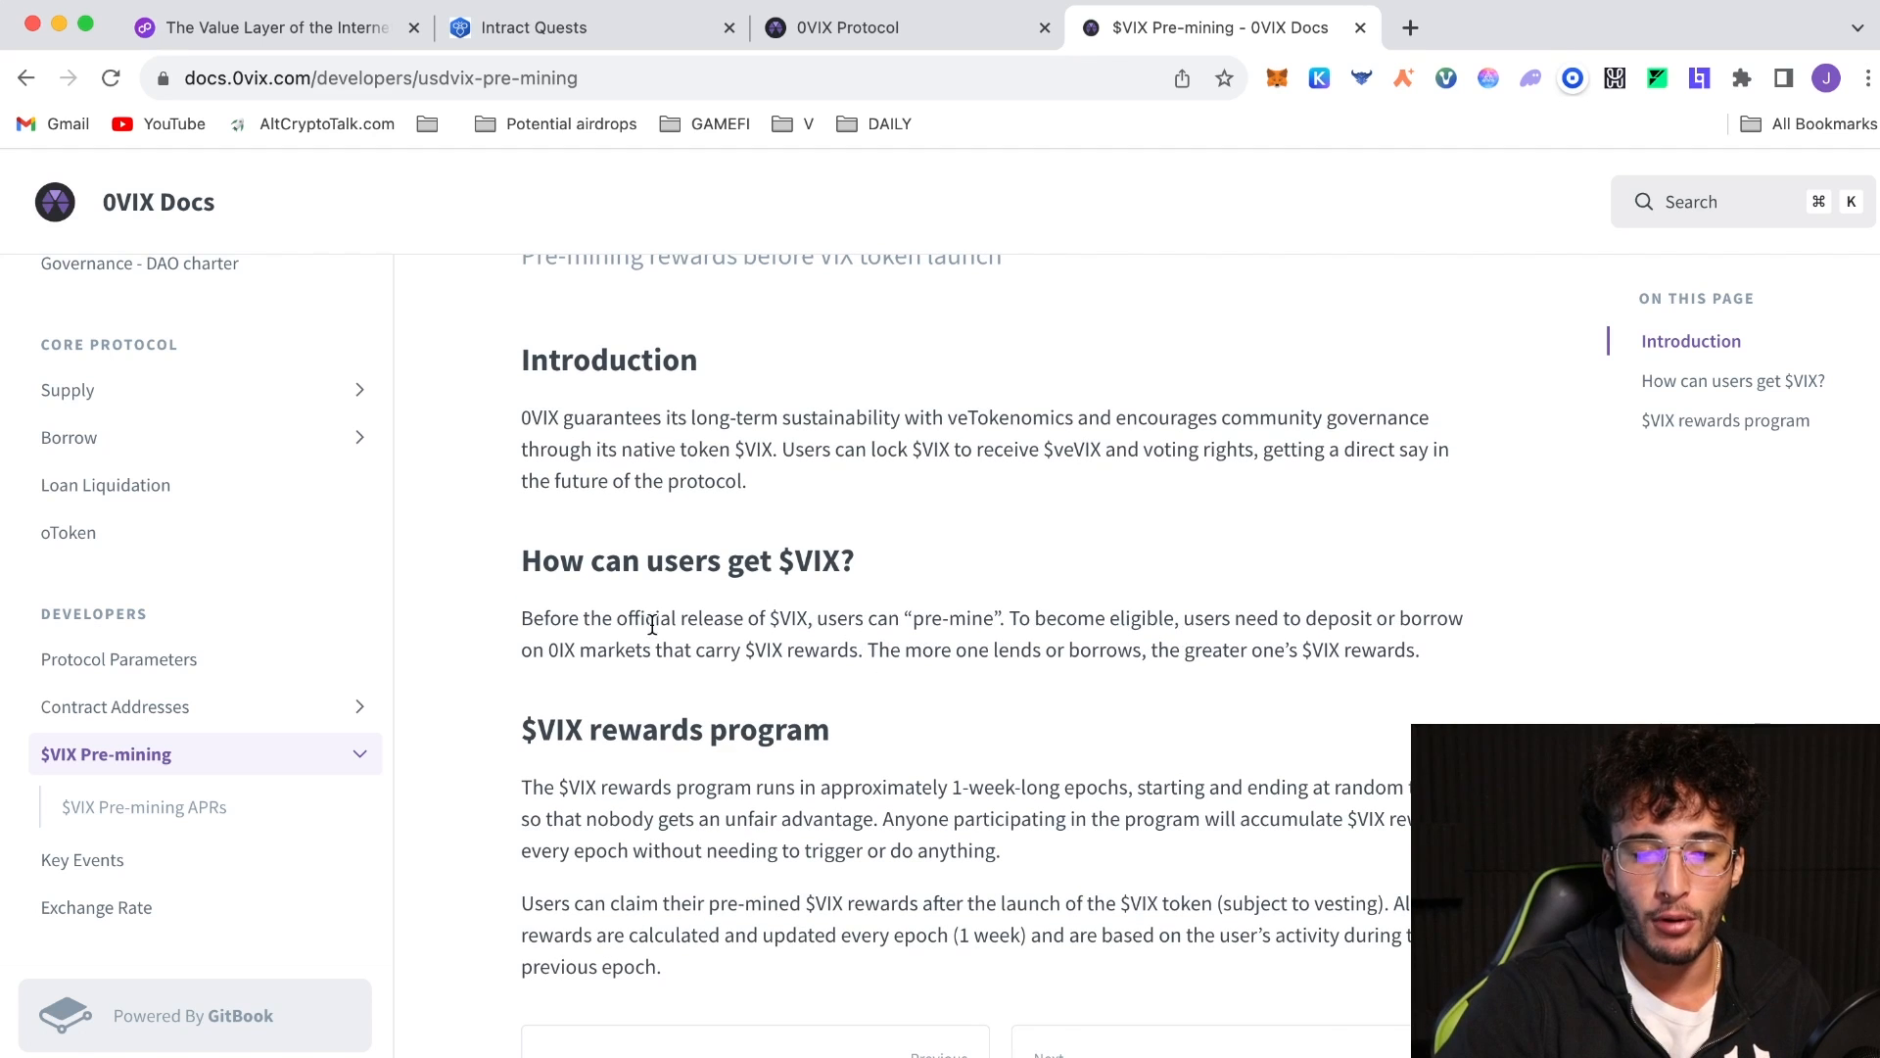
mouse_move(779, 686)
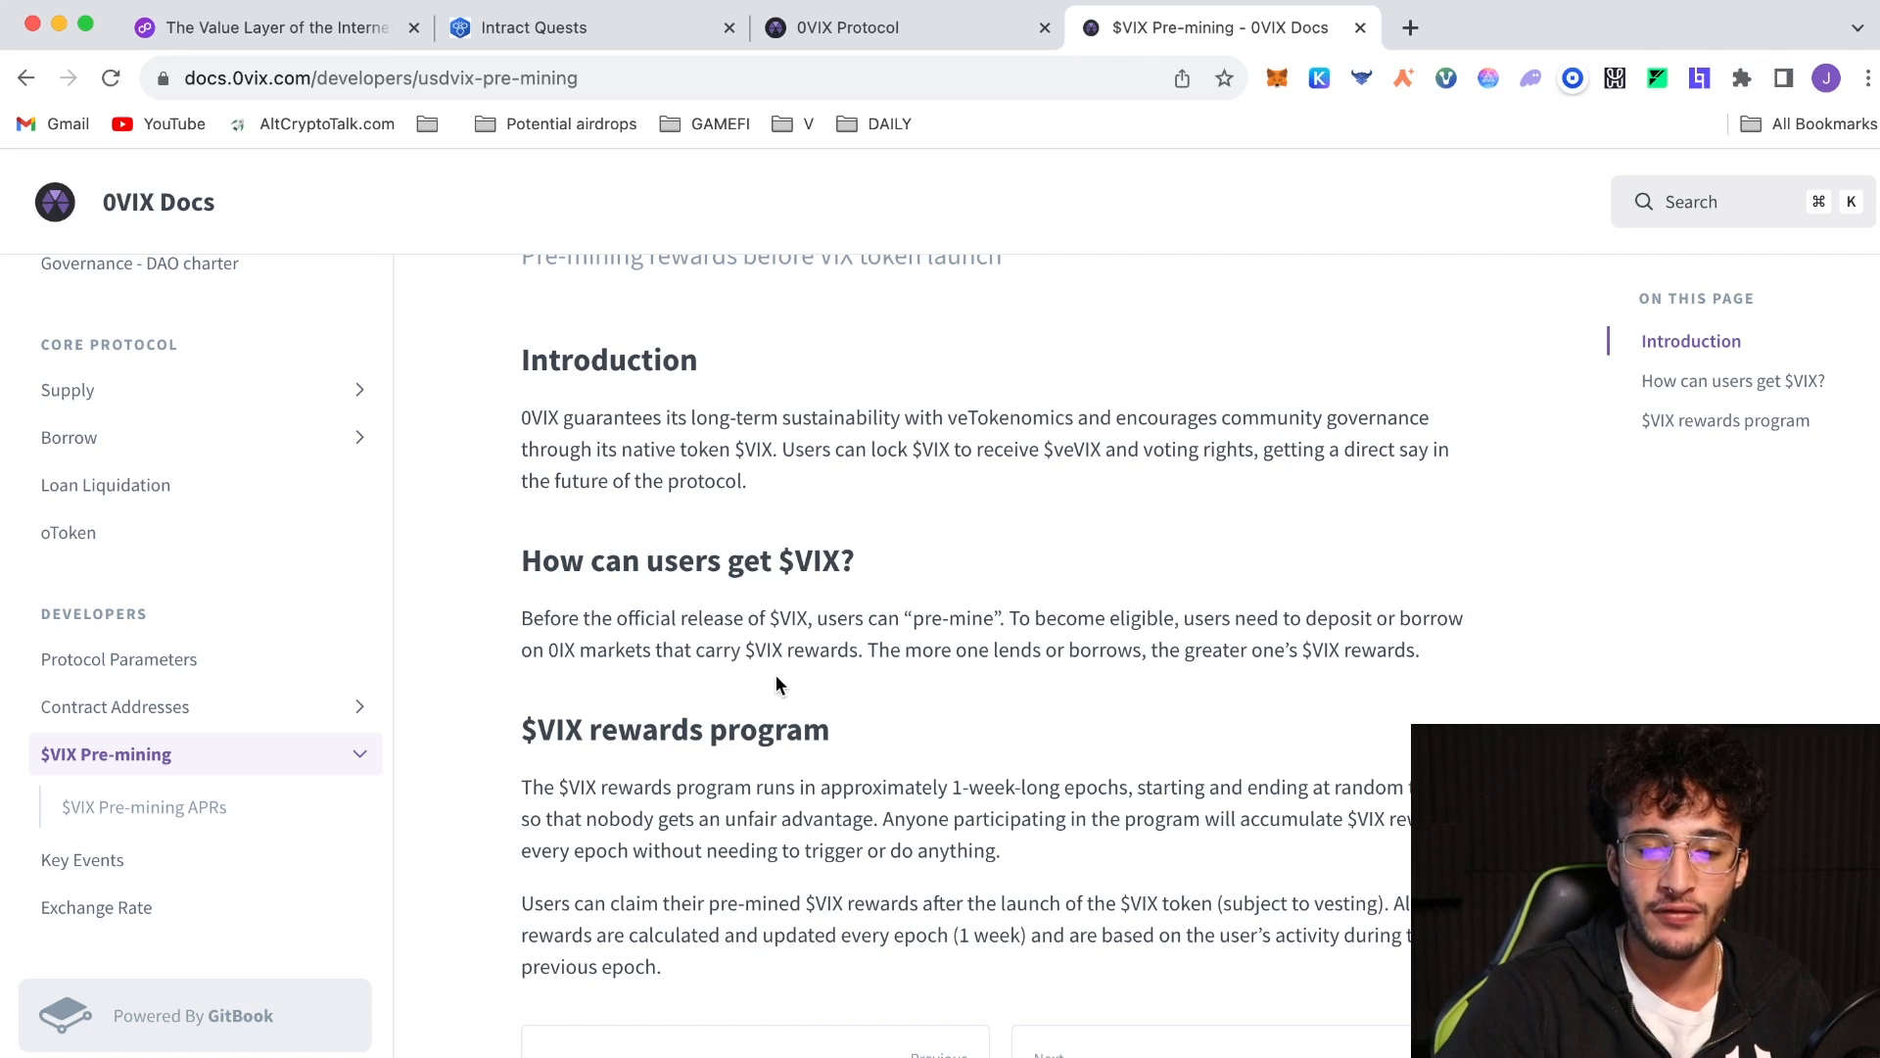
mouse_move(1132, 680)
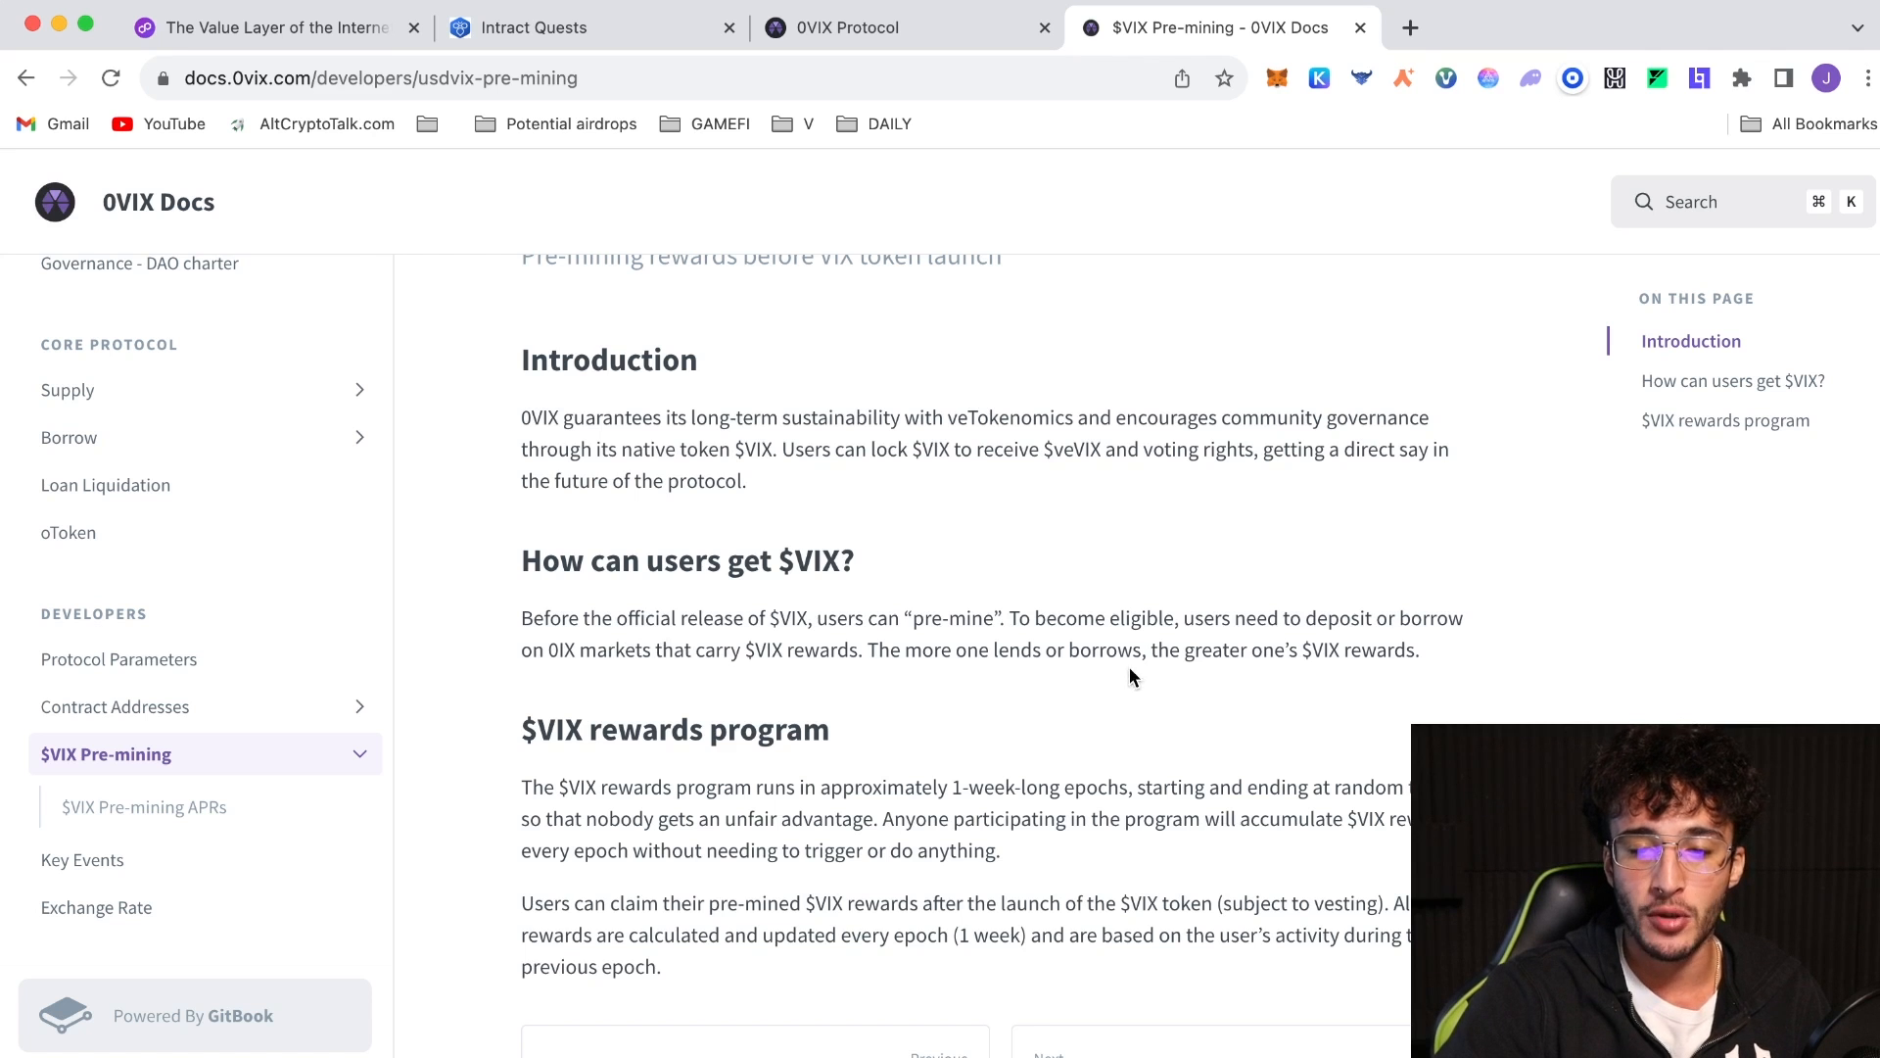
mouse_move(1163, 772)
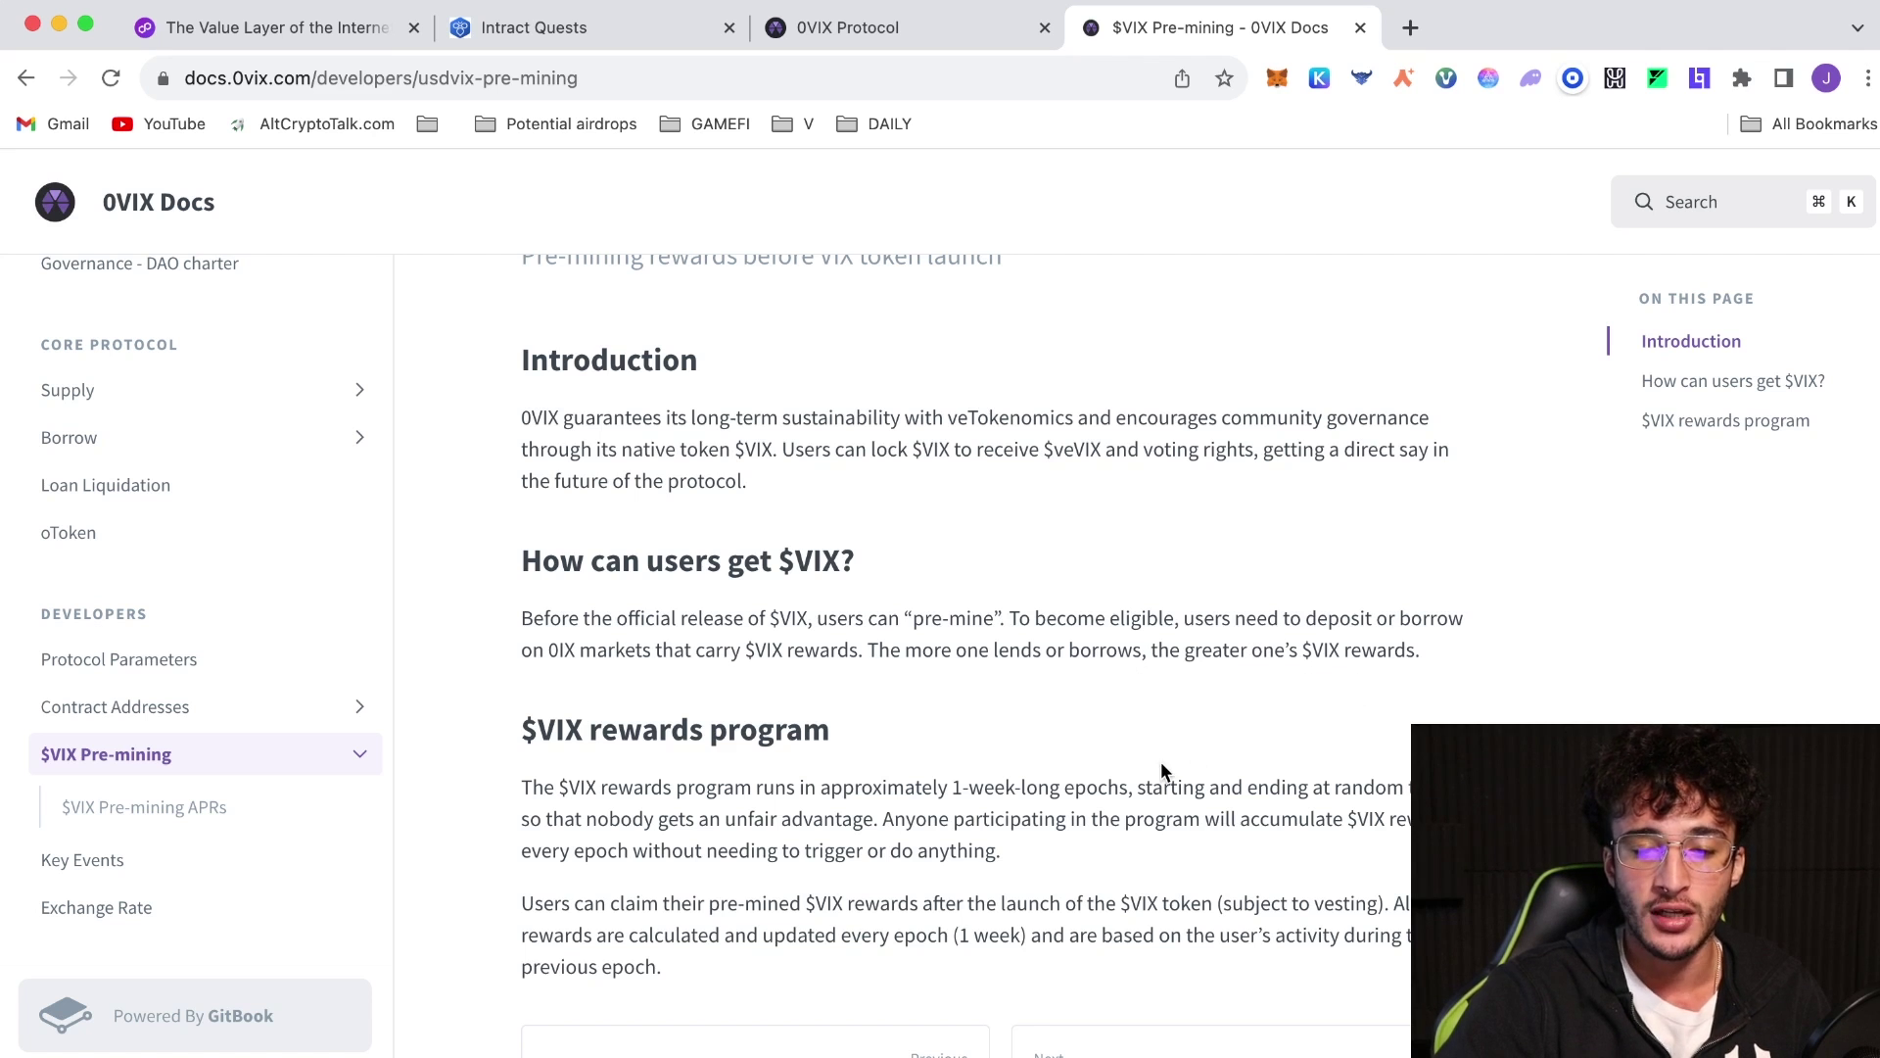
scroll("down", 3)
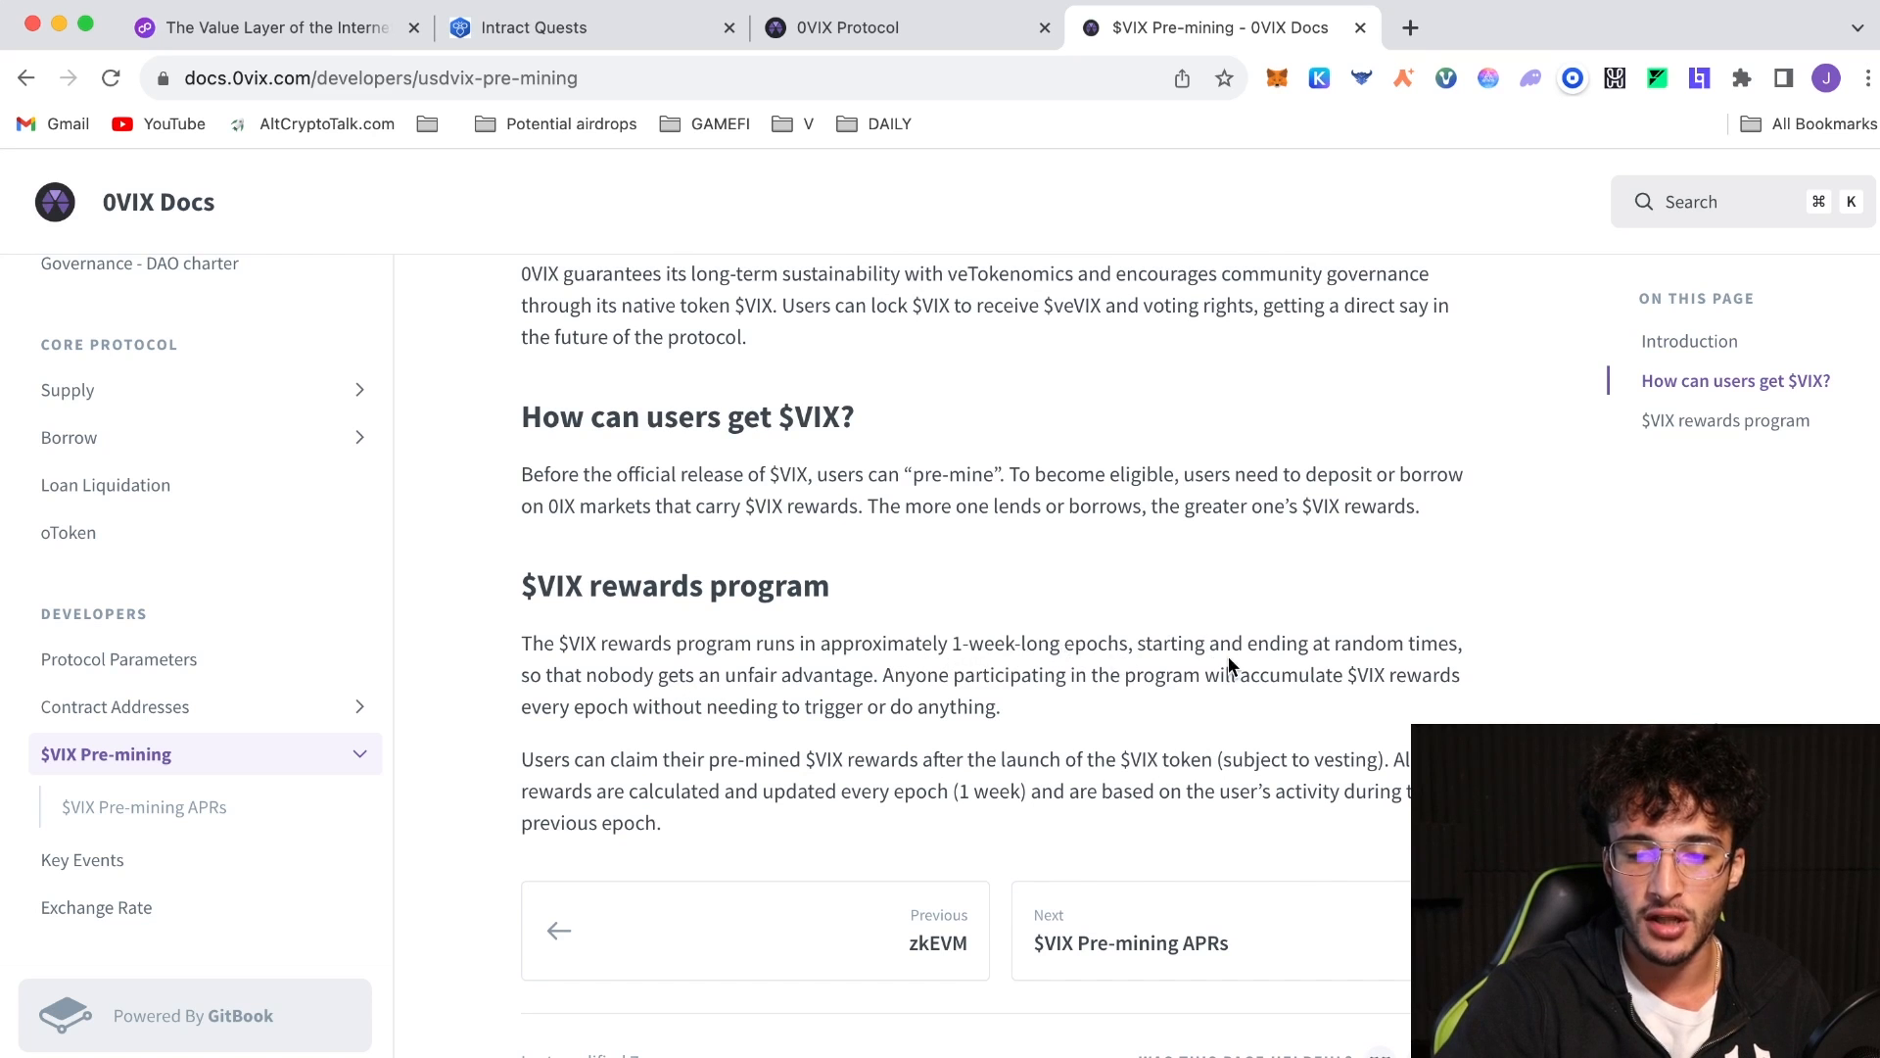
mouse_move(731, 706)
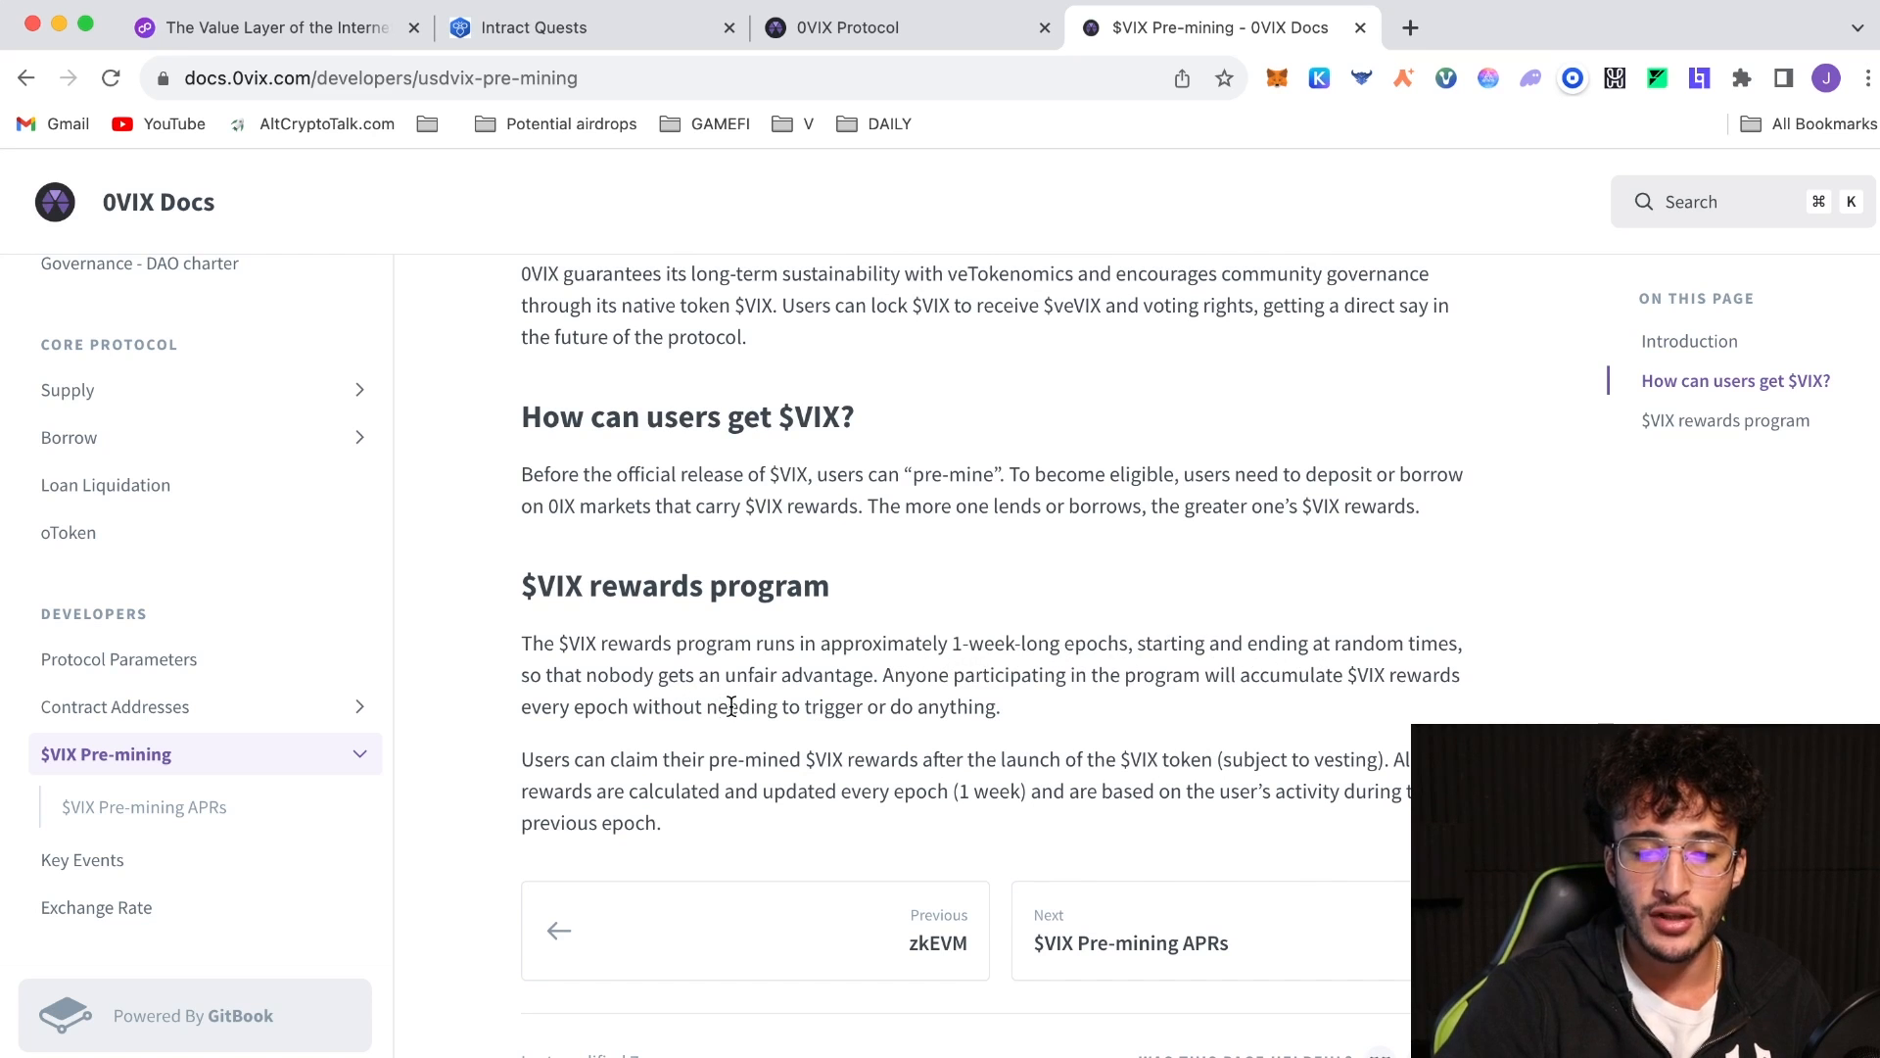
mouse_move(1097, 718)
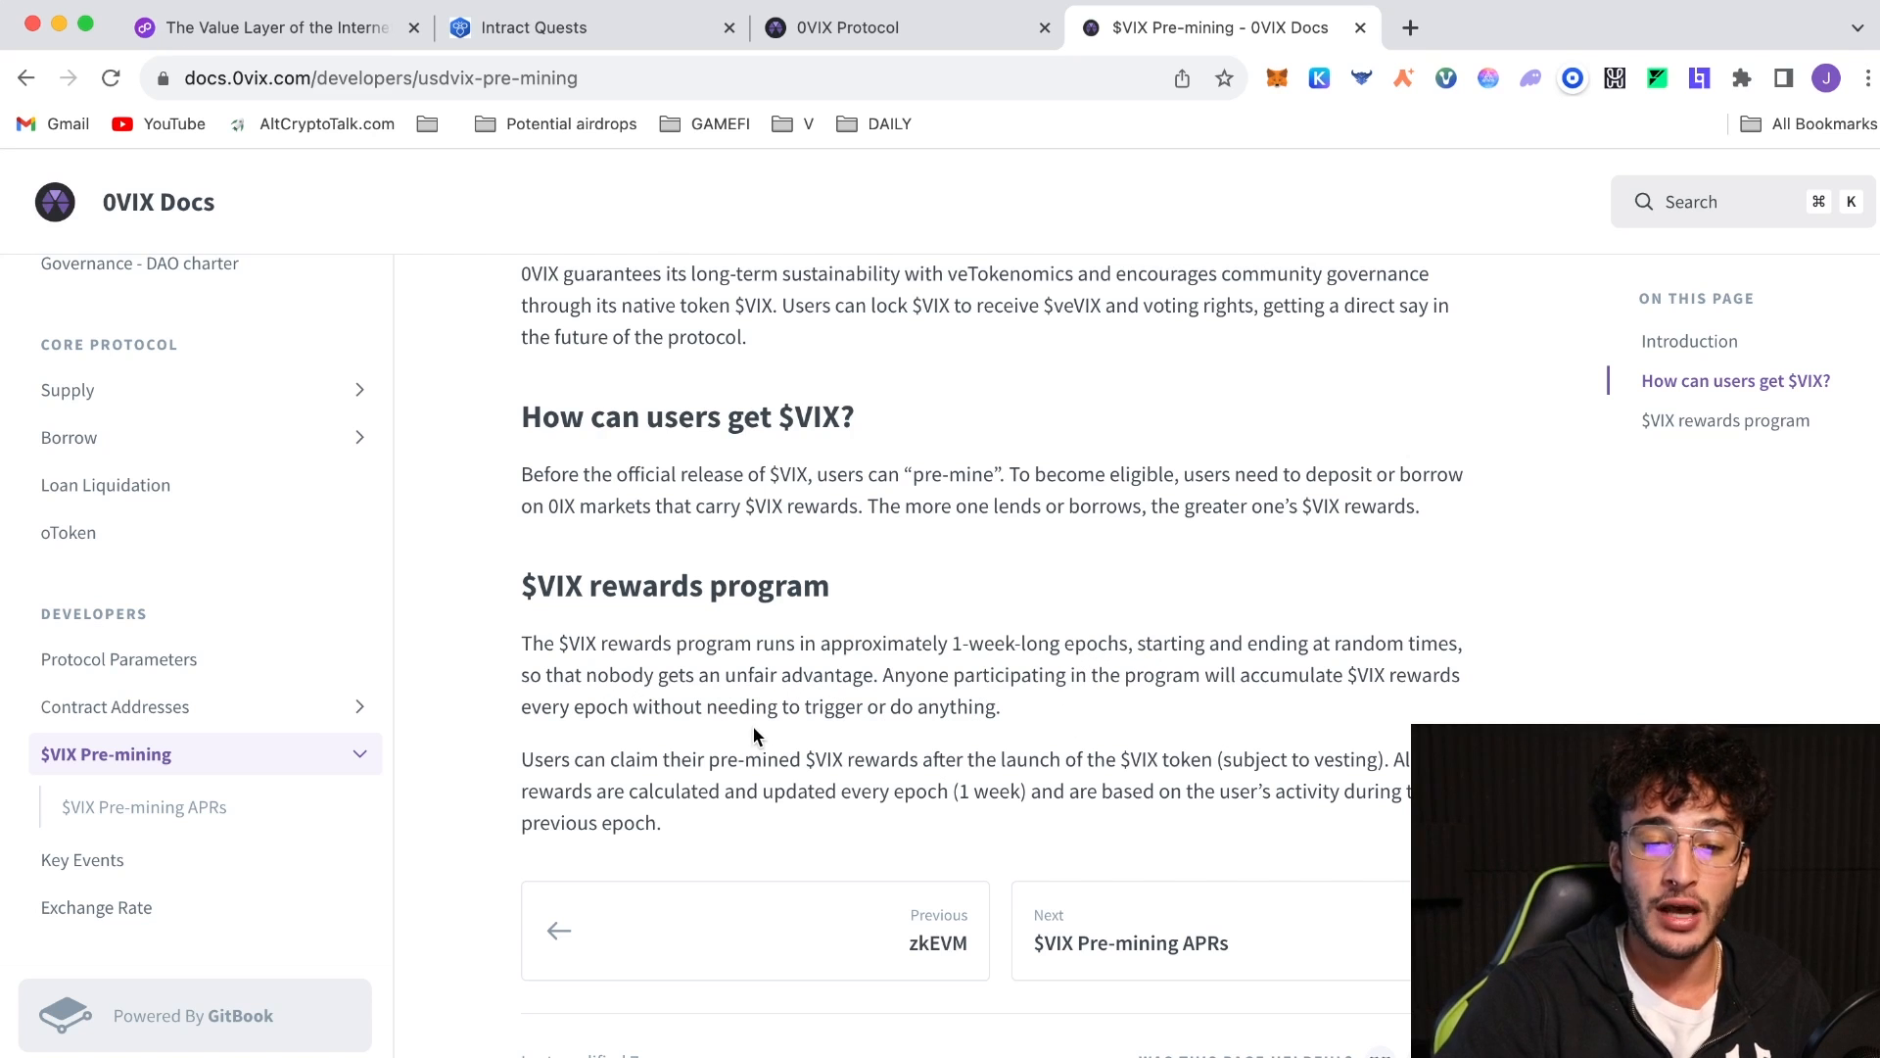
mouse_move(1229, 737)
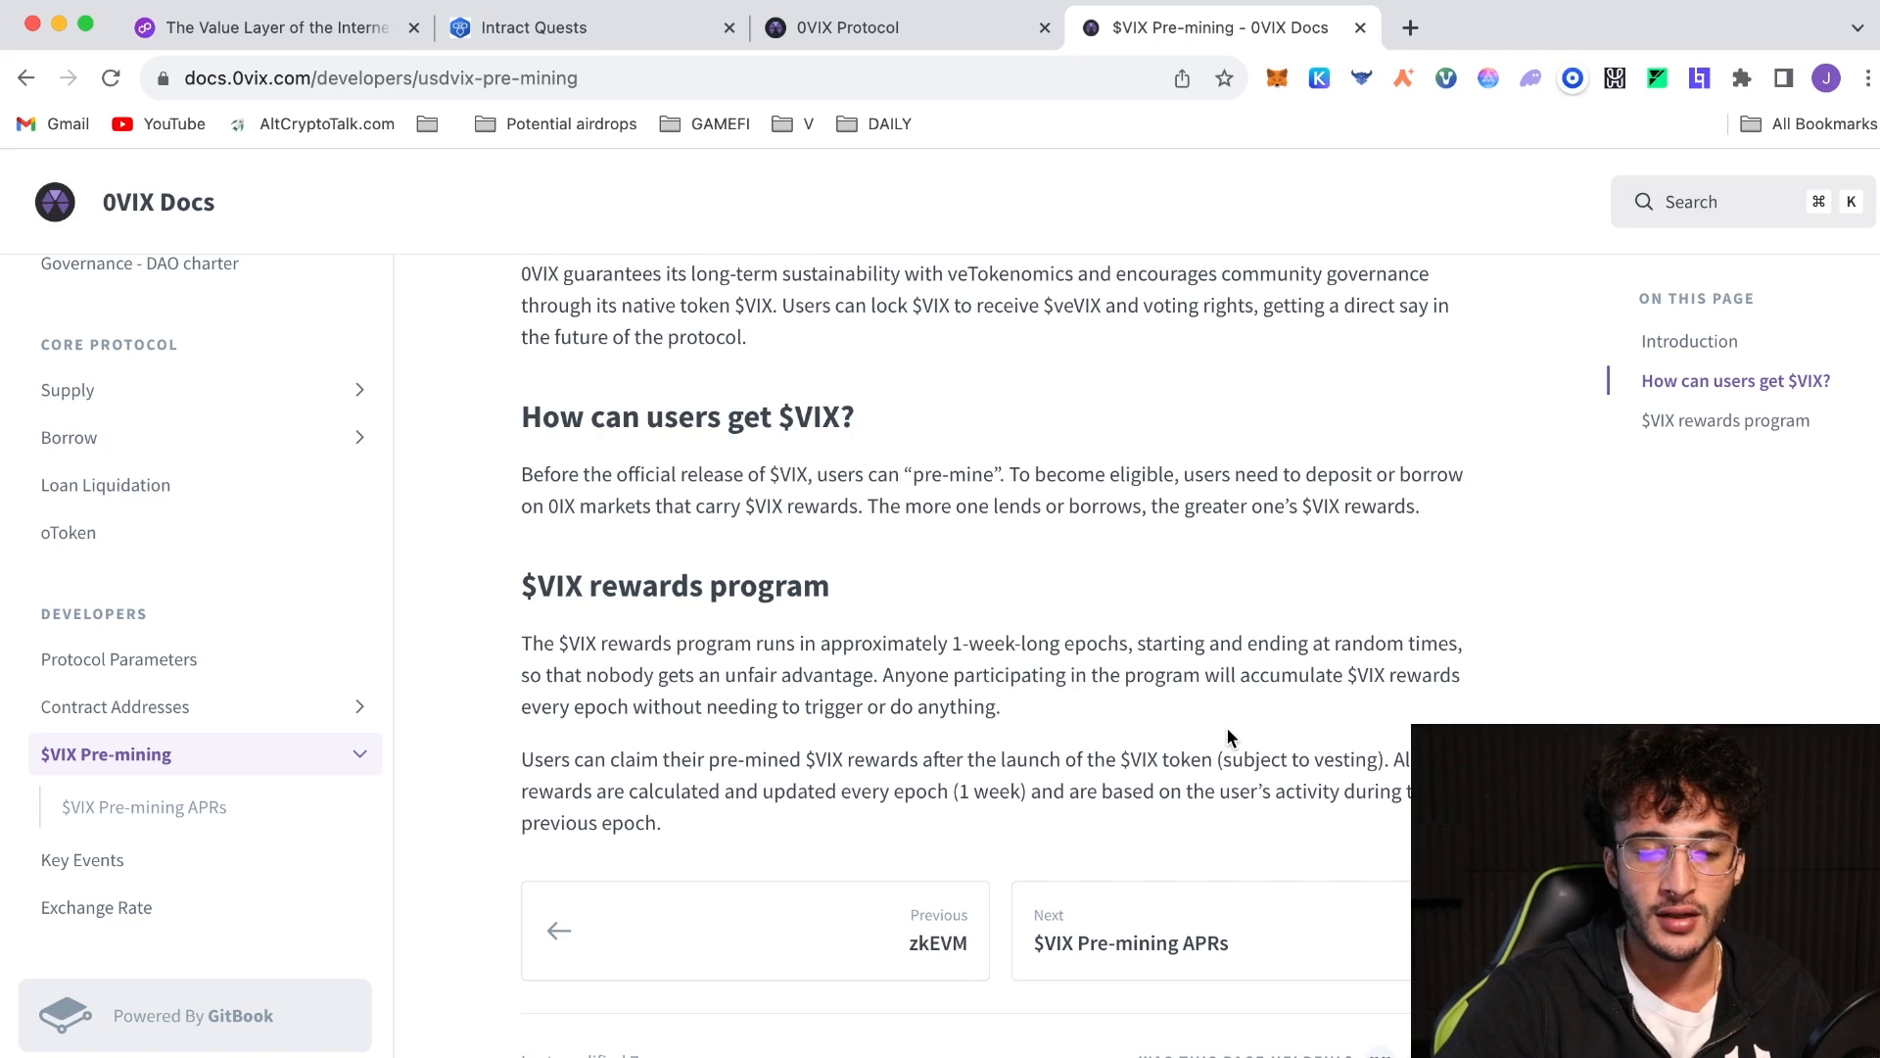
Return to the 0VIX dashboard and list networks: Polygon PoS and Polygon zkEVM
left_click(855, 27)
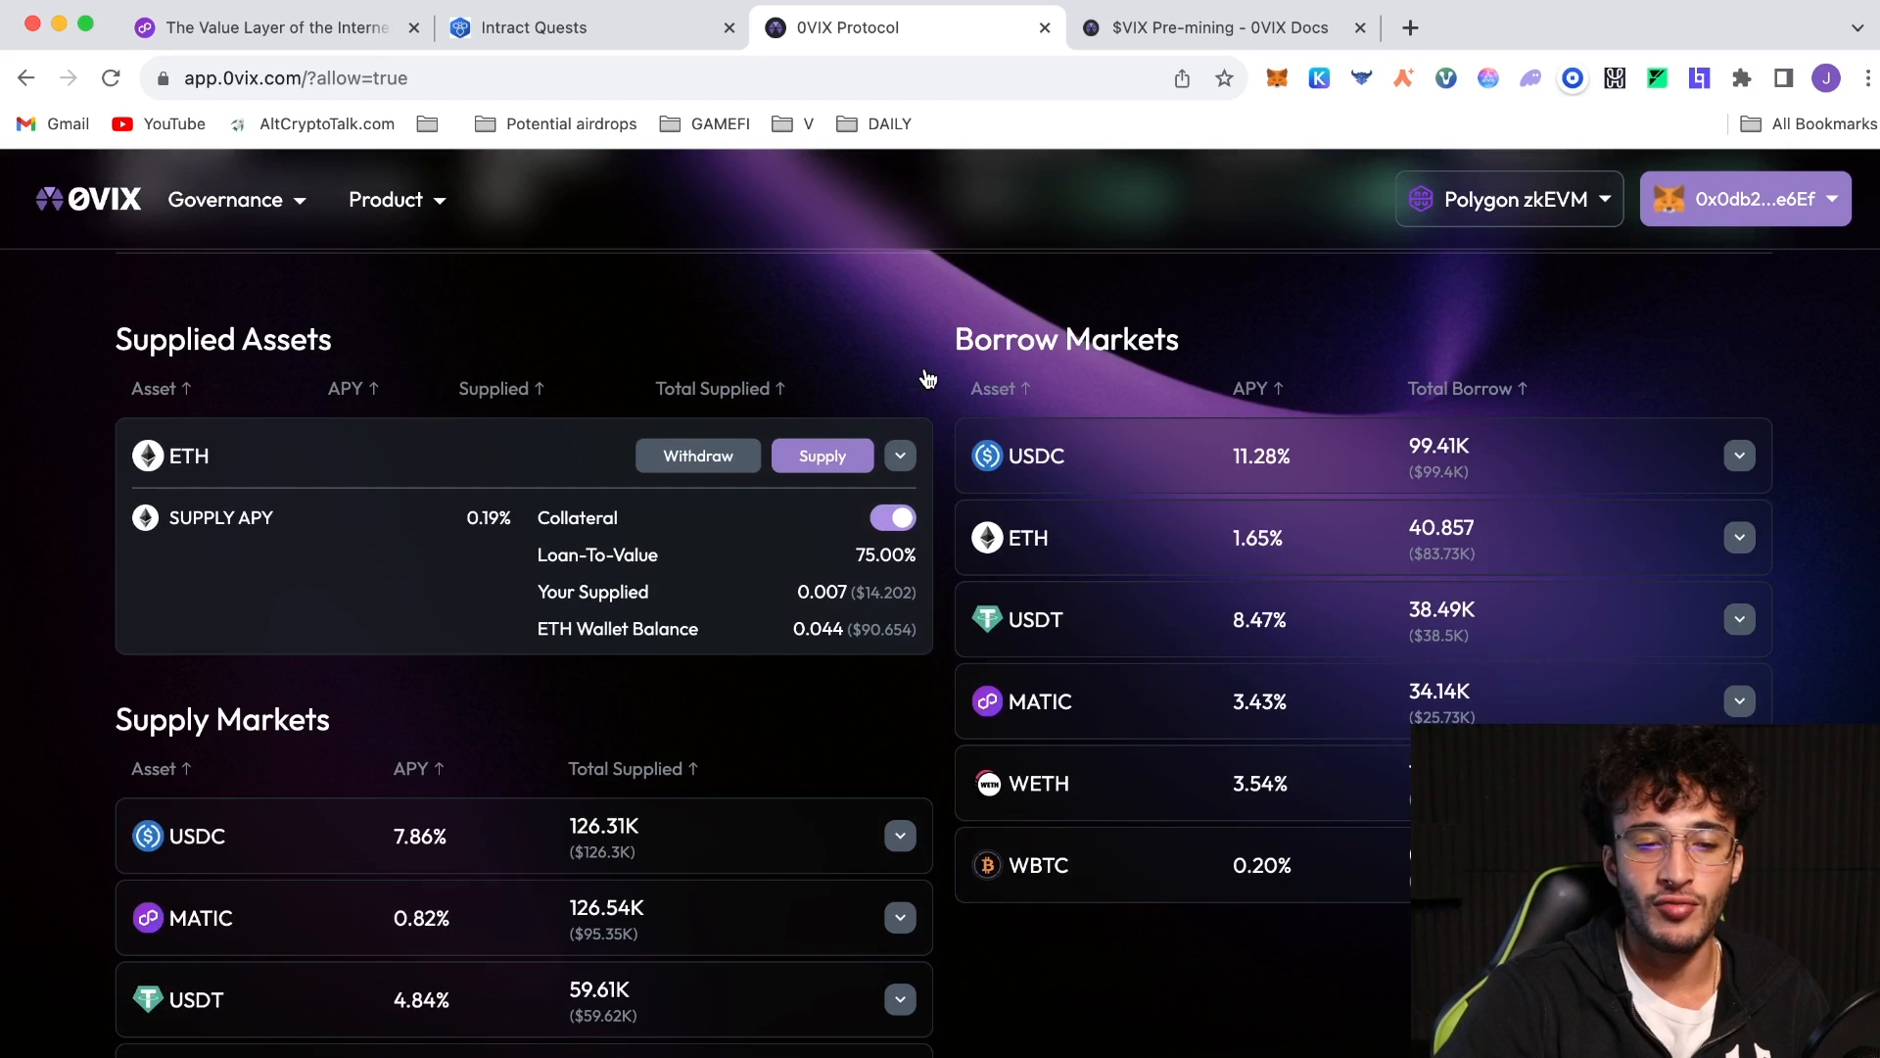
scroll("up", 3)
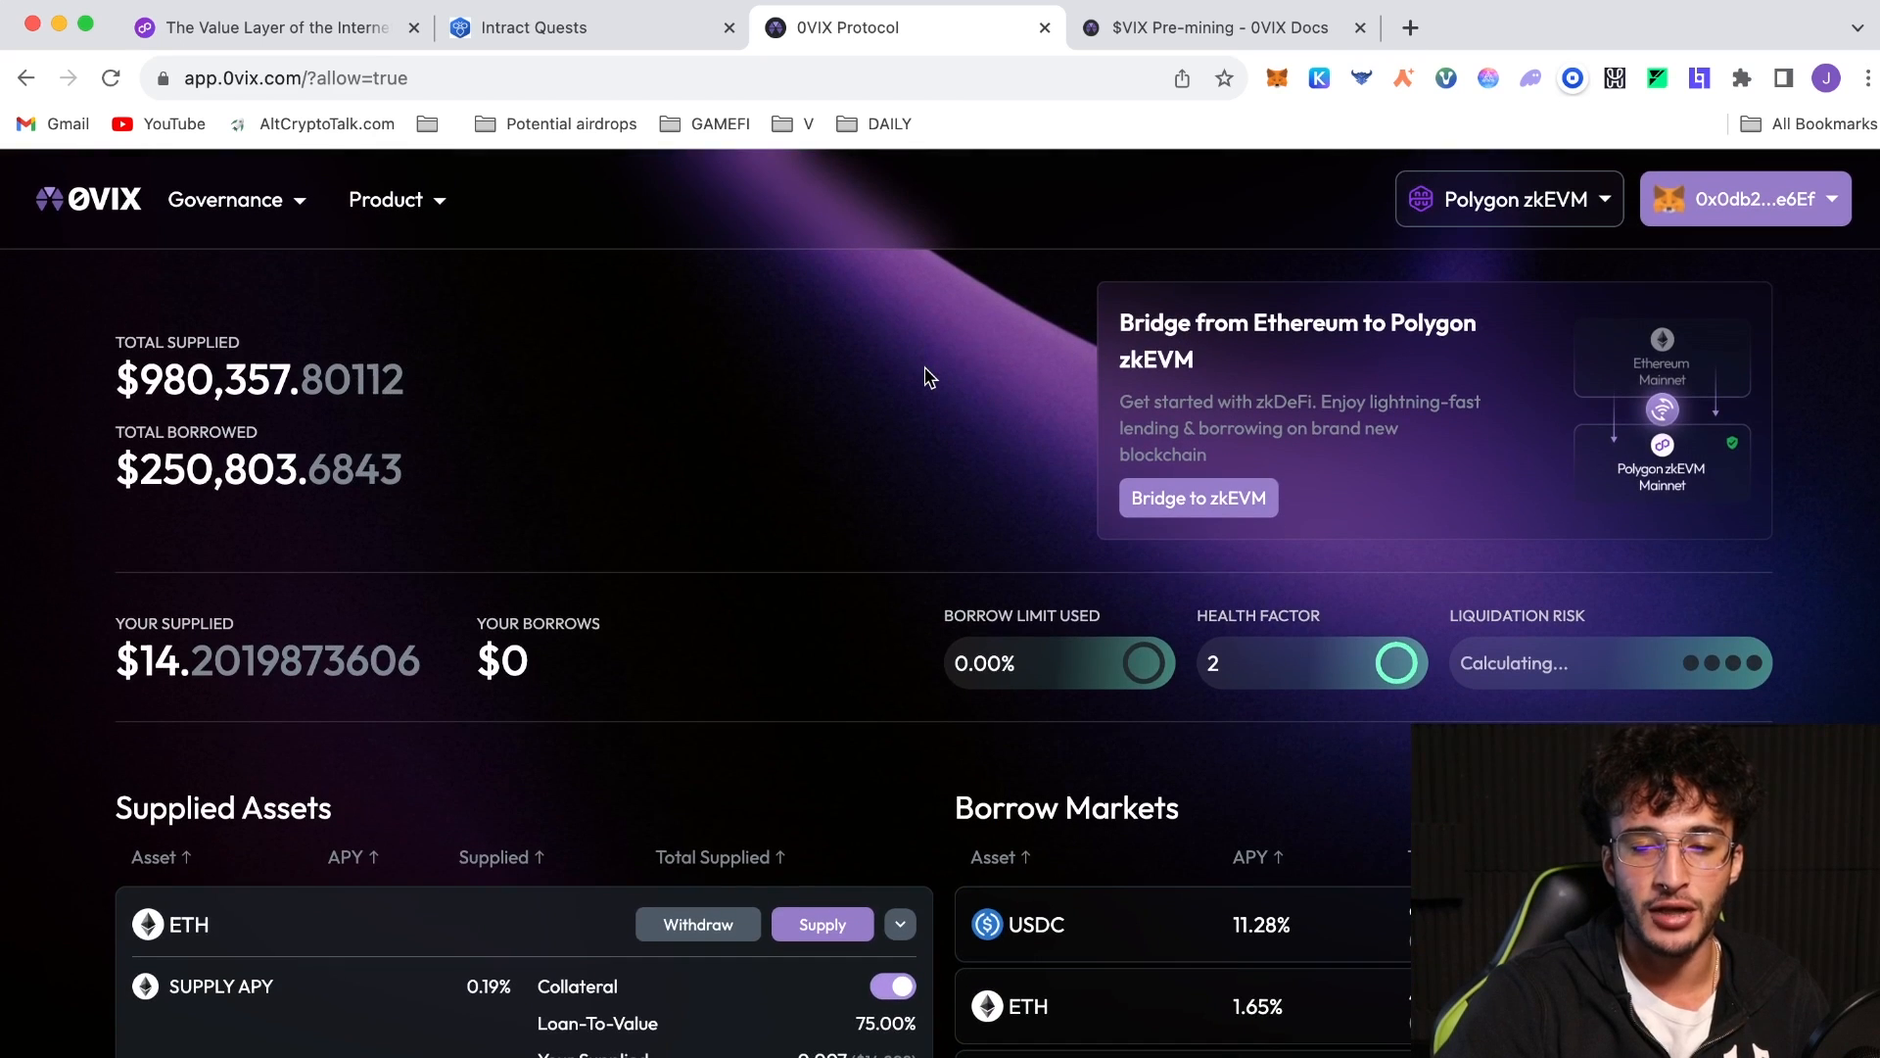
mouse_move(745, 780)
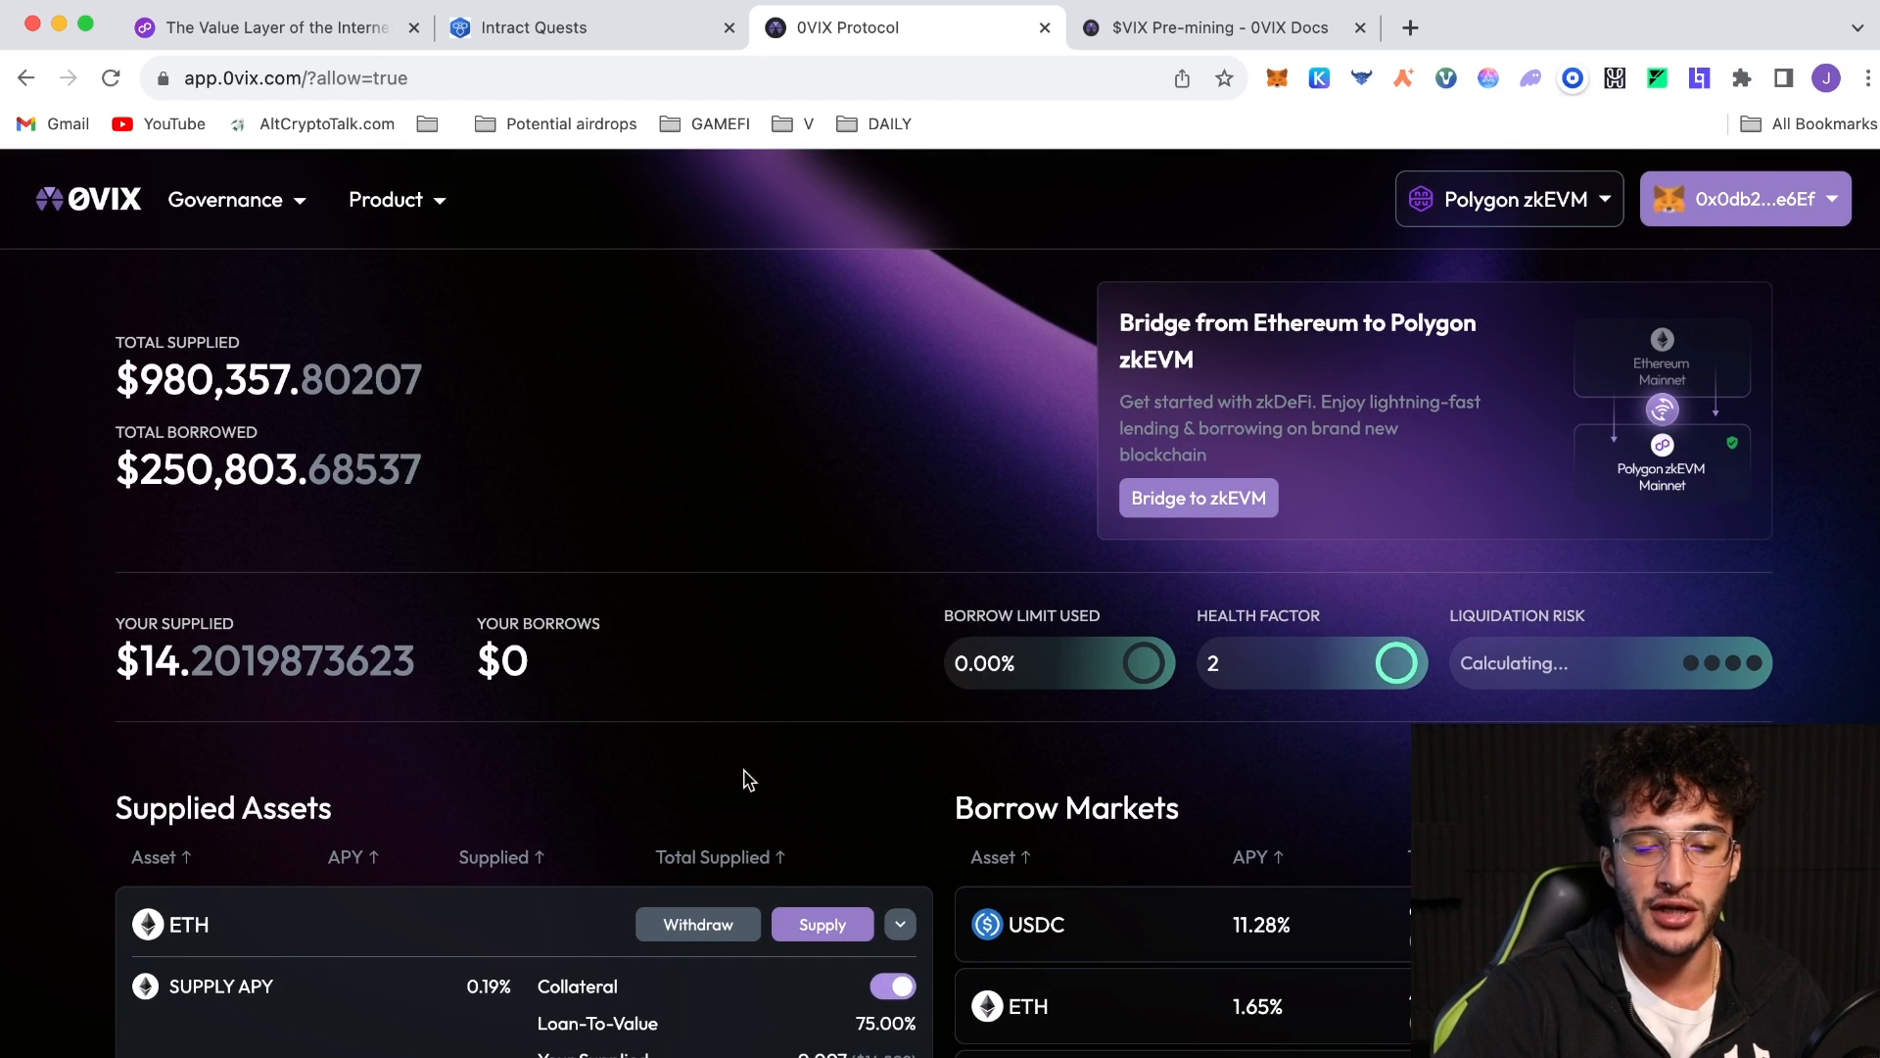
scroll("down", 3)
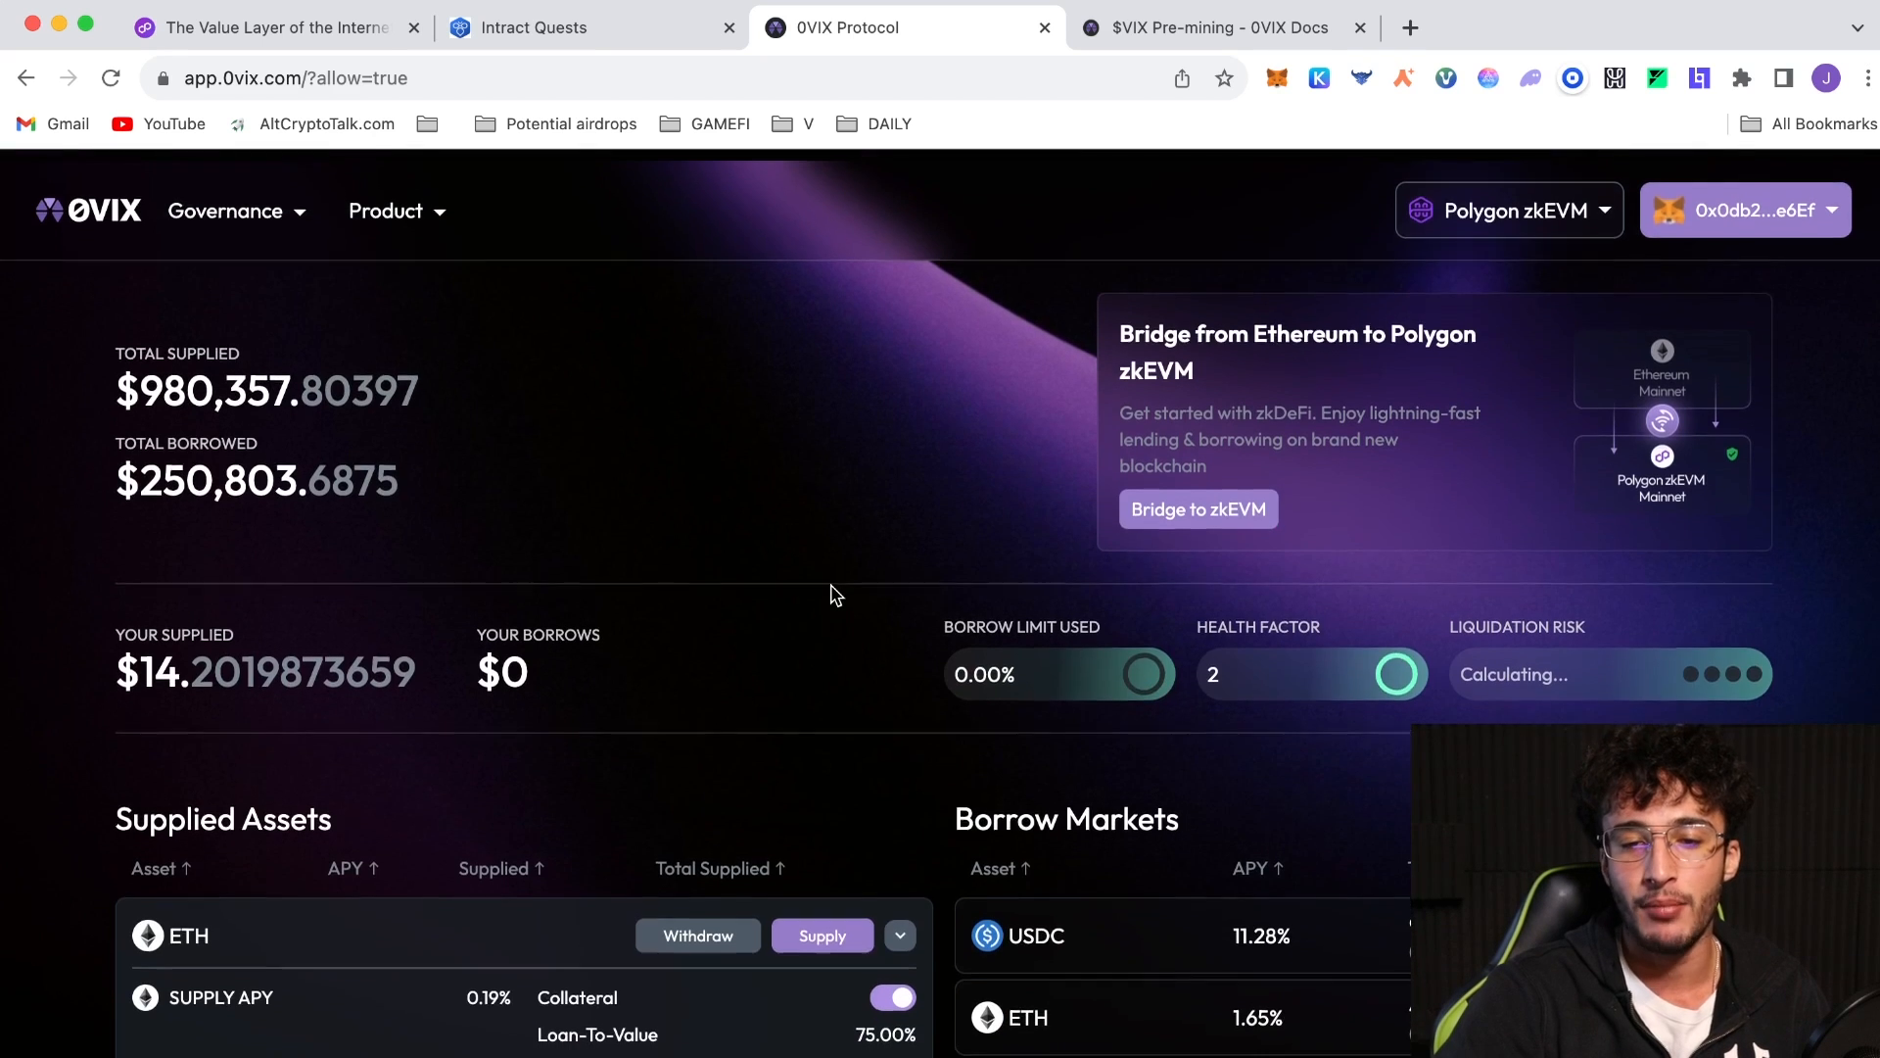
left_click(1509, 209)
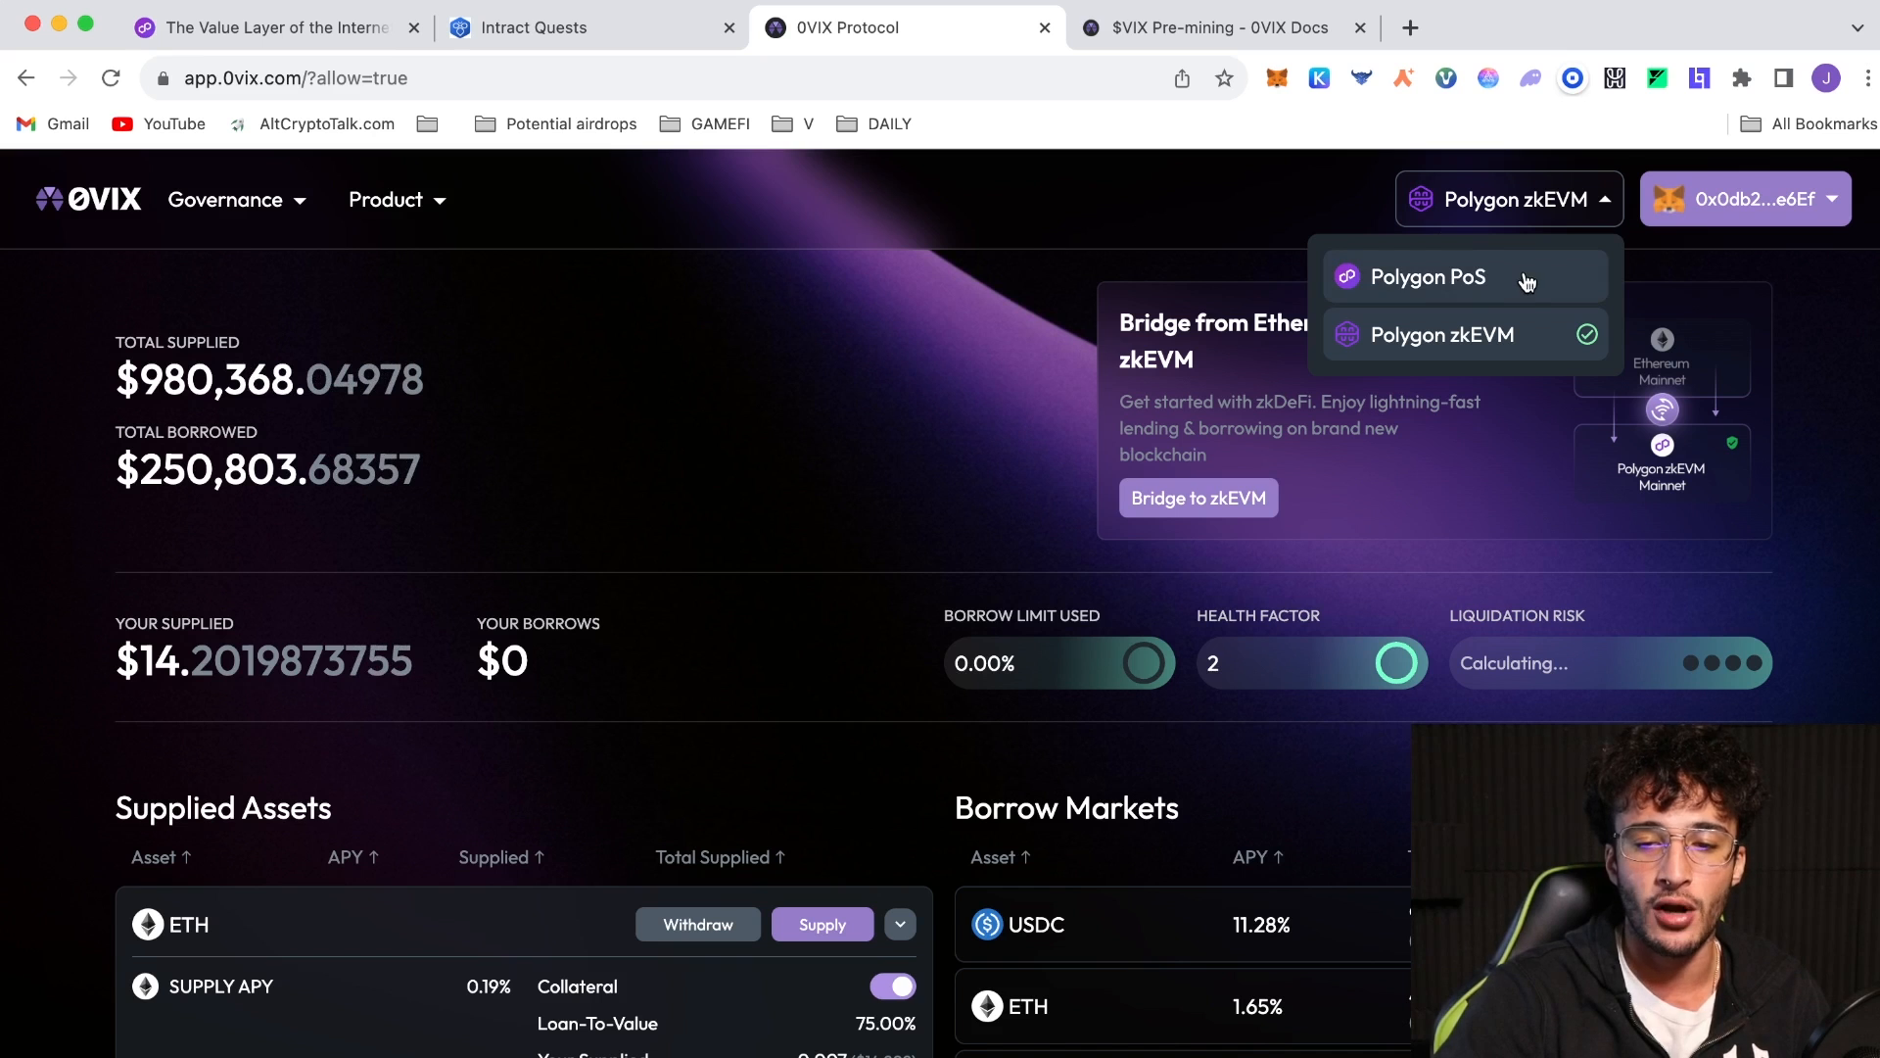
mouse_move(1084, 237)
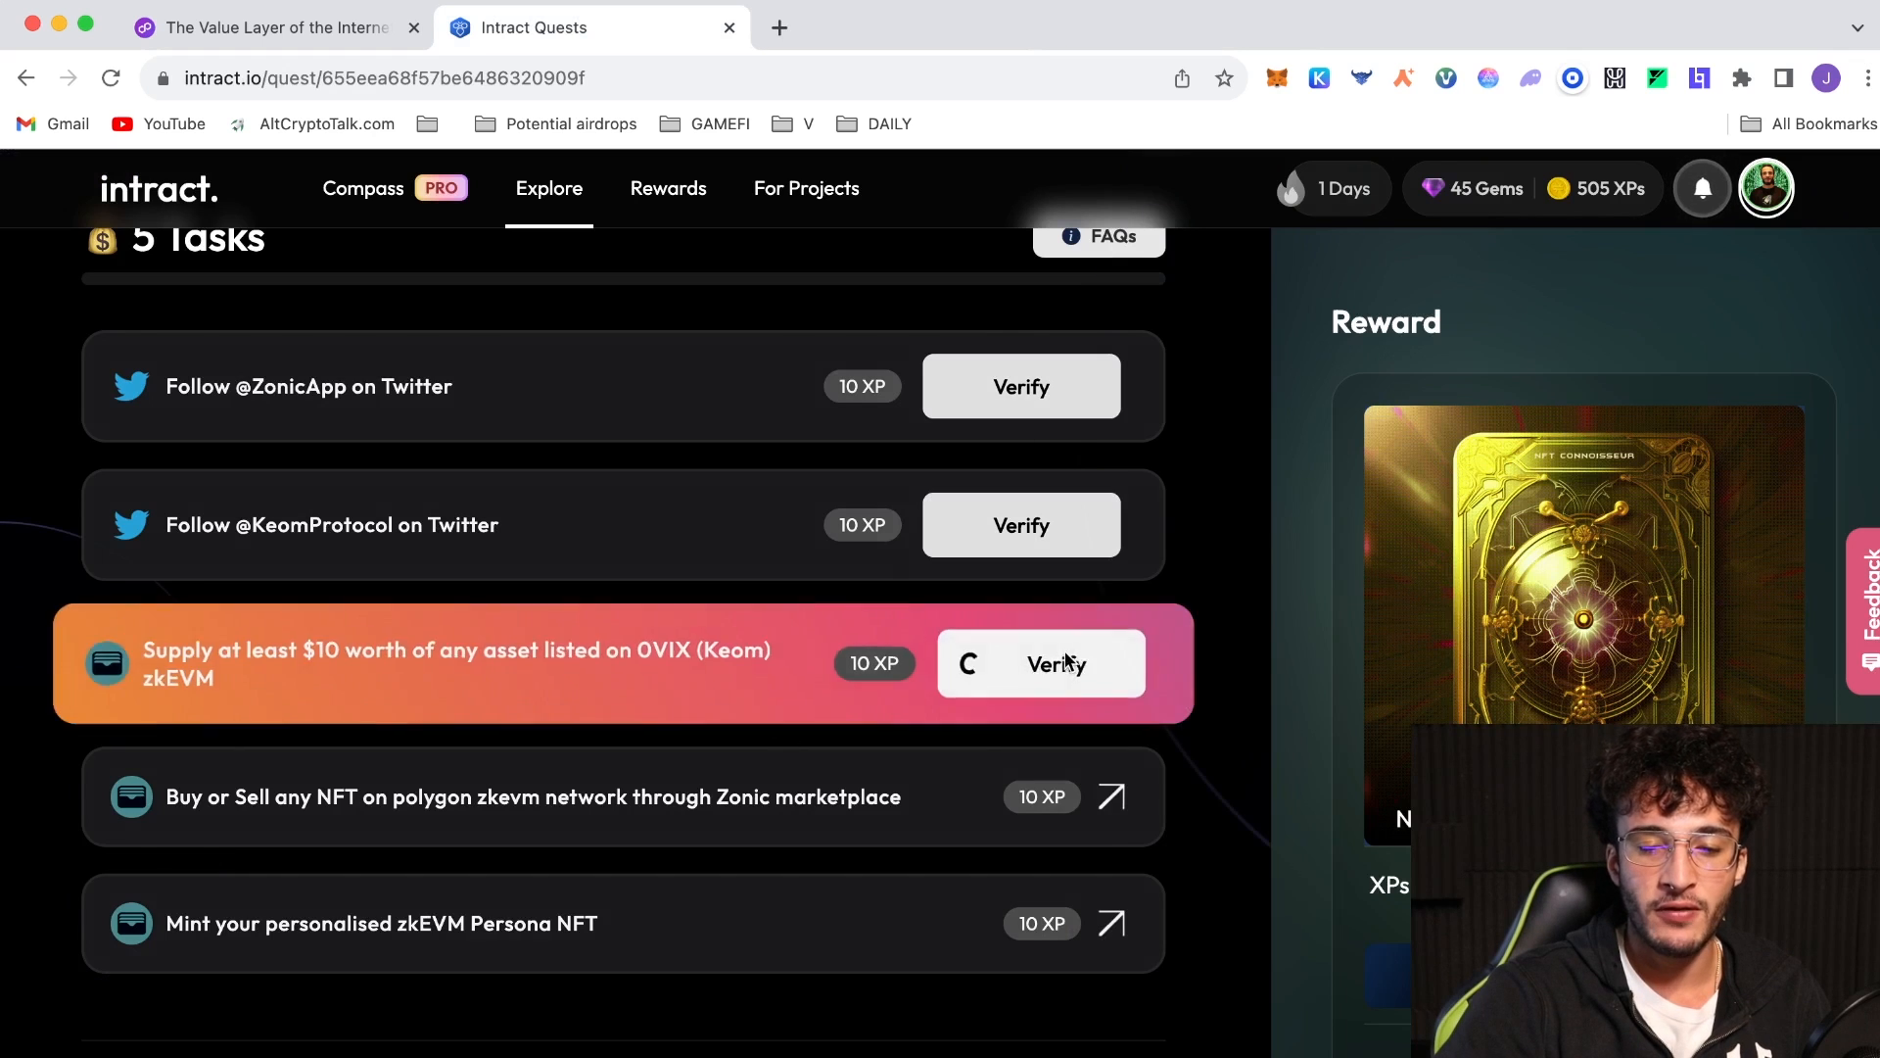
Verify the 0VIX supply task, the ZonicApp follow task and the other Twitter follow
left_click(1058, 663)
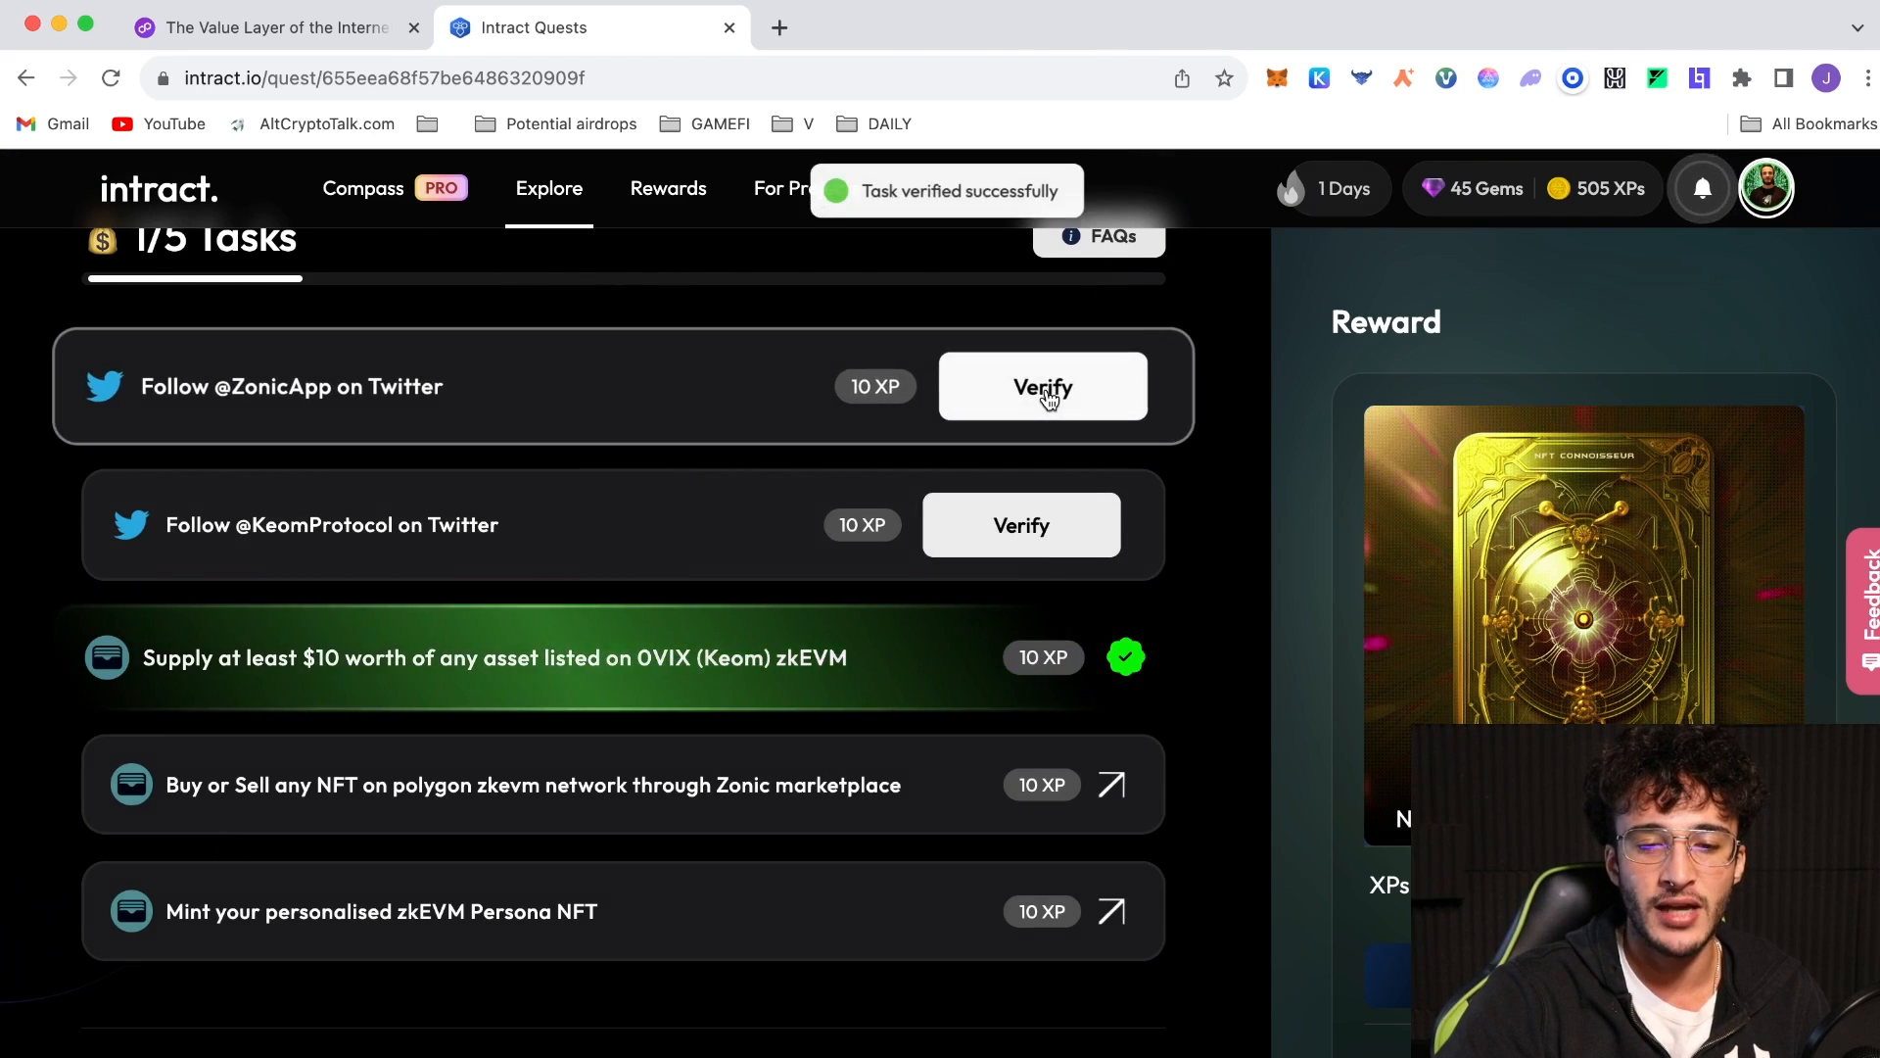
left_click(1021, 524)
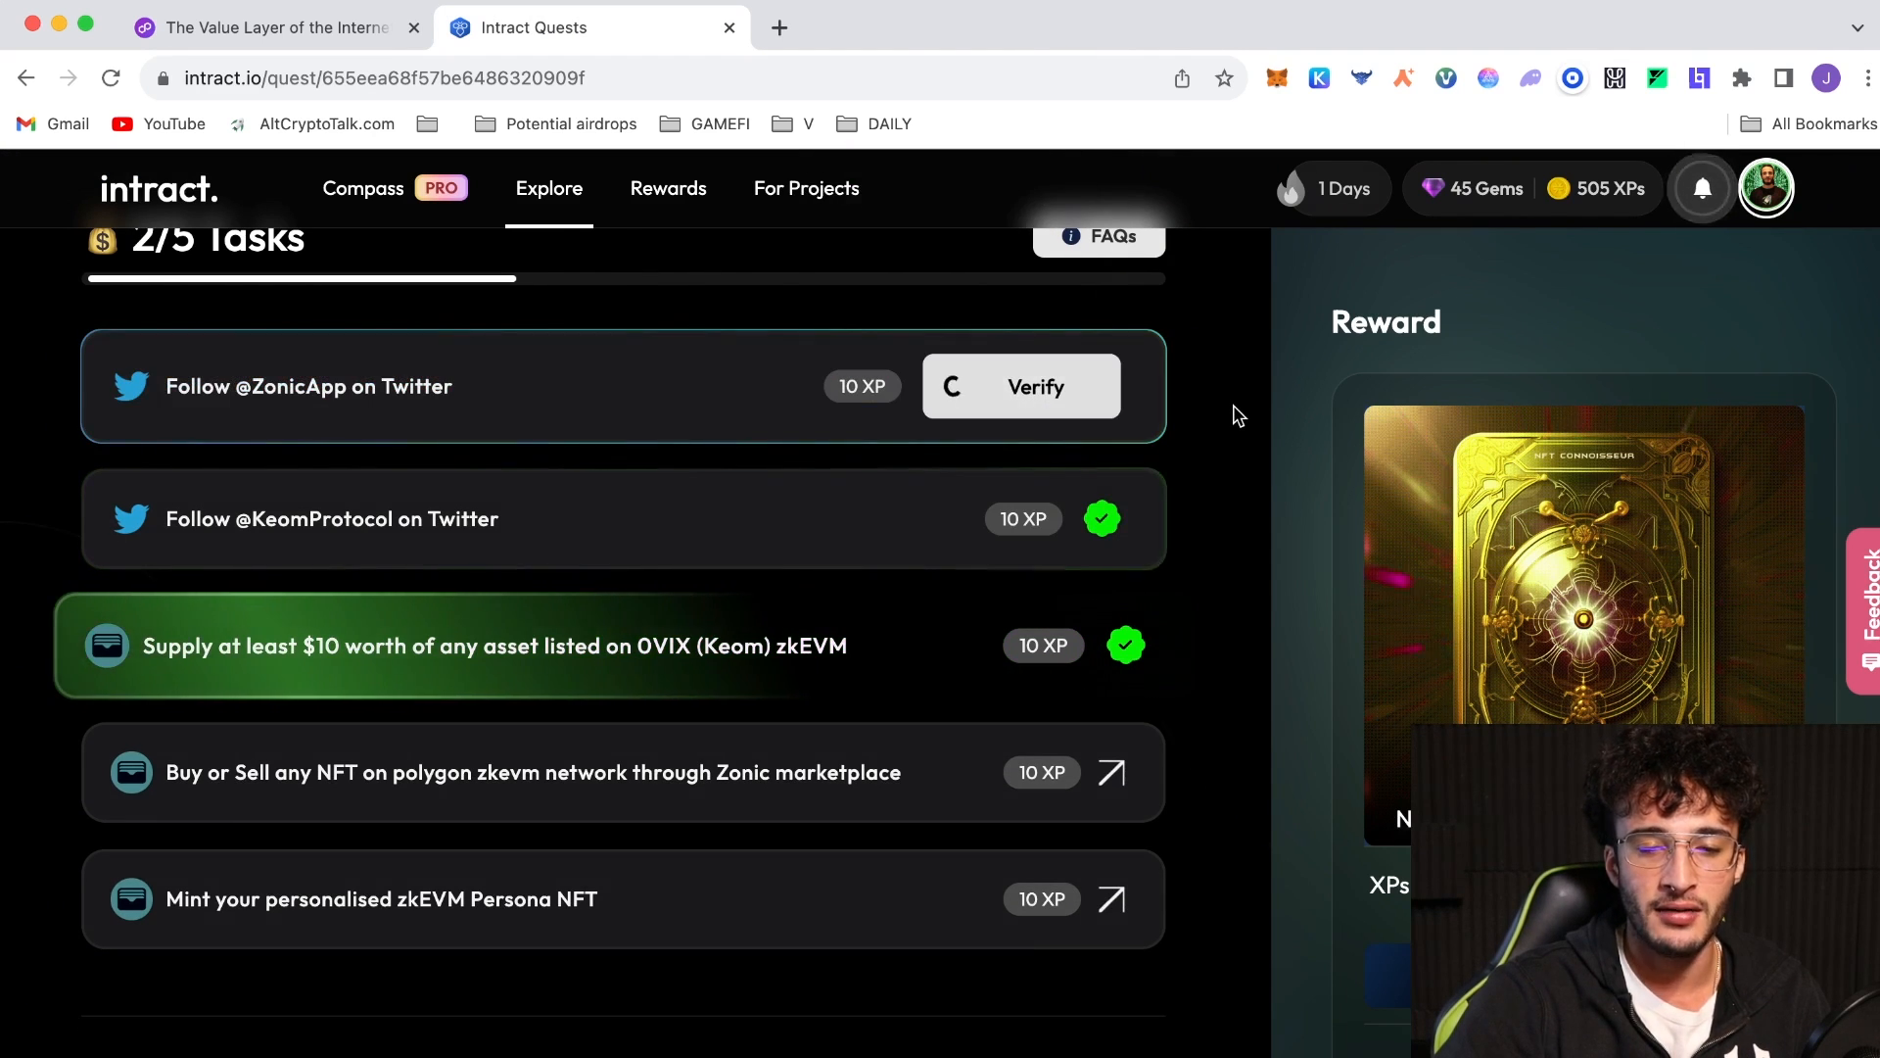
left_click(1020, 386)
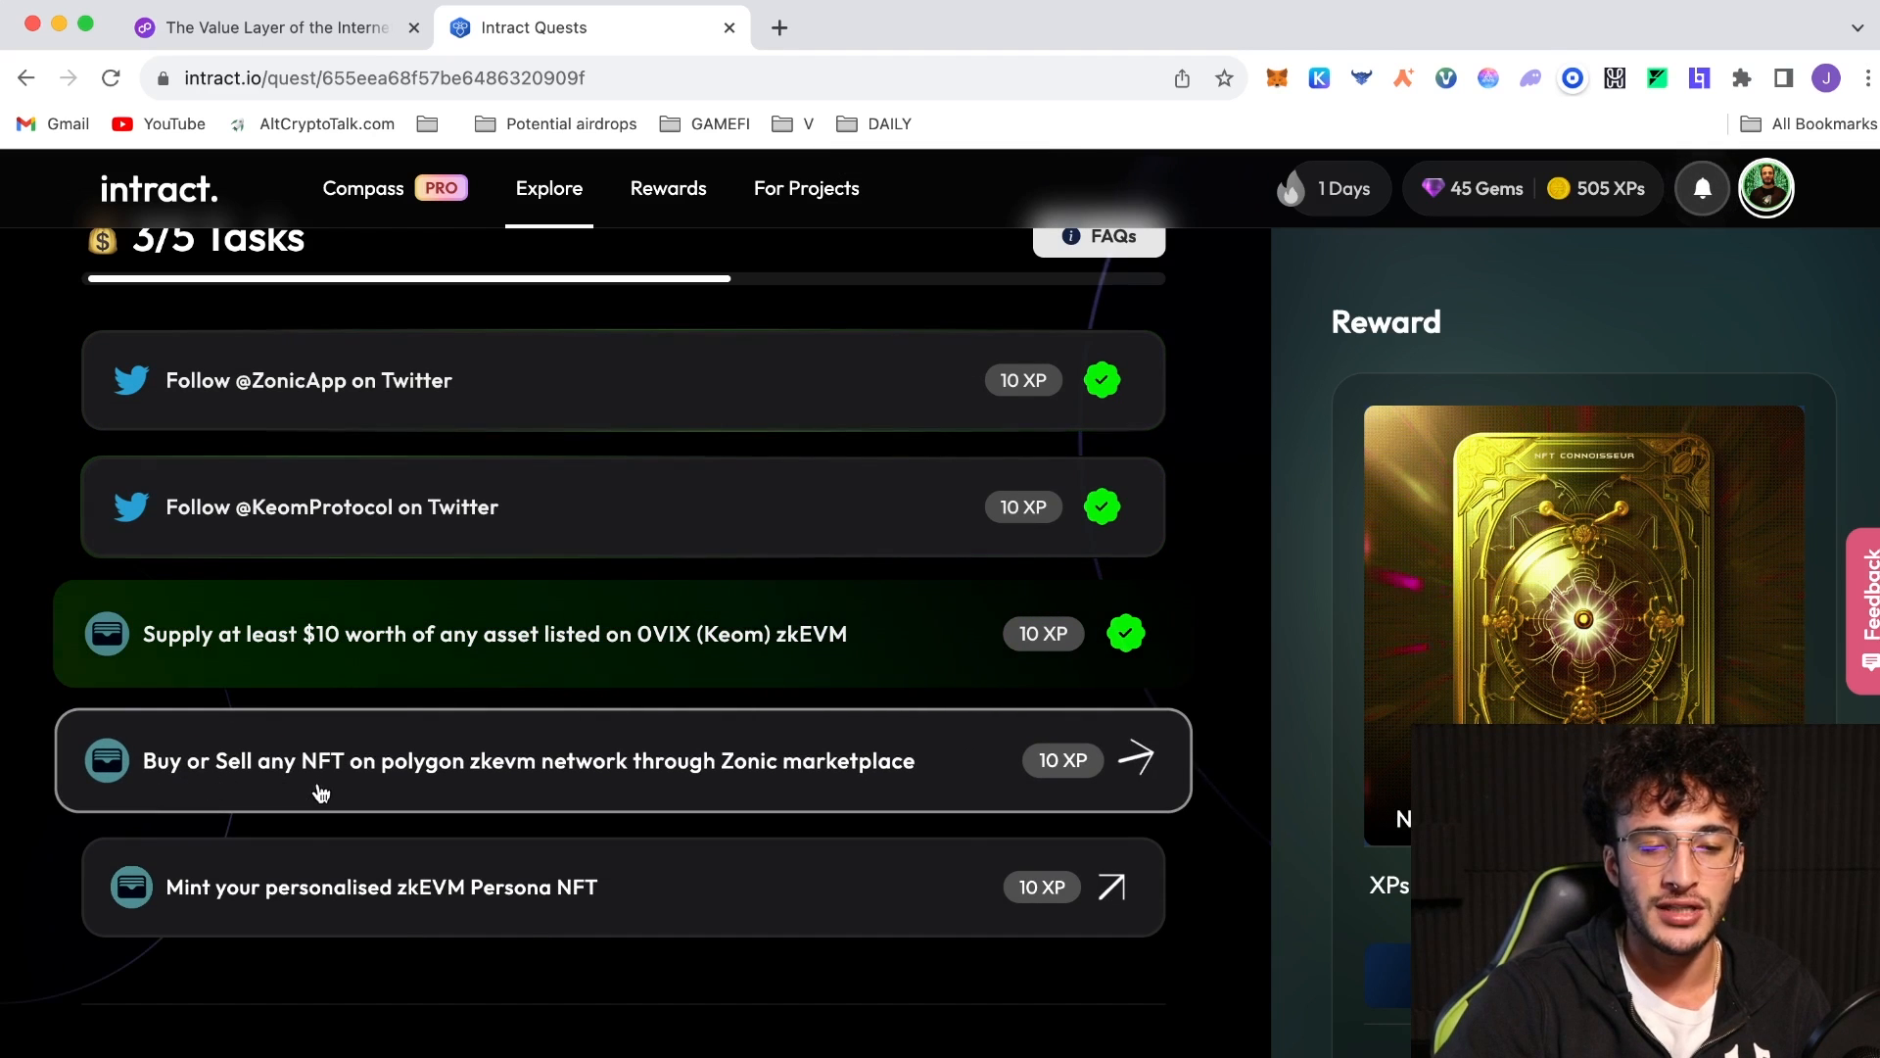
mouse_move(629, 793)
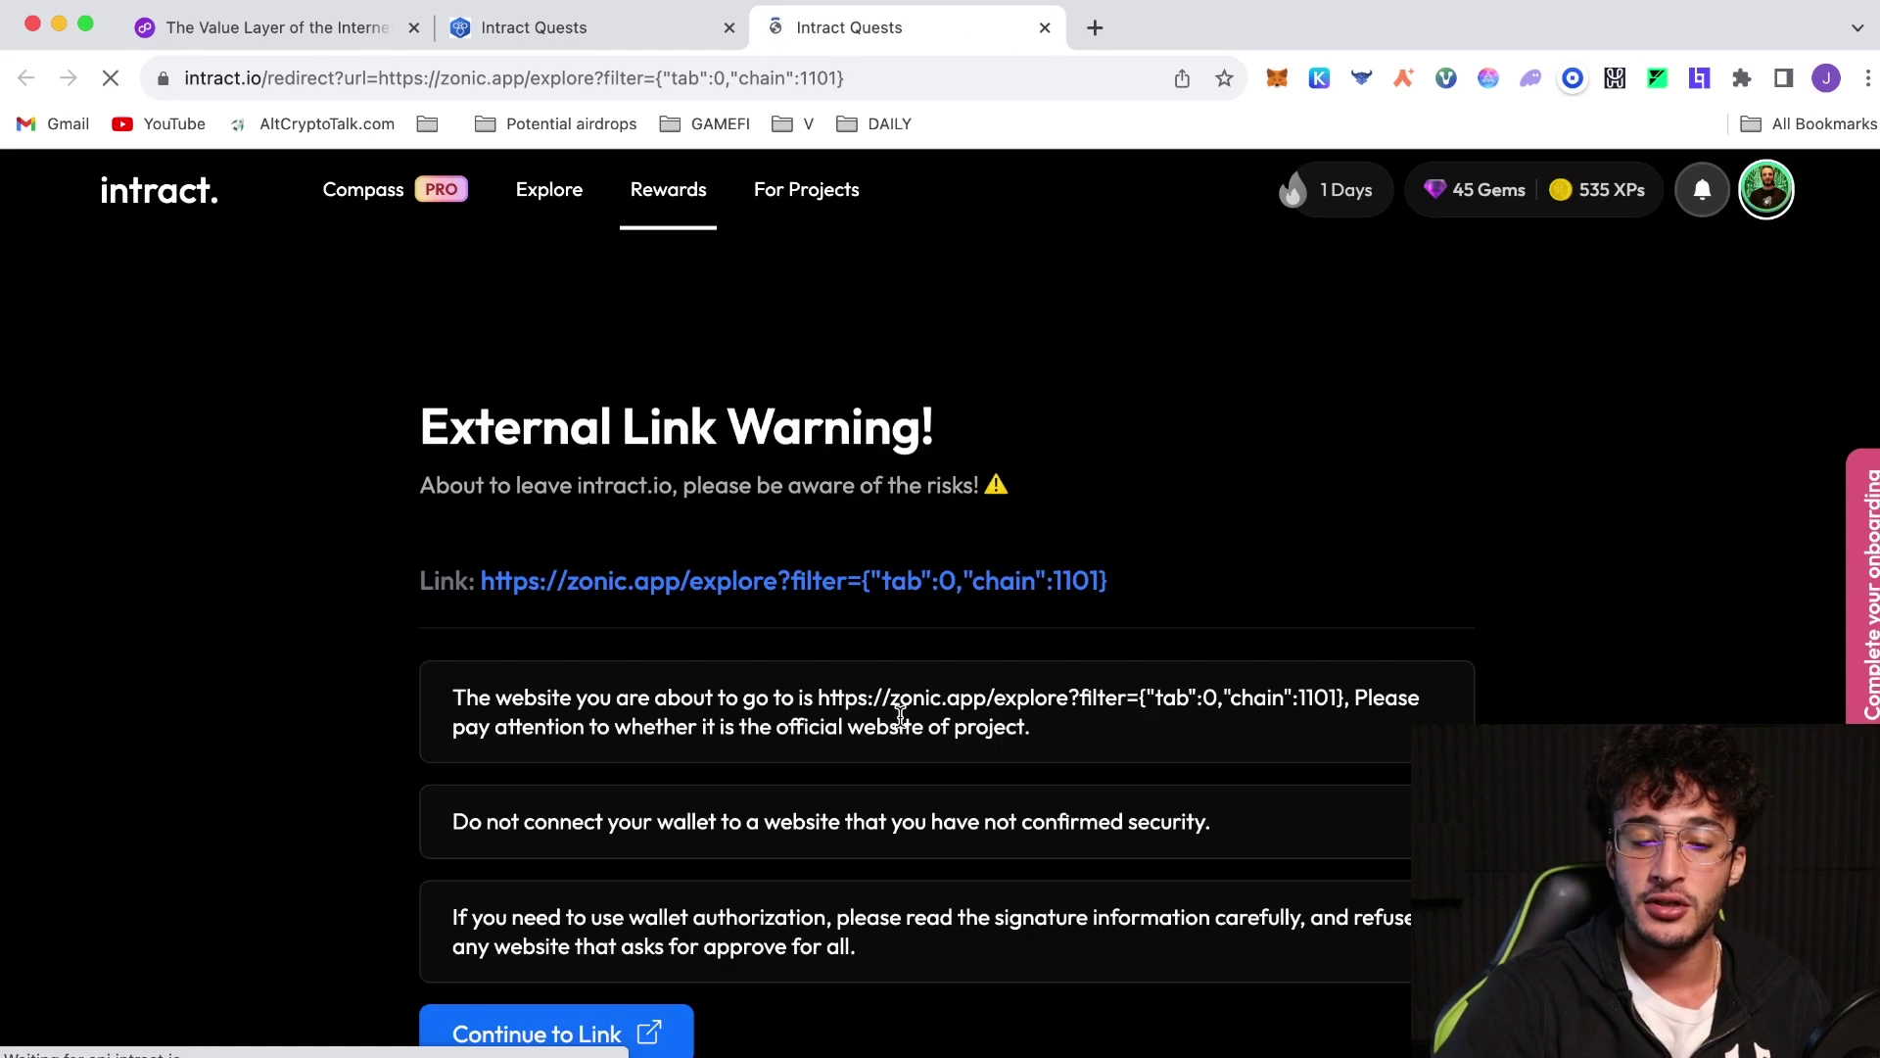
Follow the link to Zonic and connect the MetaMask wallet there
left_click(549, 1034)
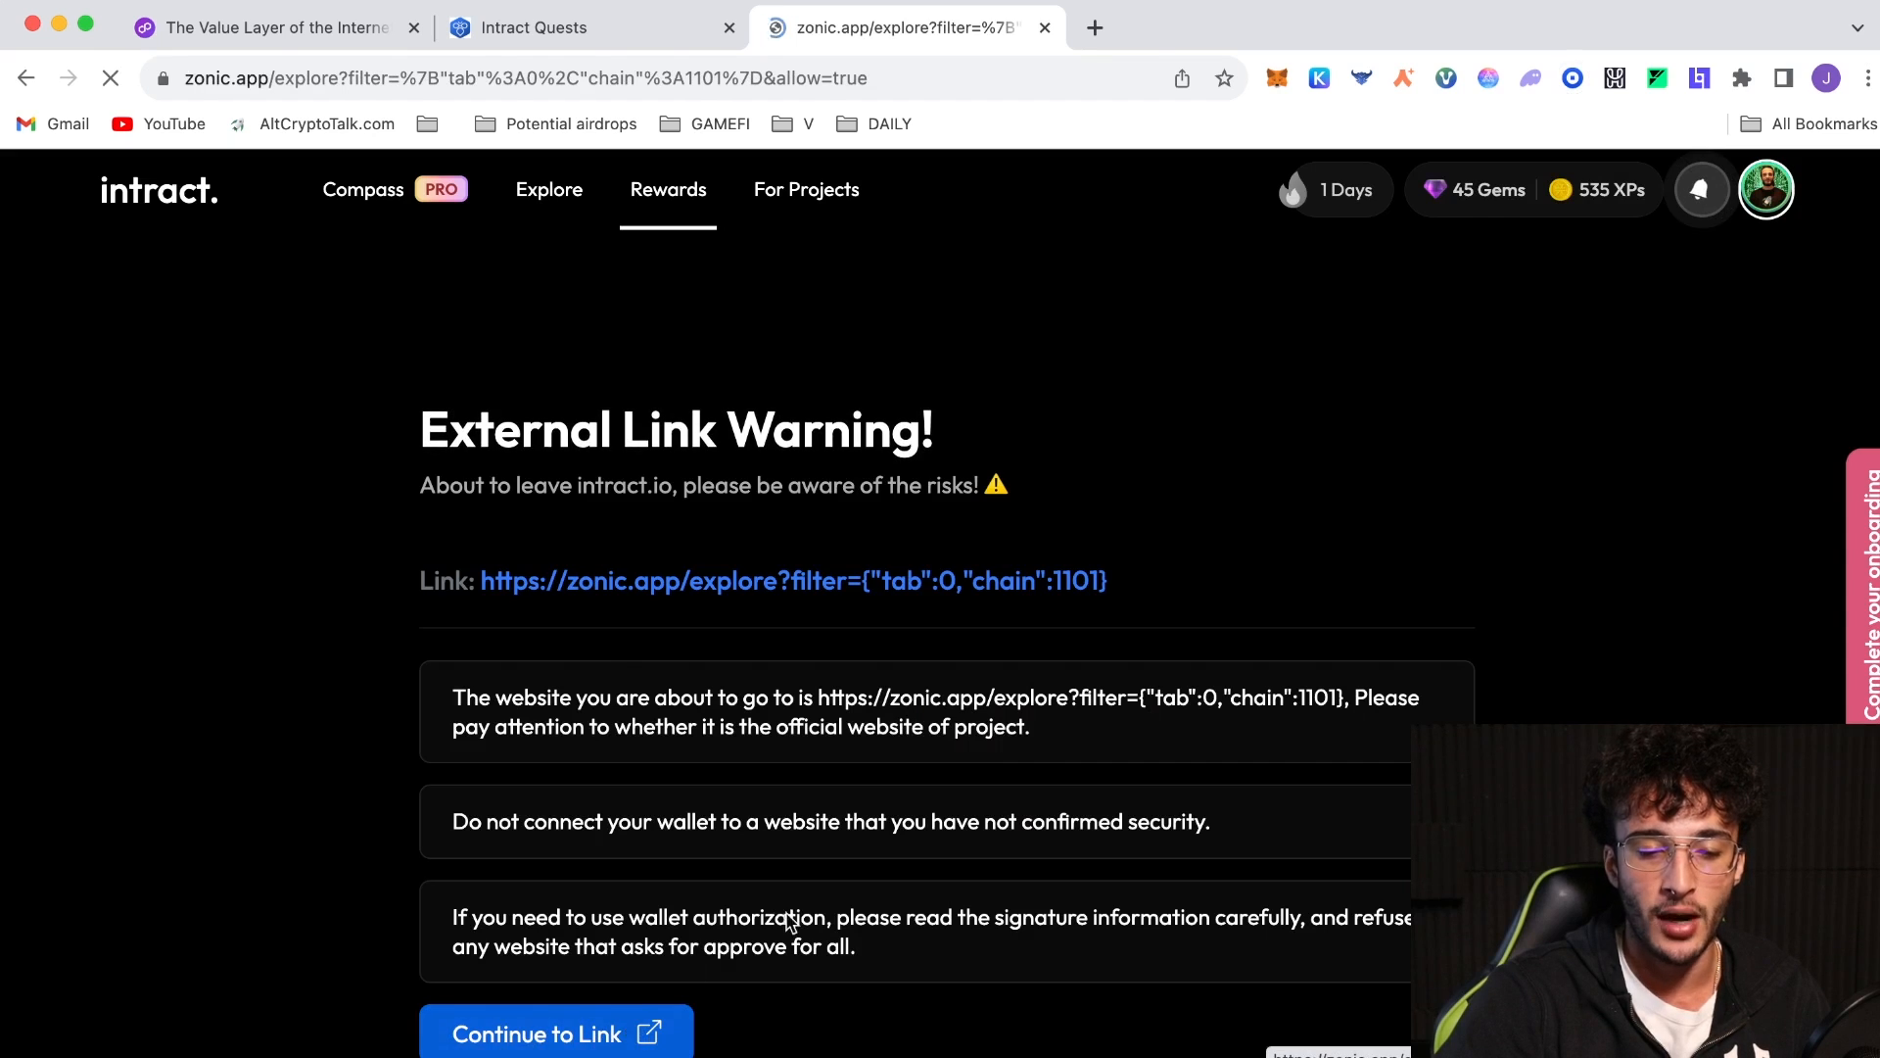
left_click(568, 1033)
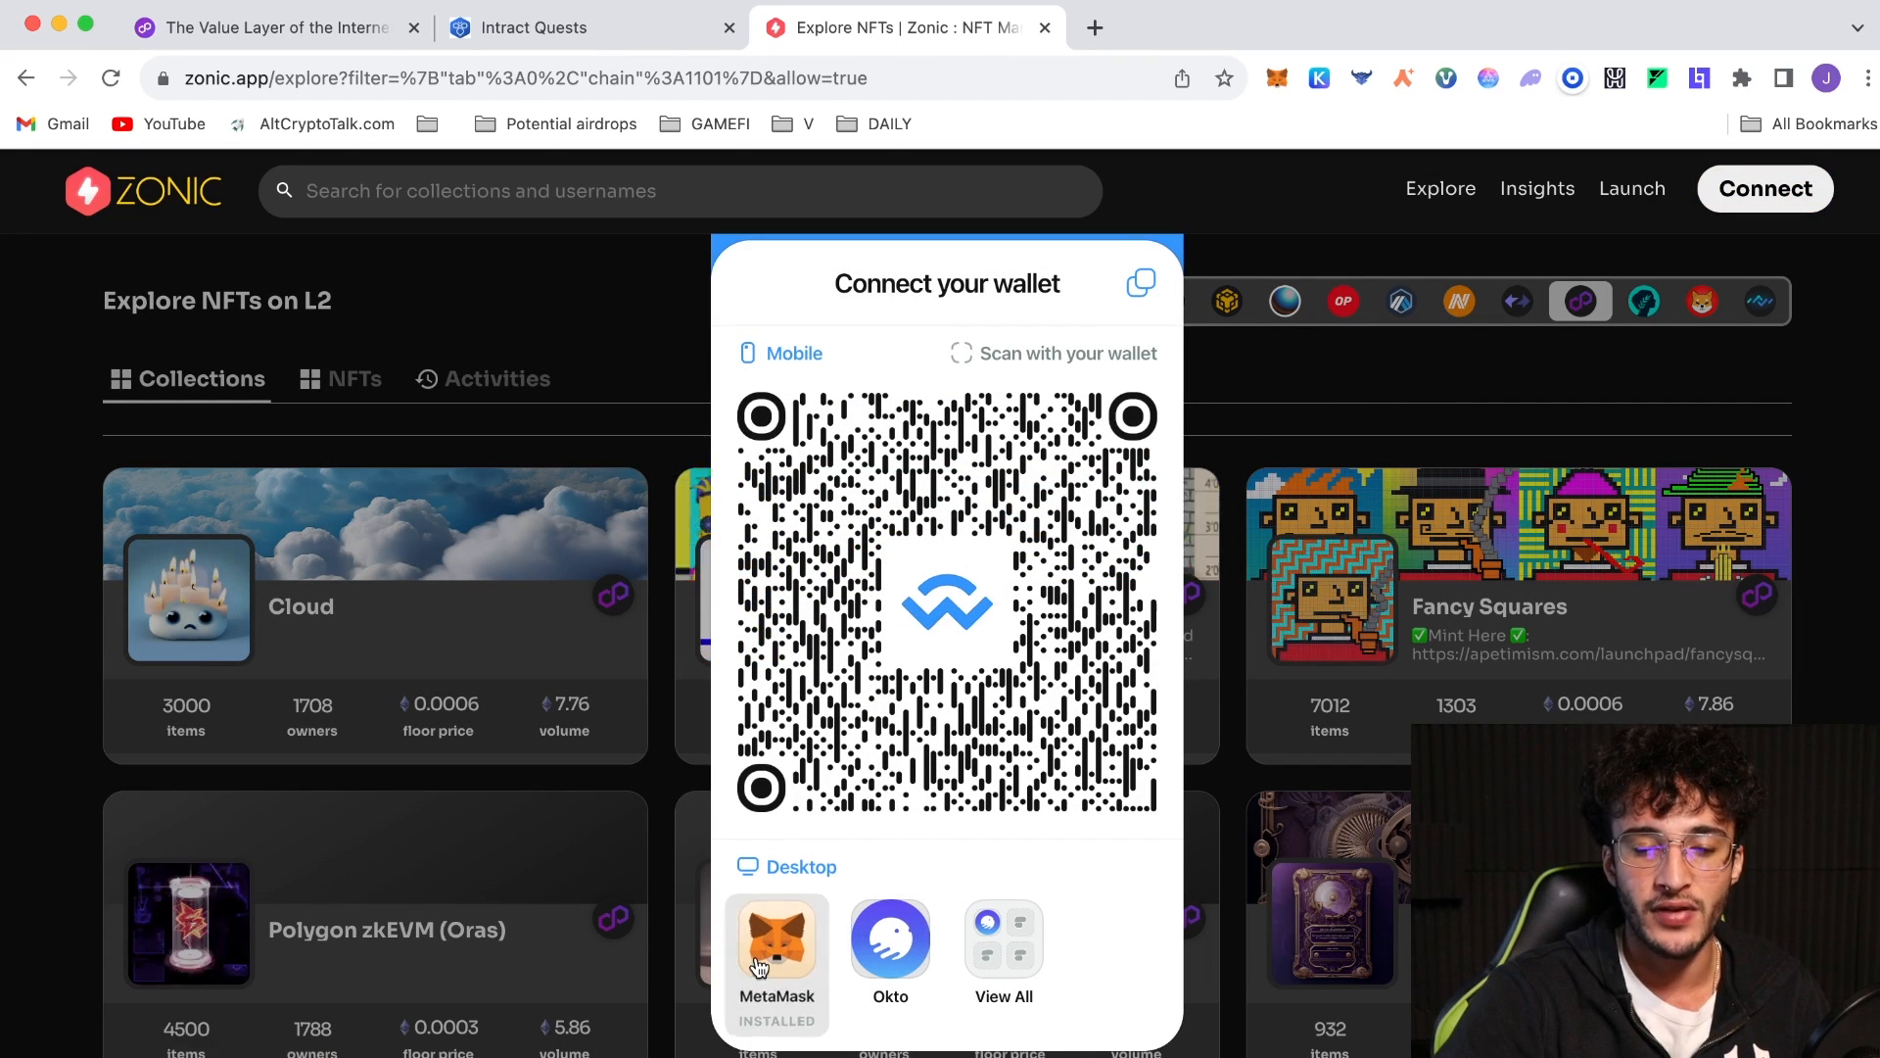
left_click(778, 940)
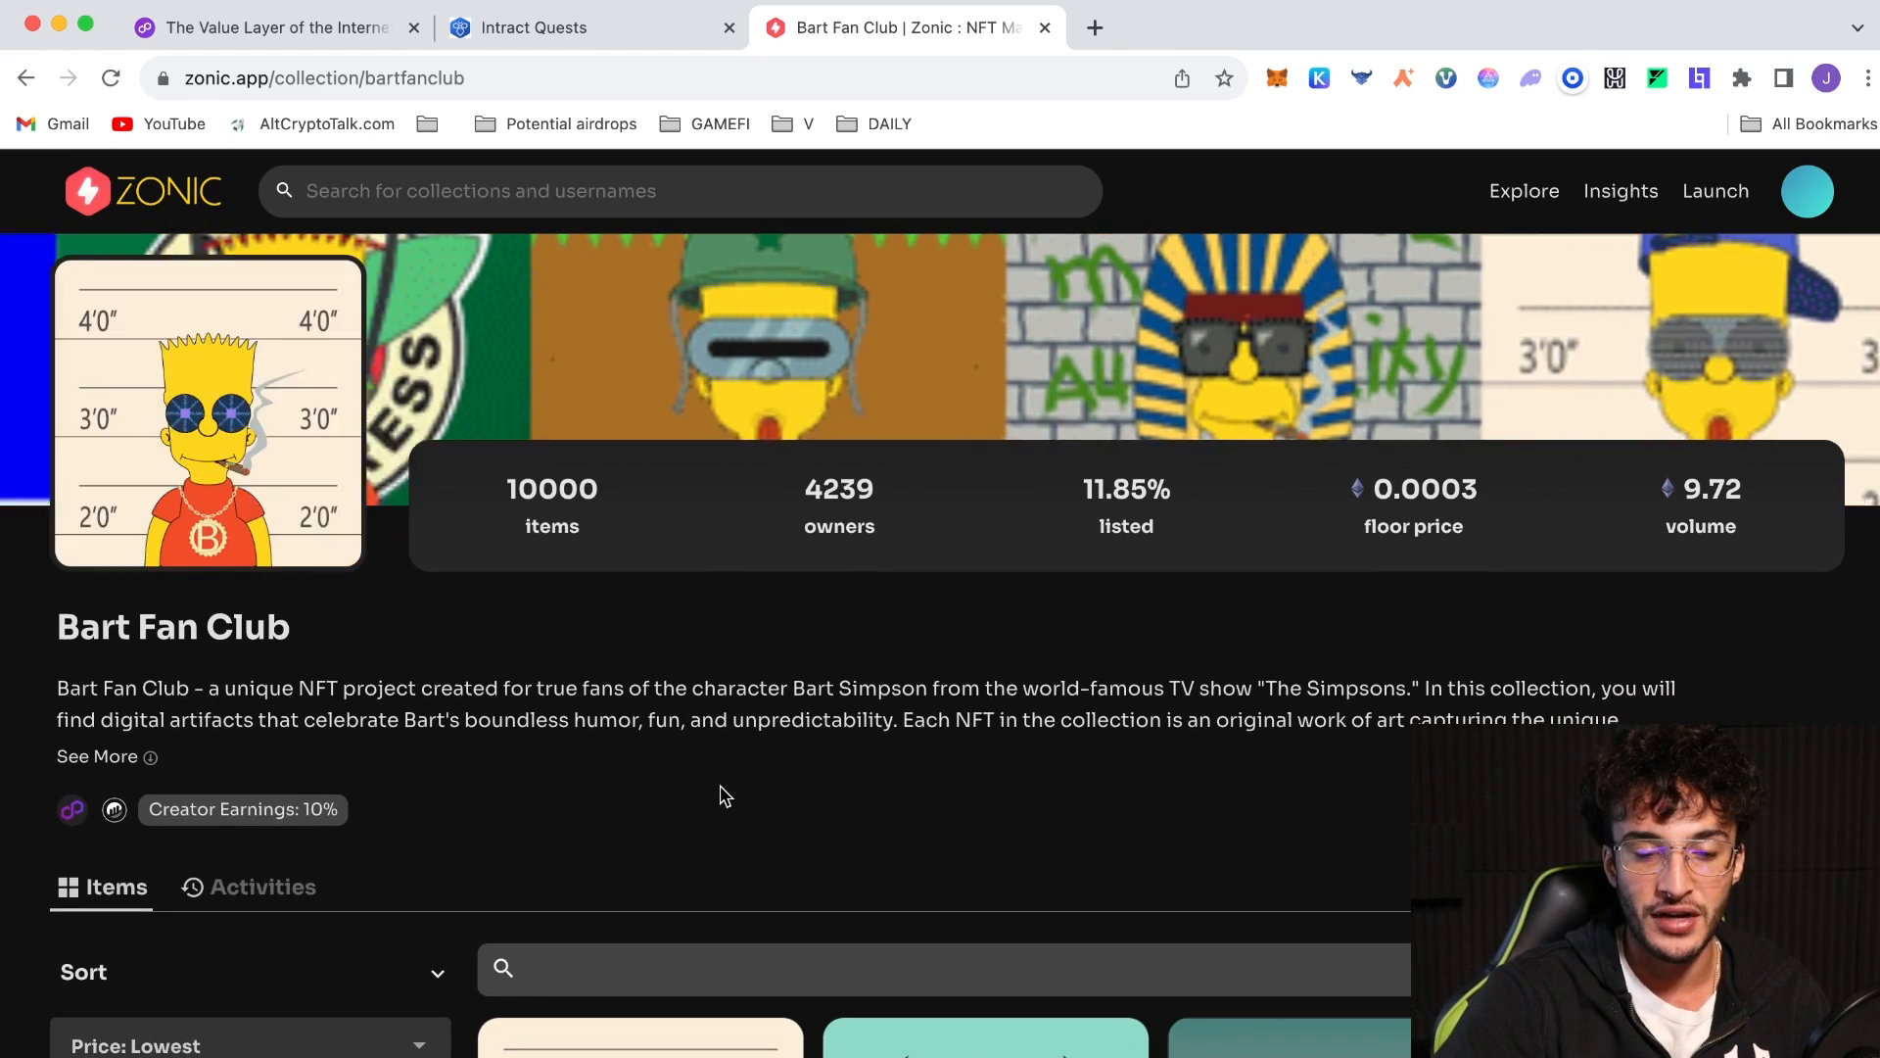
Scroll the Bart Fan Club page to its listings sorted by Price: Lowest (~0.00034)
scroll("down", 3)
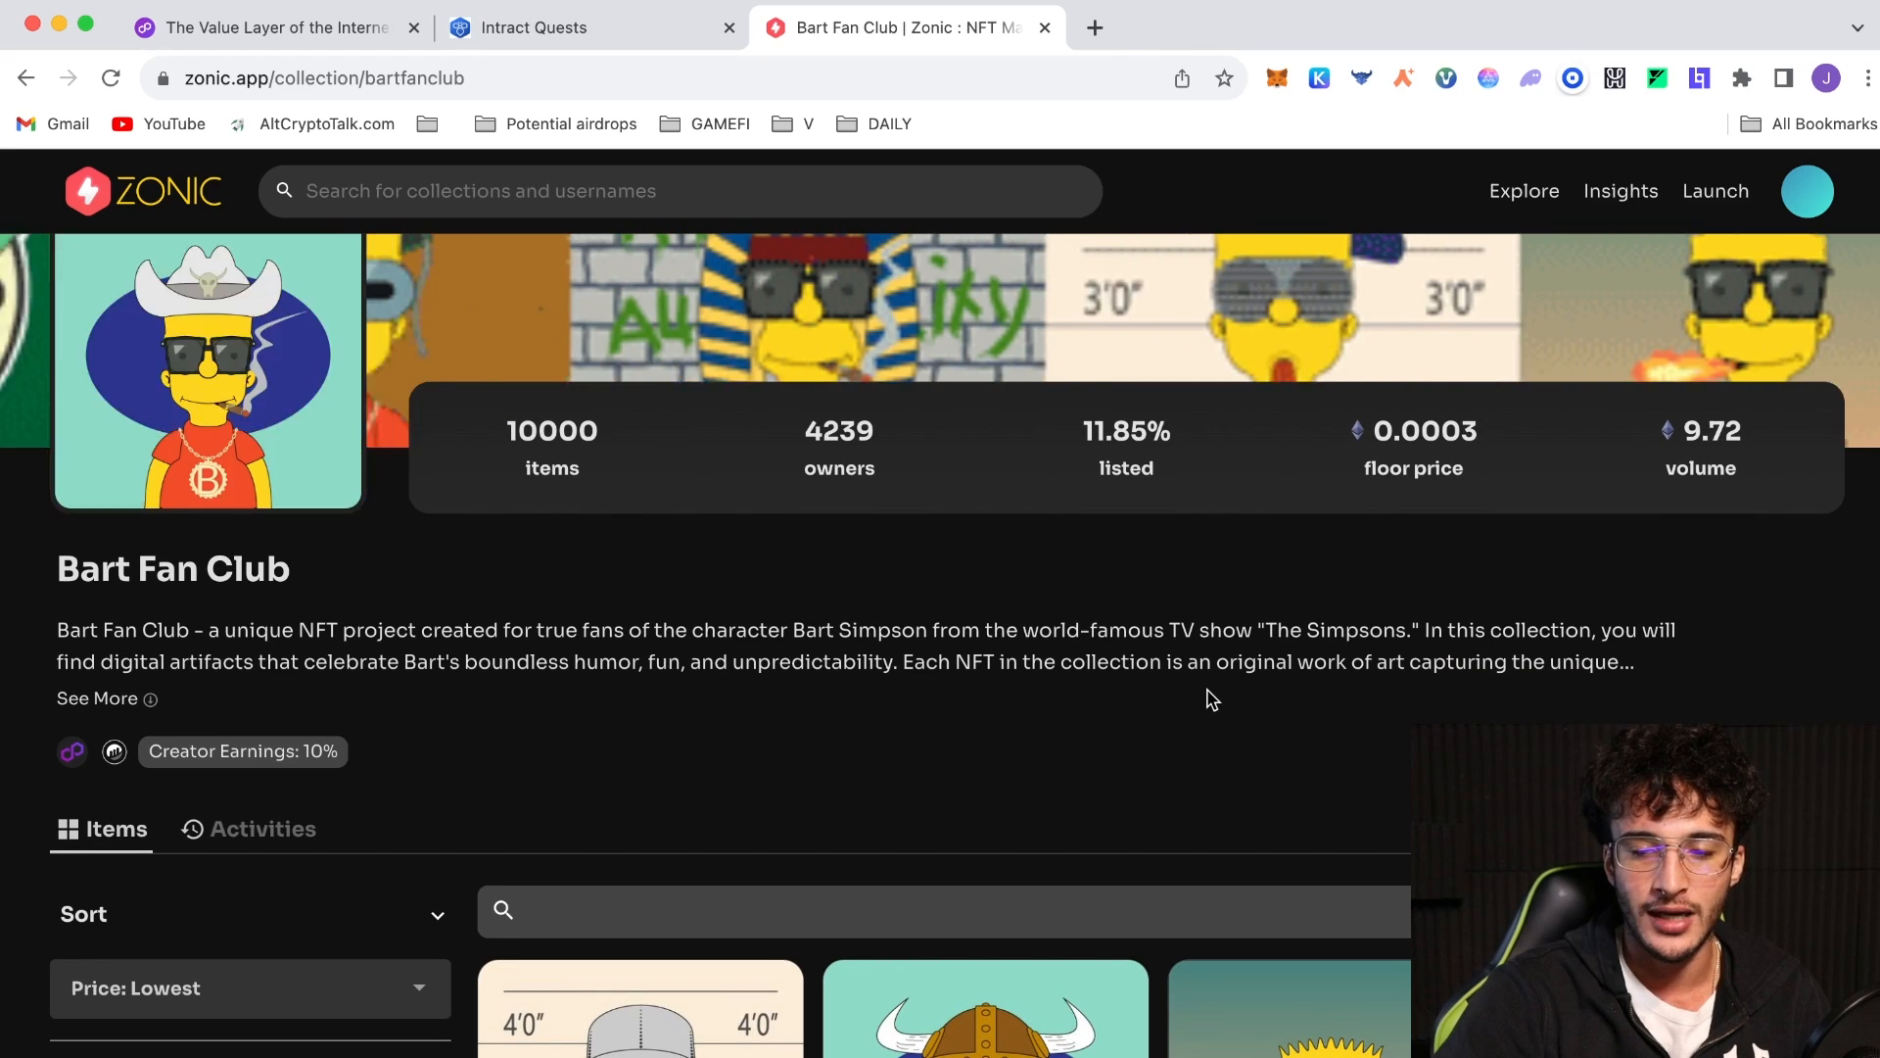
left_click(97, 698)
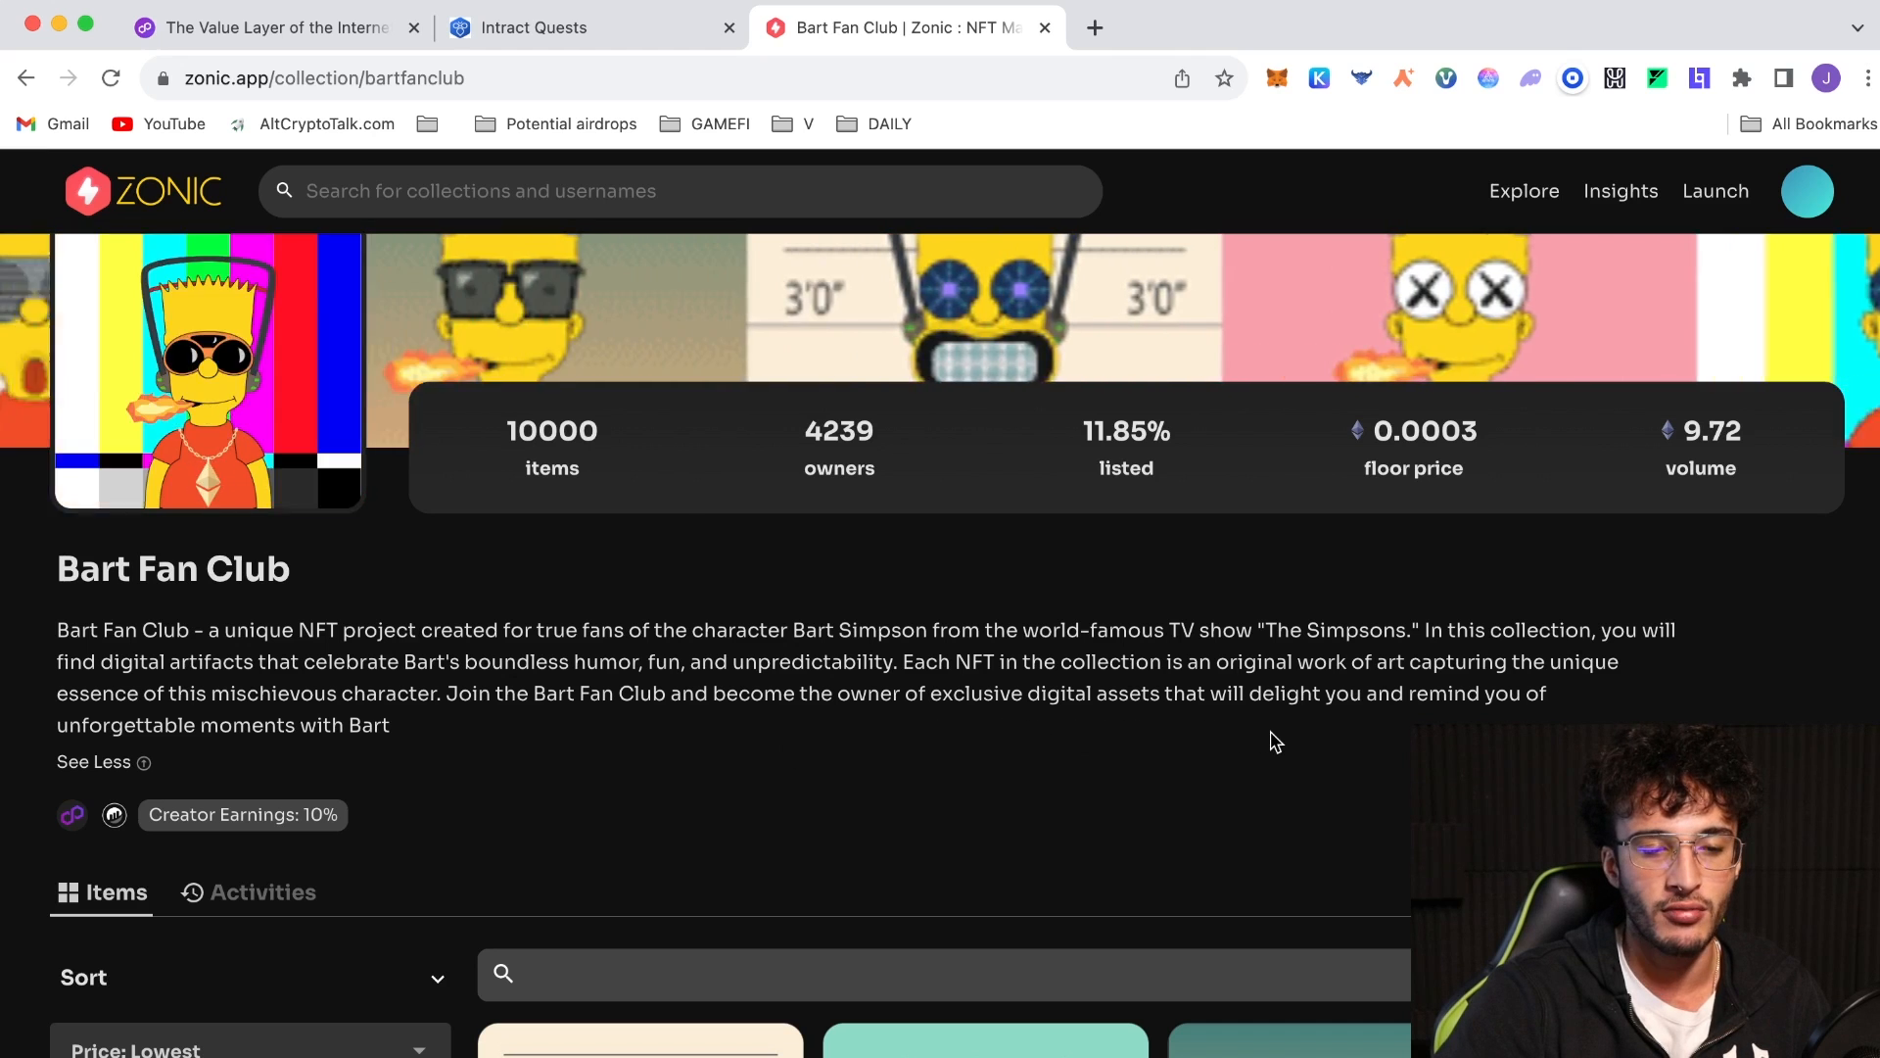
scroll("down", 3)
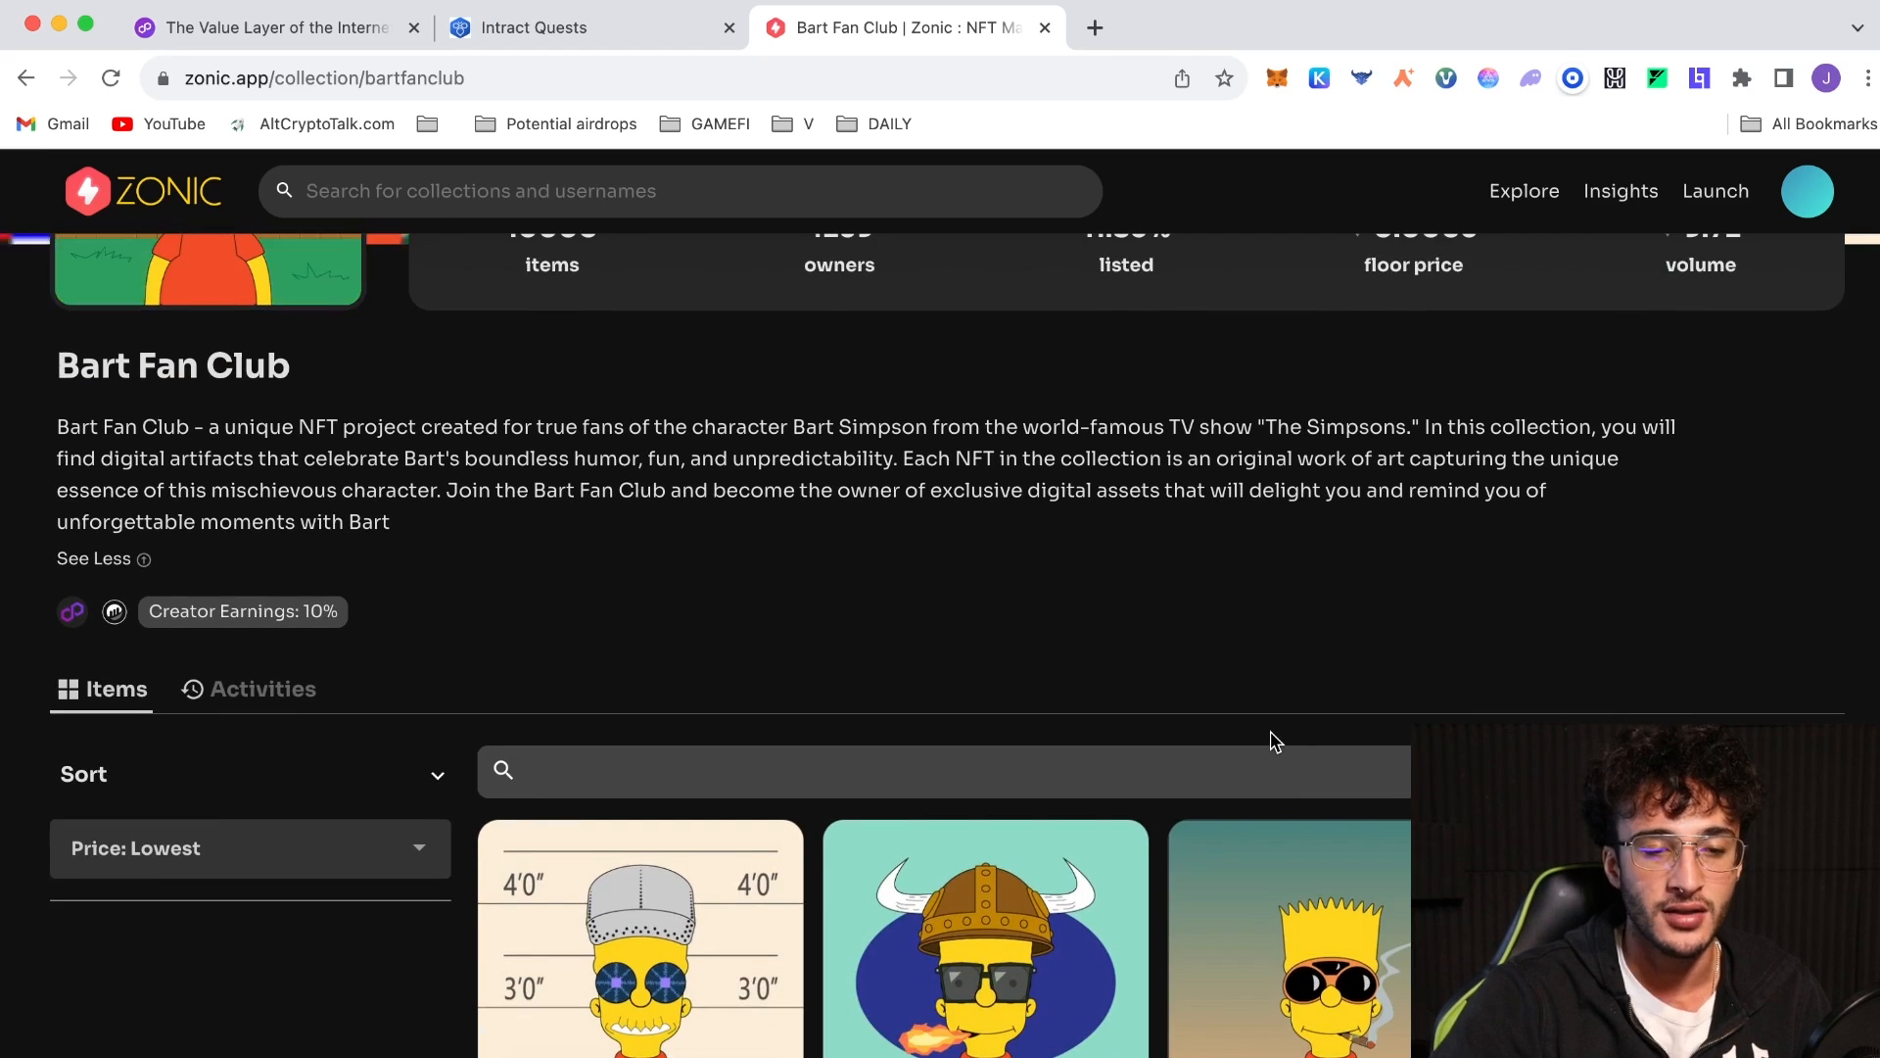
scroll("down", 3)
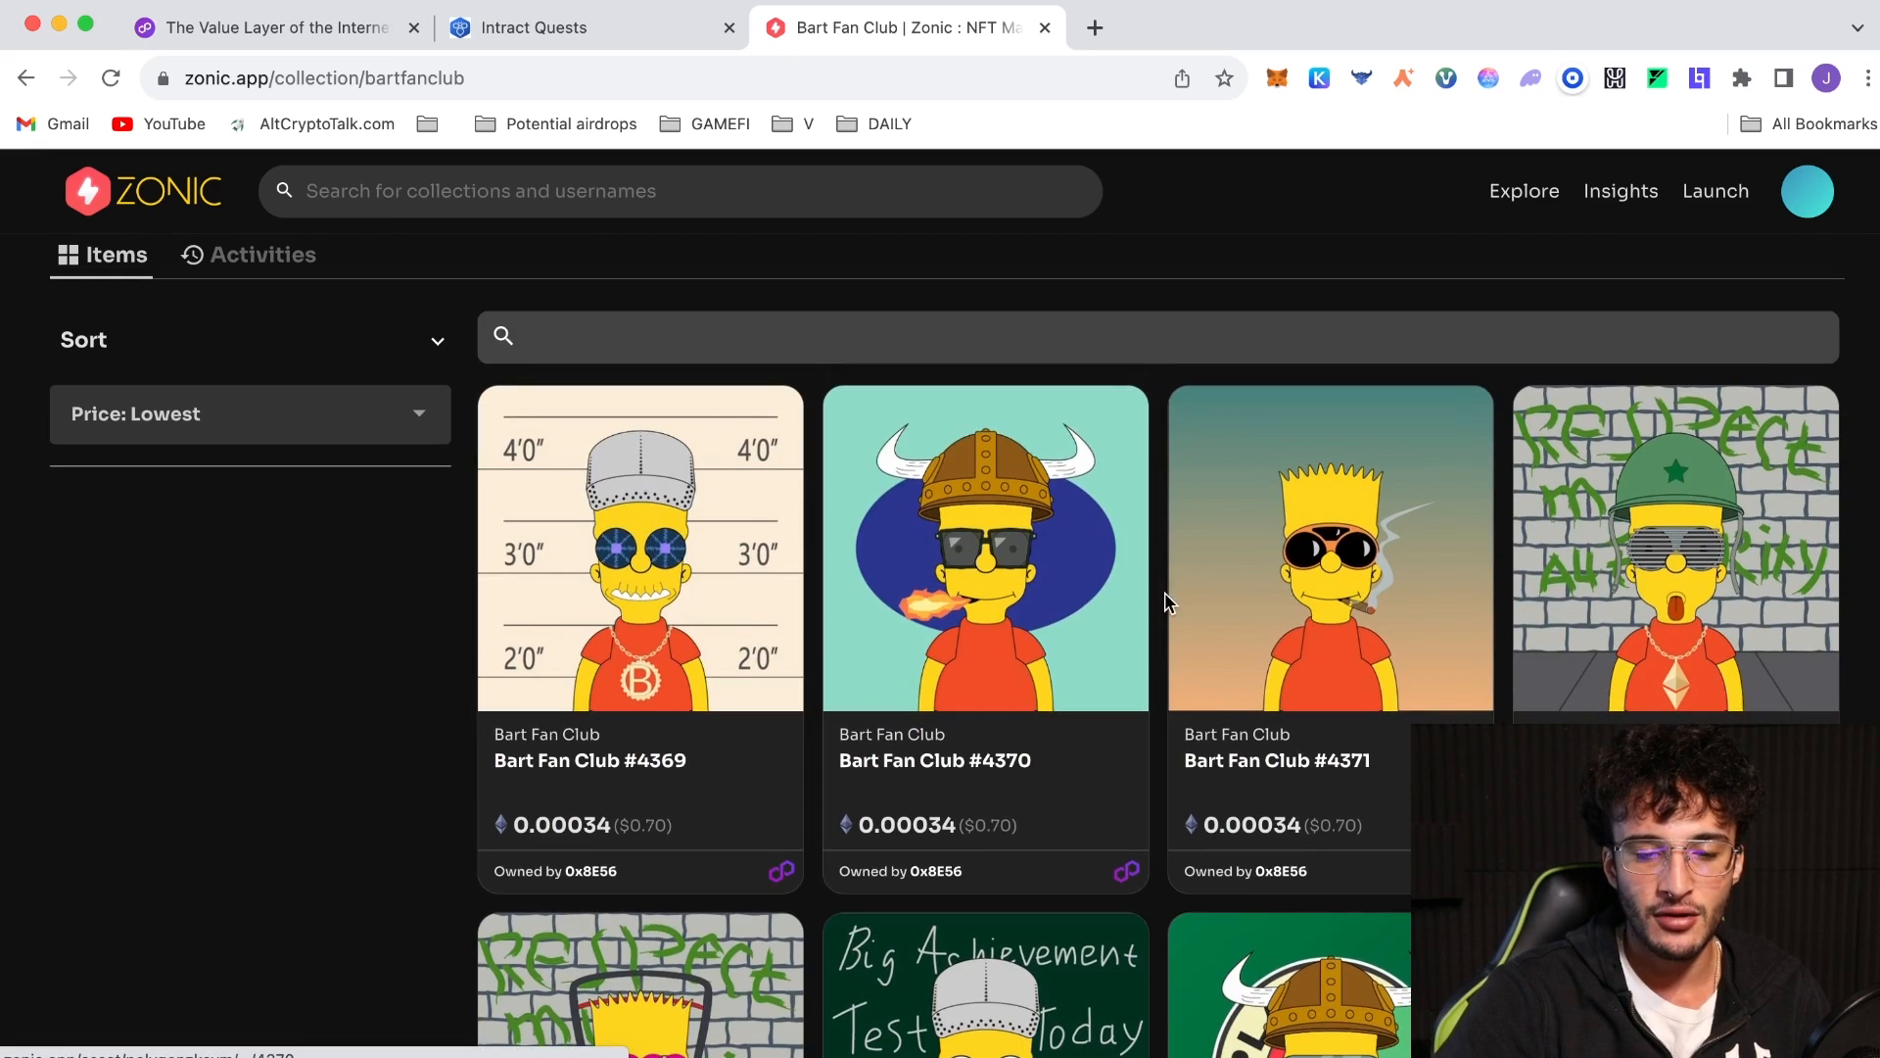
mouse_move(880, 635)
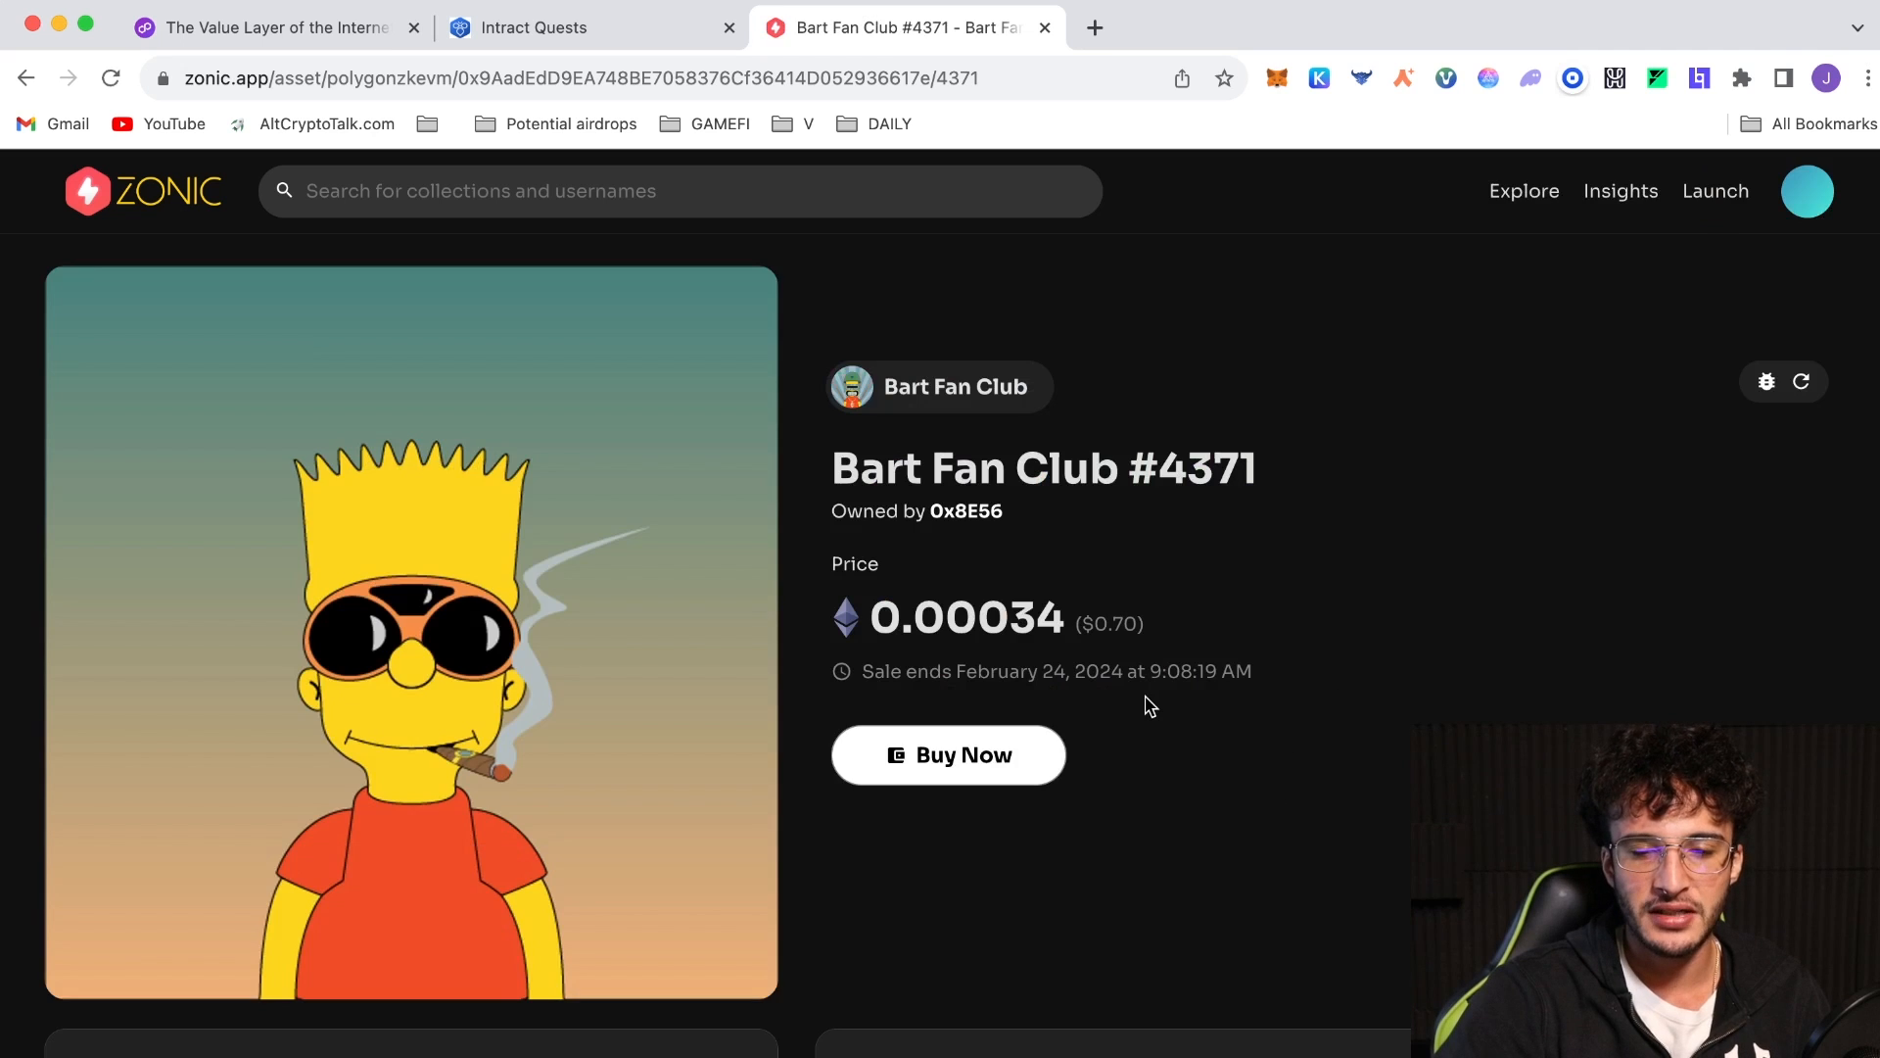
Check MetaMask Activity for the pending 0.00034 ETH Fulfill purchase of Bart Fan Club #4371
scroll("down", 3)
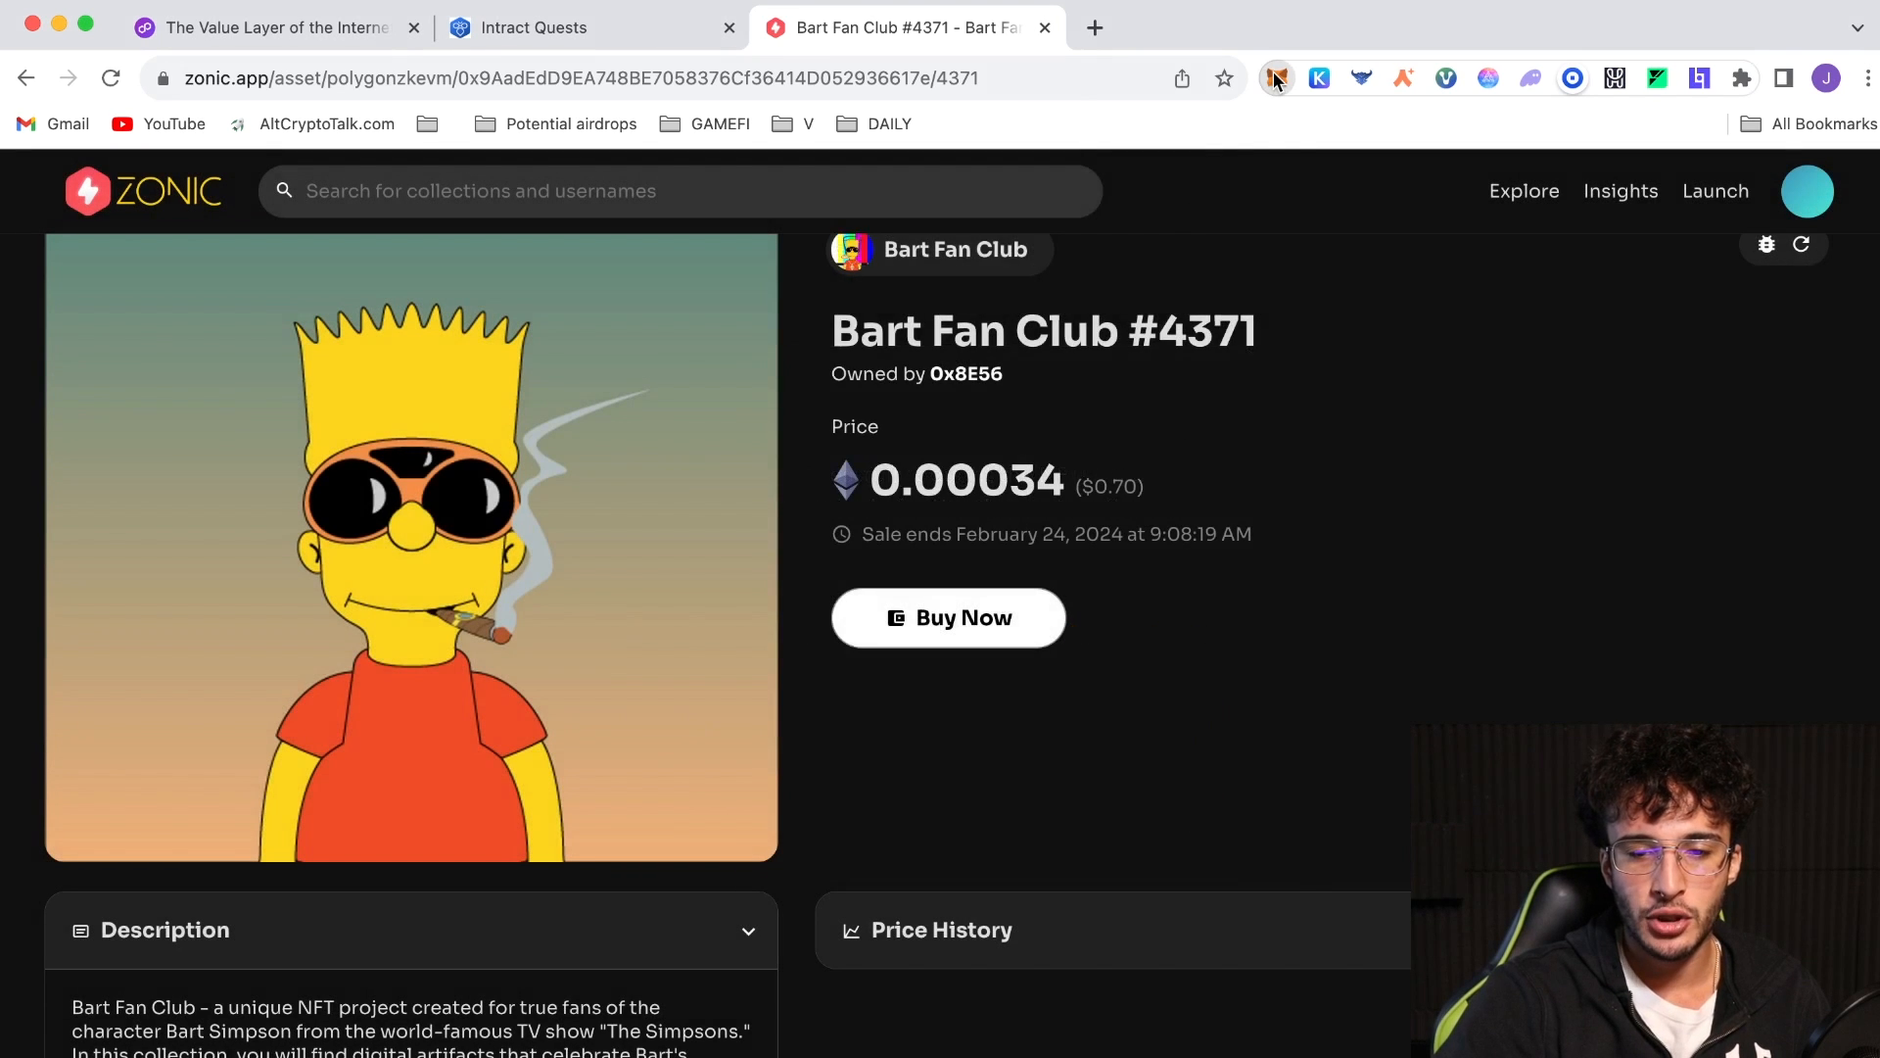
left_click(1280, 78)
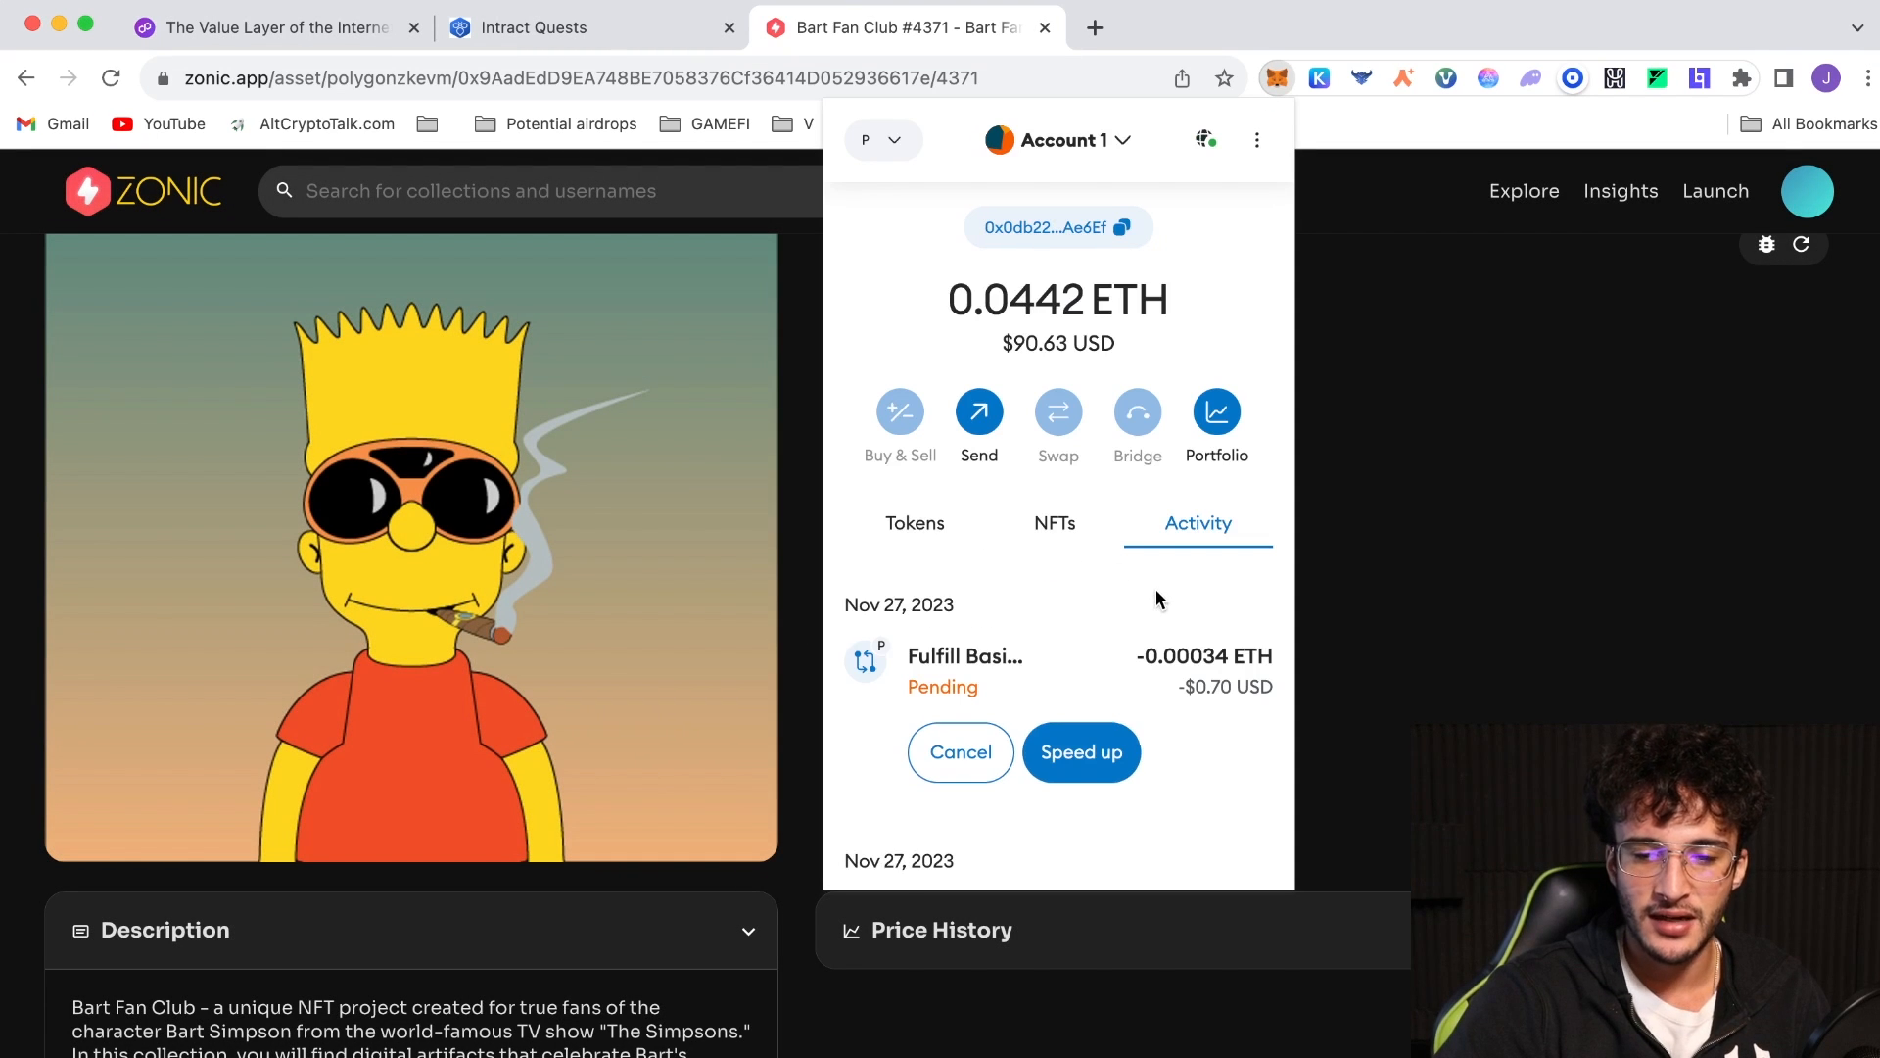
left_click(915, 523)
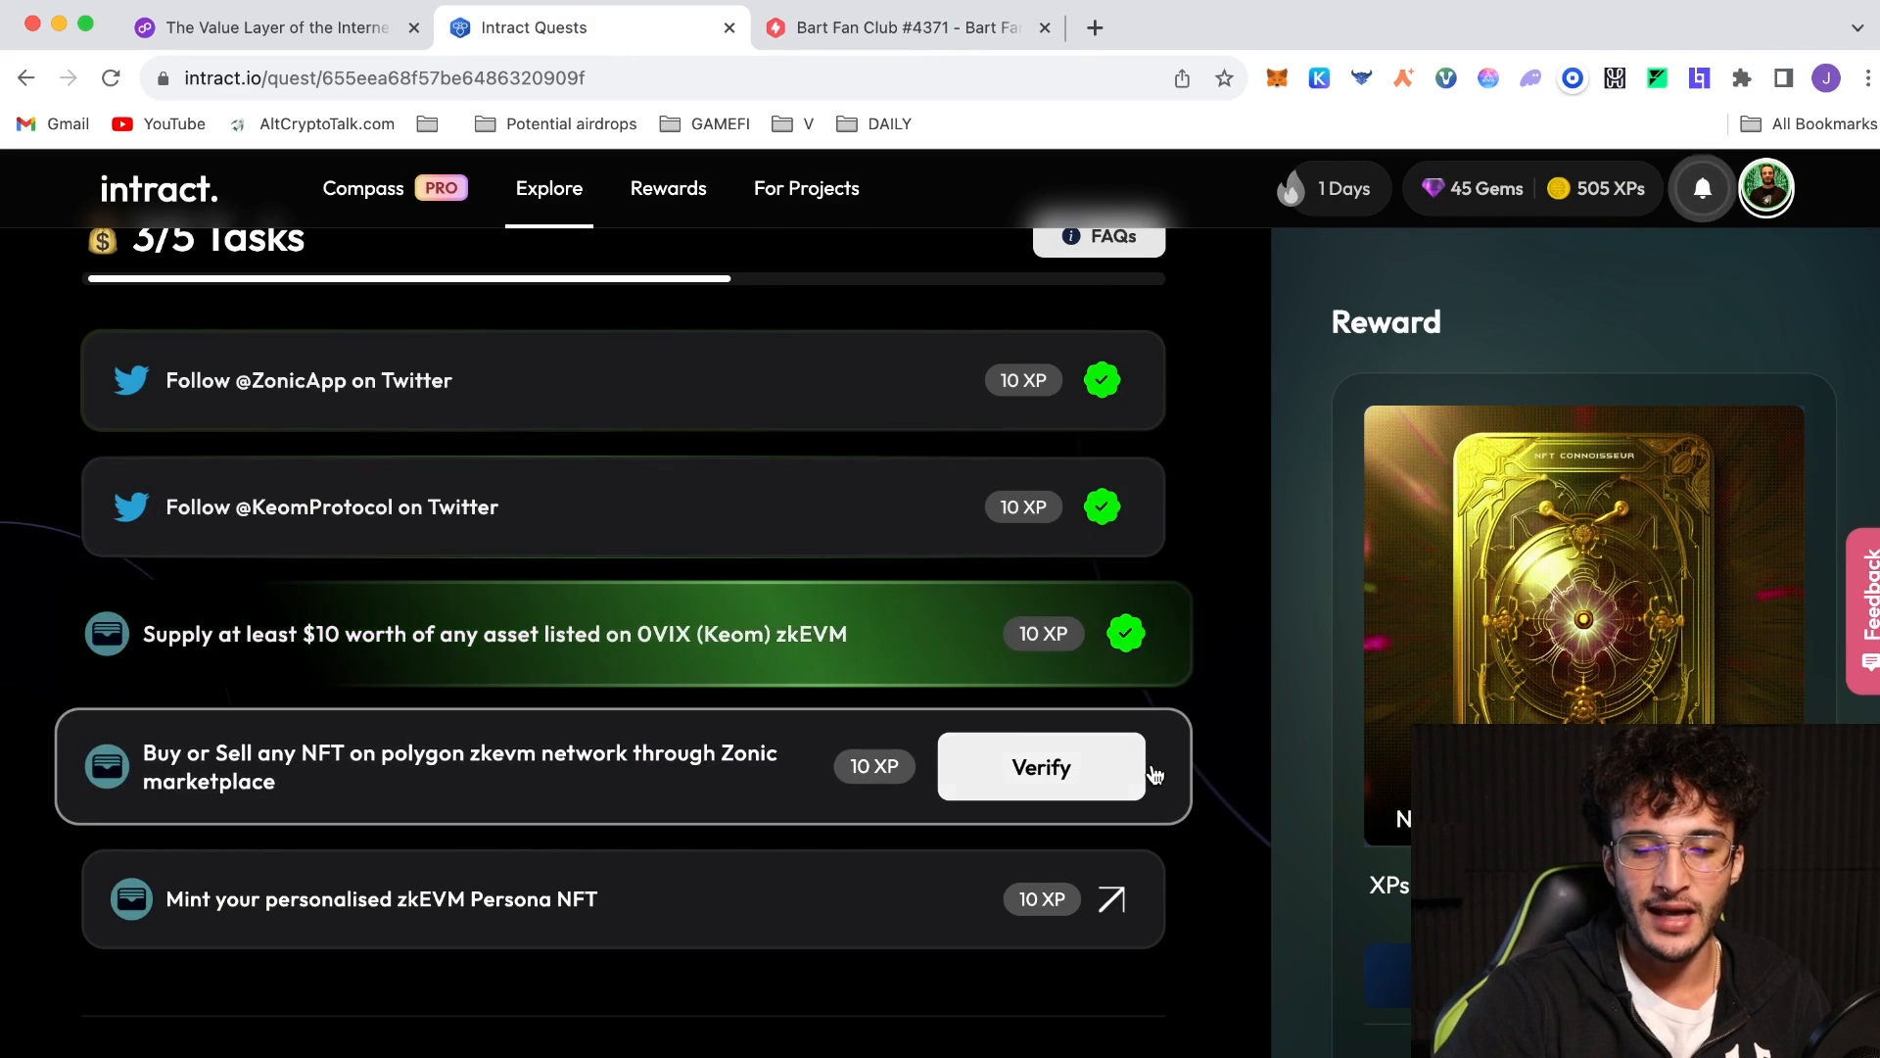
Scroll the Intract task list and open the 0.001 ETH zkEVM Persona NFT mint offer
scroll("down", 3)
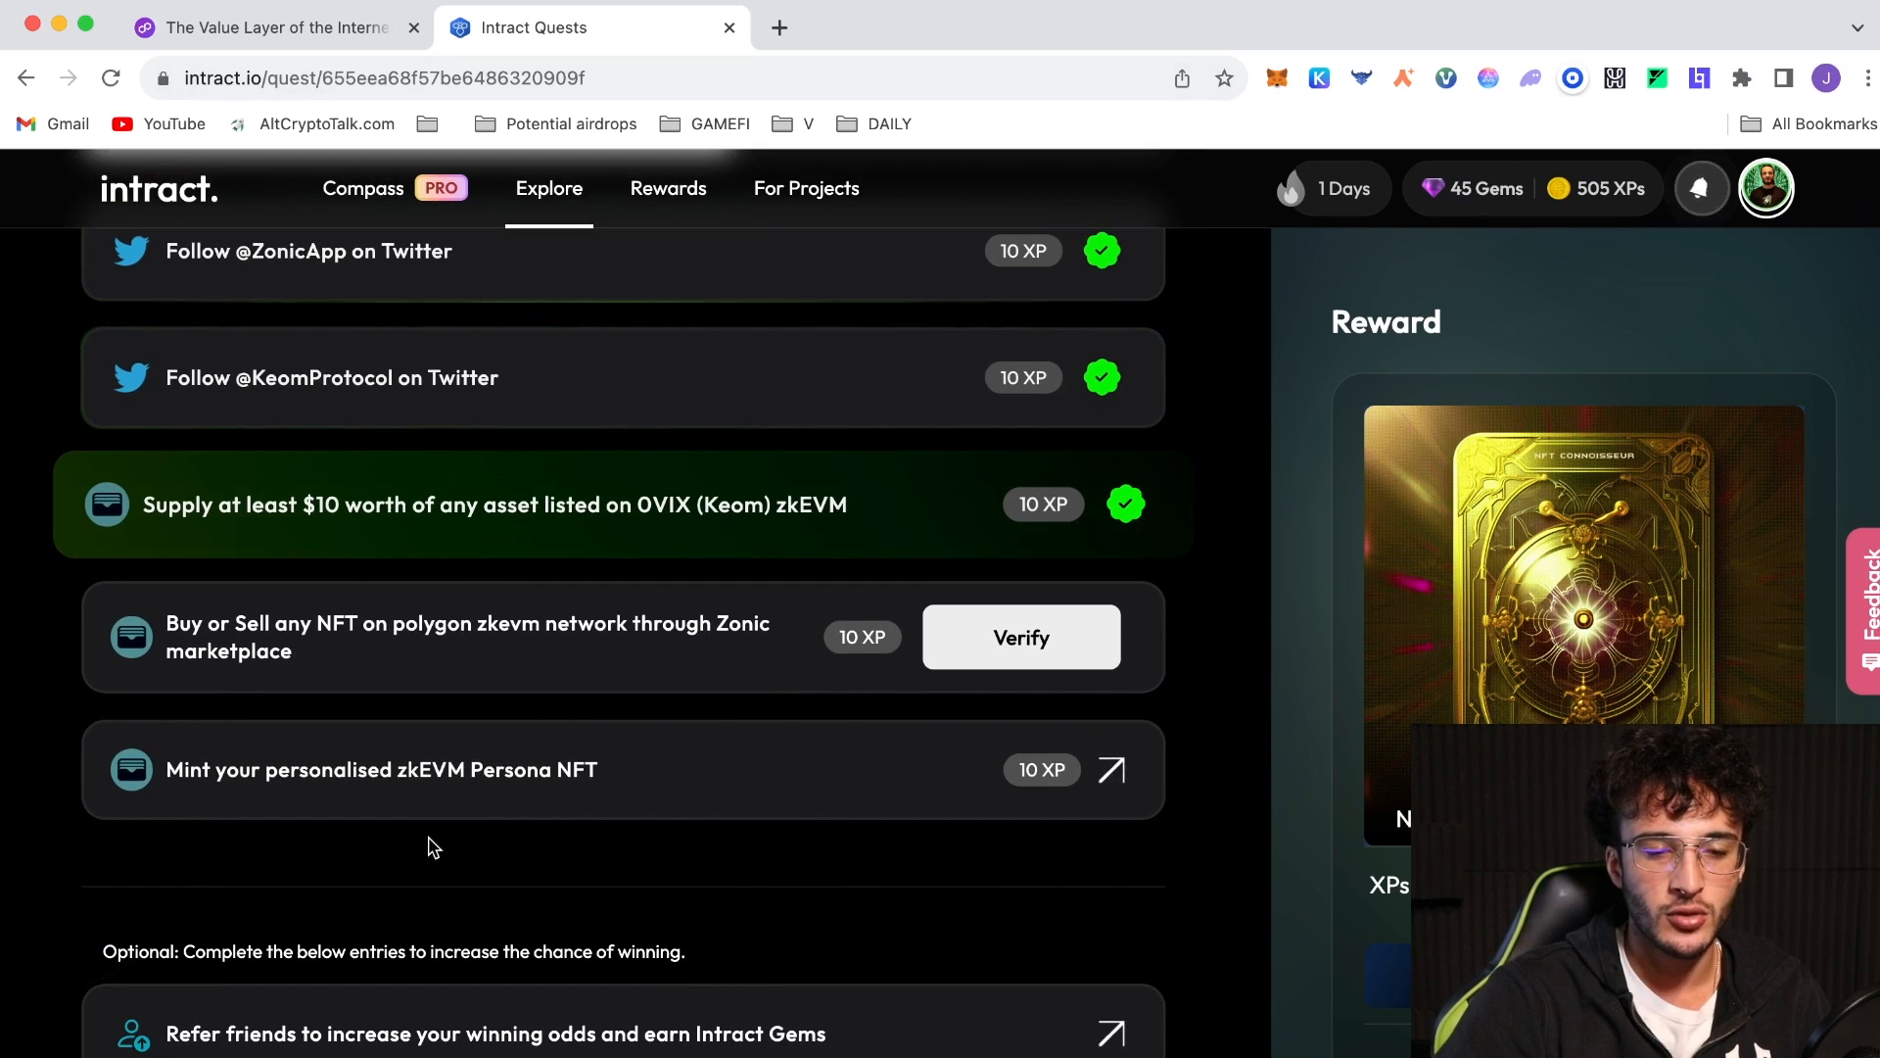
mouse_move(435, 826)
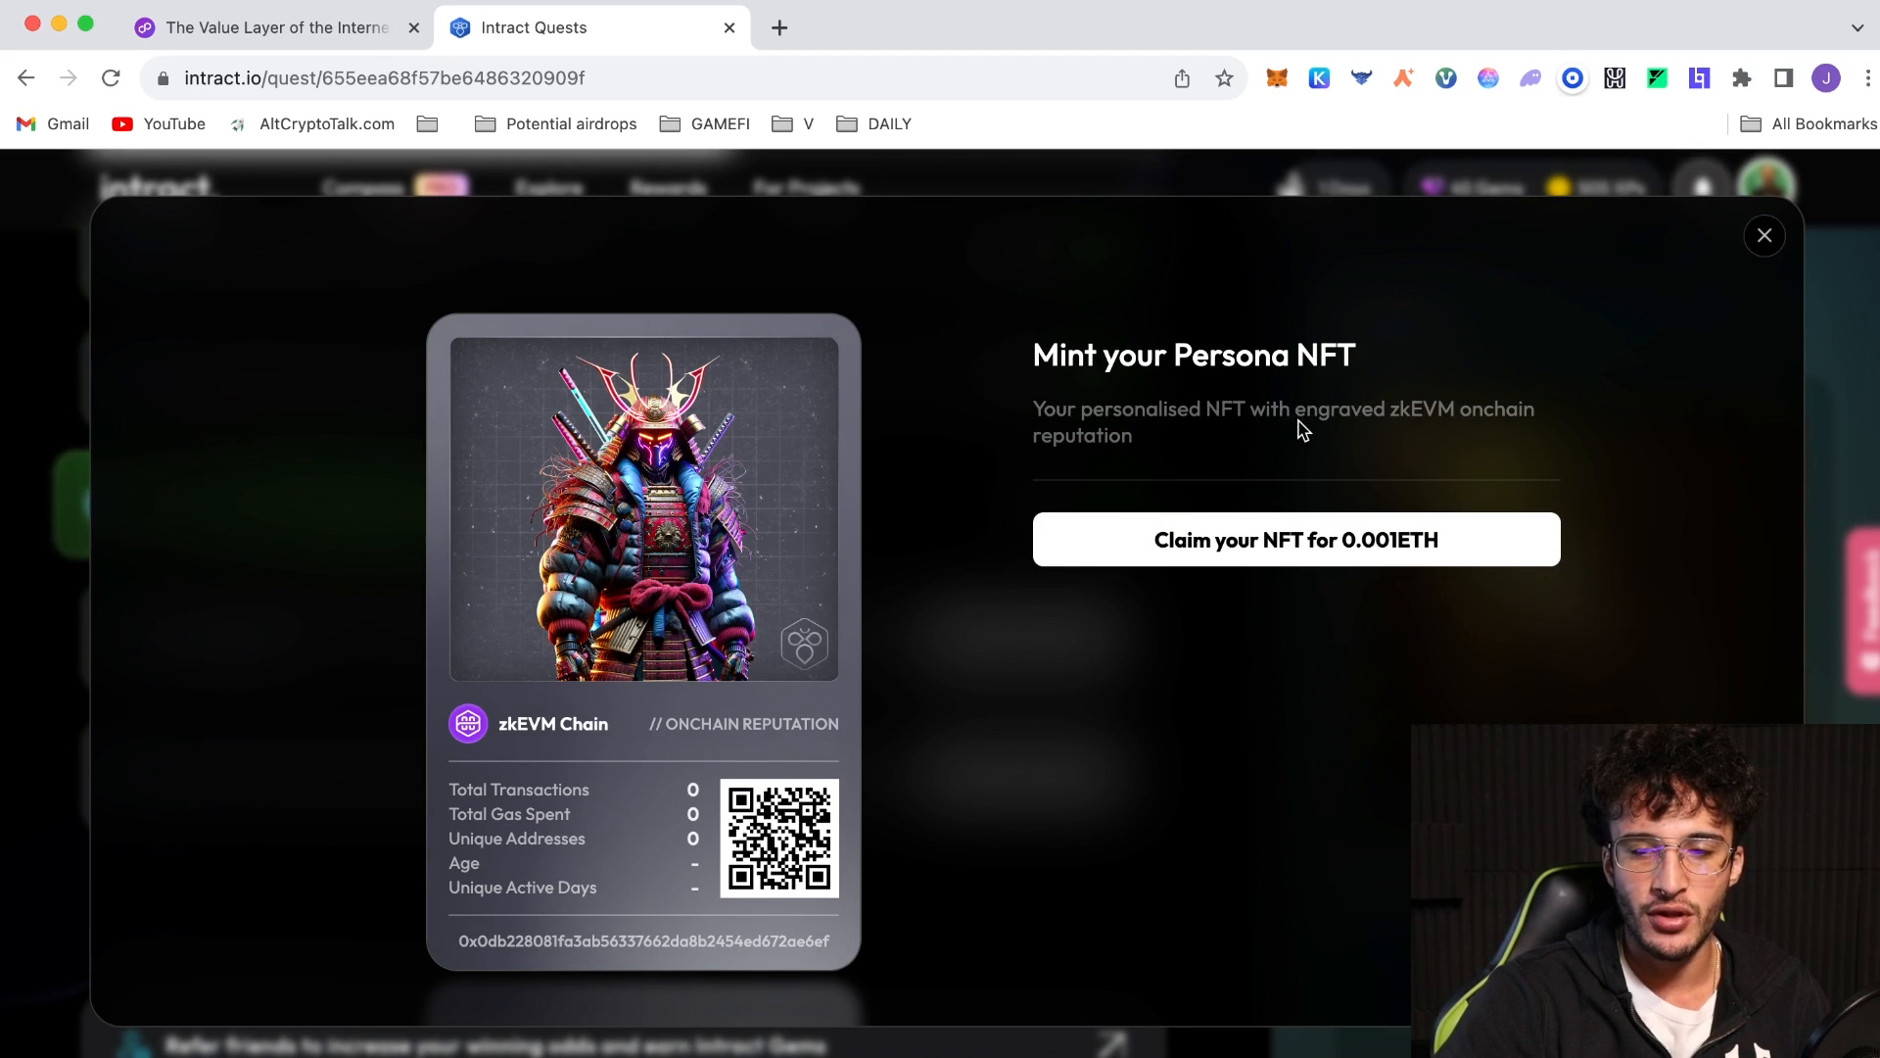
mouse_move(1183, 482)
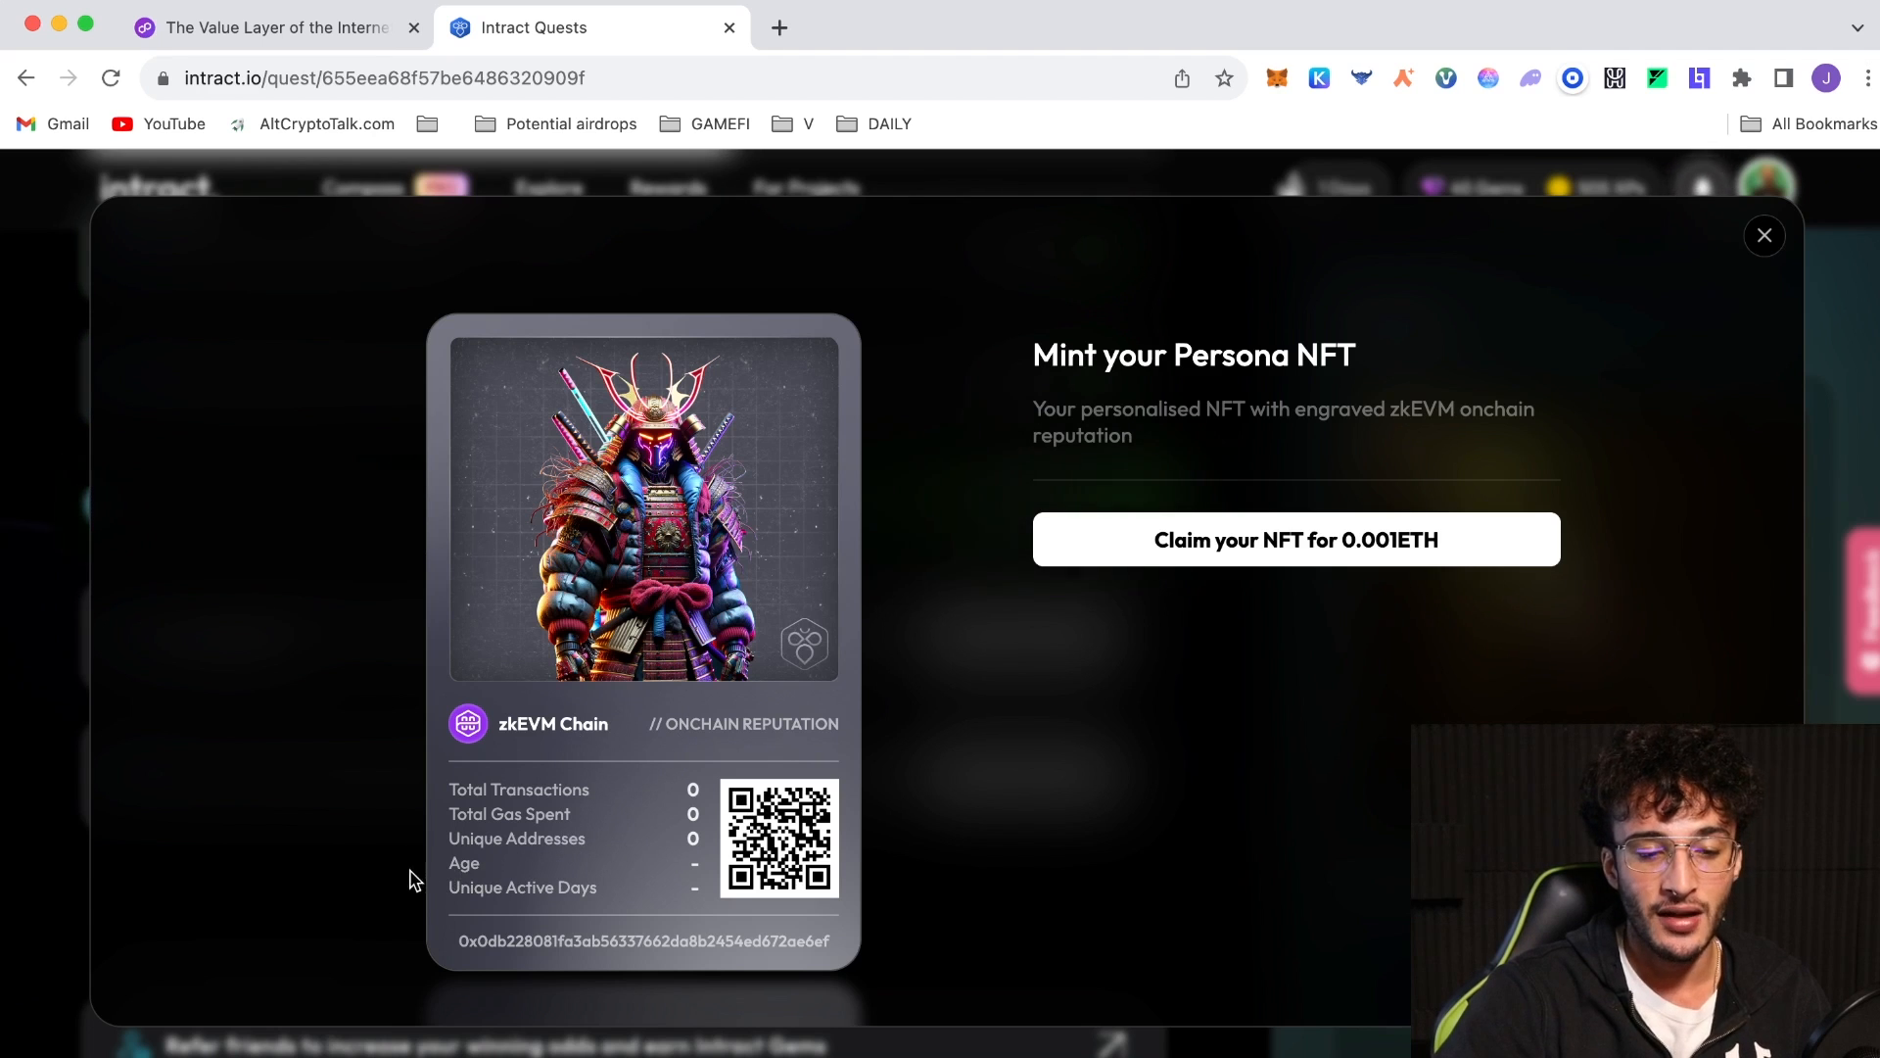
mouse_move(1217, 718)
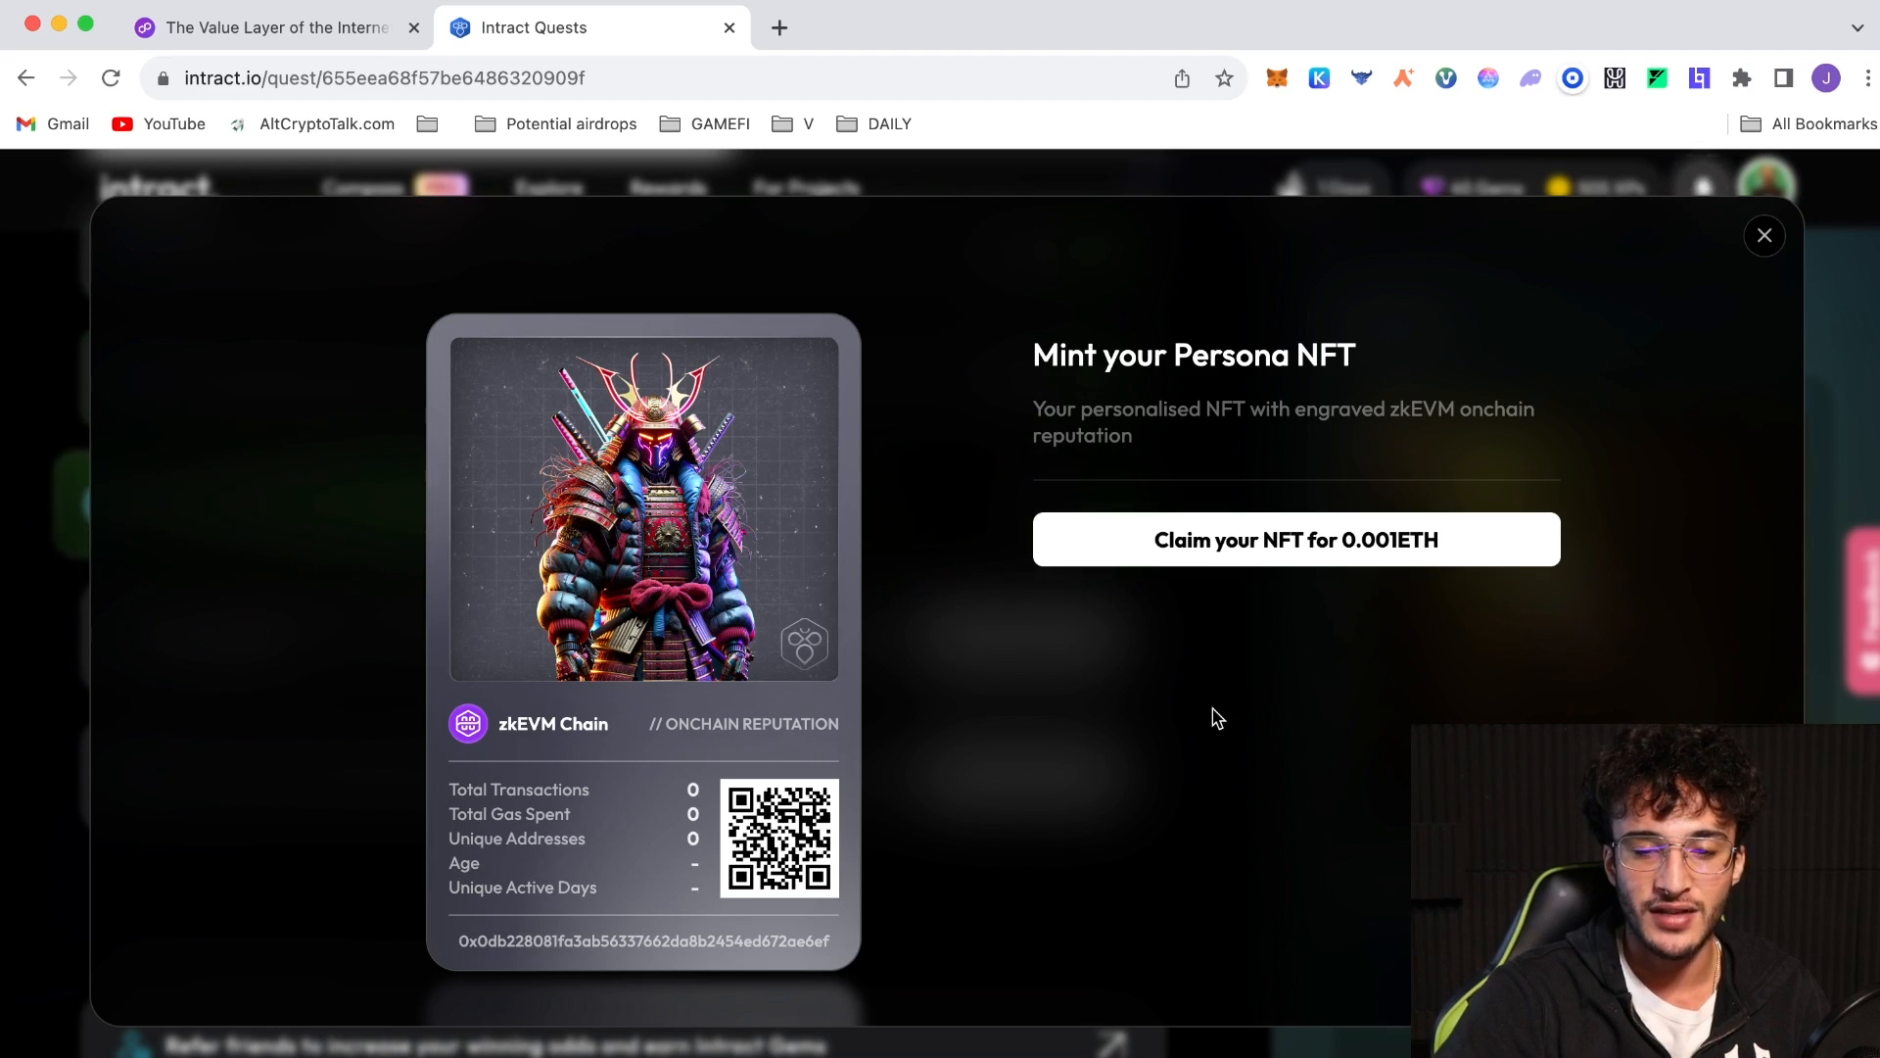
mouse_move(1313, 509)
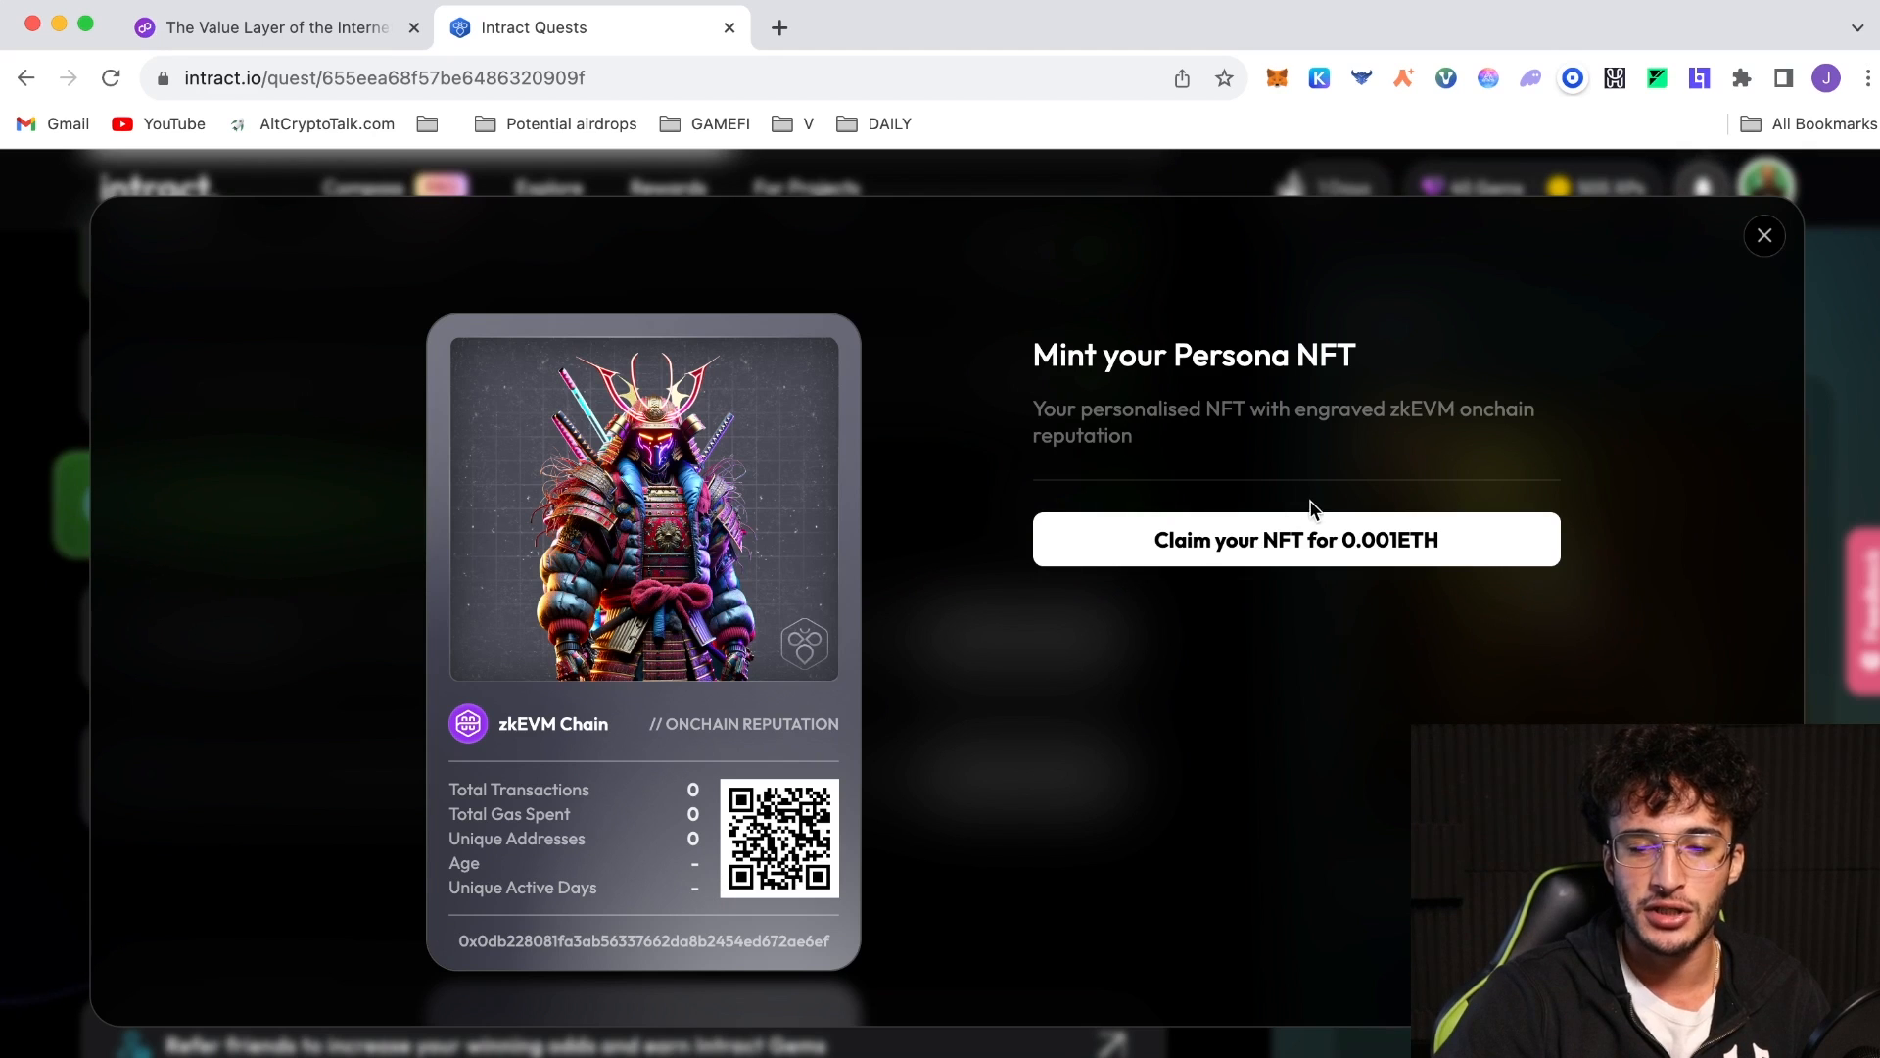
left_click(1308, 539)
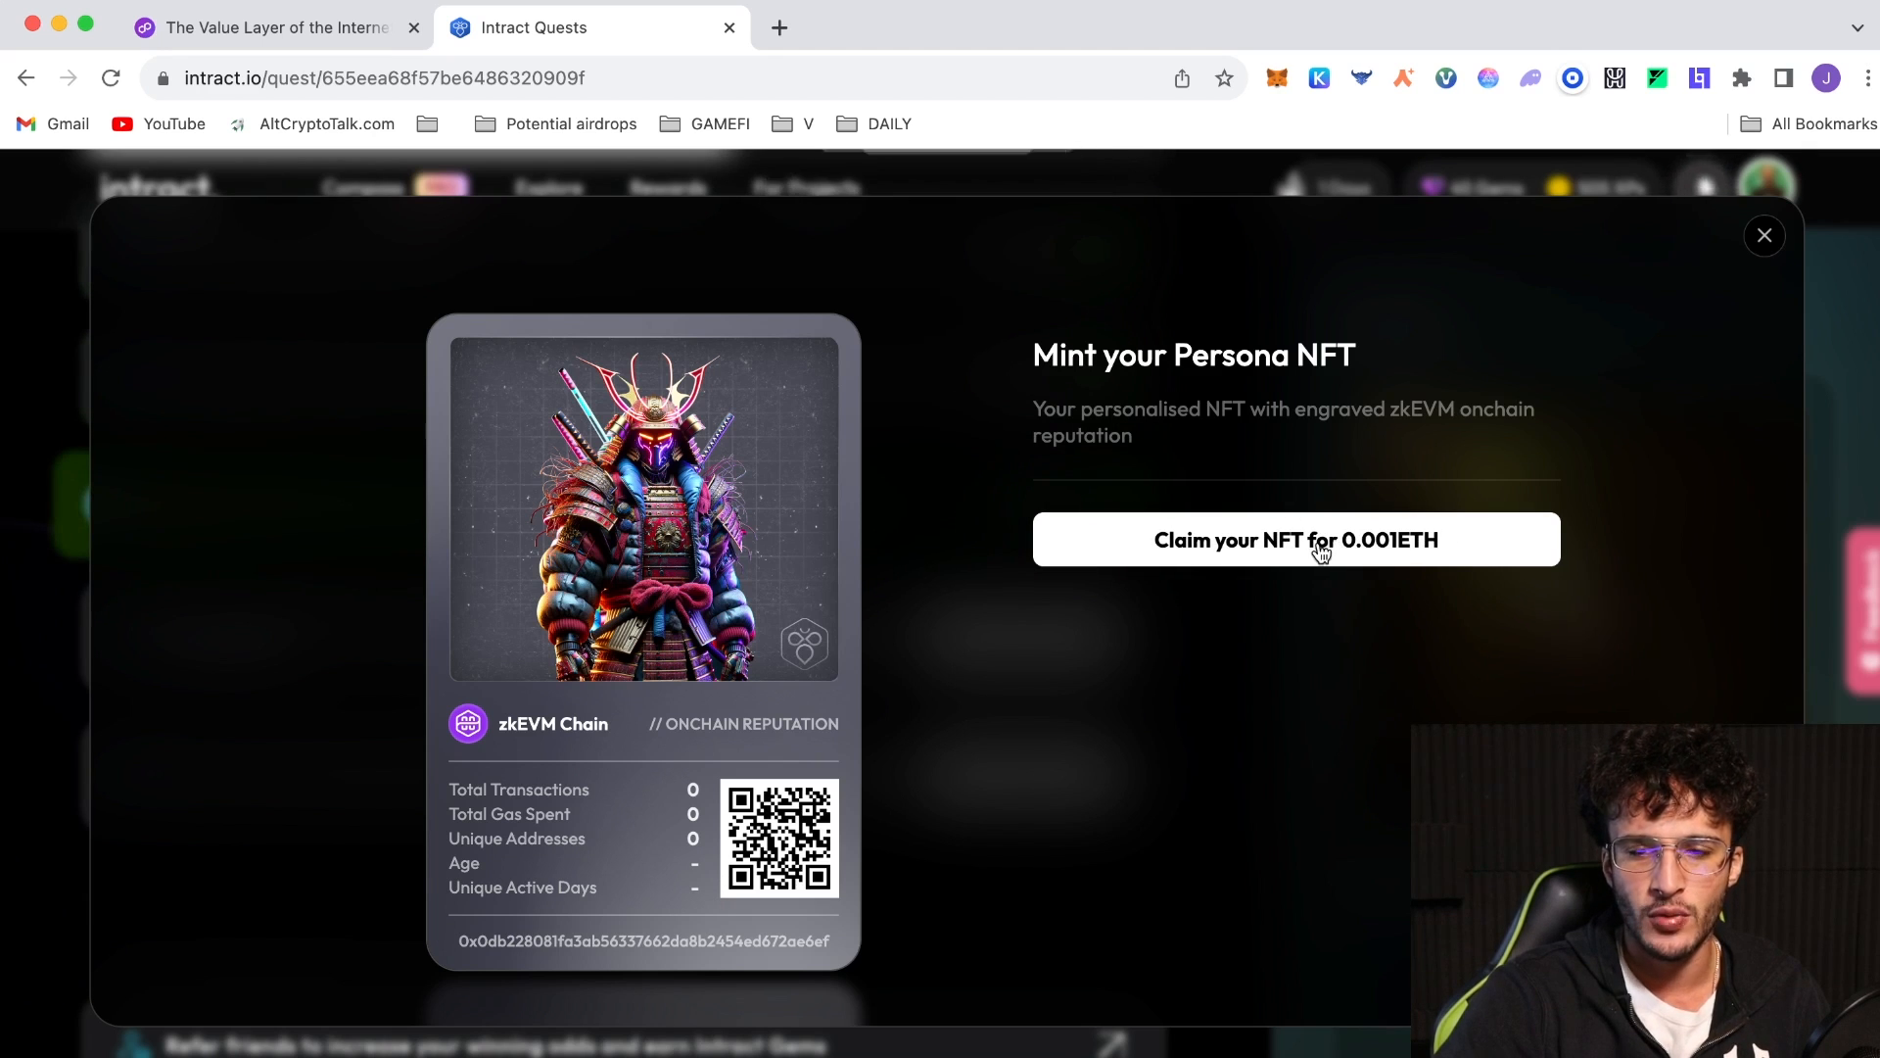
Close the mint window and verify the Zonic NFT purchase task, reaching 4/5 and 545 XP
left_click(1764, 235)
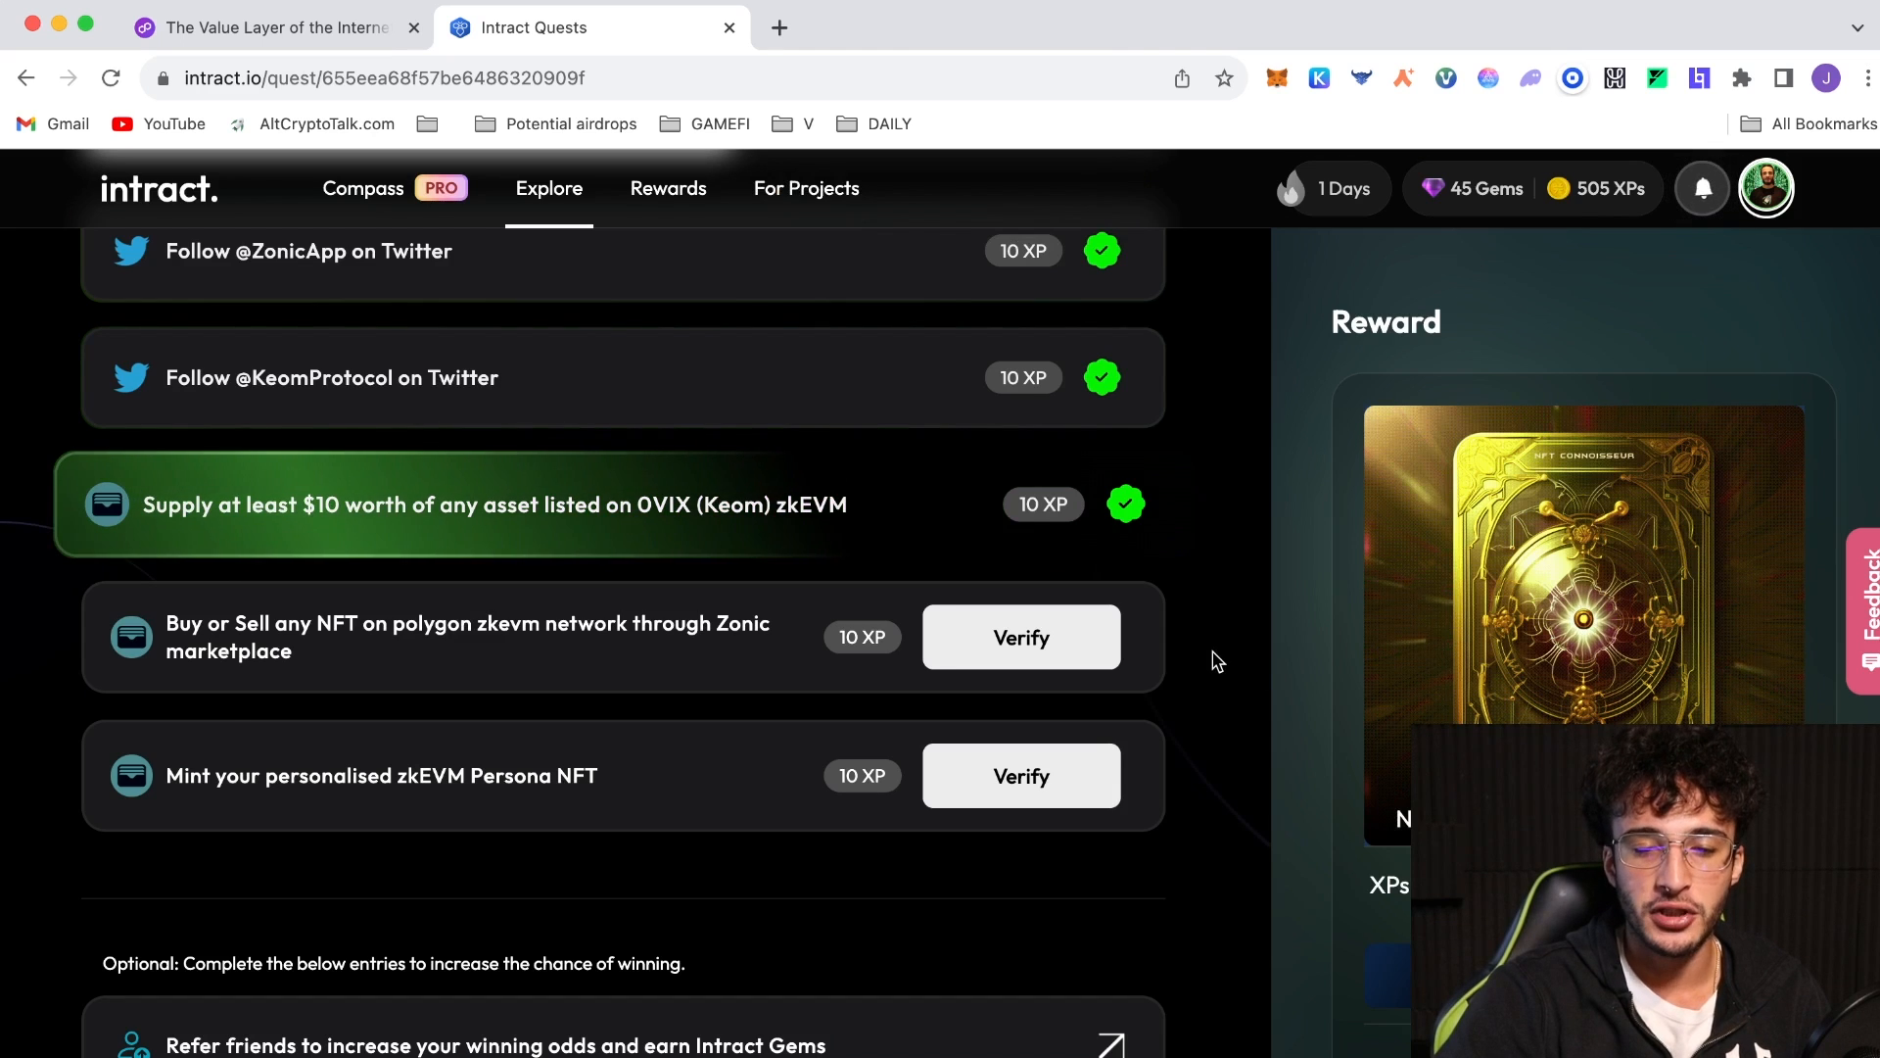
left_click(1022, 637)
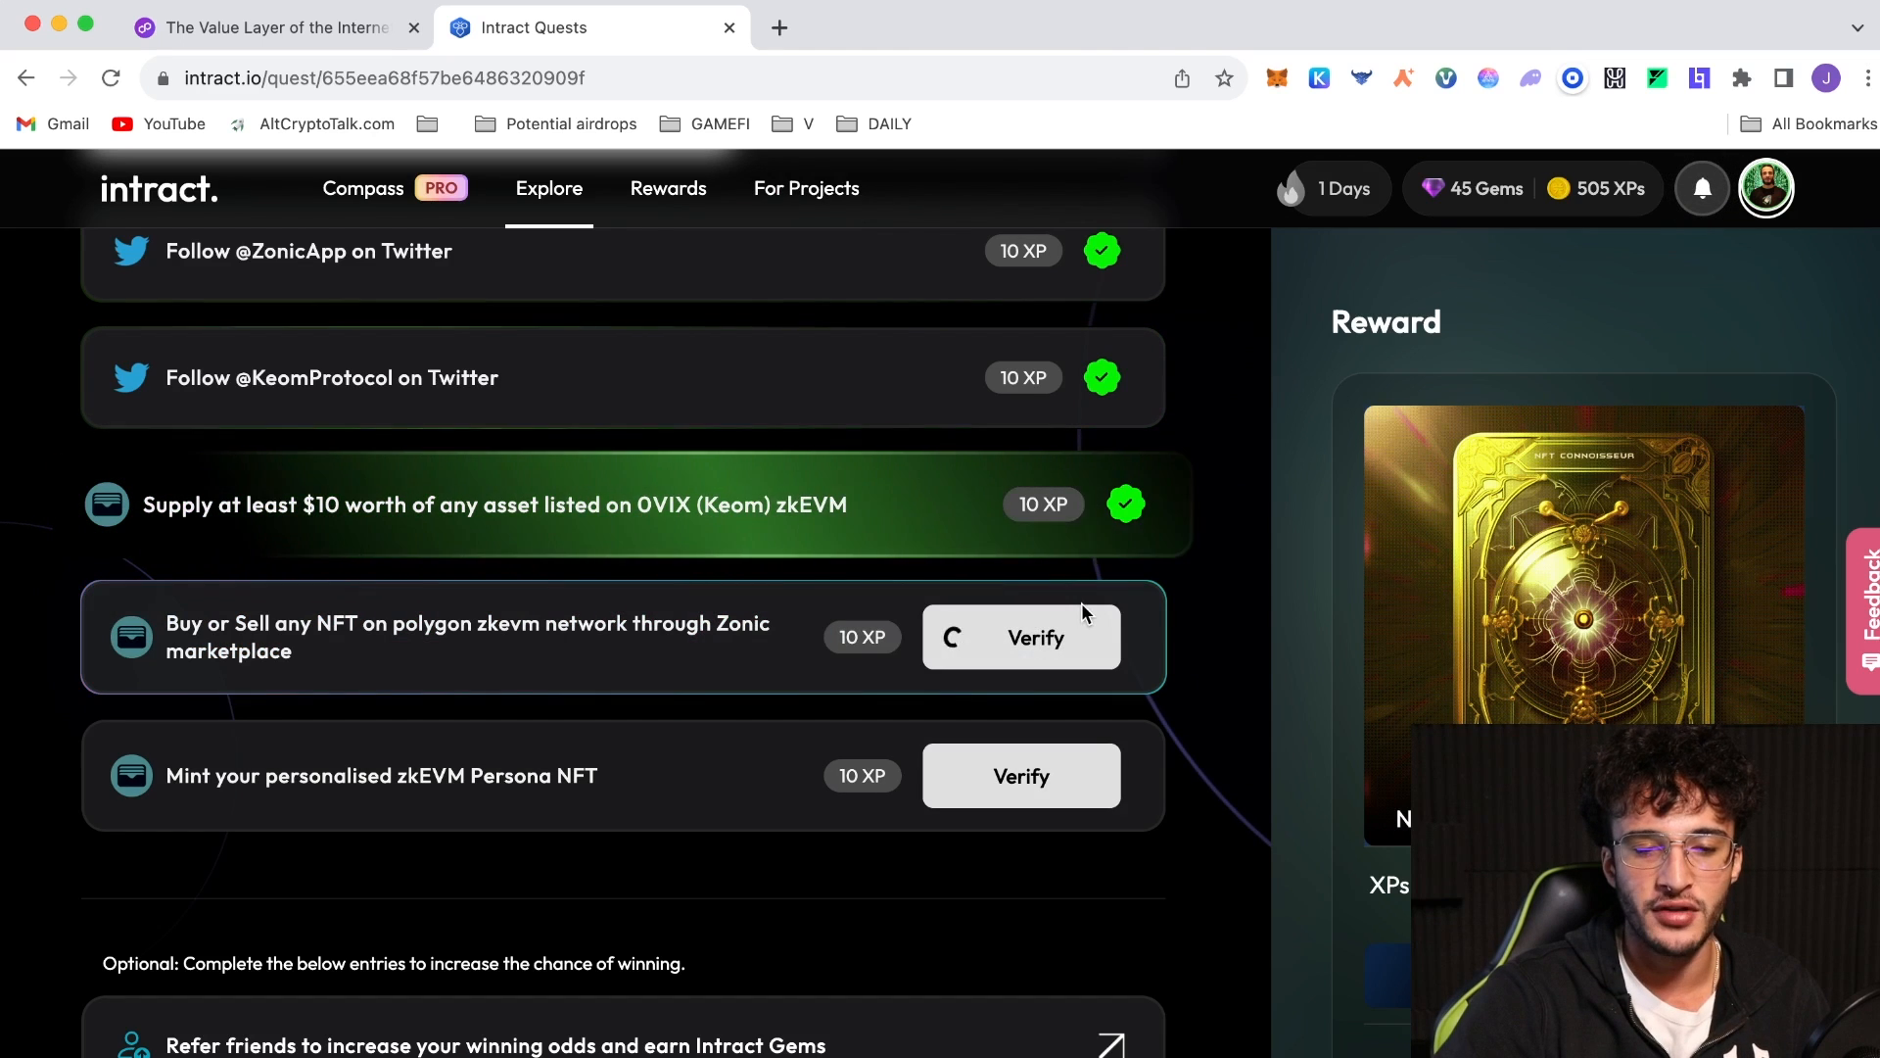
left_click(1021, 636)
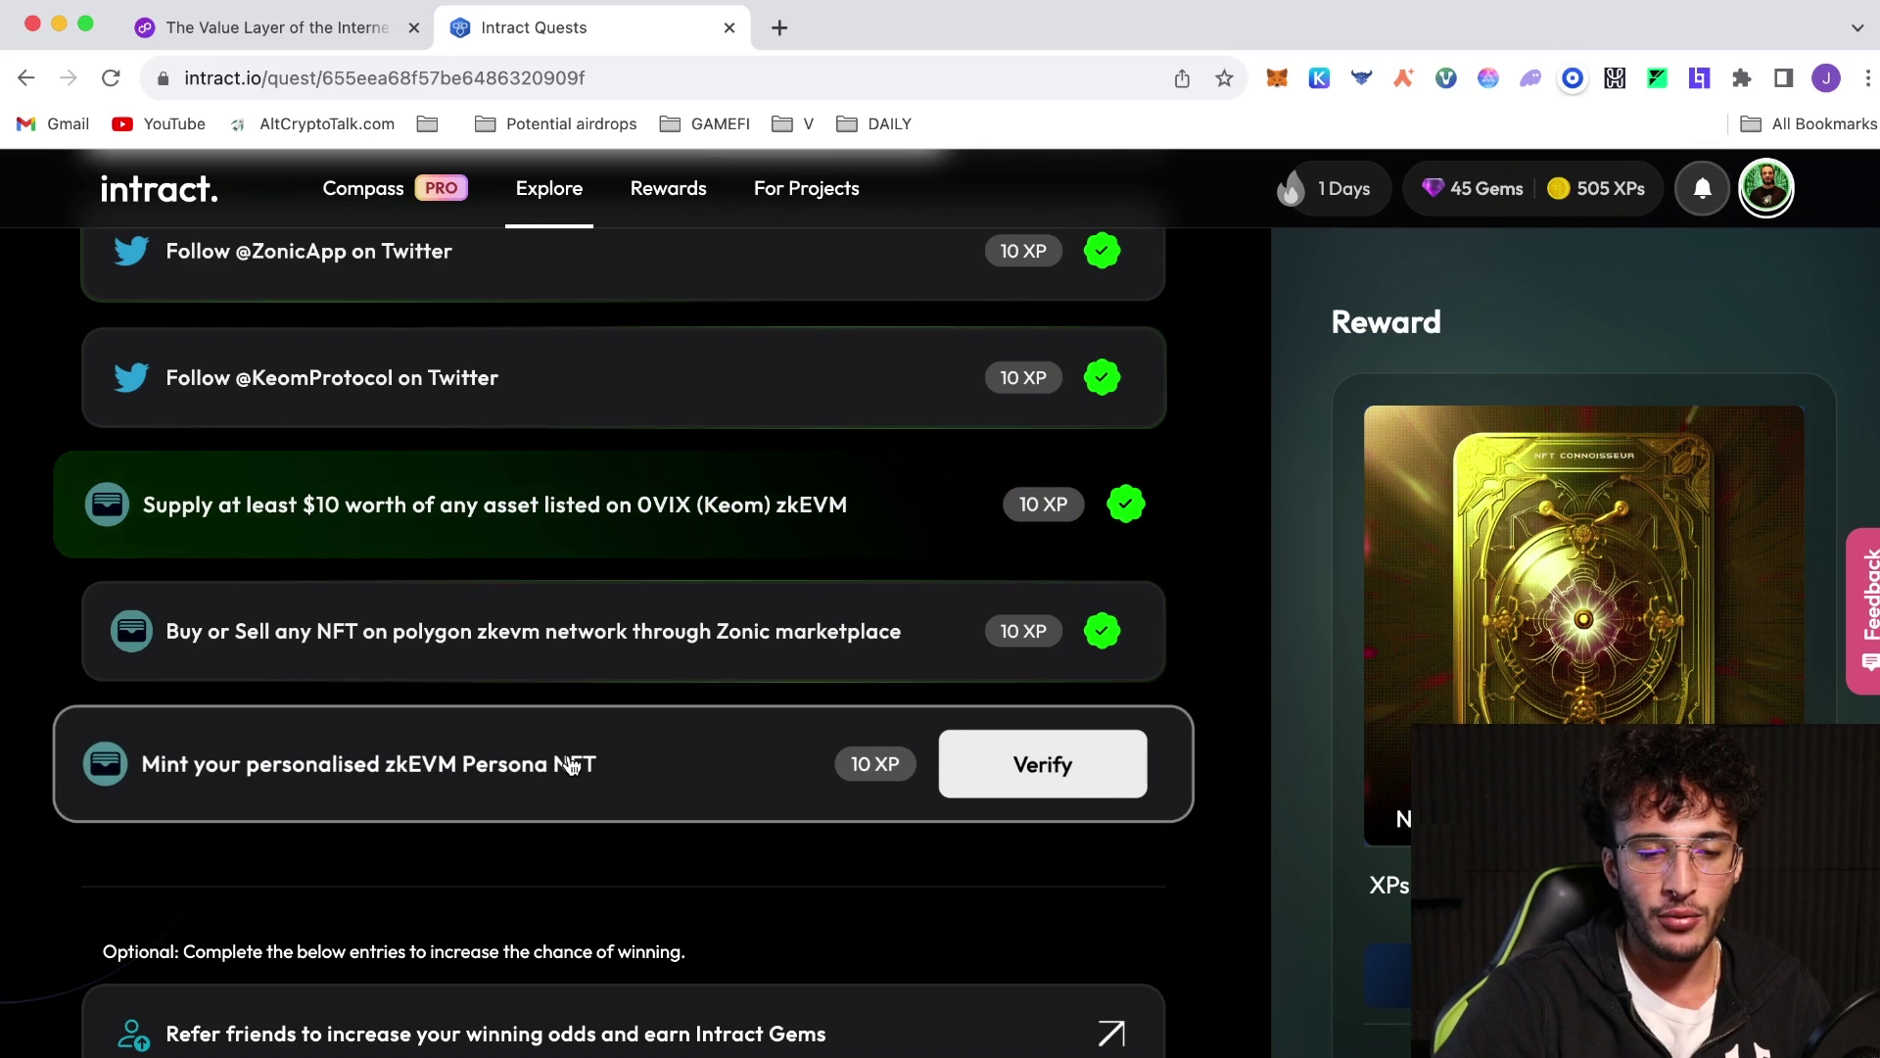
Try claiming the Persona NFT for 0.001 ETH, then close the failed mint window
left_click(1043, 762)
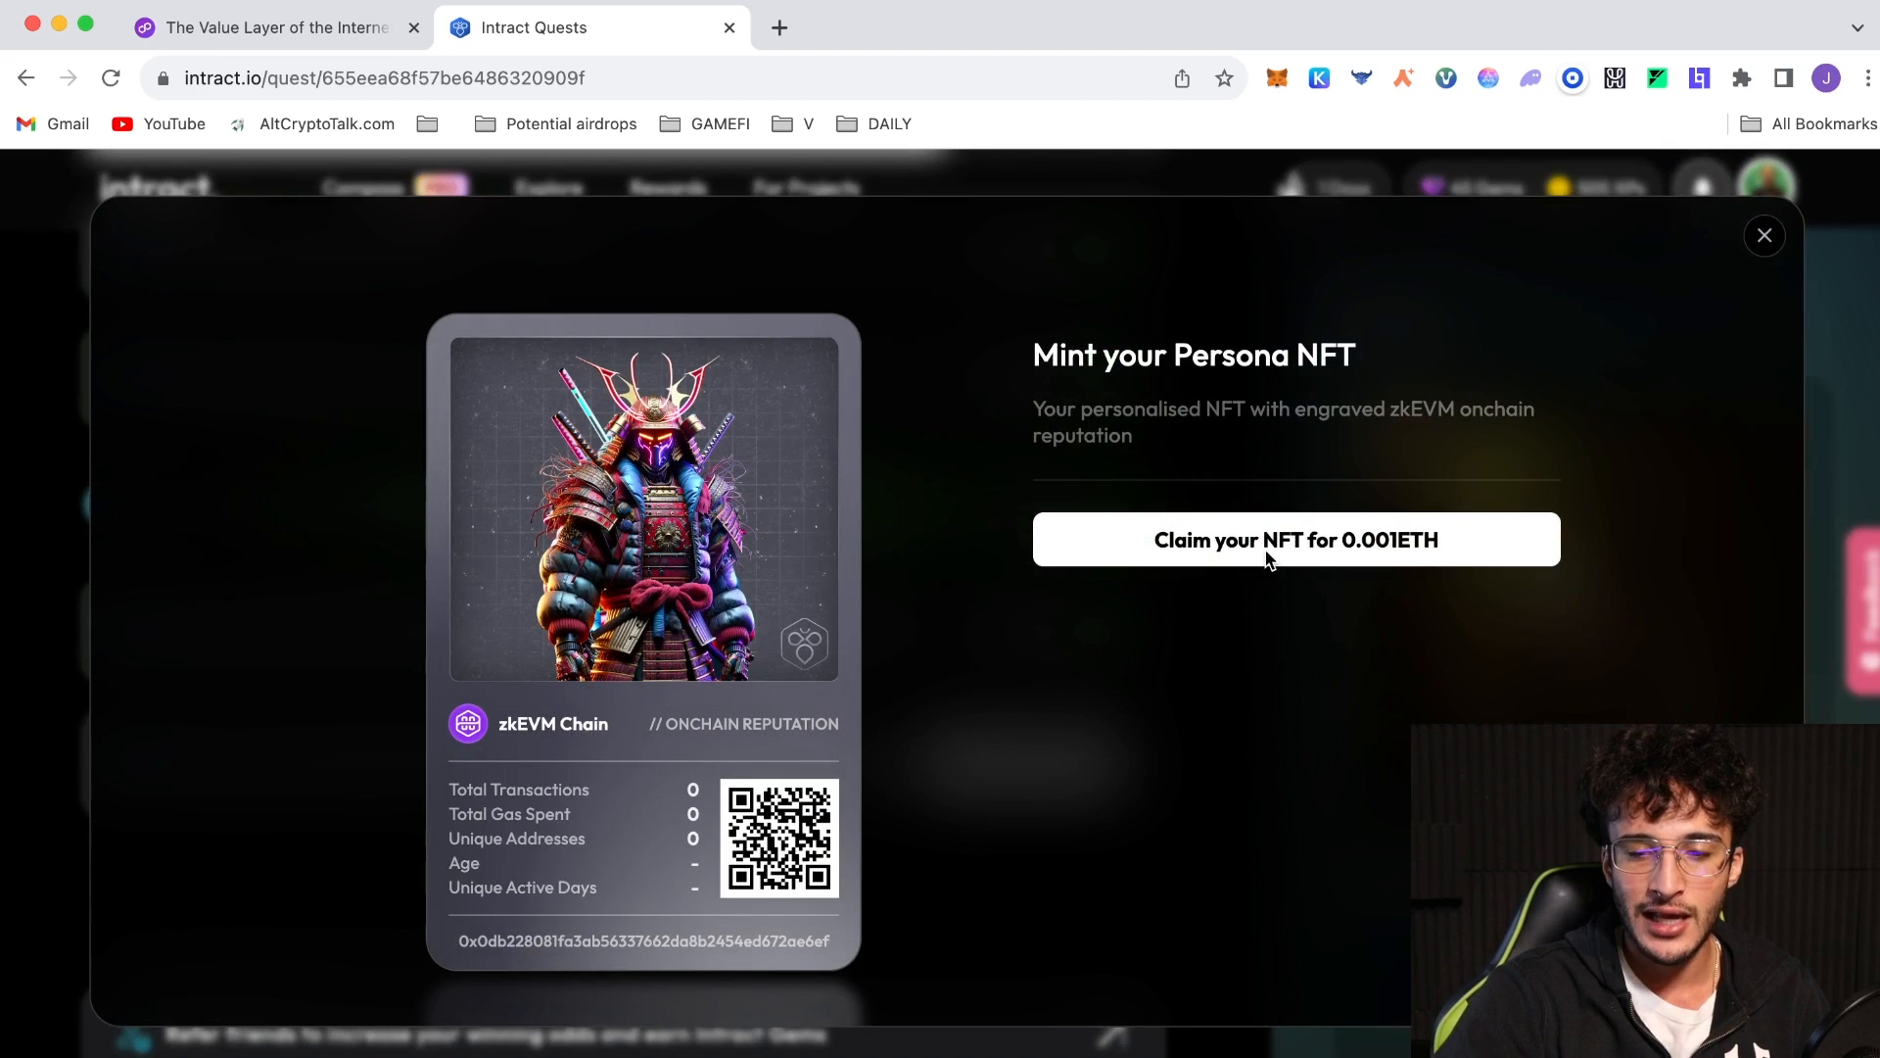
left_click(1294, 538)
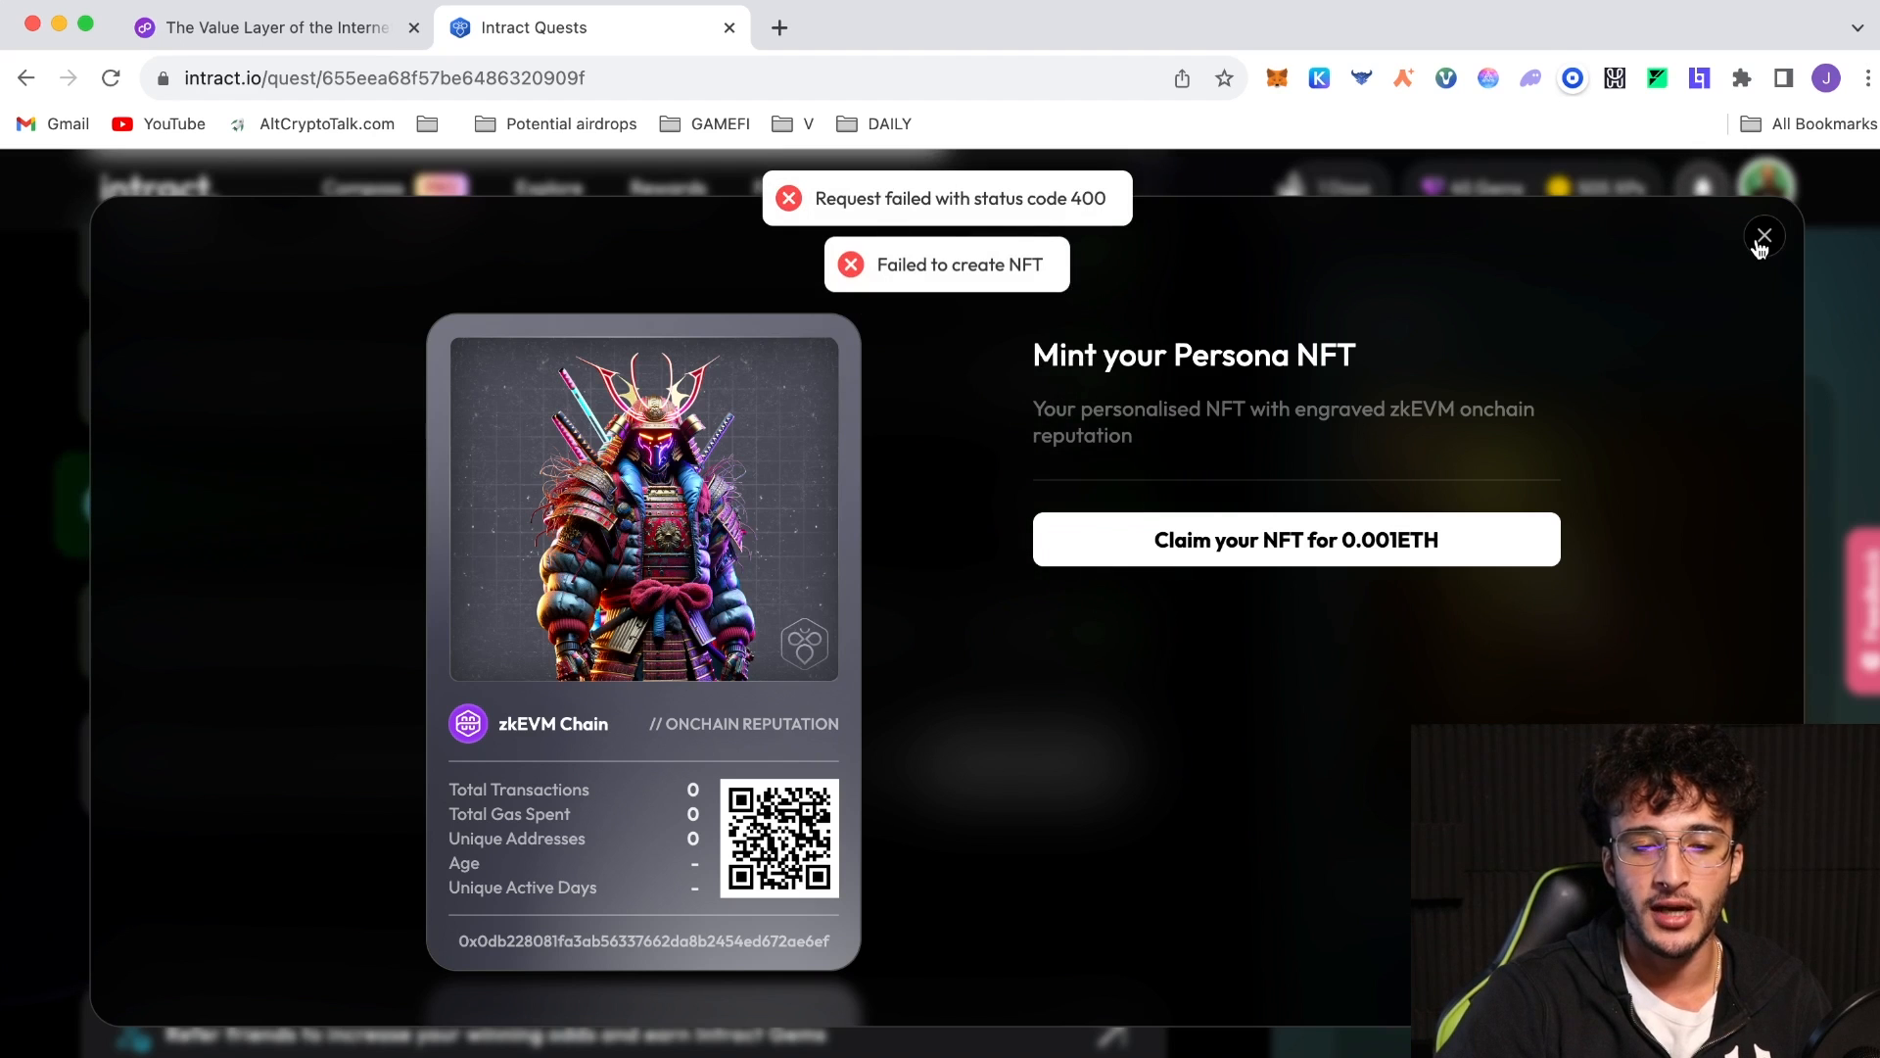
left_click(1764, 236)
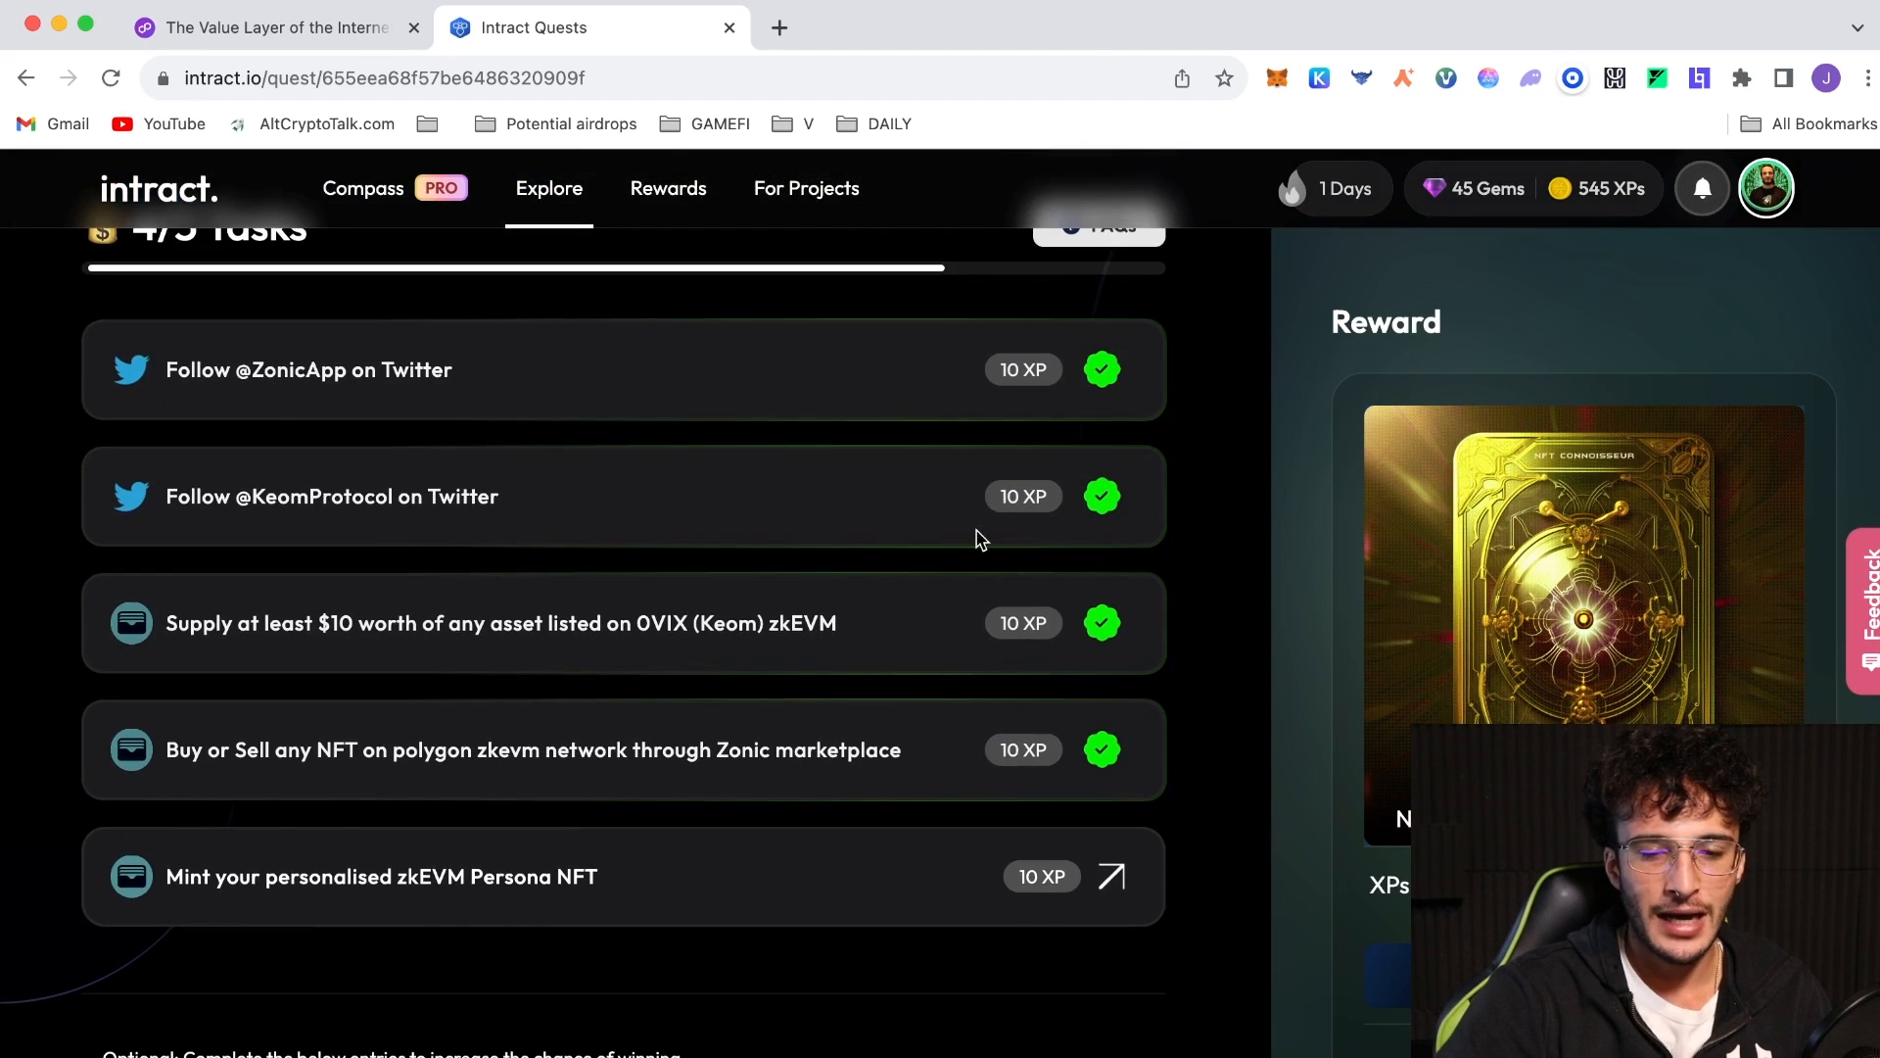
Retry claiming the Persona NFT for 0.001 ETH, close the failed mint window, and scroll down
left_click(1114, 875)
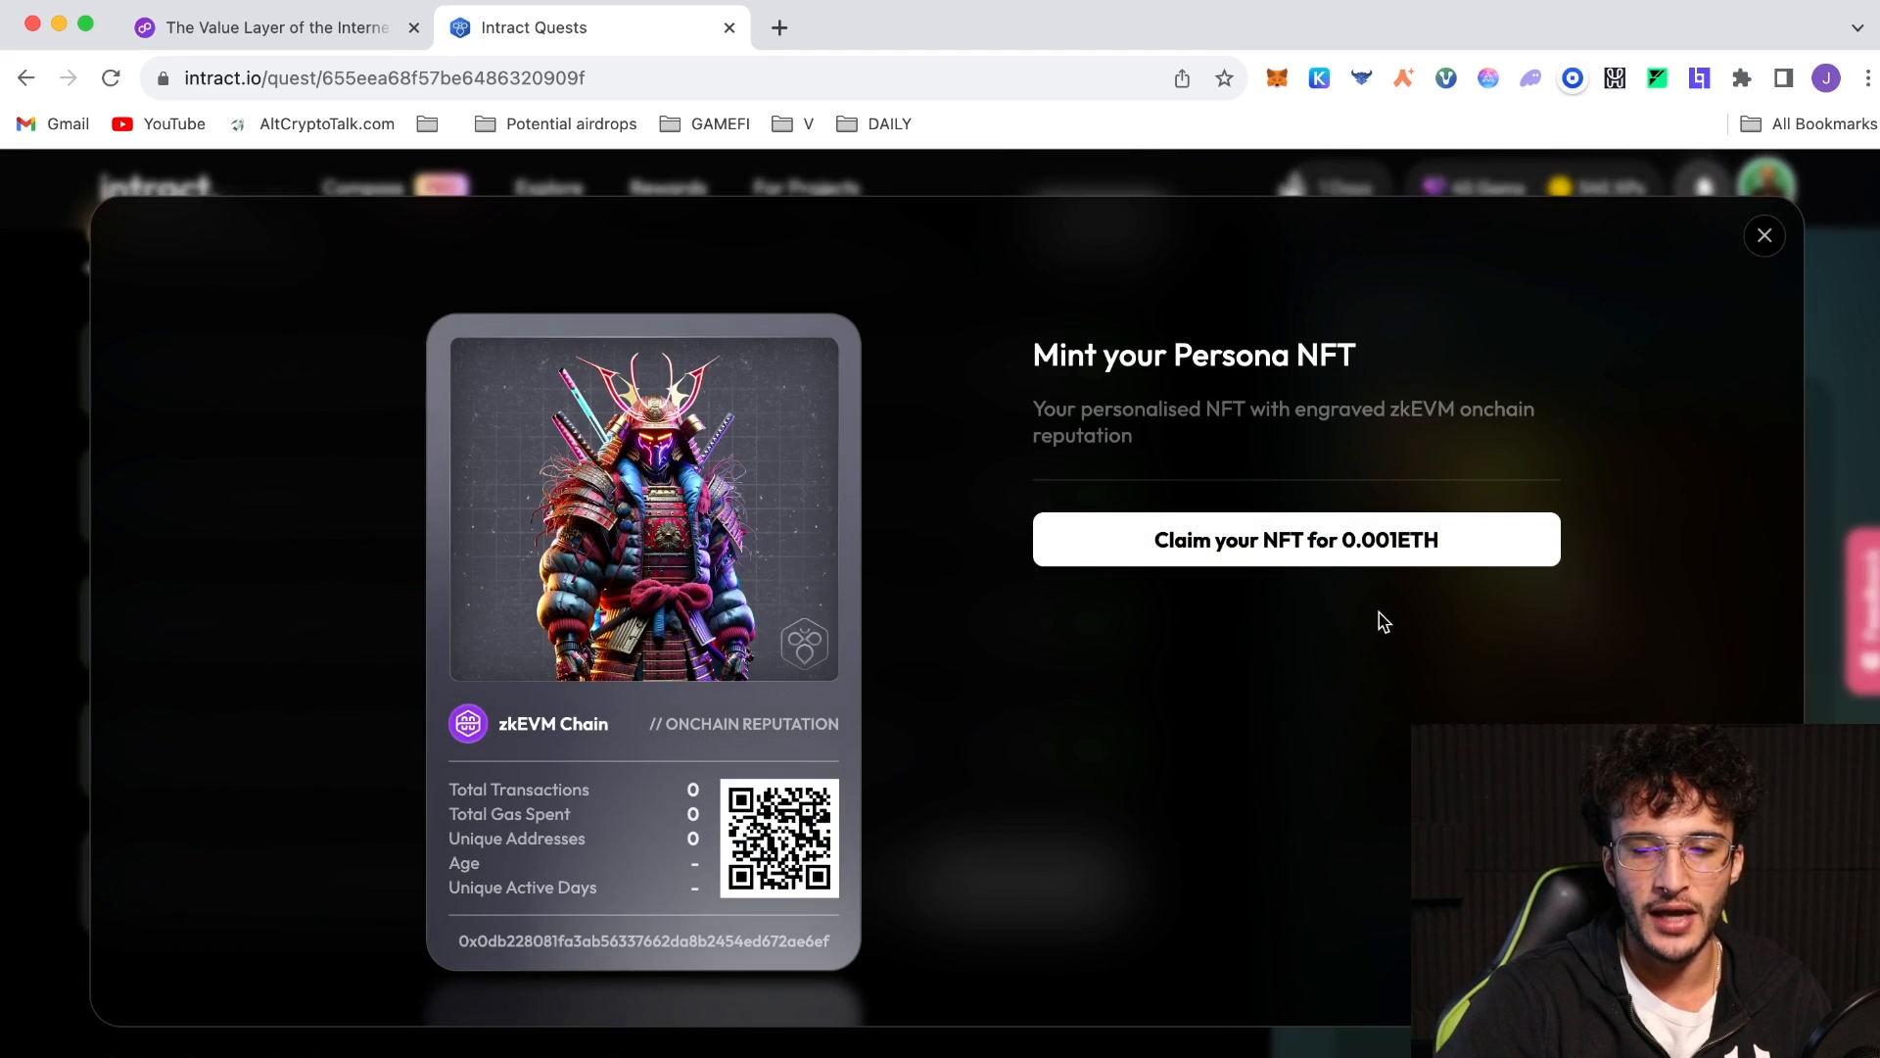
left_click(1296, 539)
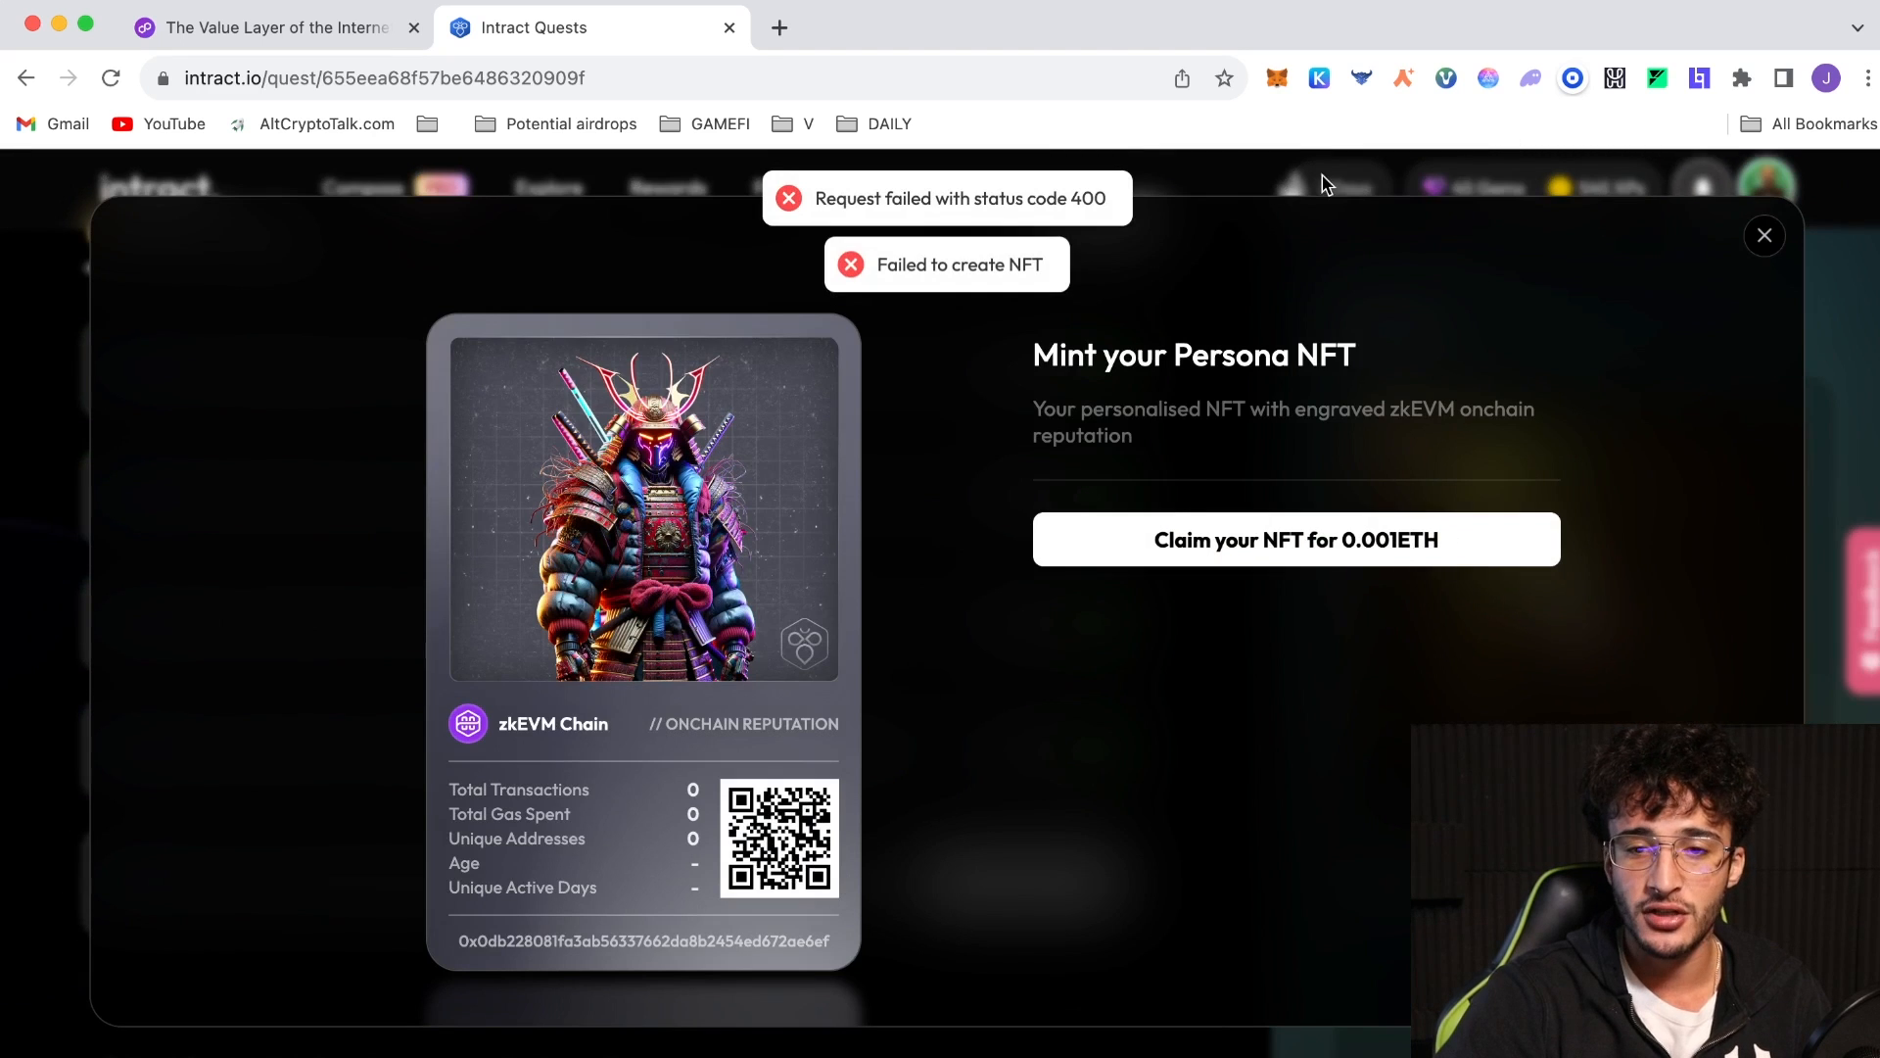
mouse_move(1764, 235)
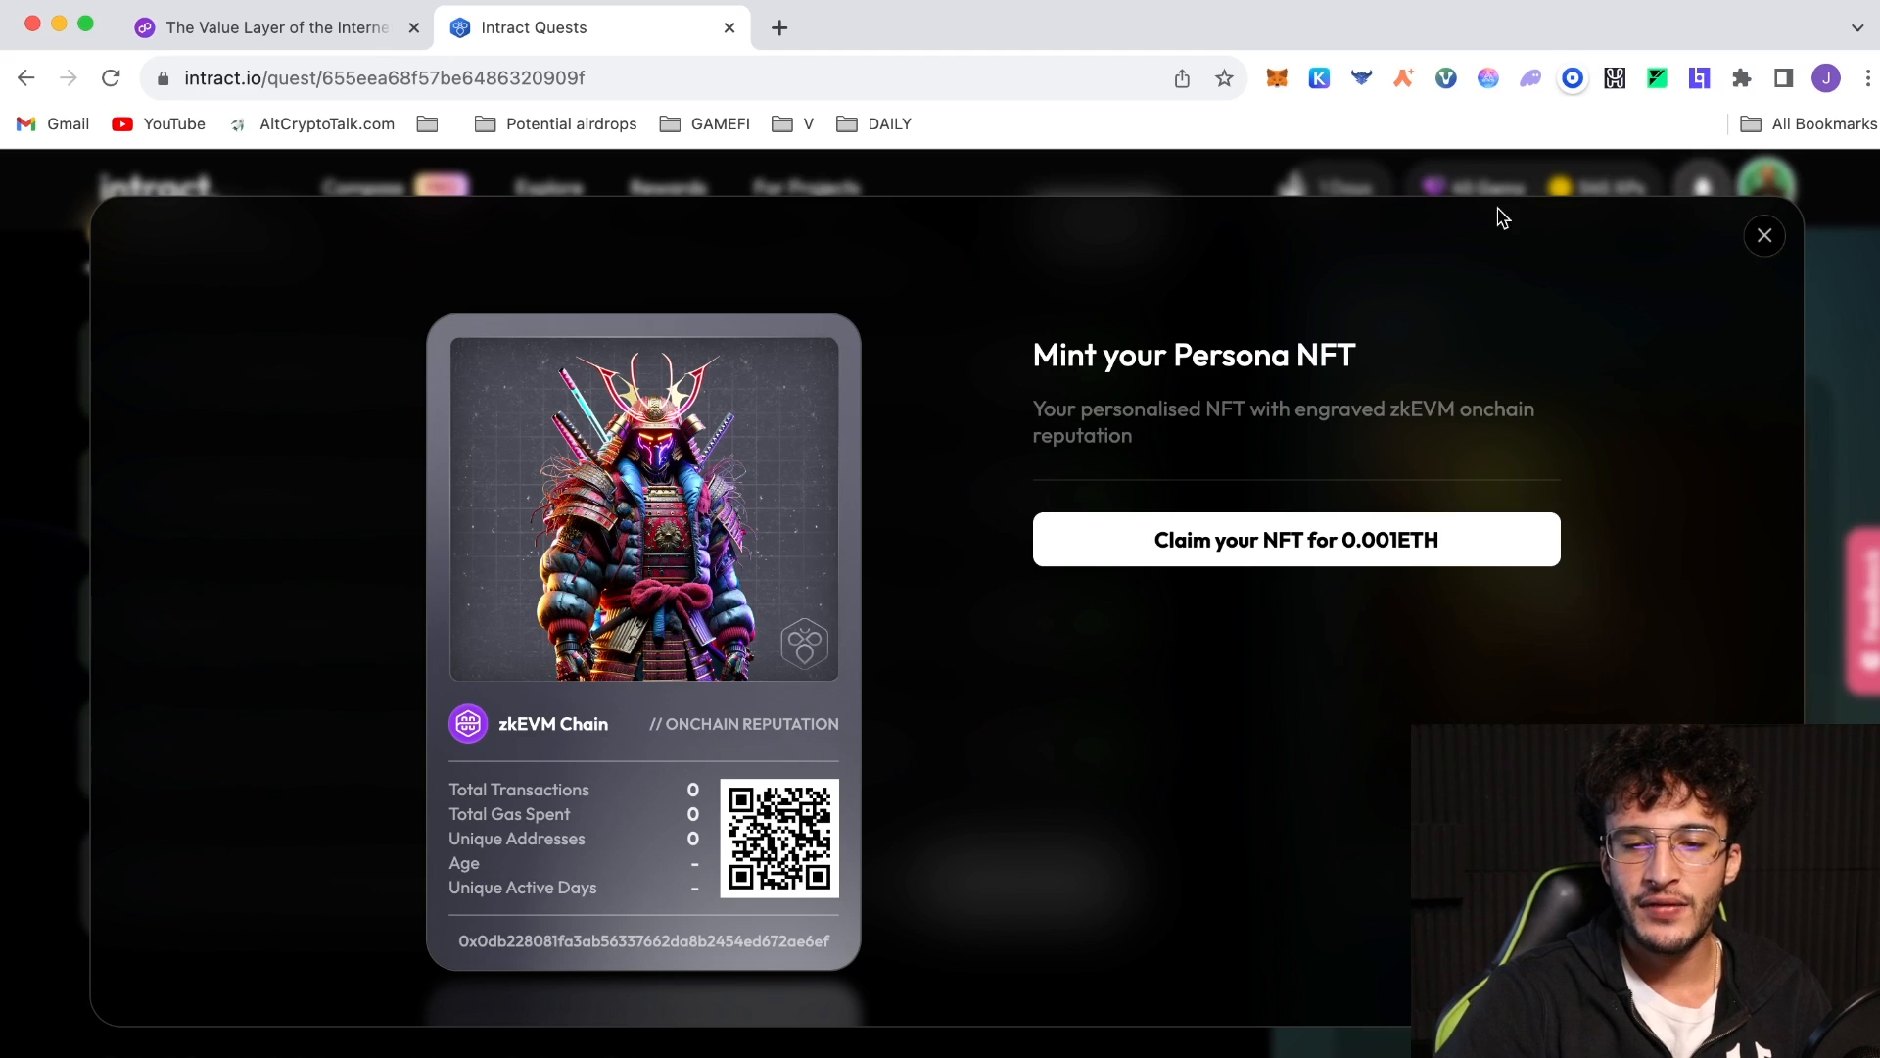
mouse_move(1606, 444)
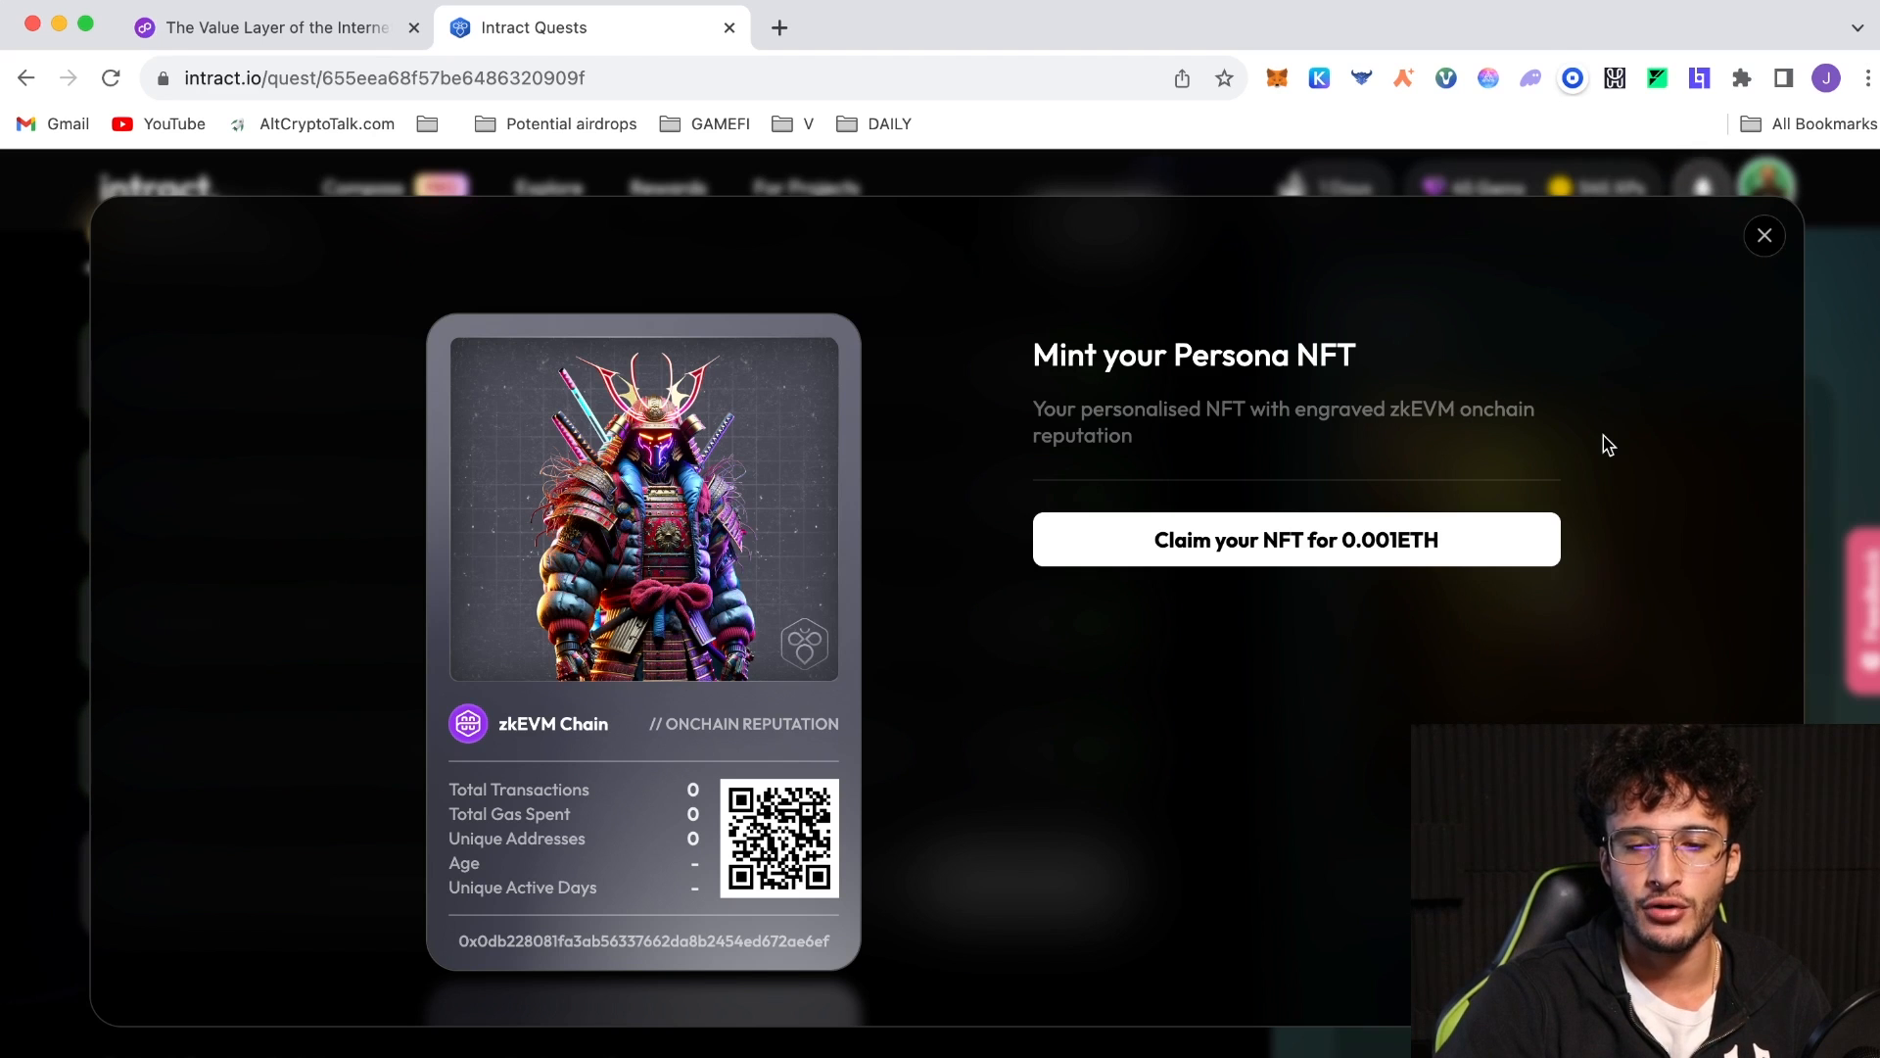
mouse_move(1513, 551)
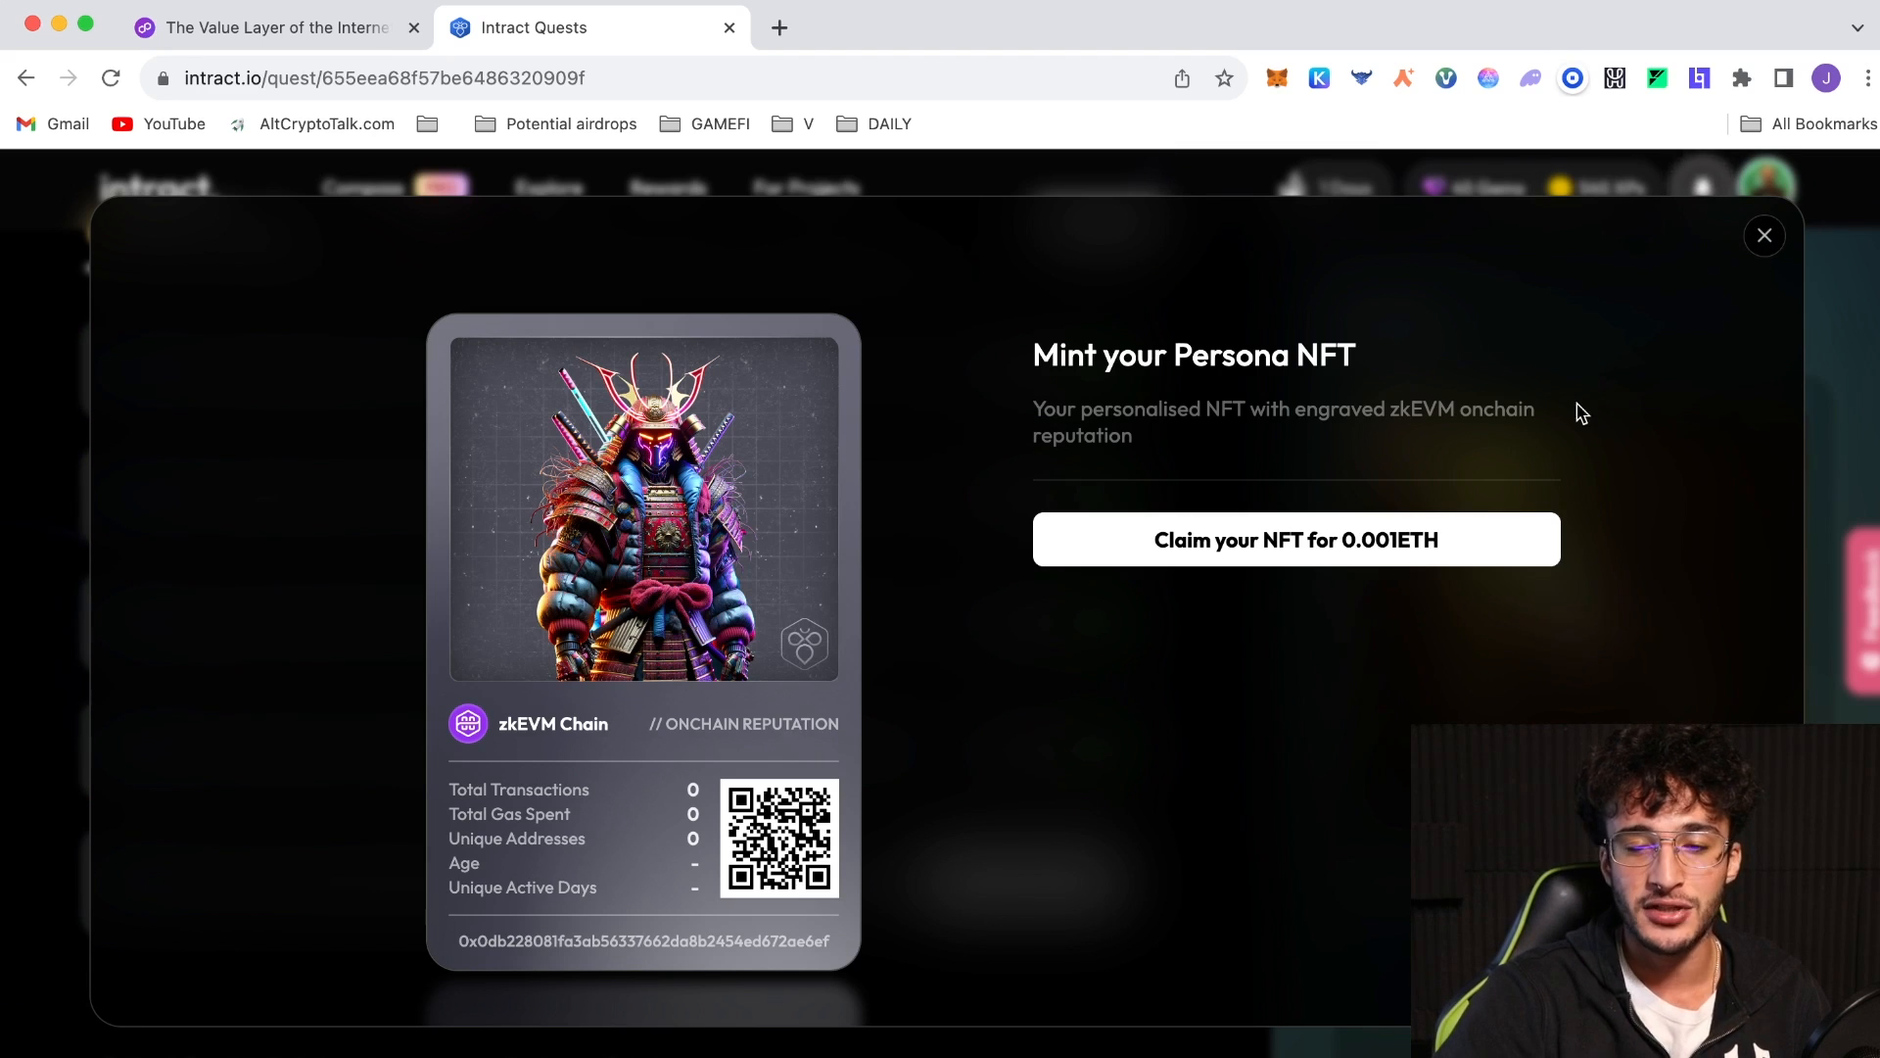
left_click(1764, 235)
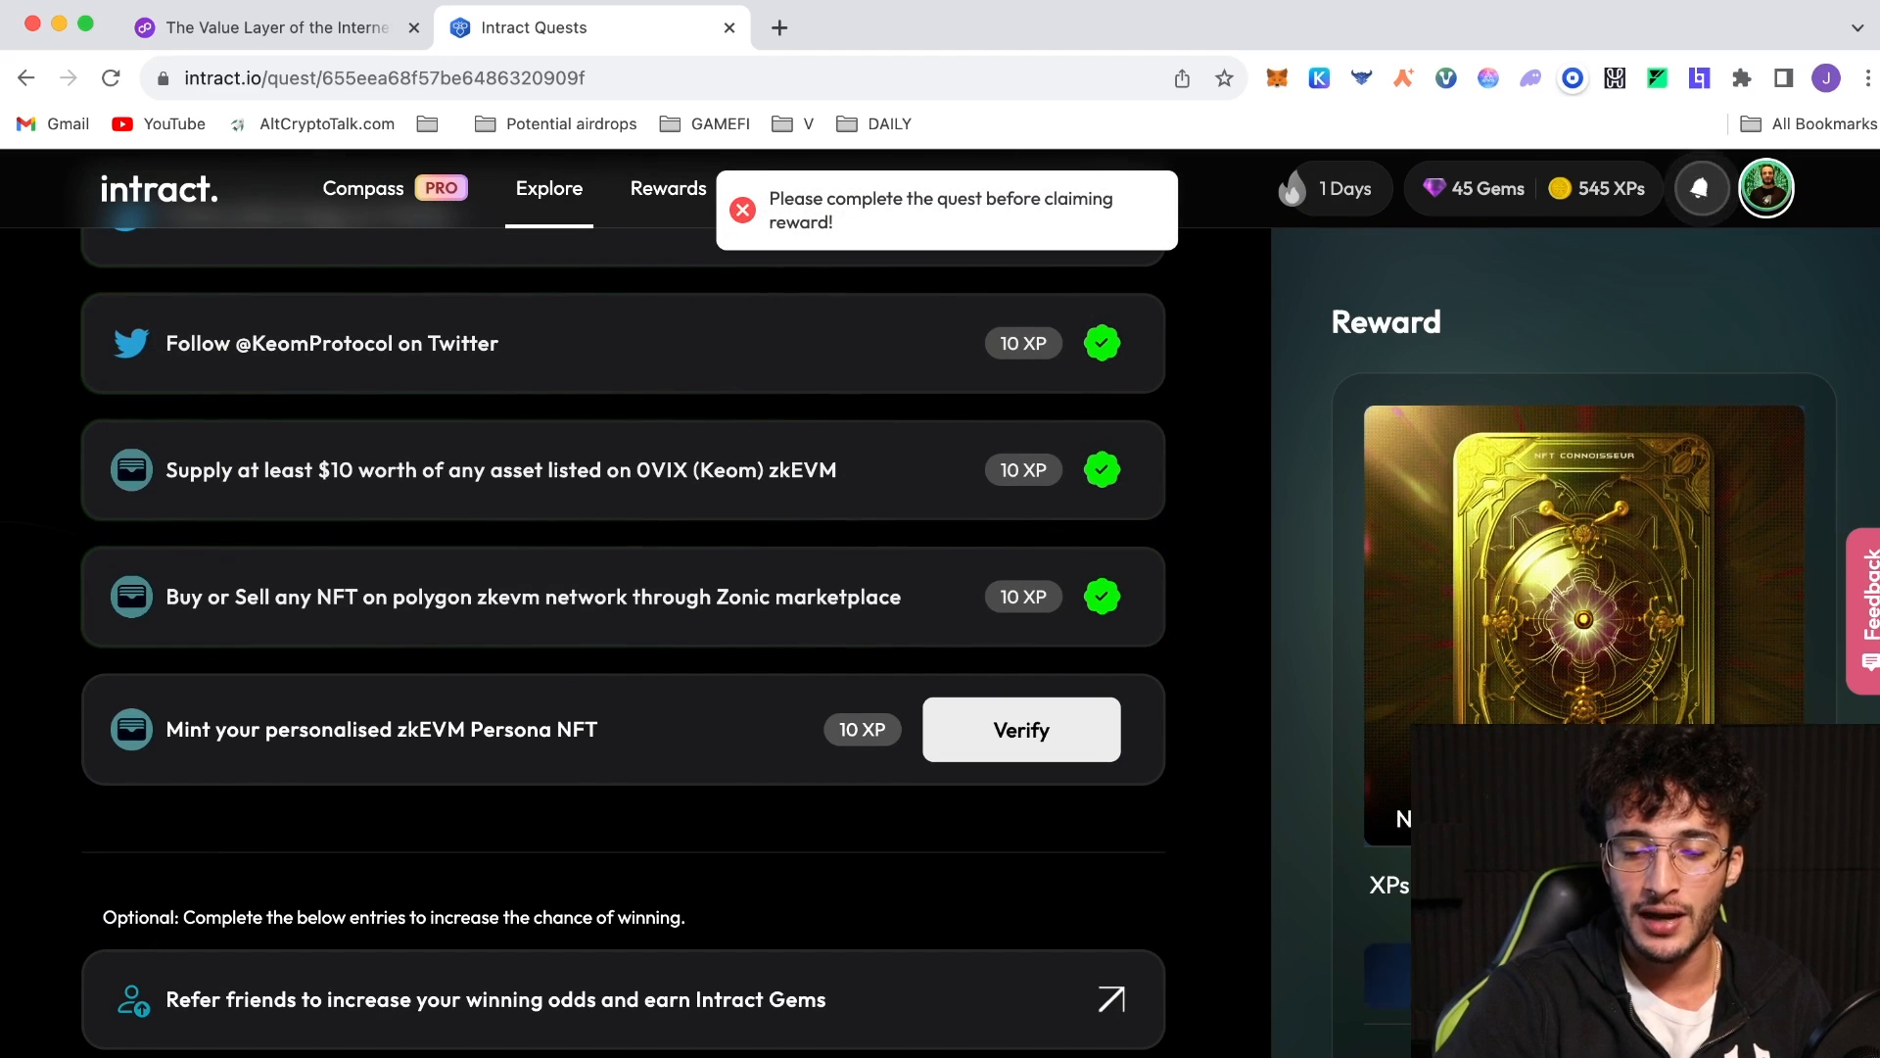
scroll("down", 3)
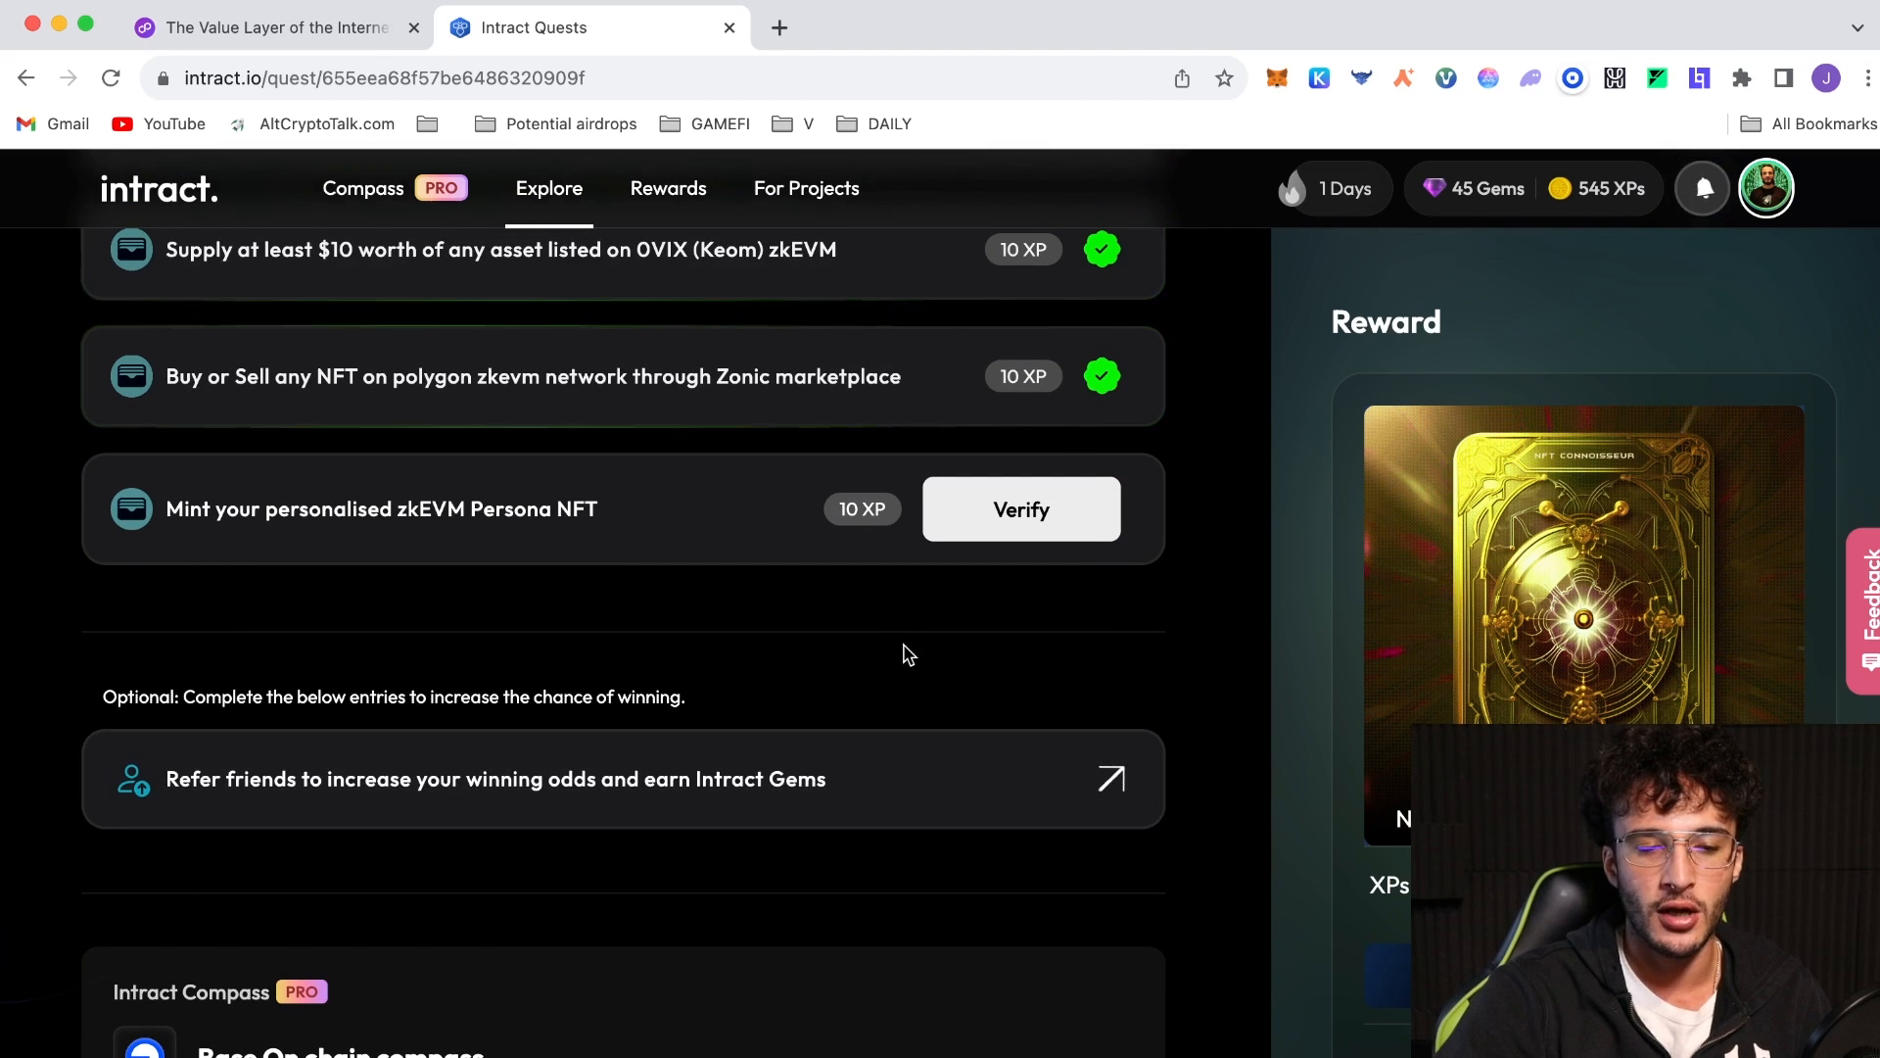
mouse_move(799, 633)
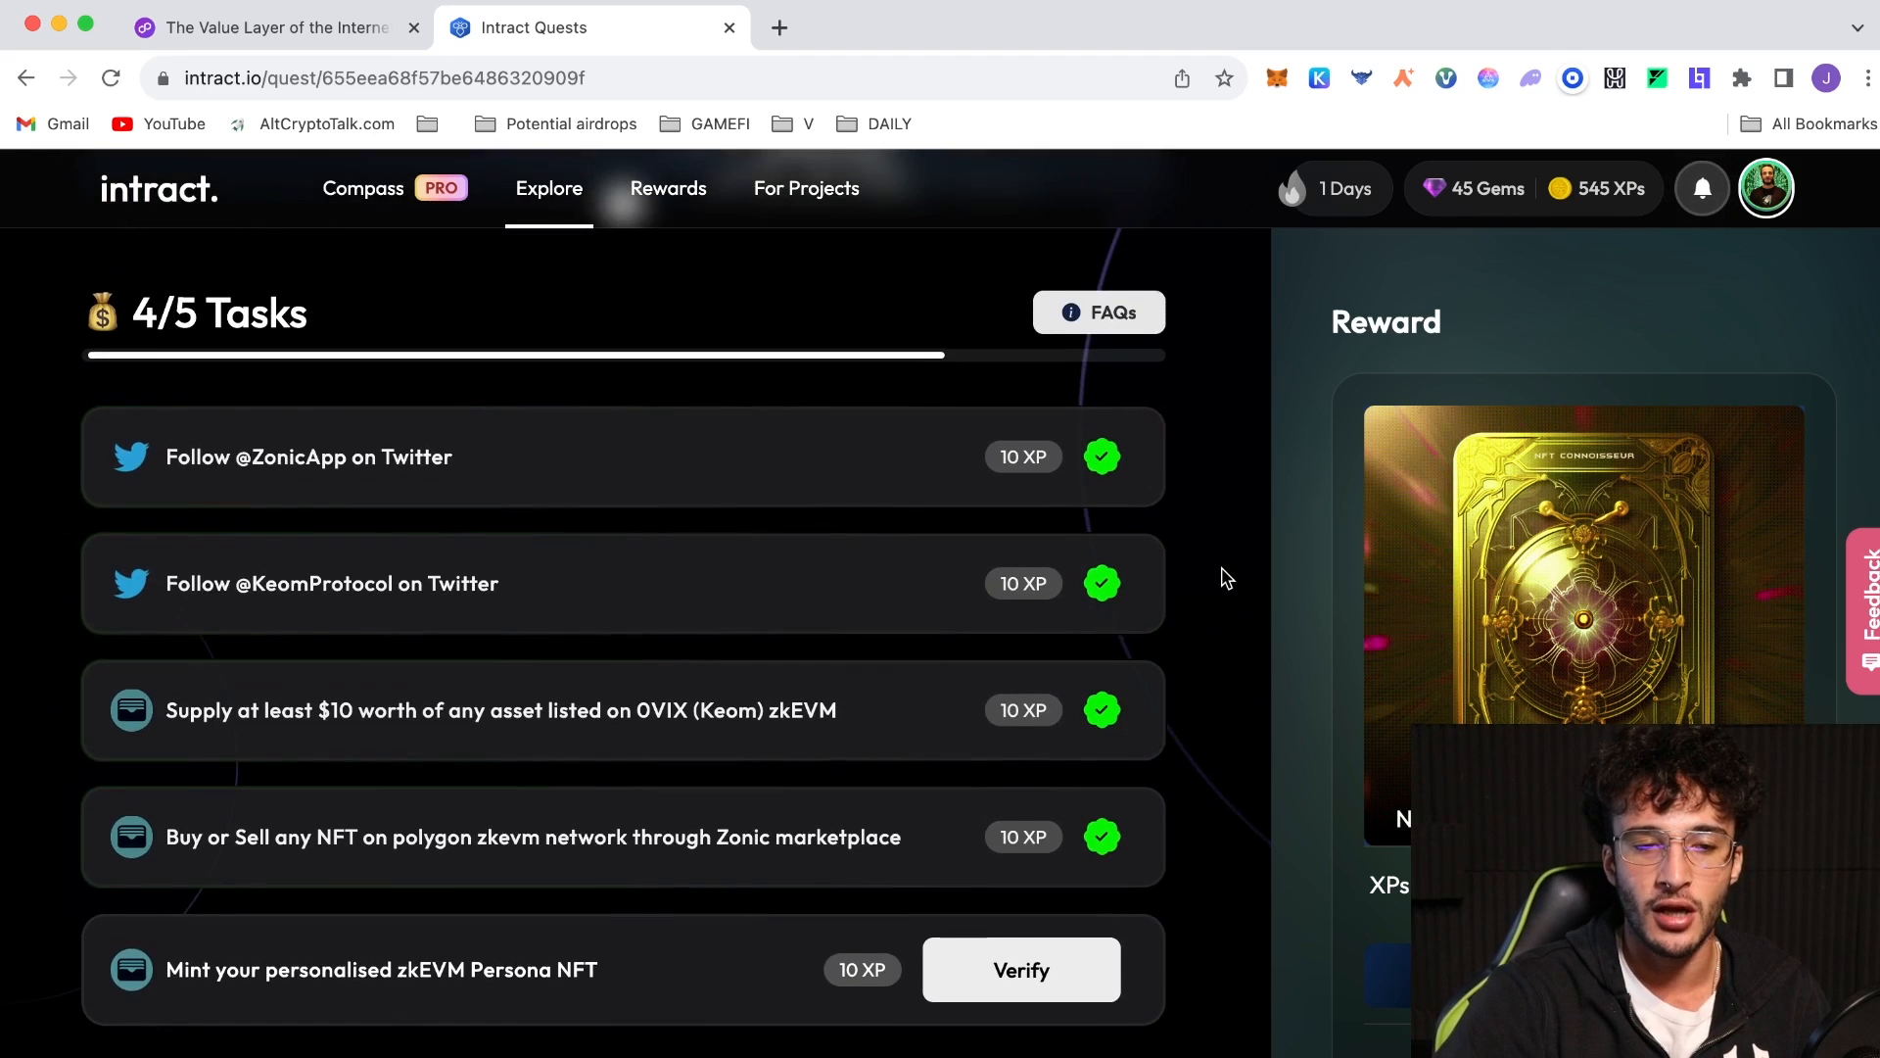
Verify the Persona NFT task and dismiss its mint offer twice, bringing the NFT Connoisseur reward into view
left_click(1021, 970)
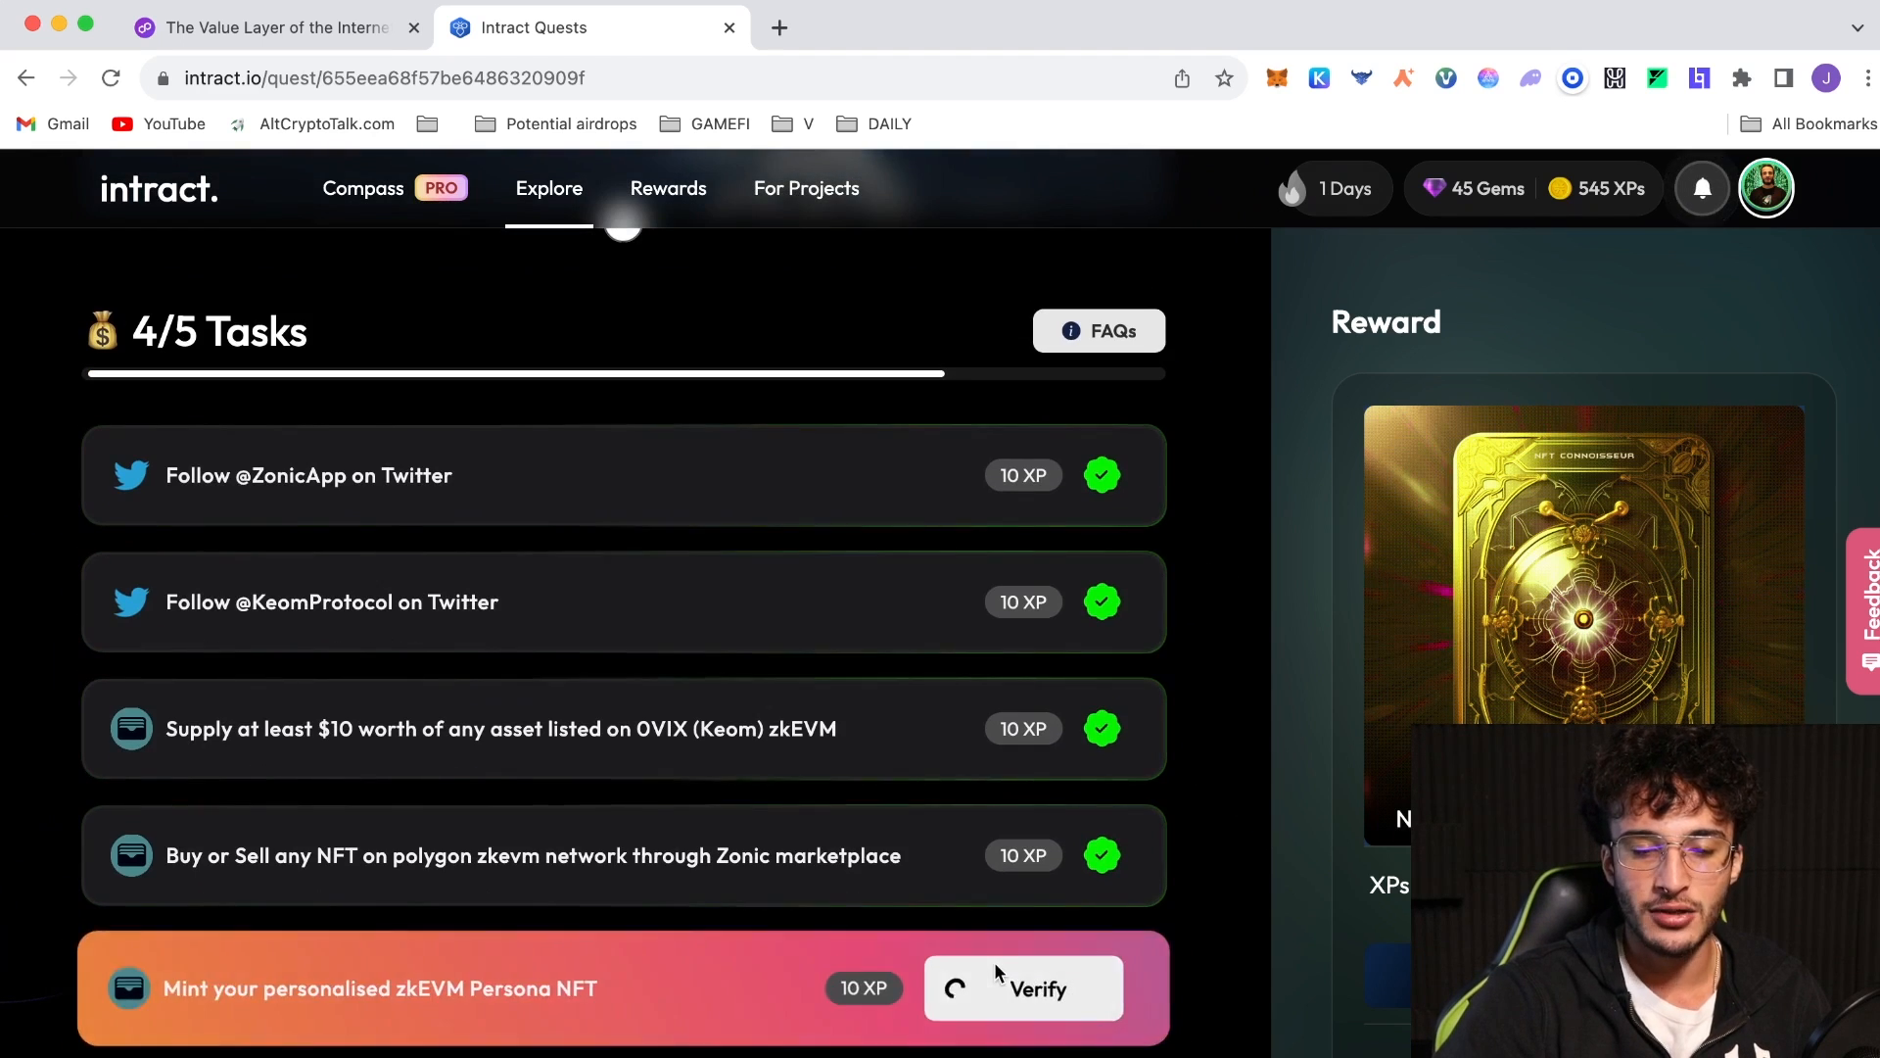
left_click(1023, 989)
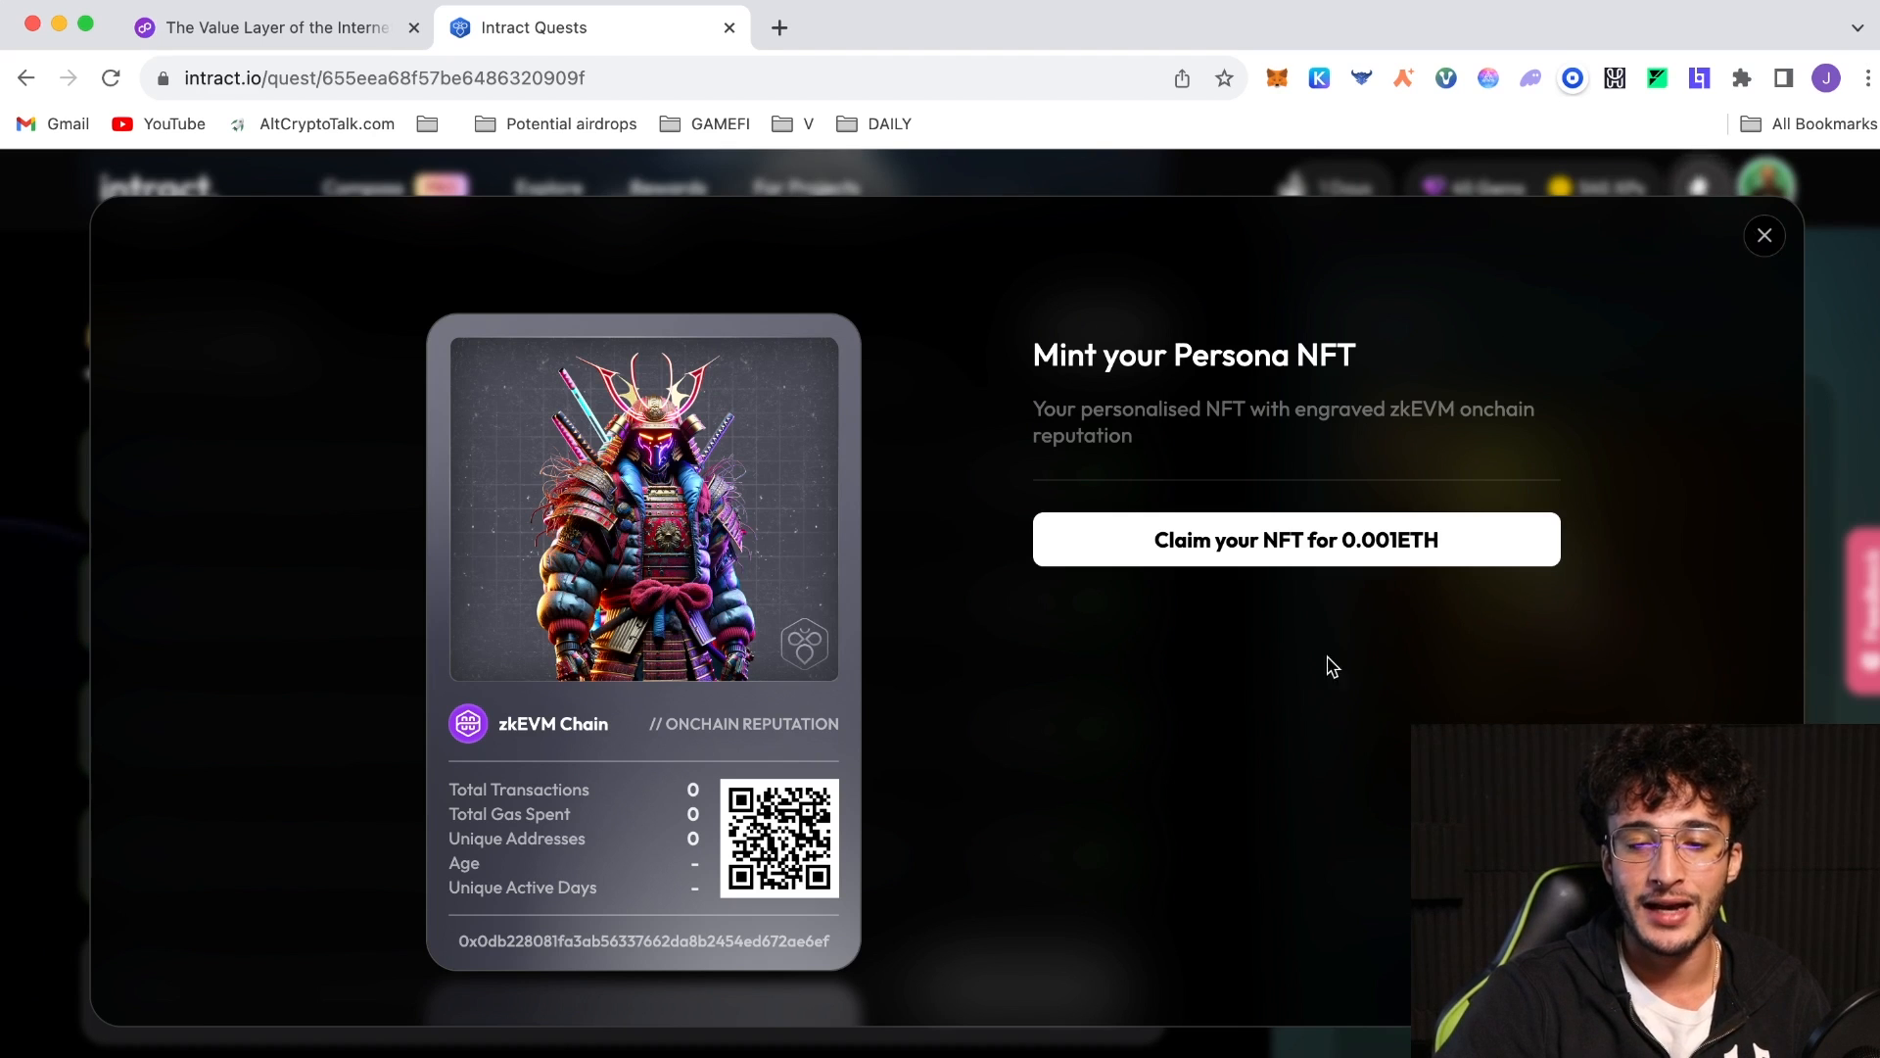
left_click(1764, 235)
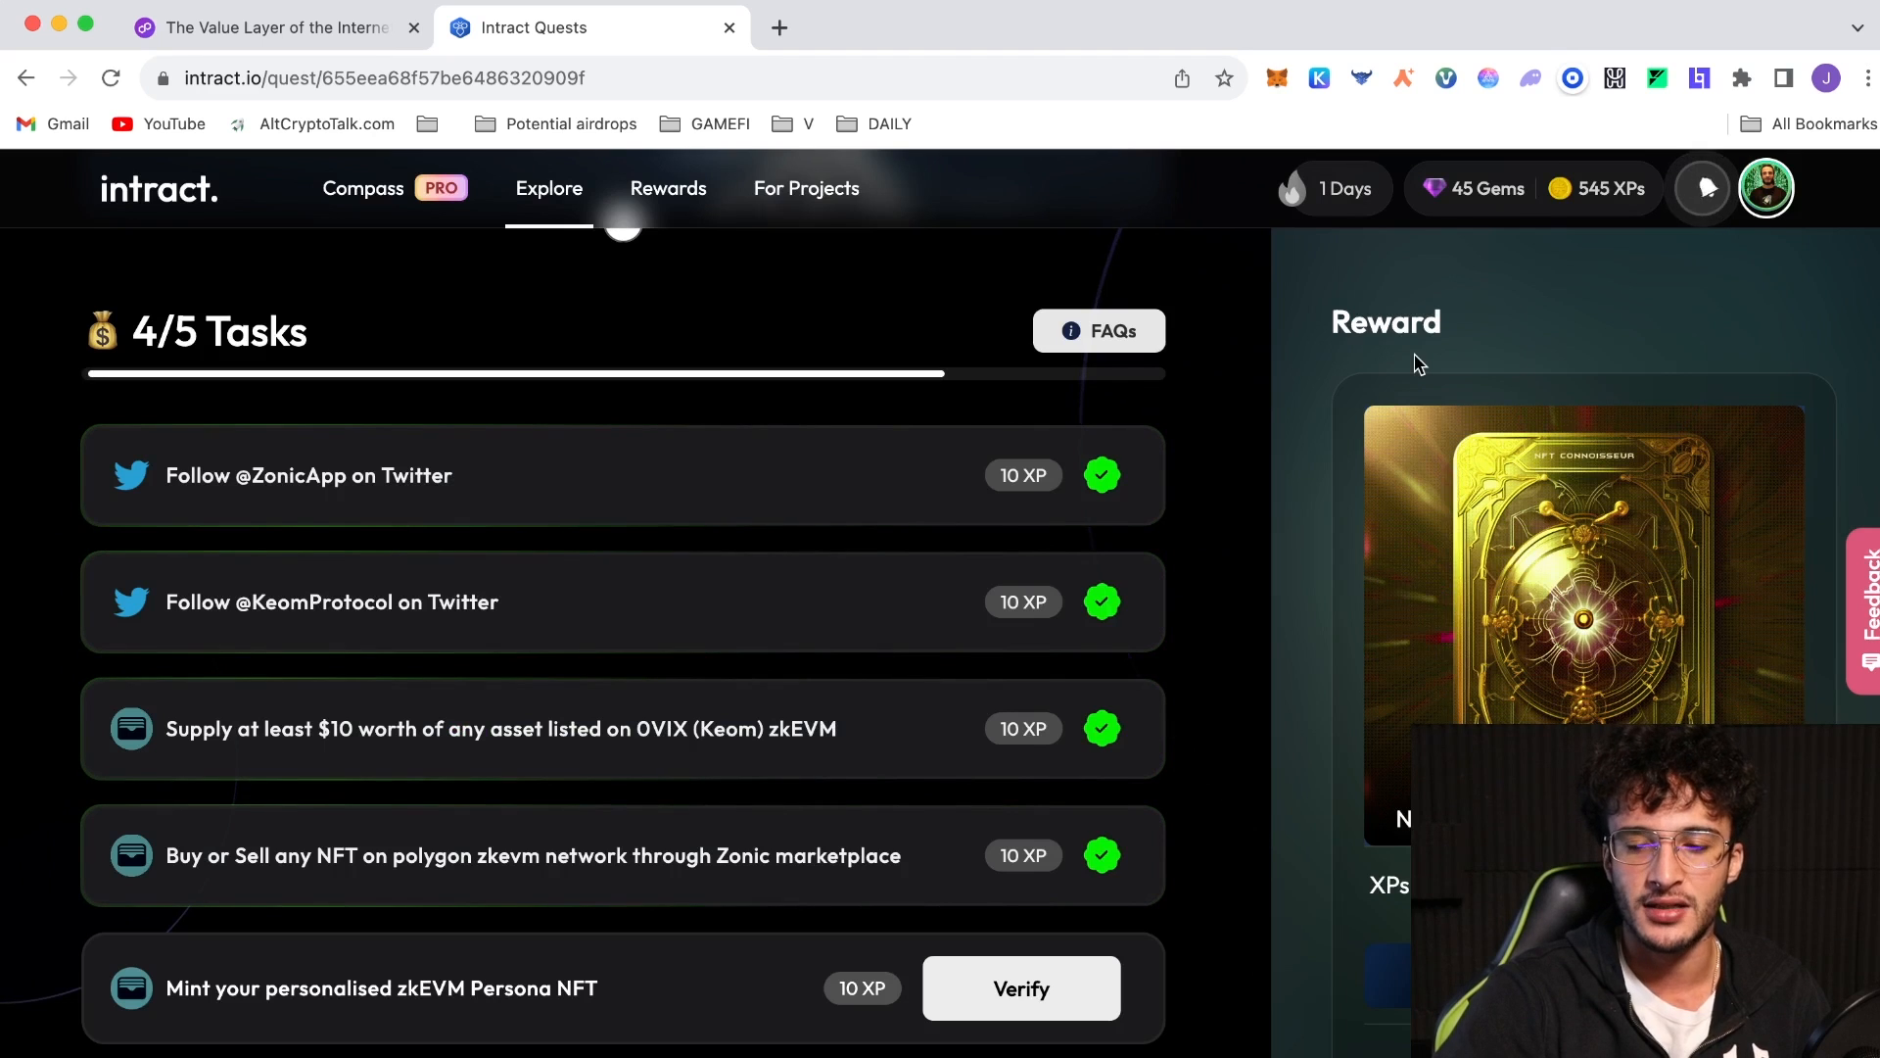
left_click(1020, 988)
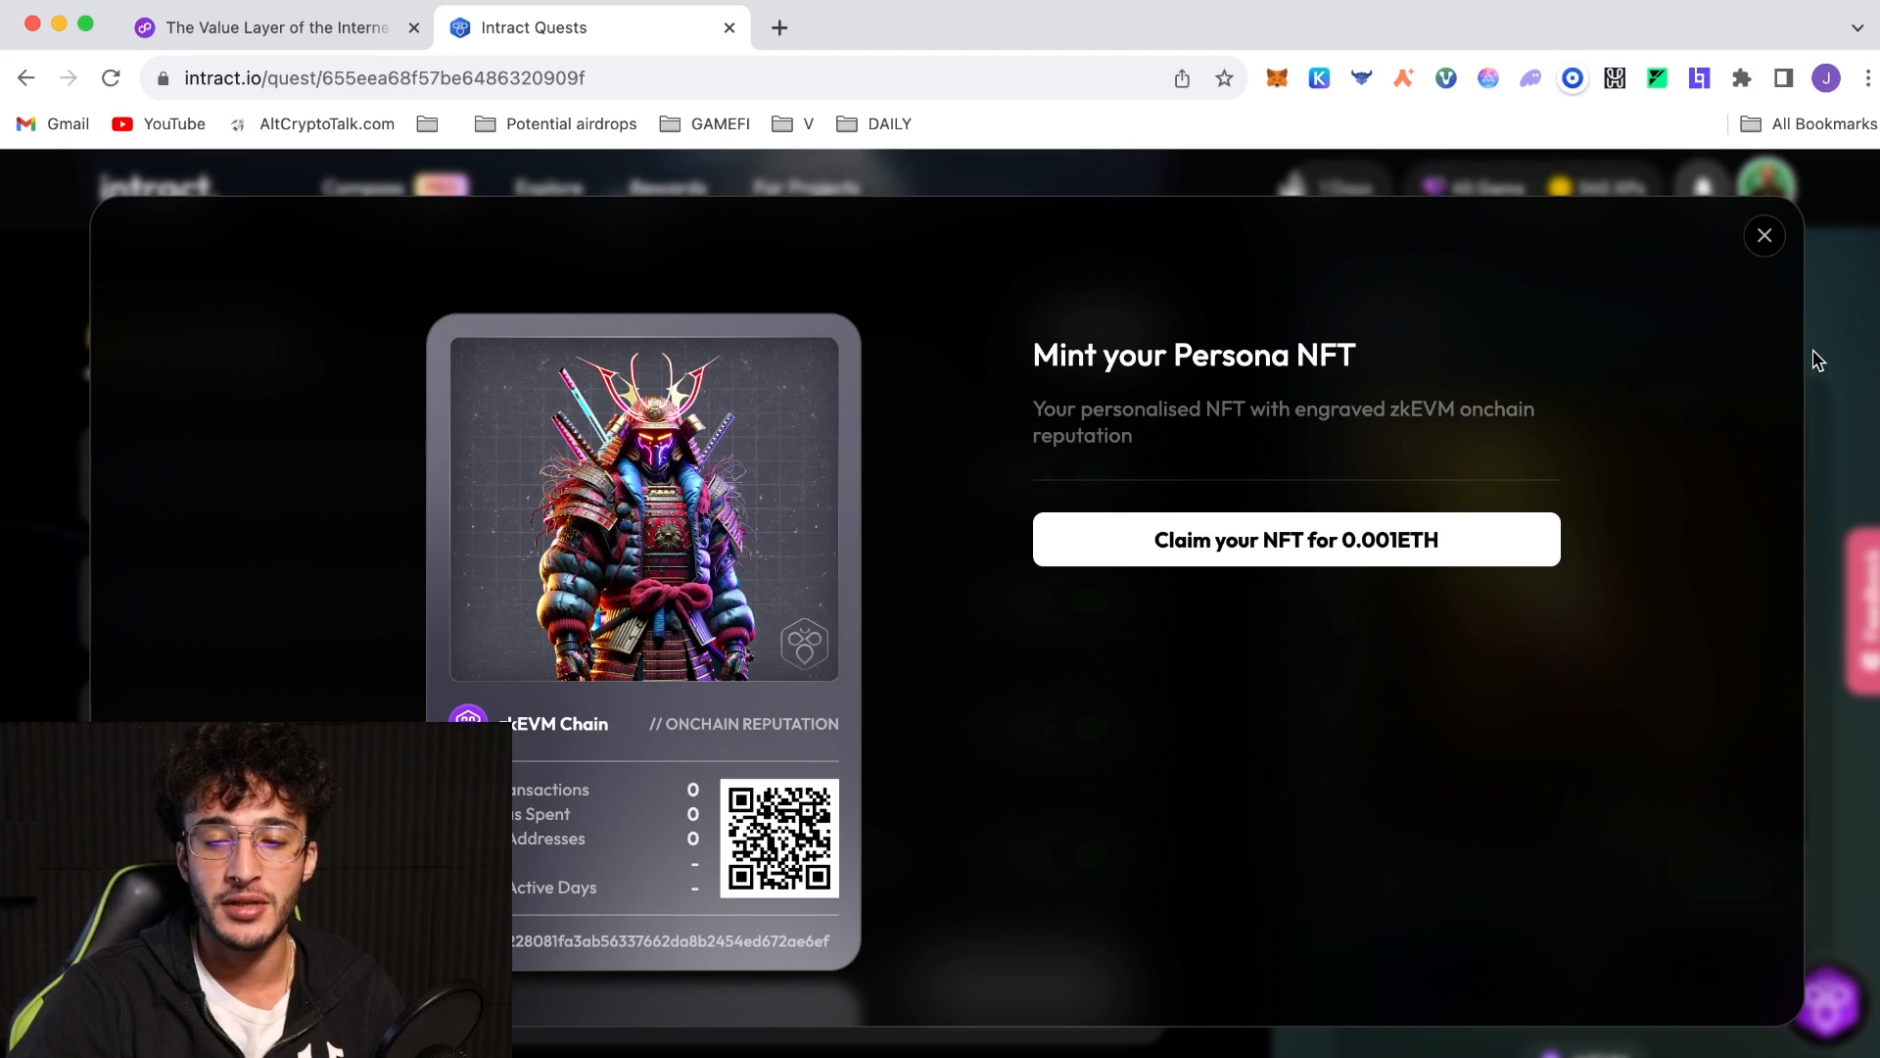
left_click(1763, 235)
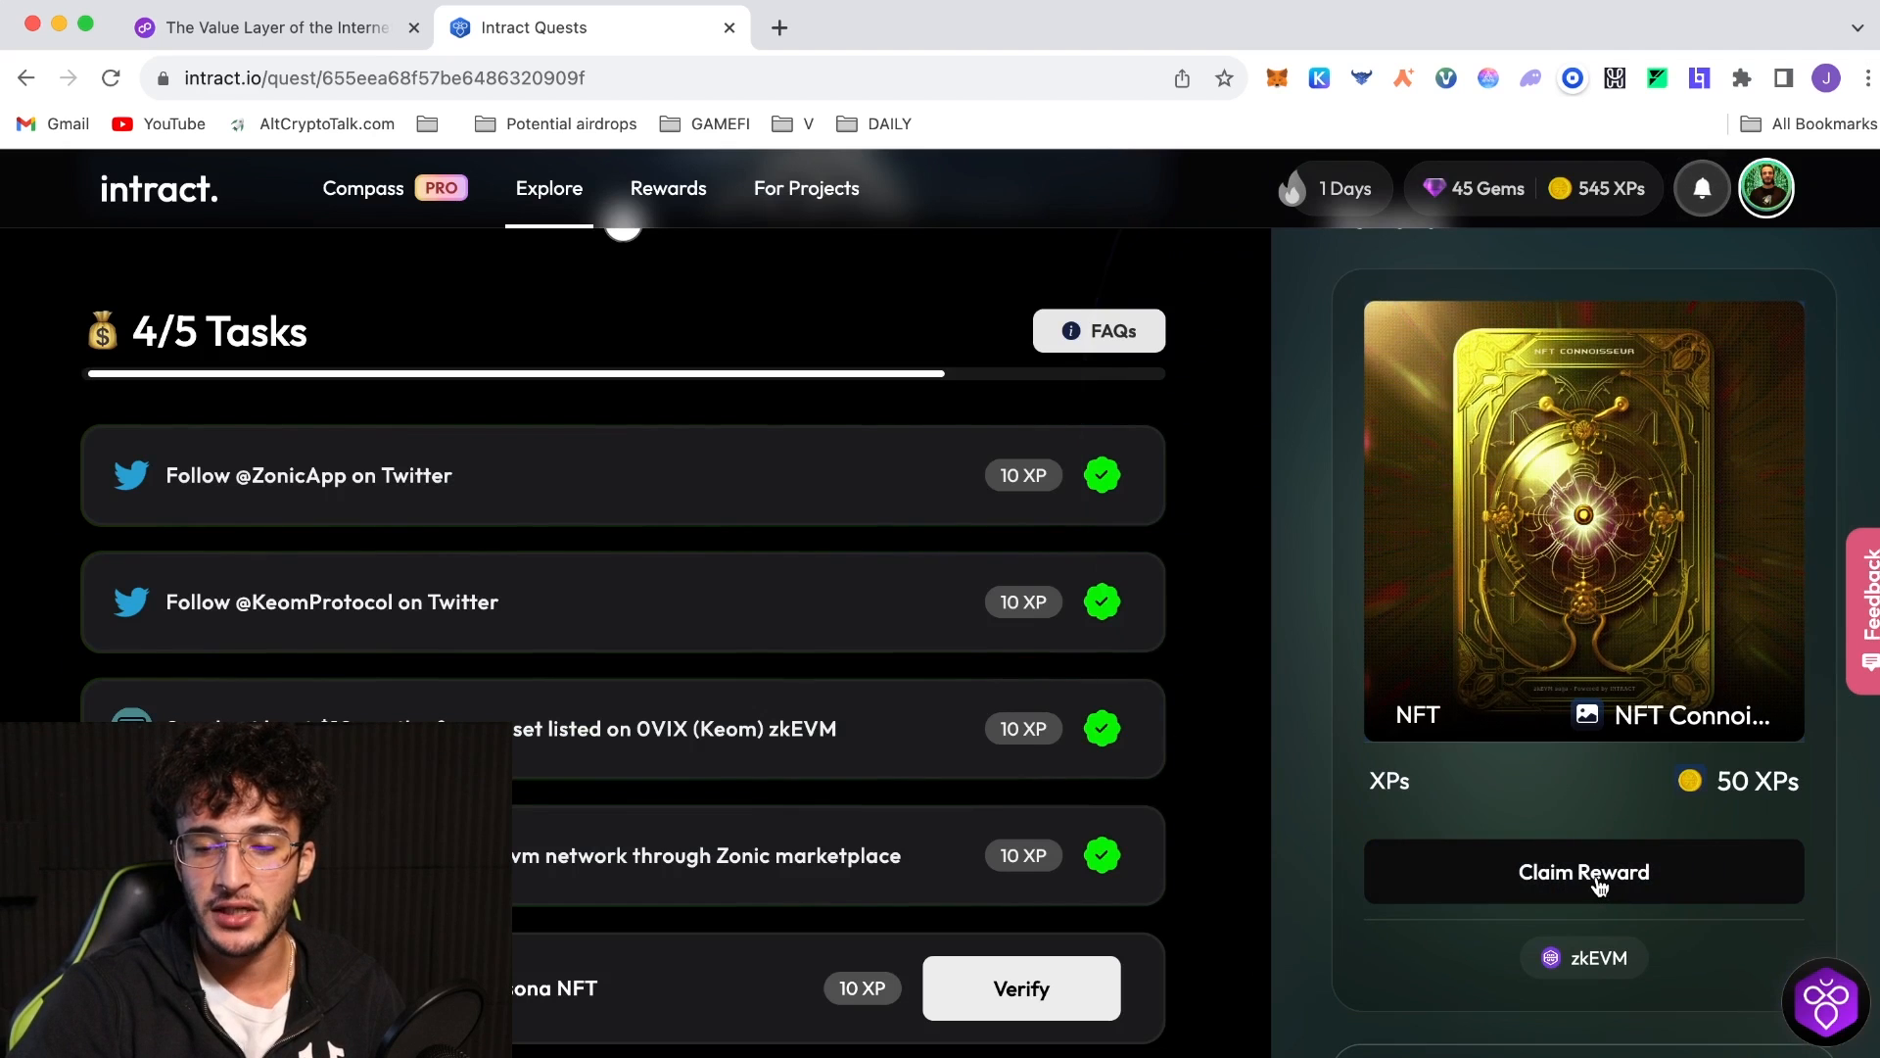
left_click(1584, 871)
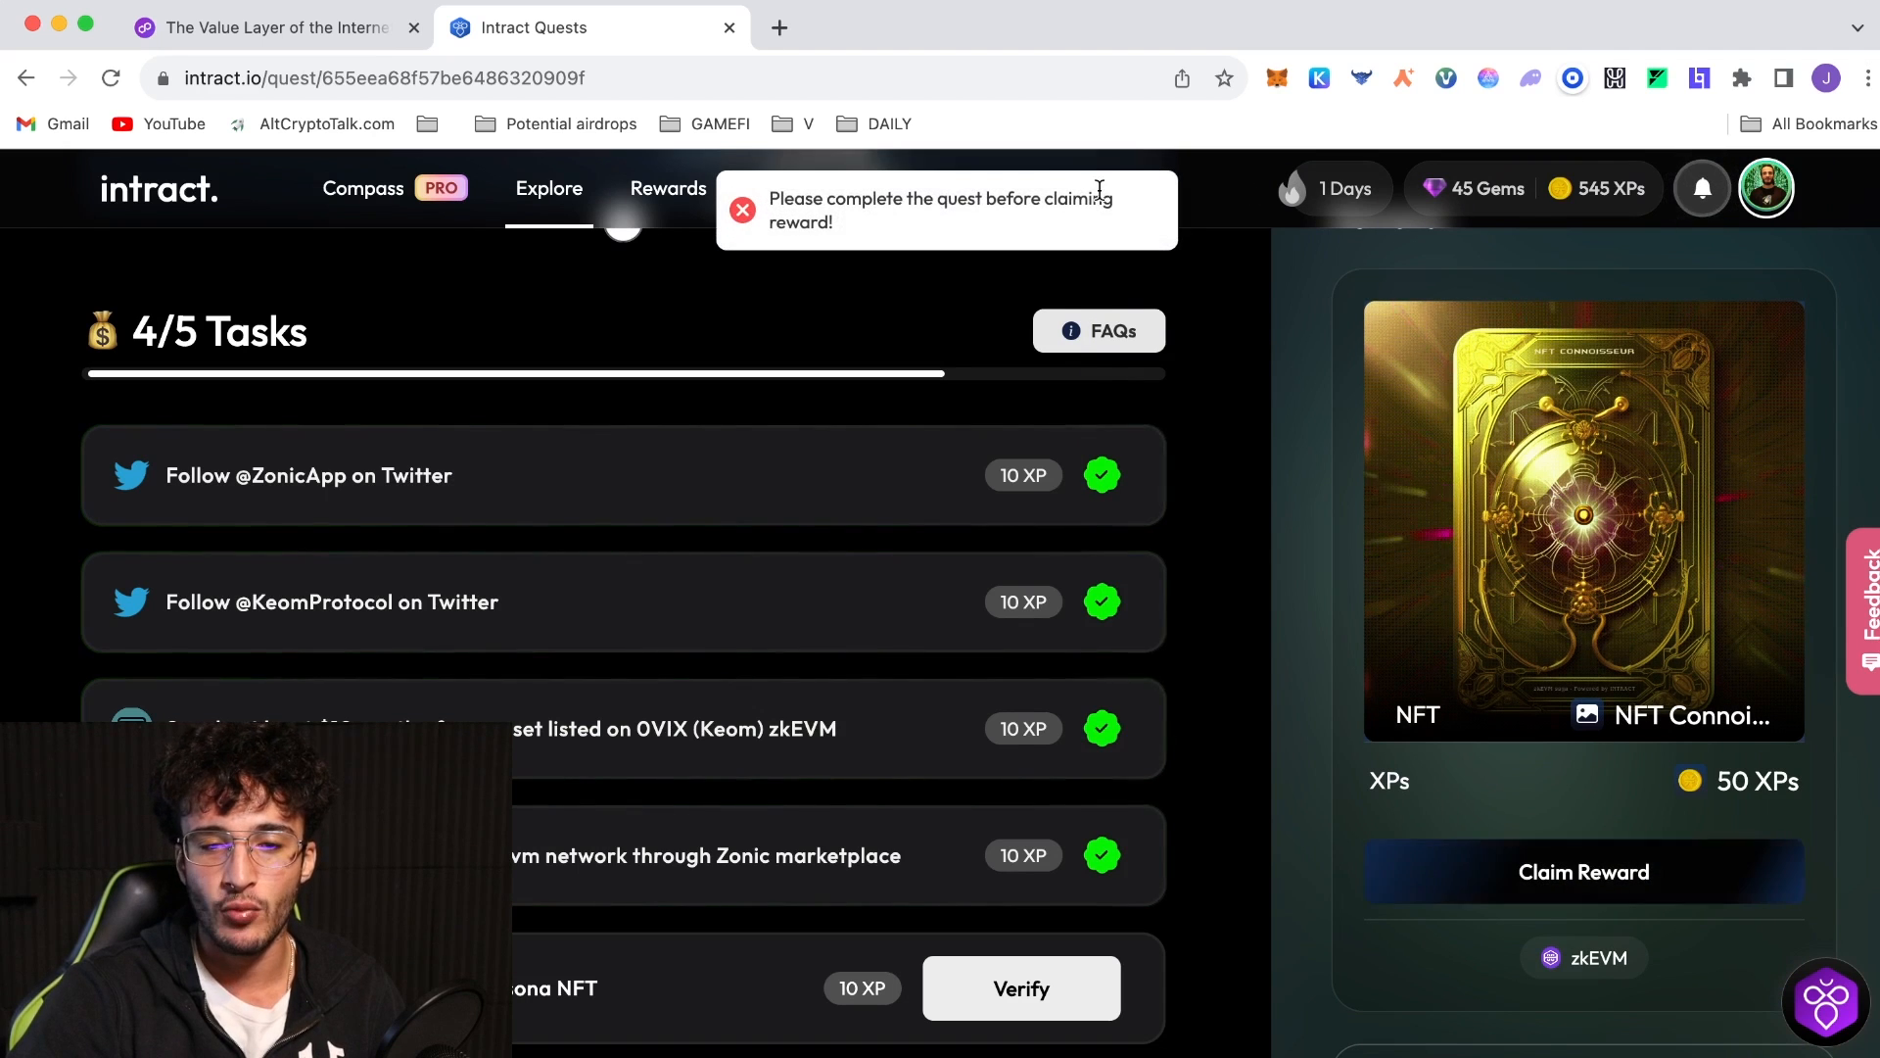
mouse_move(1763, 590)
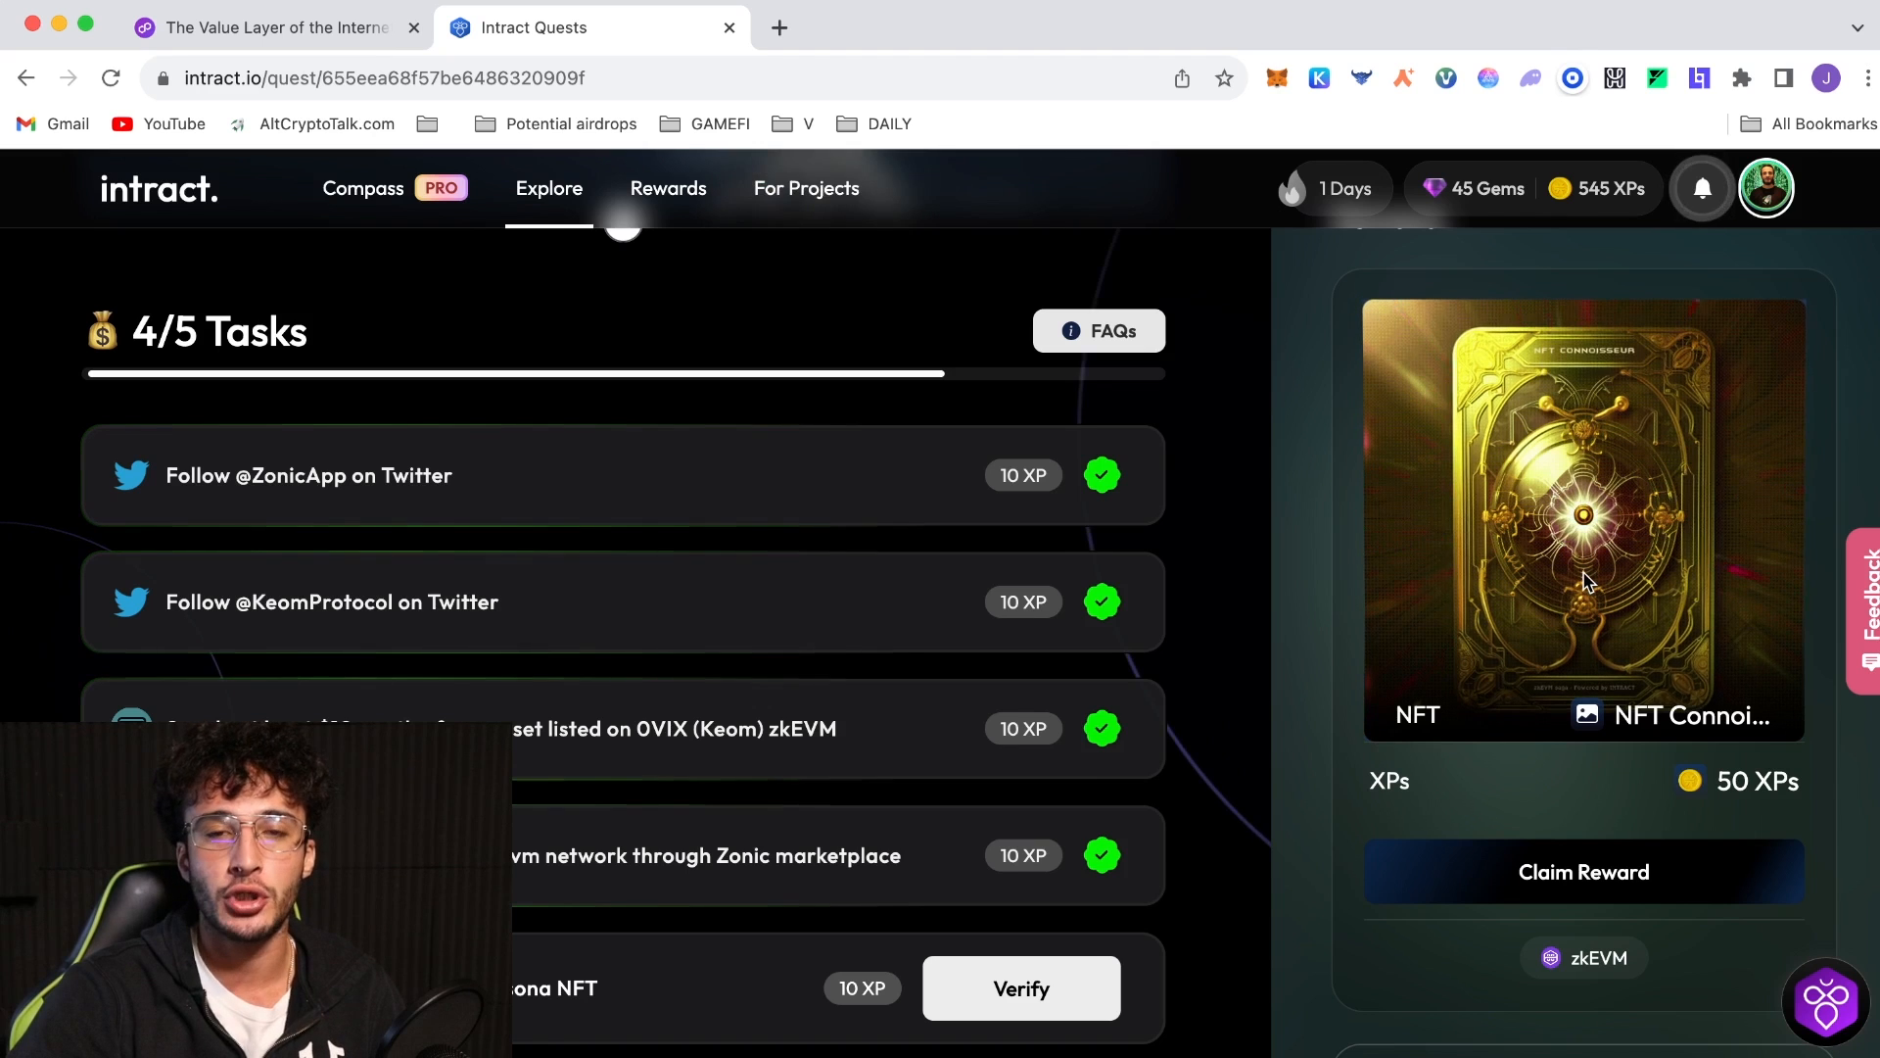
scroll("down", 3)
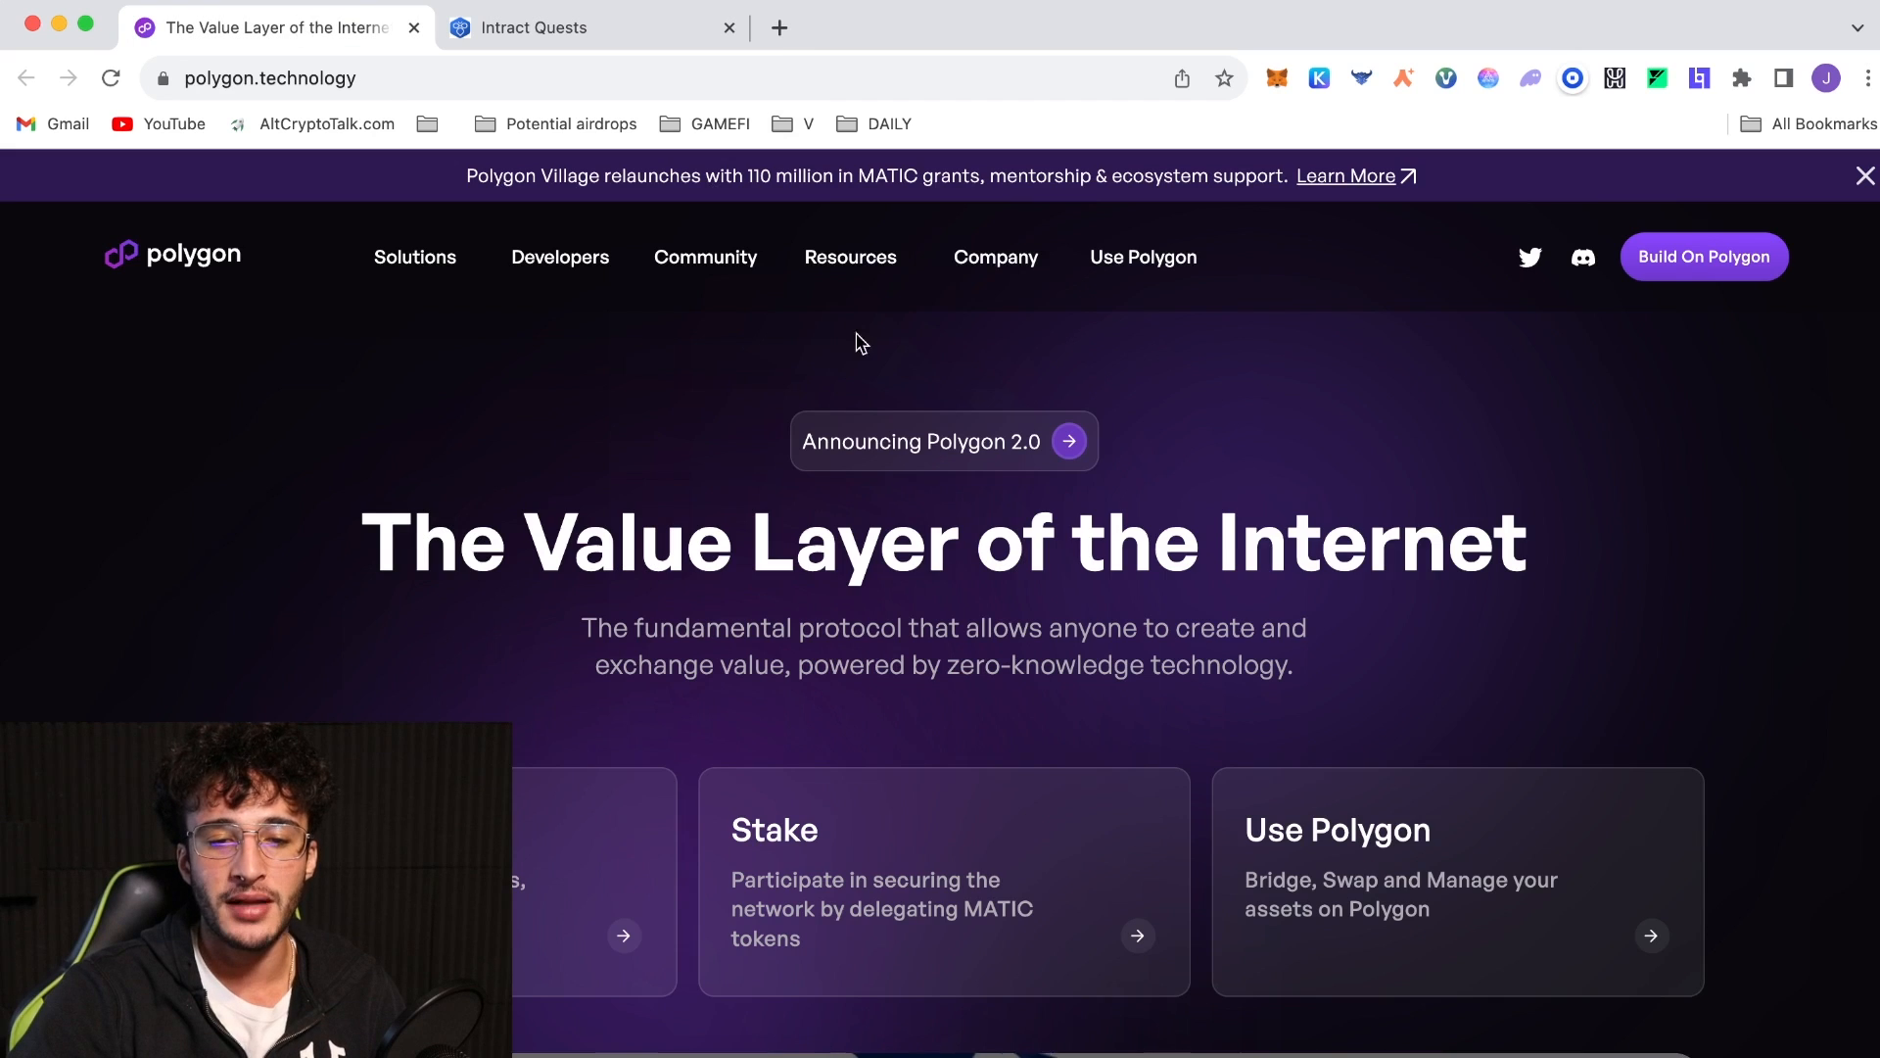
mouse_move(722, 353)
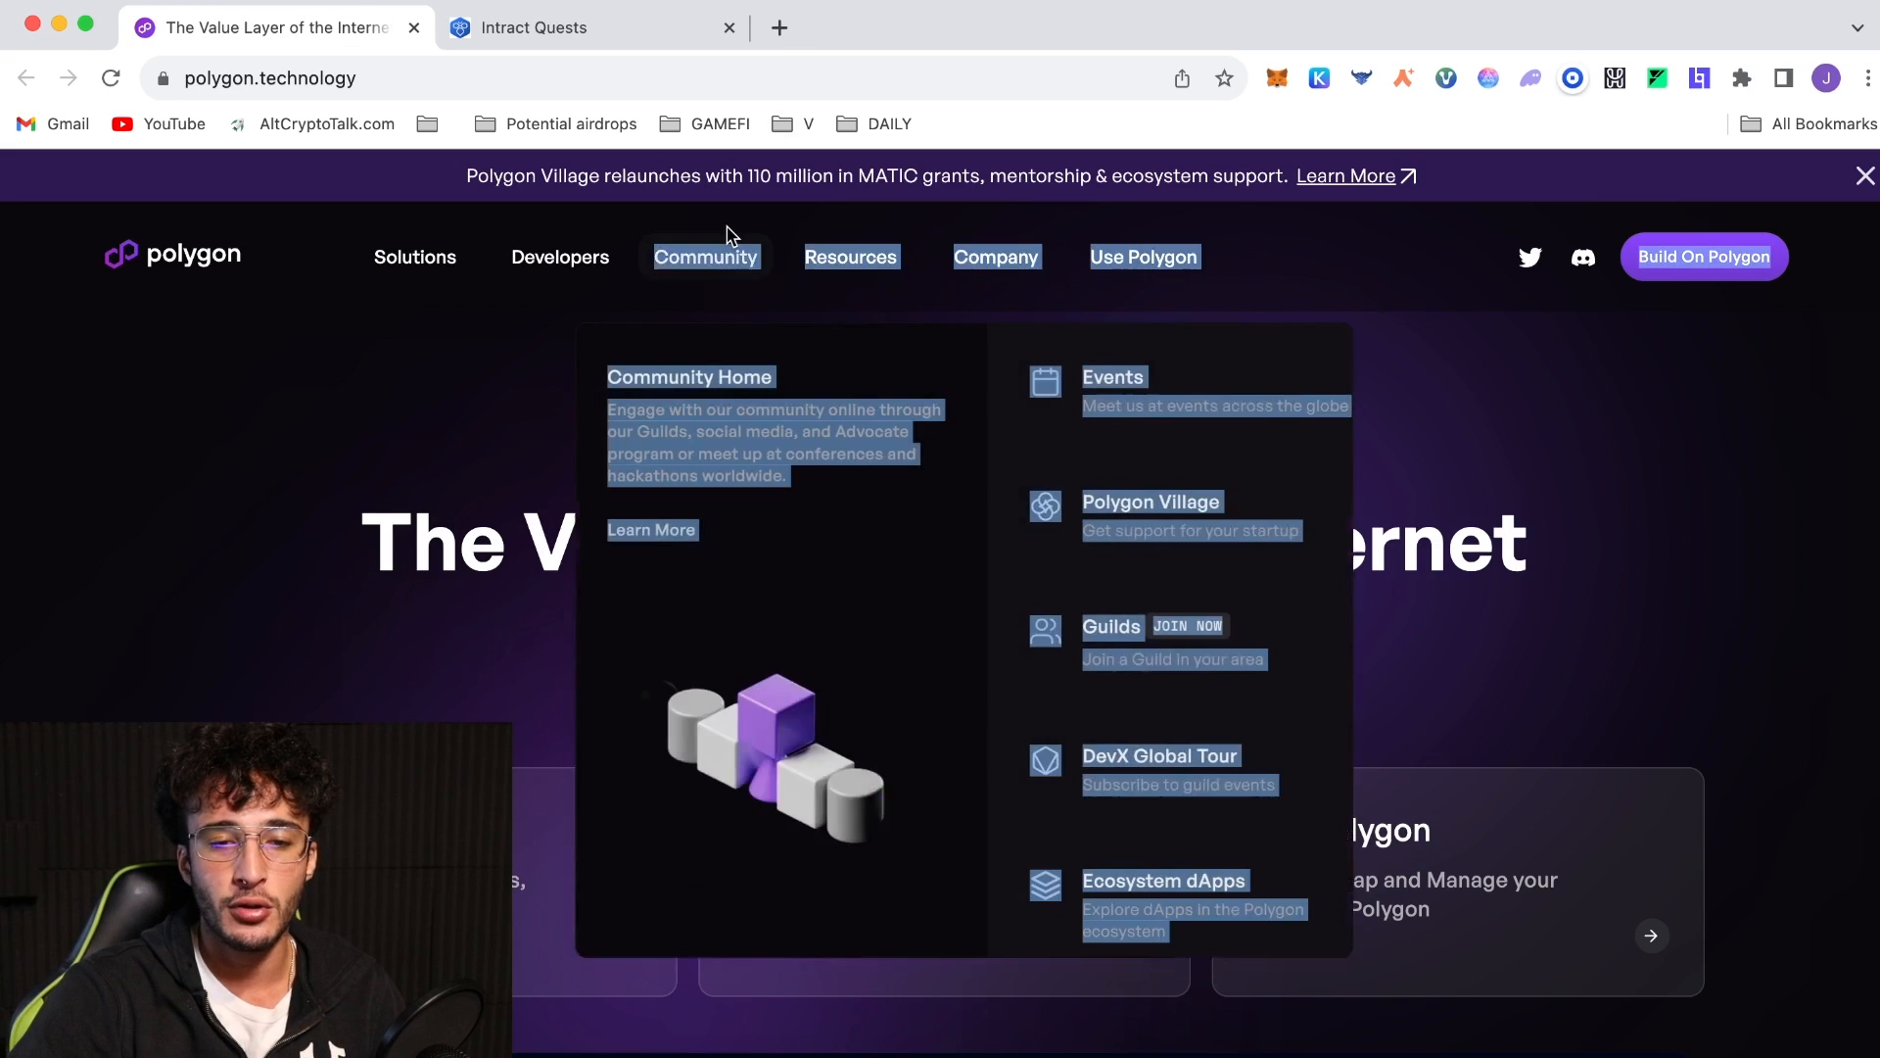
Open Ecosystem dApps and scroll the Explore all dApps list (Celer cBridge, QuickSwap, Polygon Scan)
left_click(692, 377)
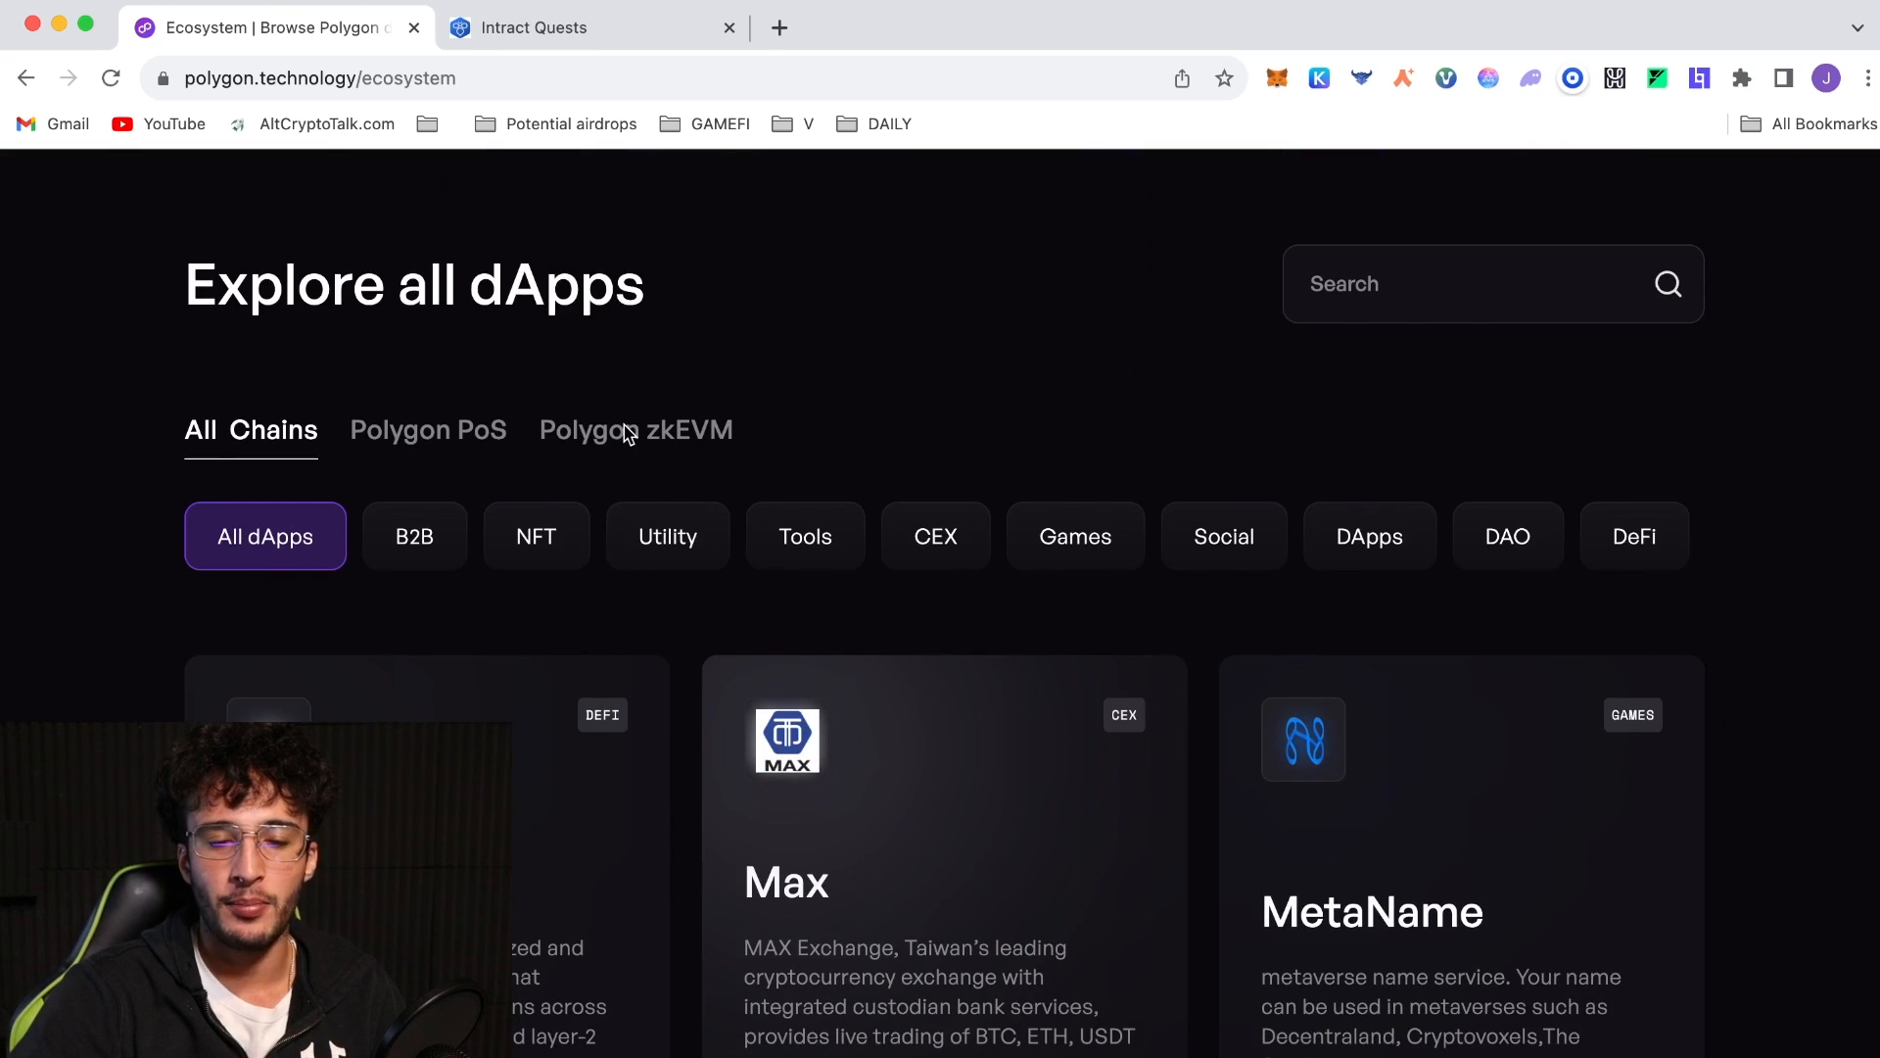
scroll("down", 3)
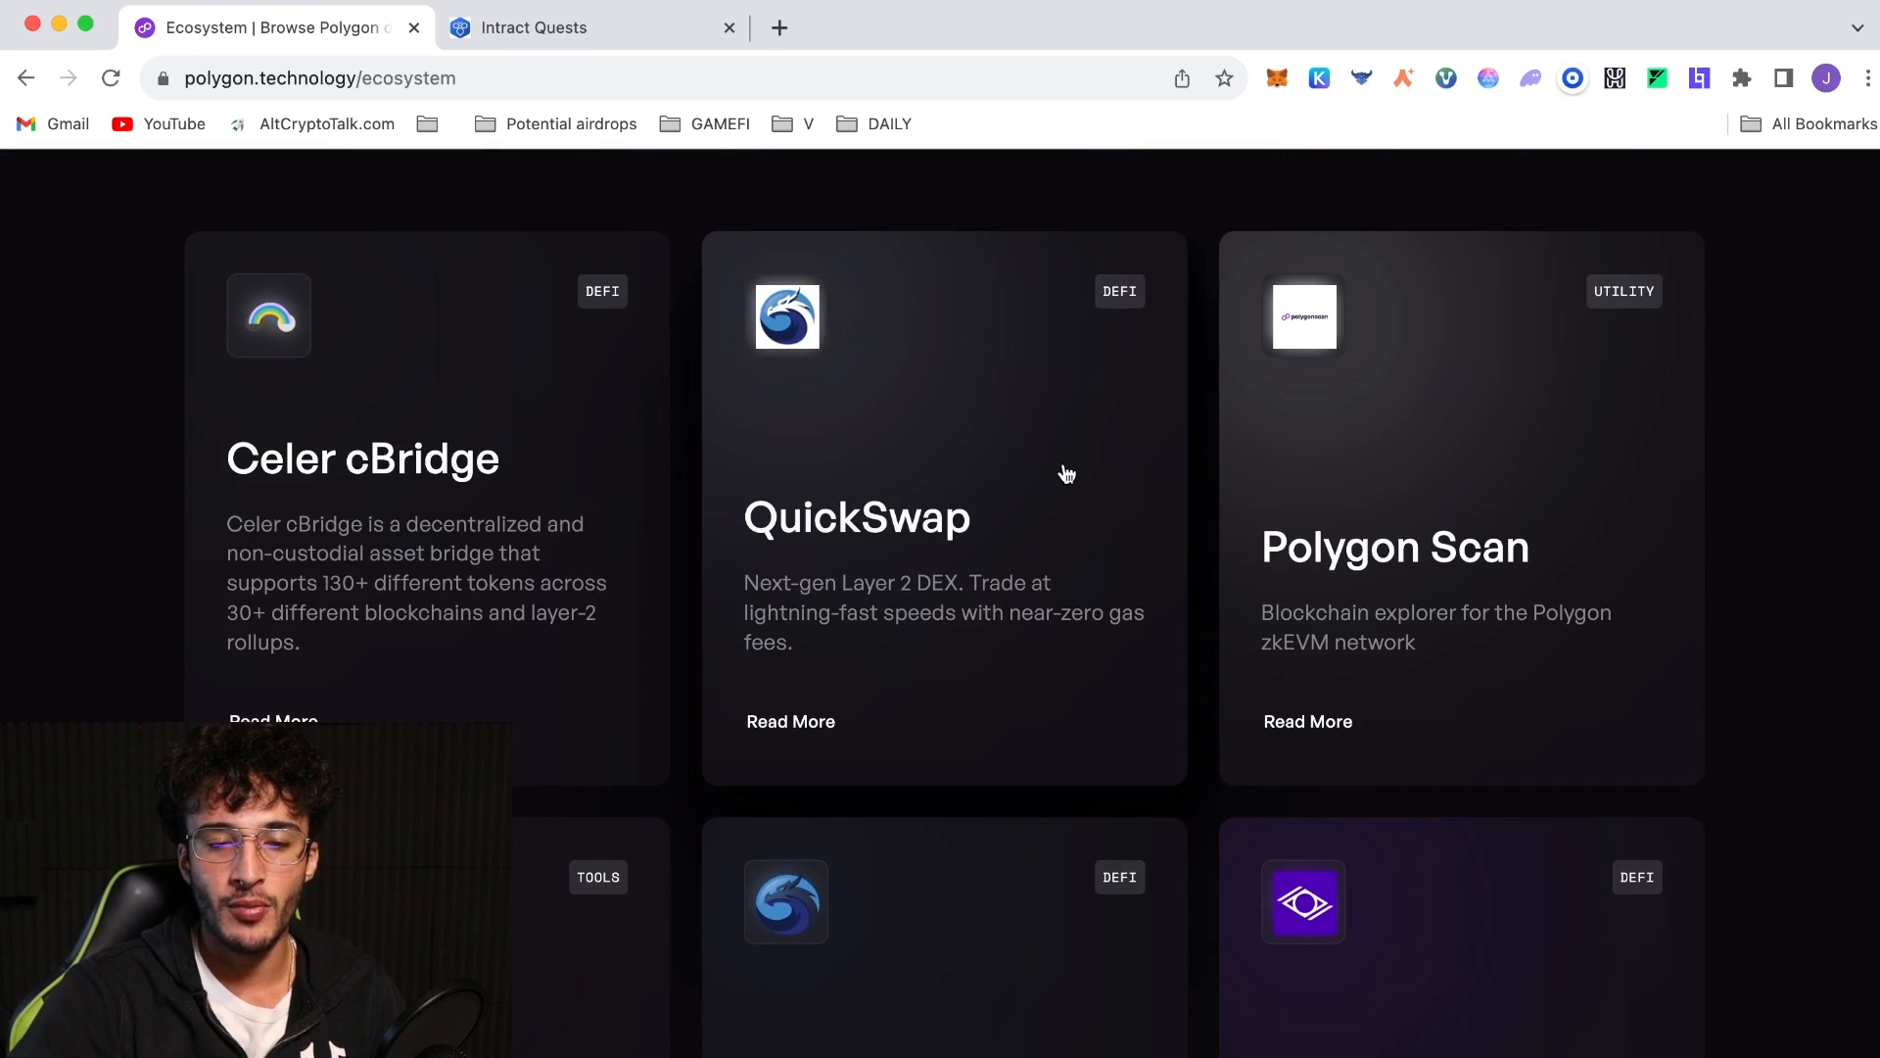
mouse_move(1741, 641)
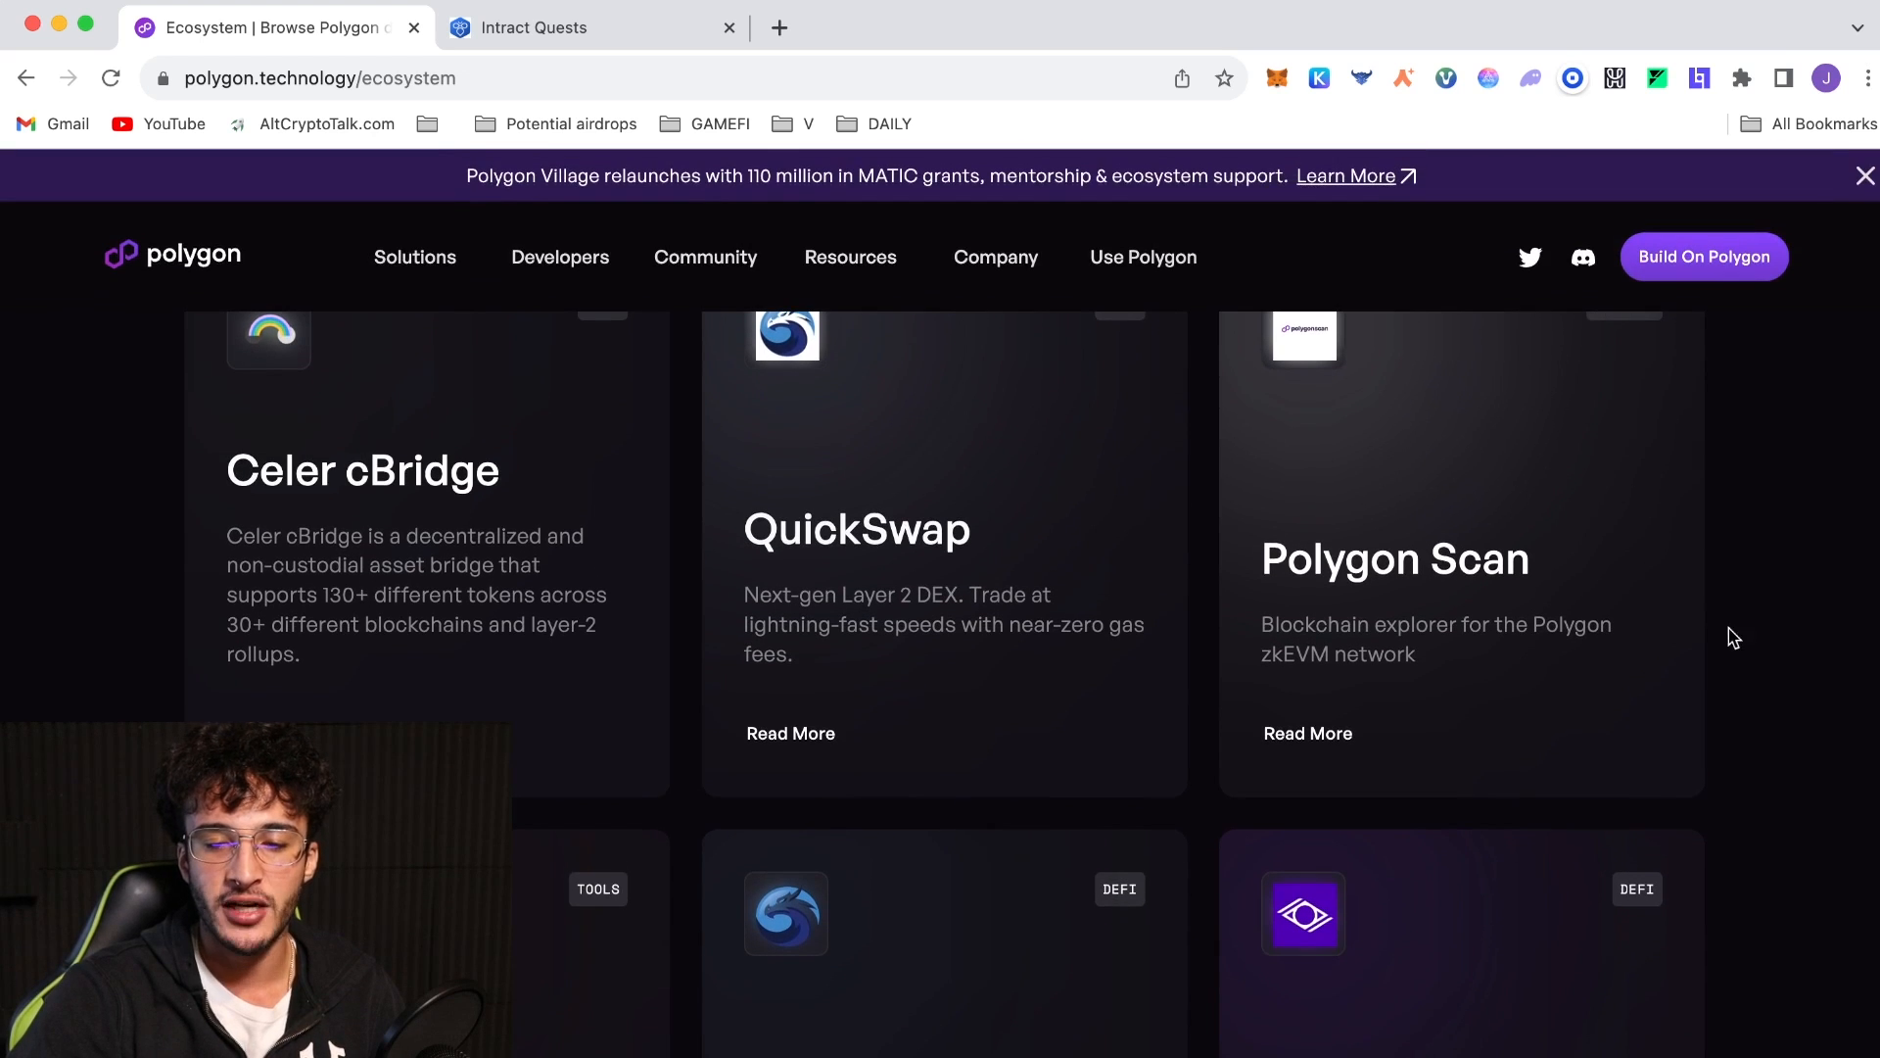
scroll("down", 3)
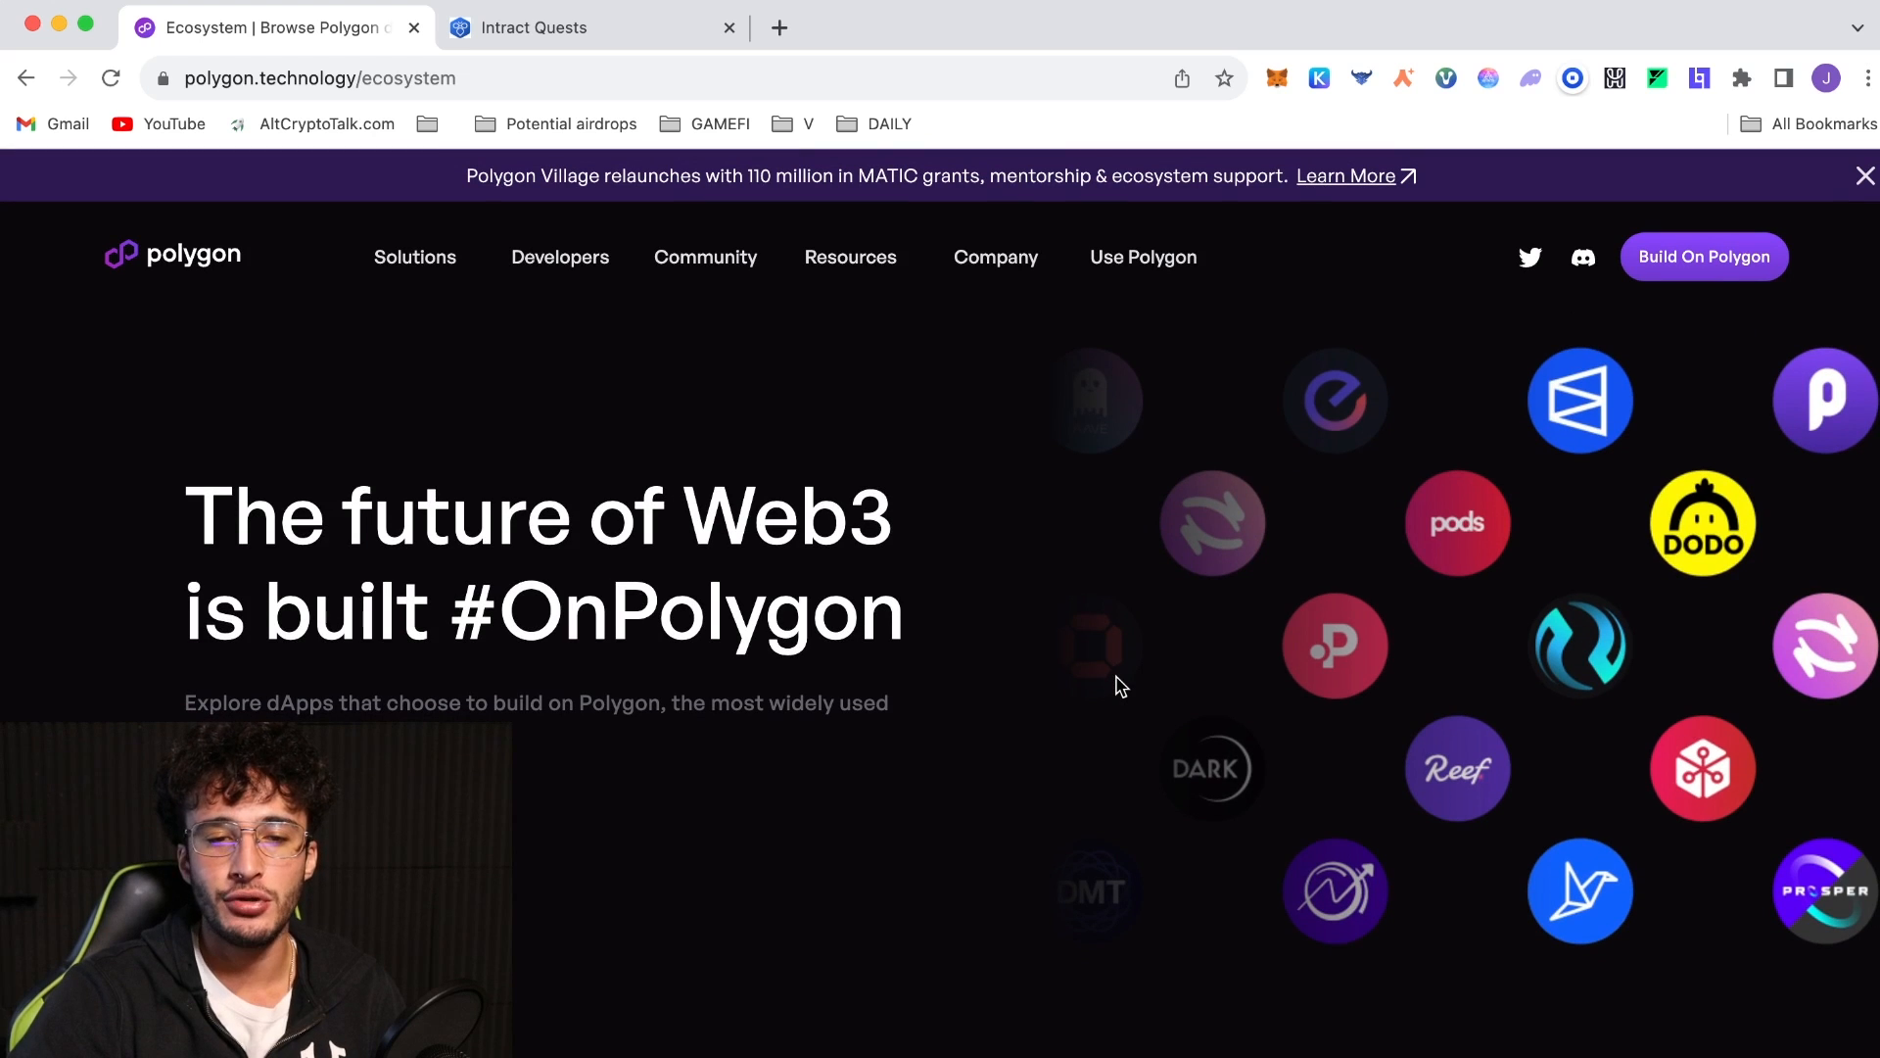
mouse_move(1043, 640)
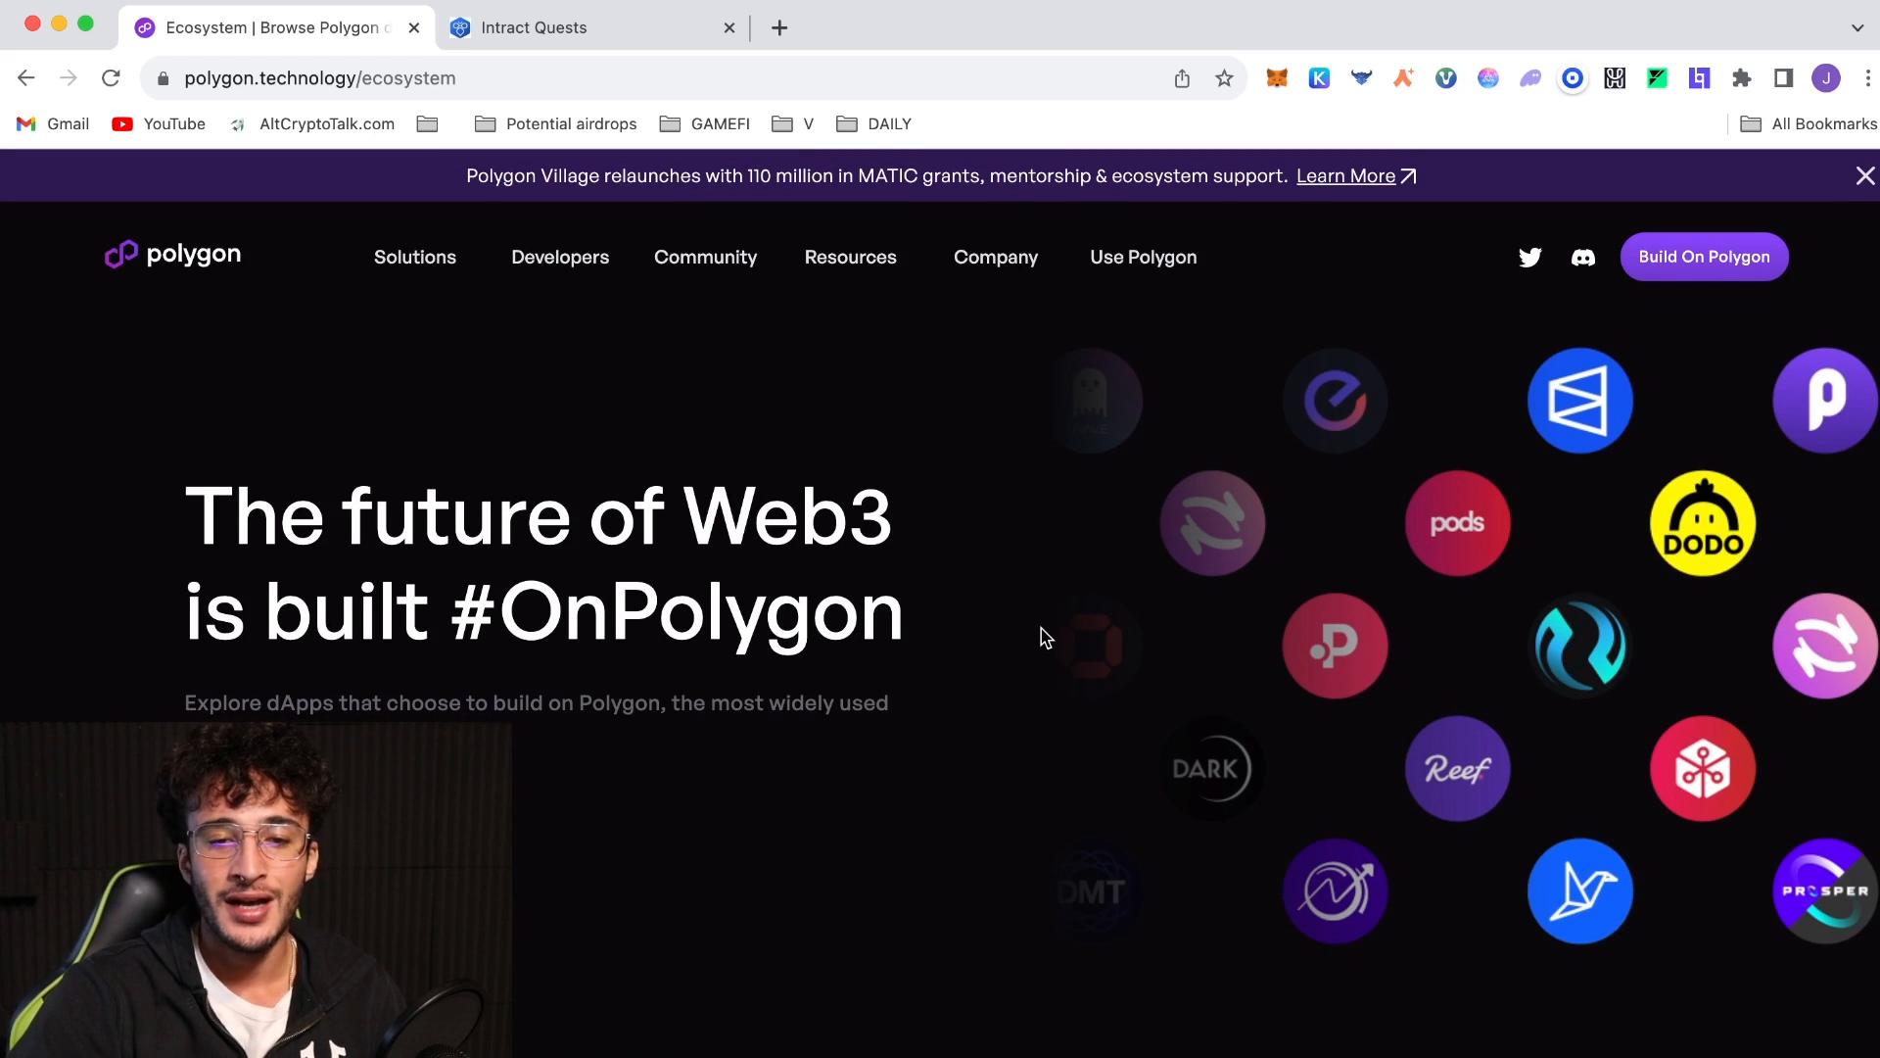
mouse_move(1035, 626)
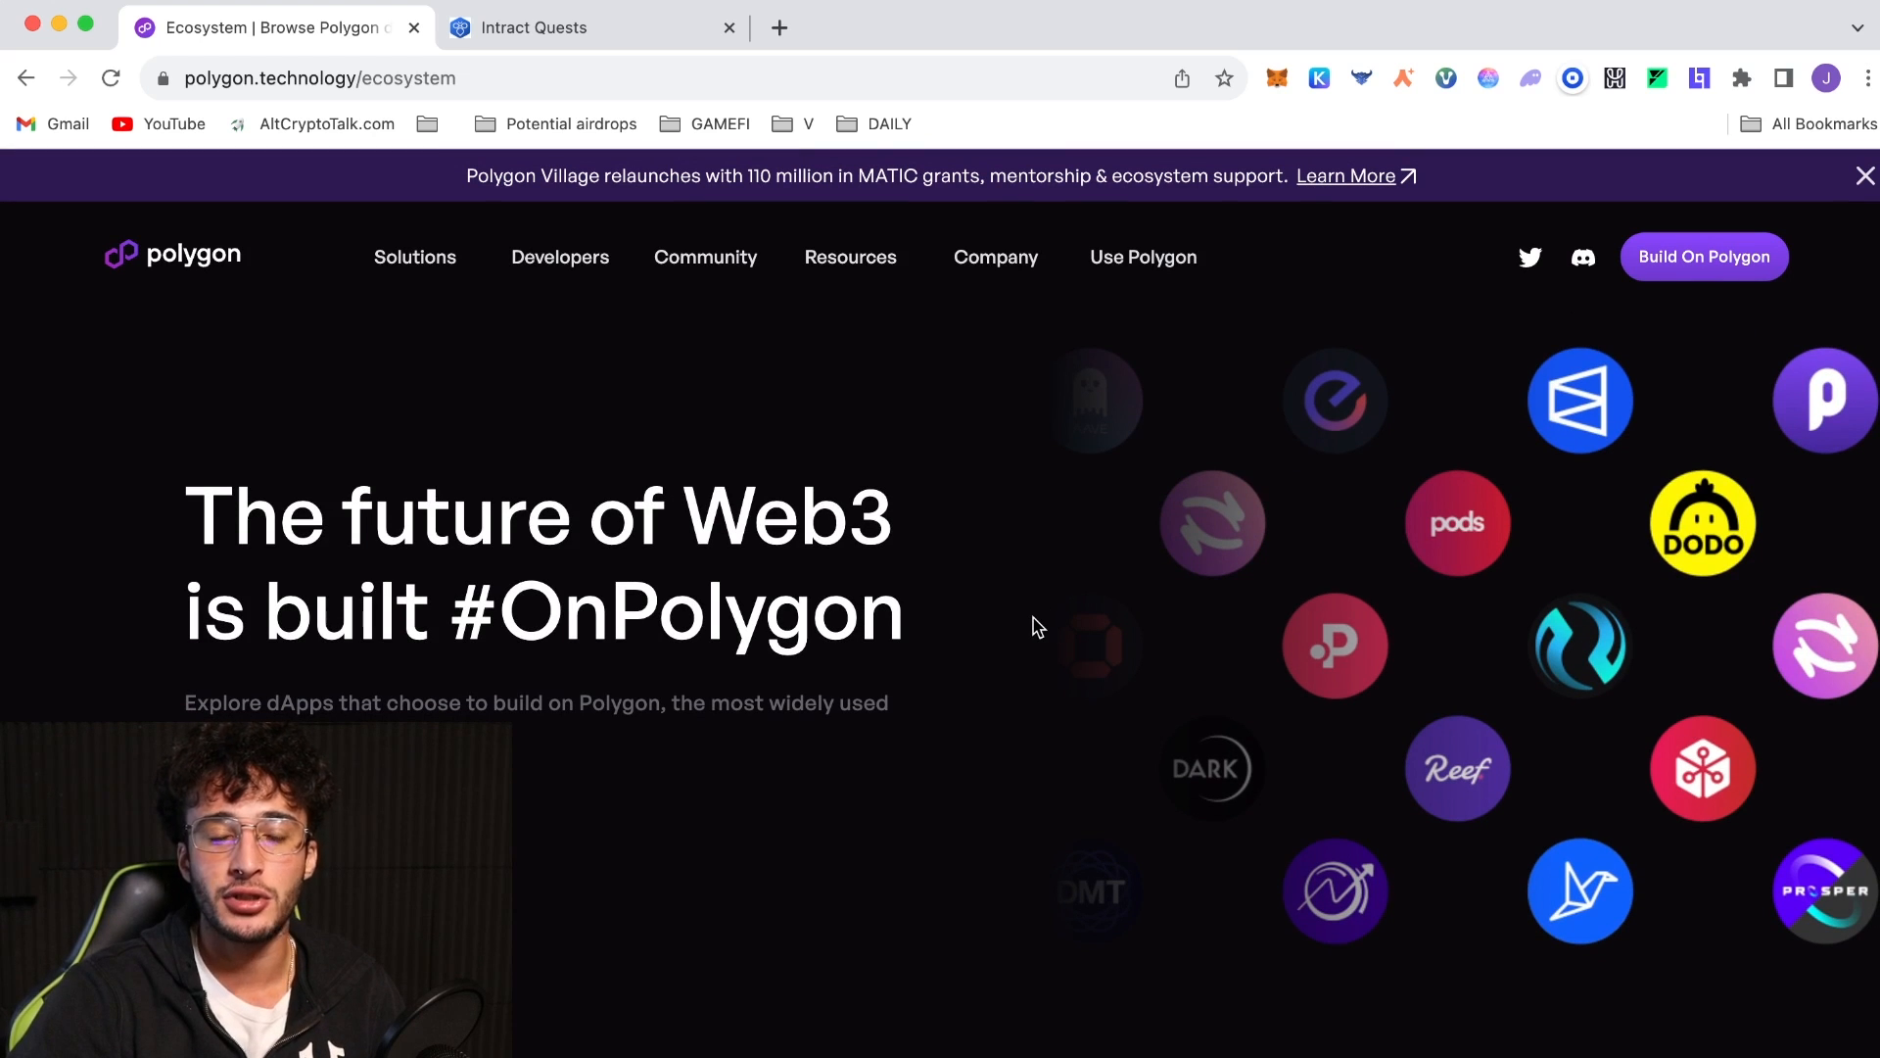
Open the zkEVM Bridge from the Polygon zkEVM page and connect the MetaMask wallet
left_click(561, 258)
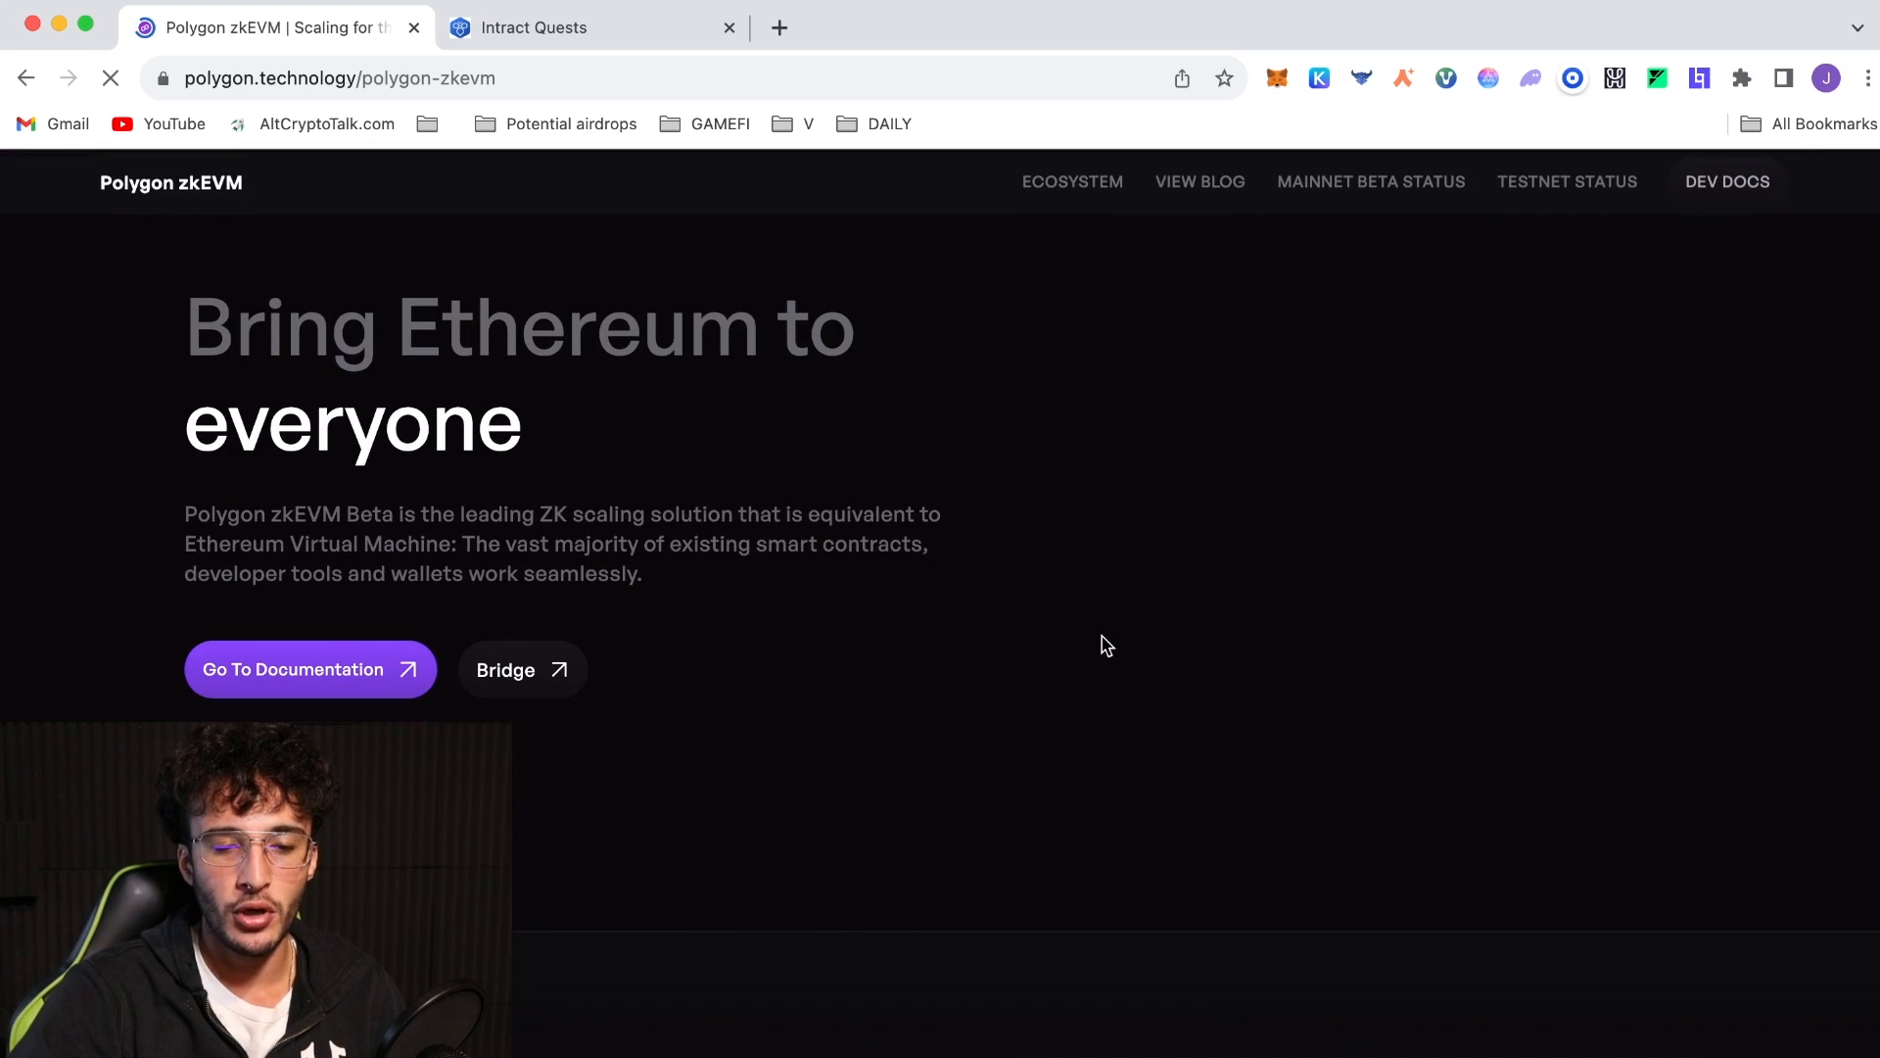
left_click(522, 669)
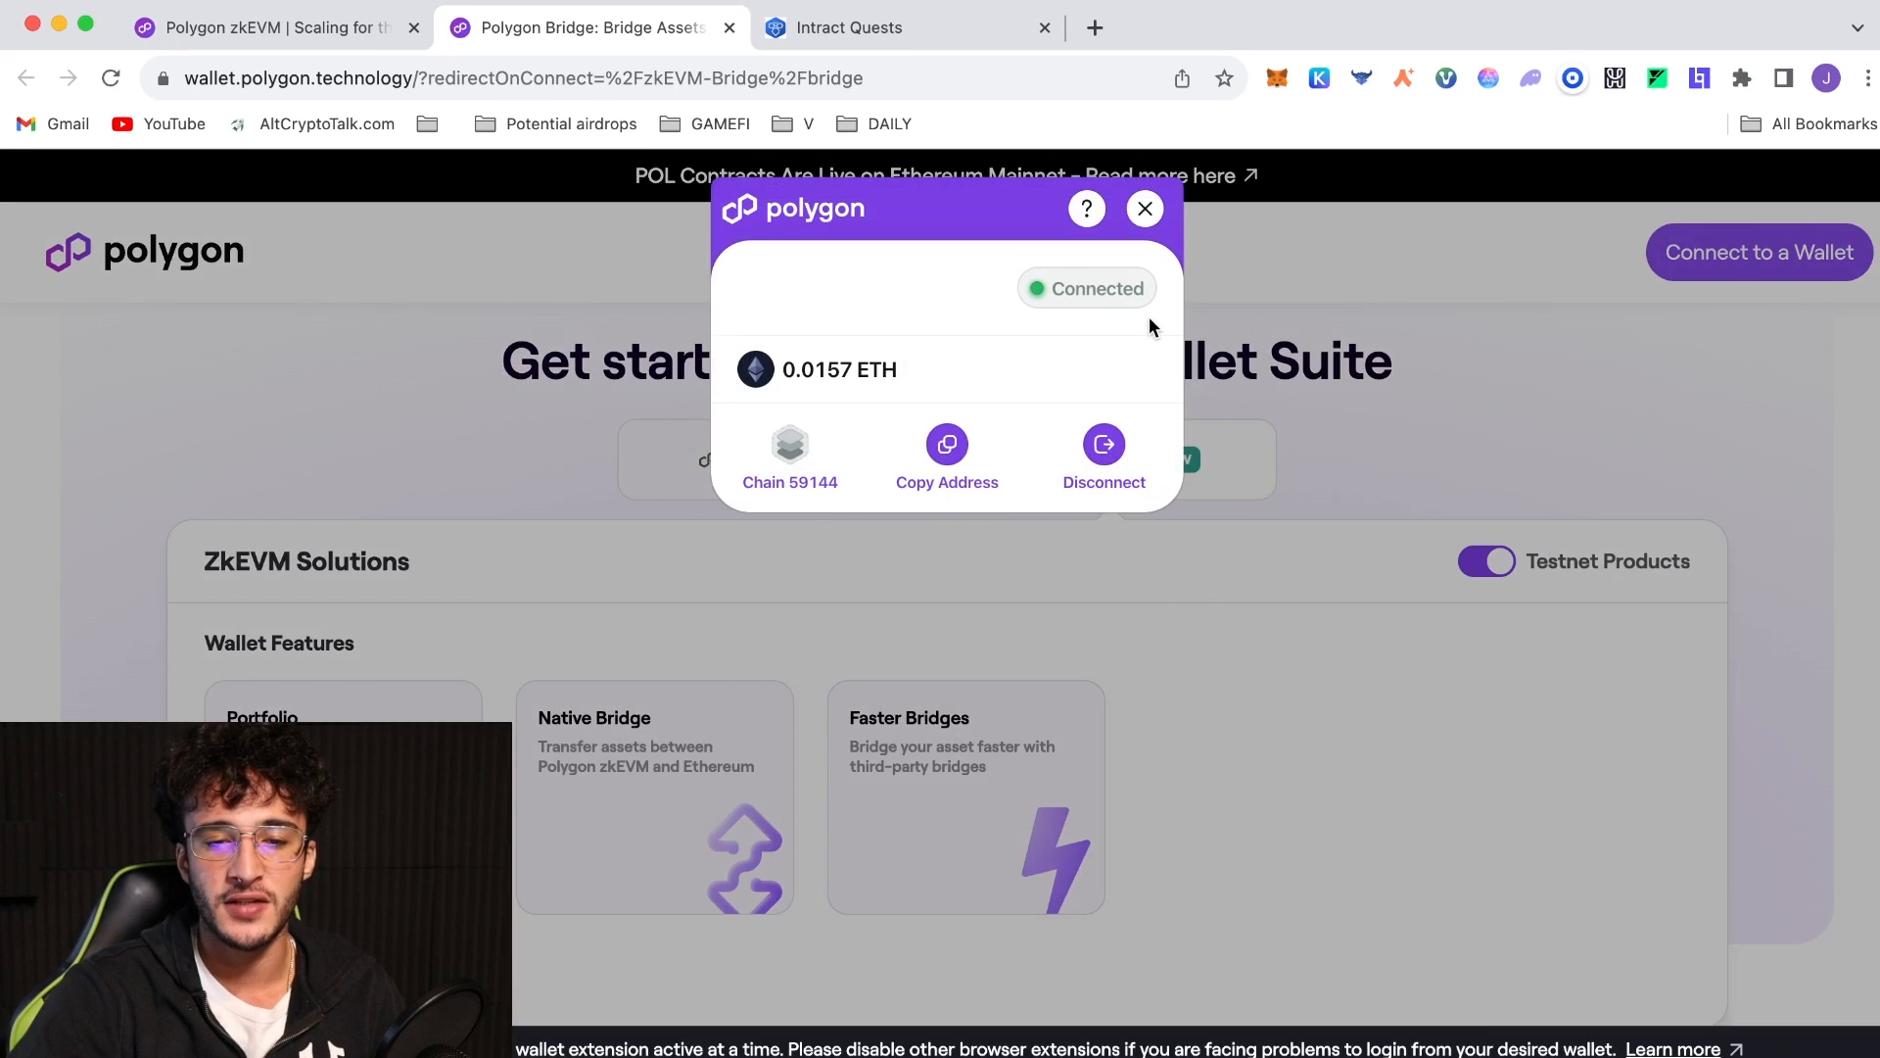
left_click(1145, 208)
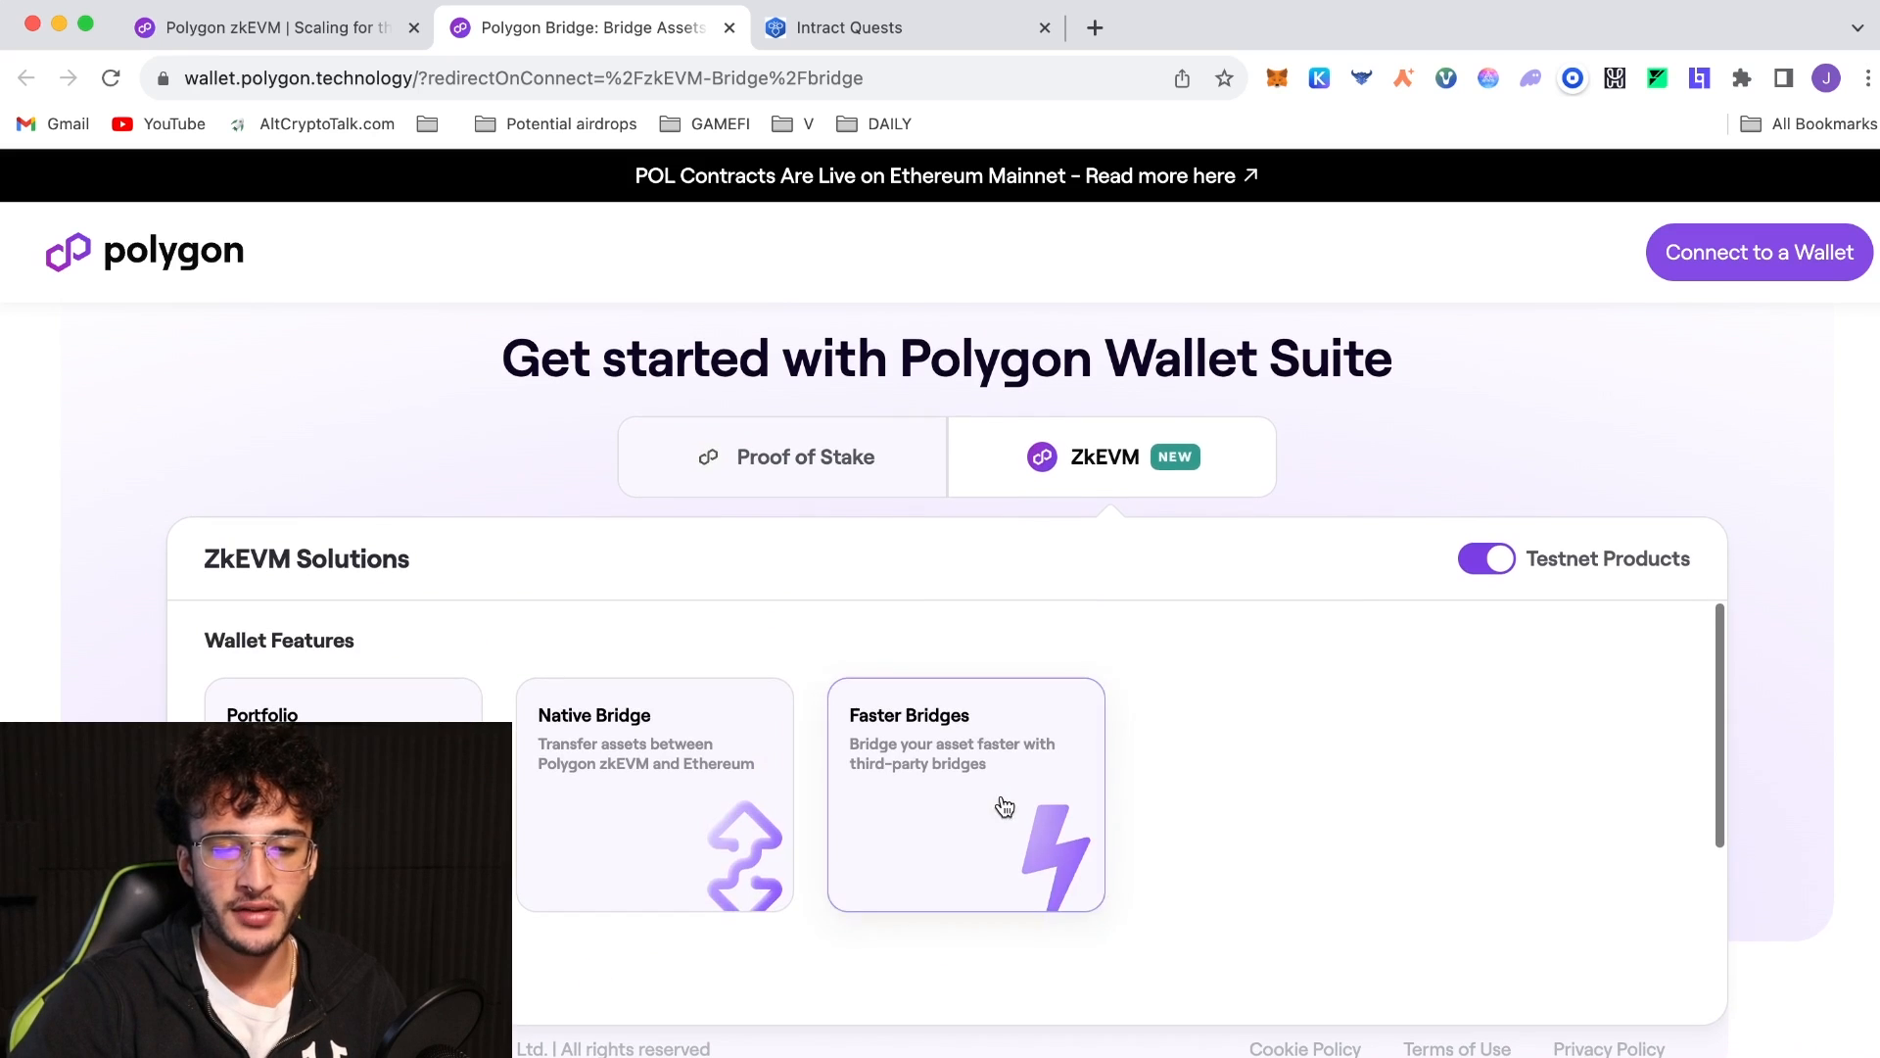
left_click(1760, 252)
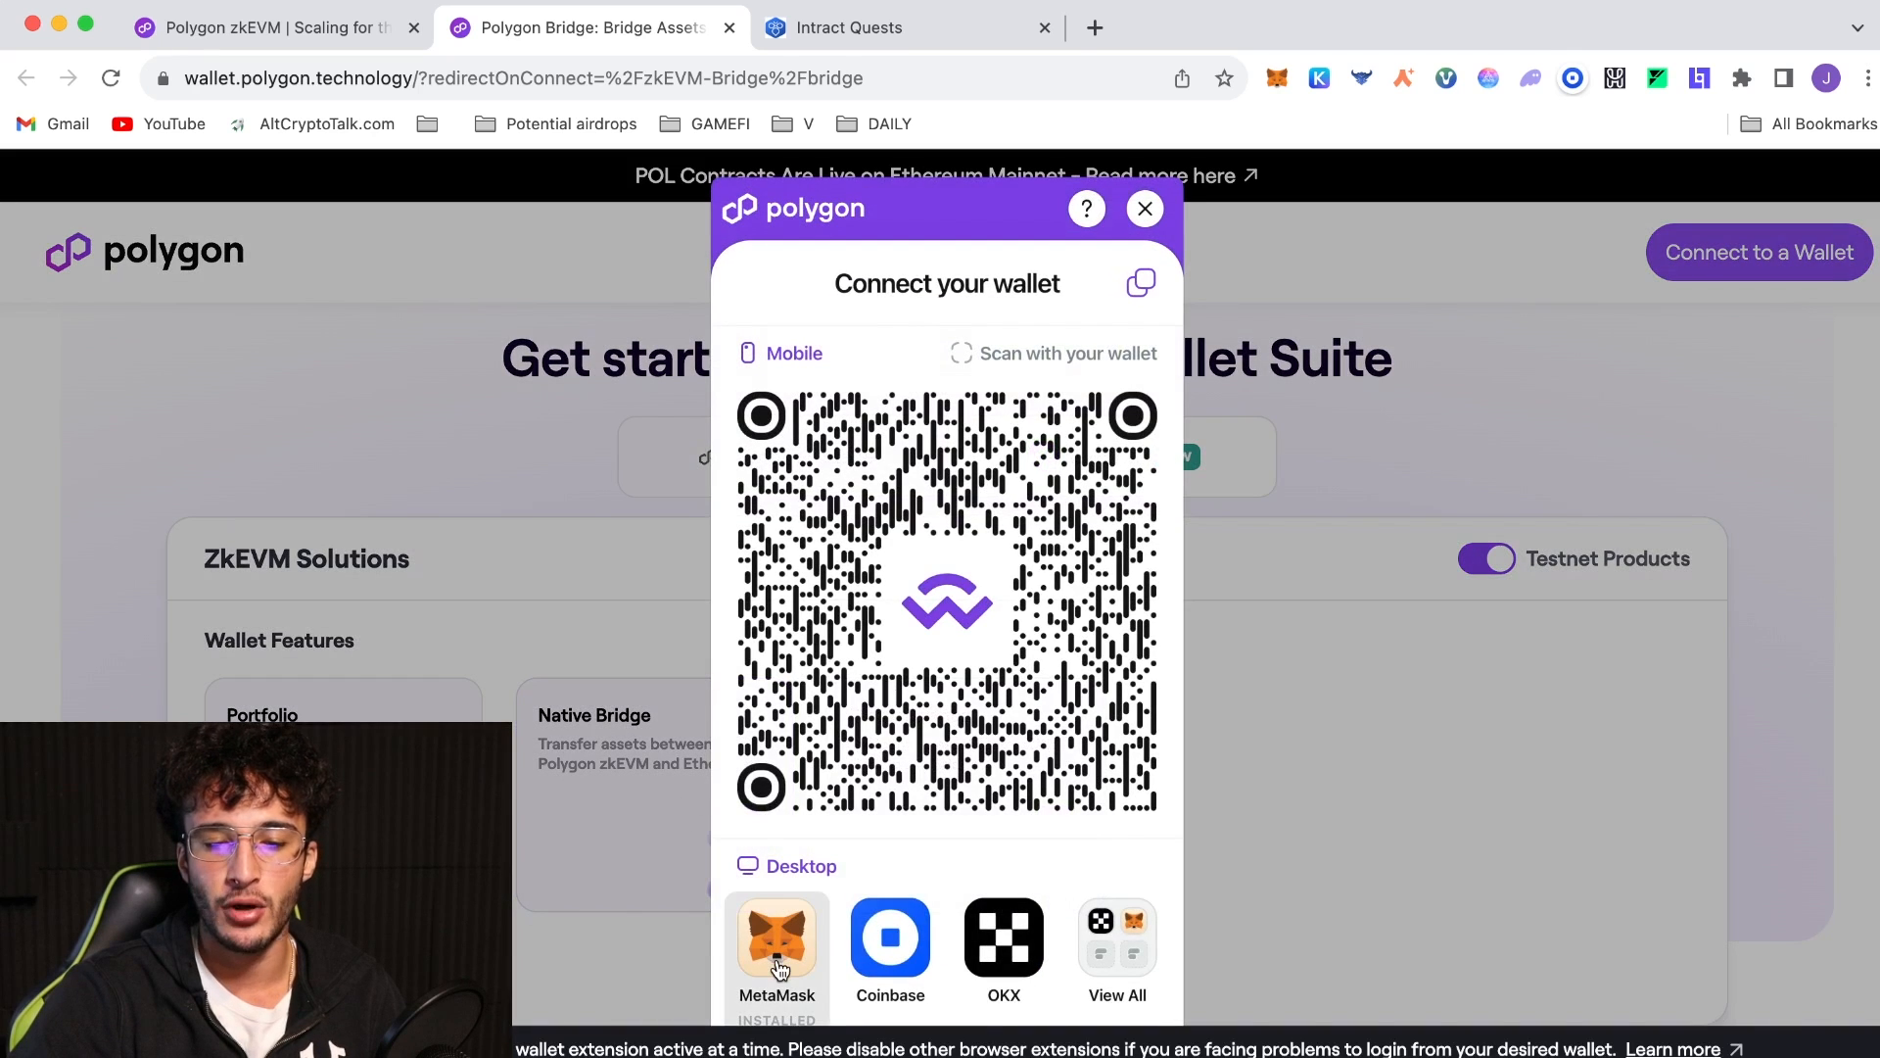
left_click(778, 940)
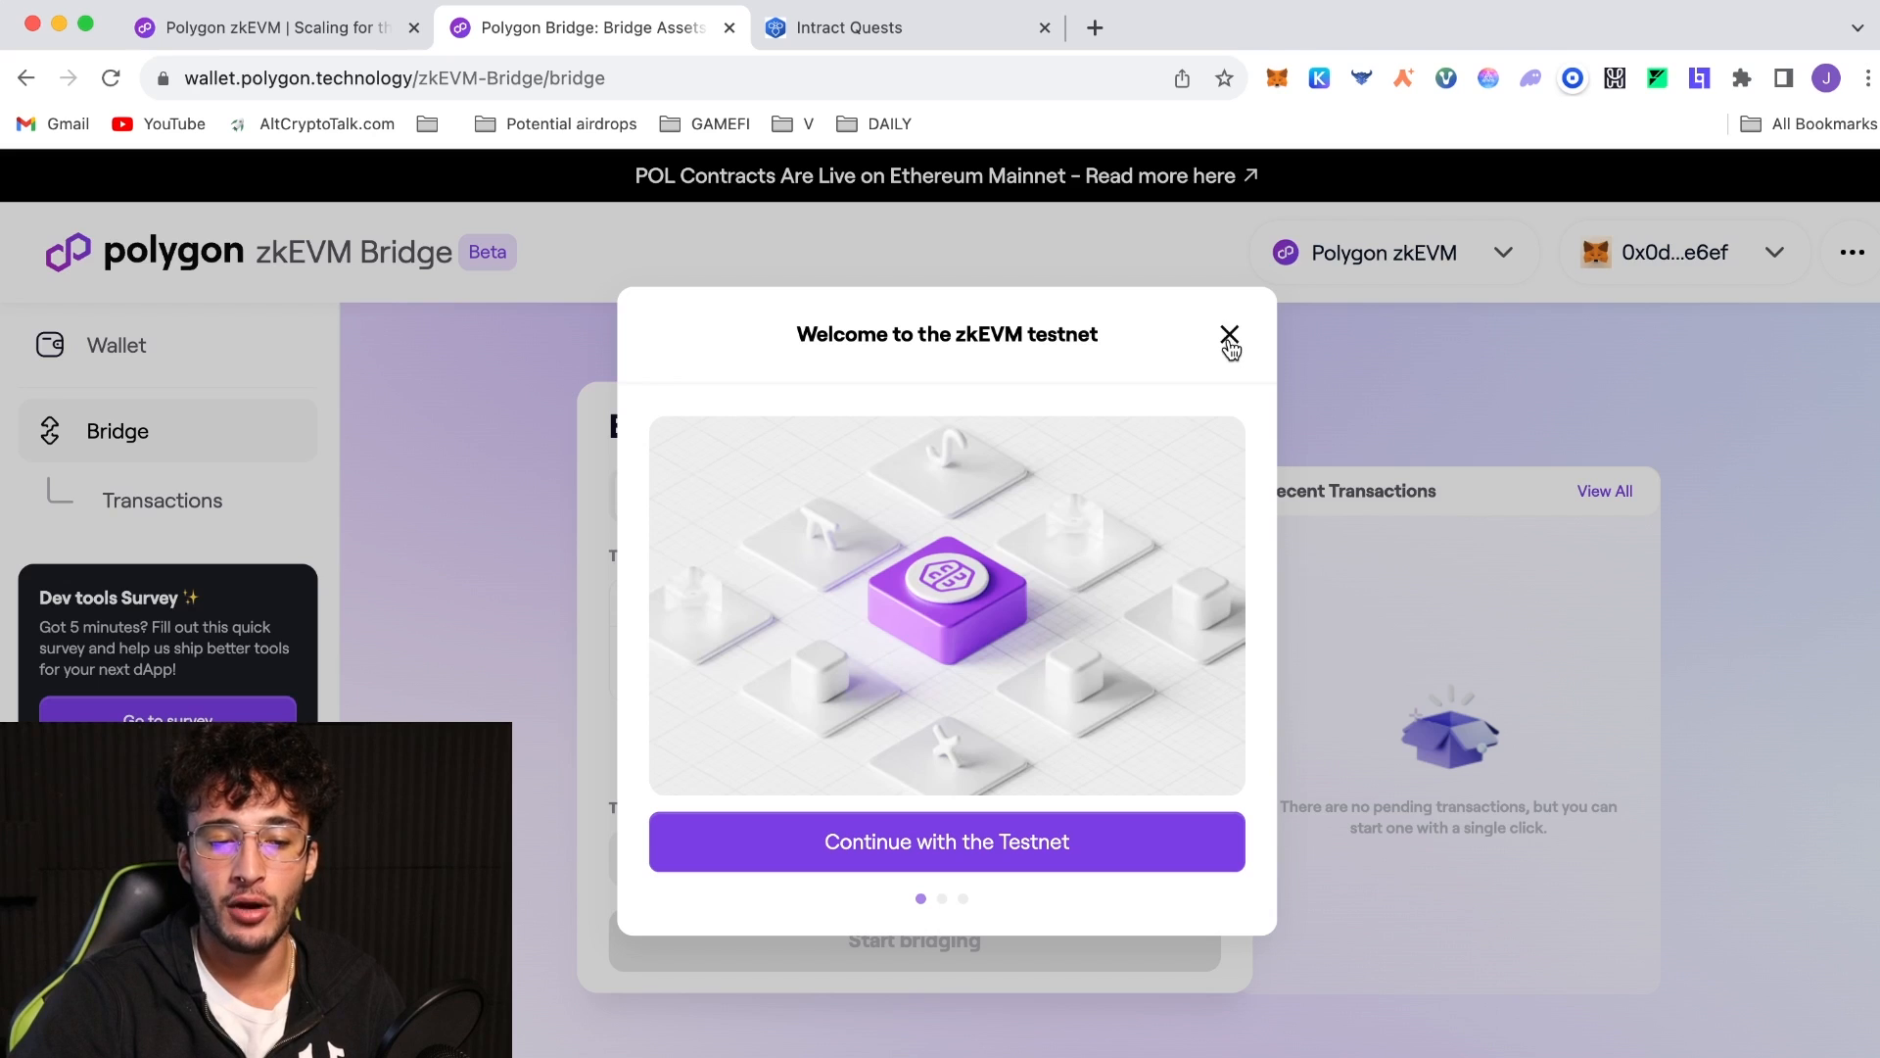
left_click(1227, 336)
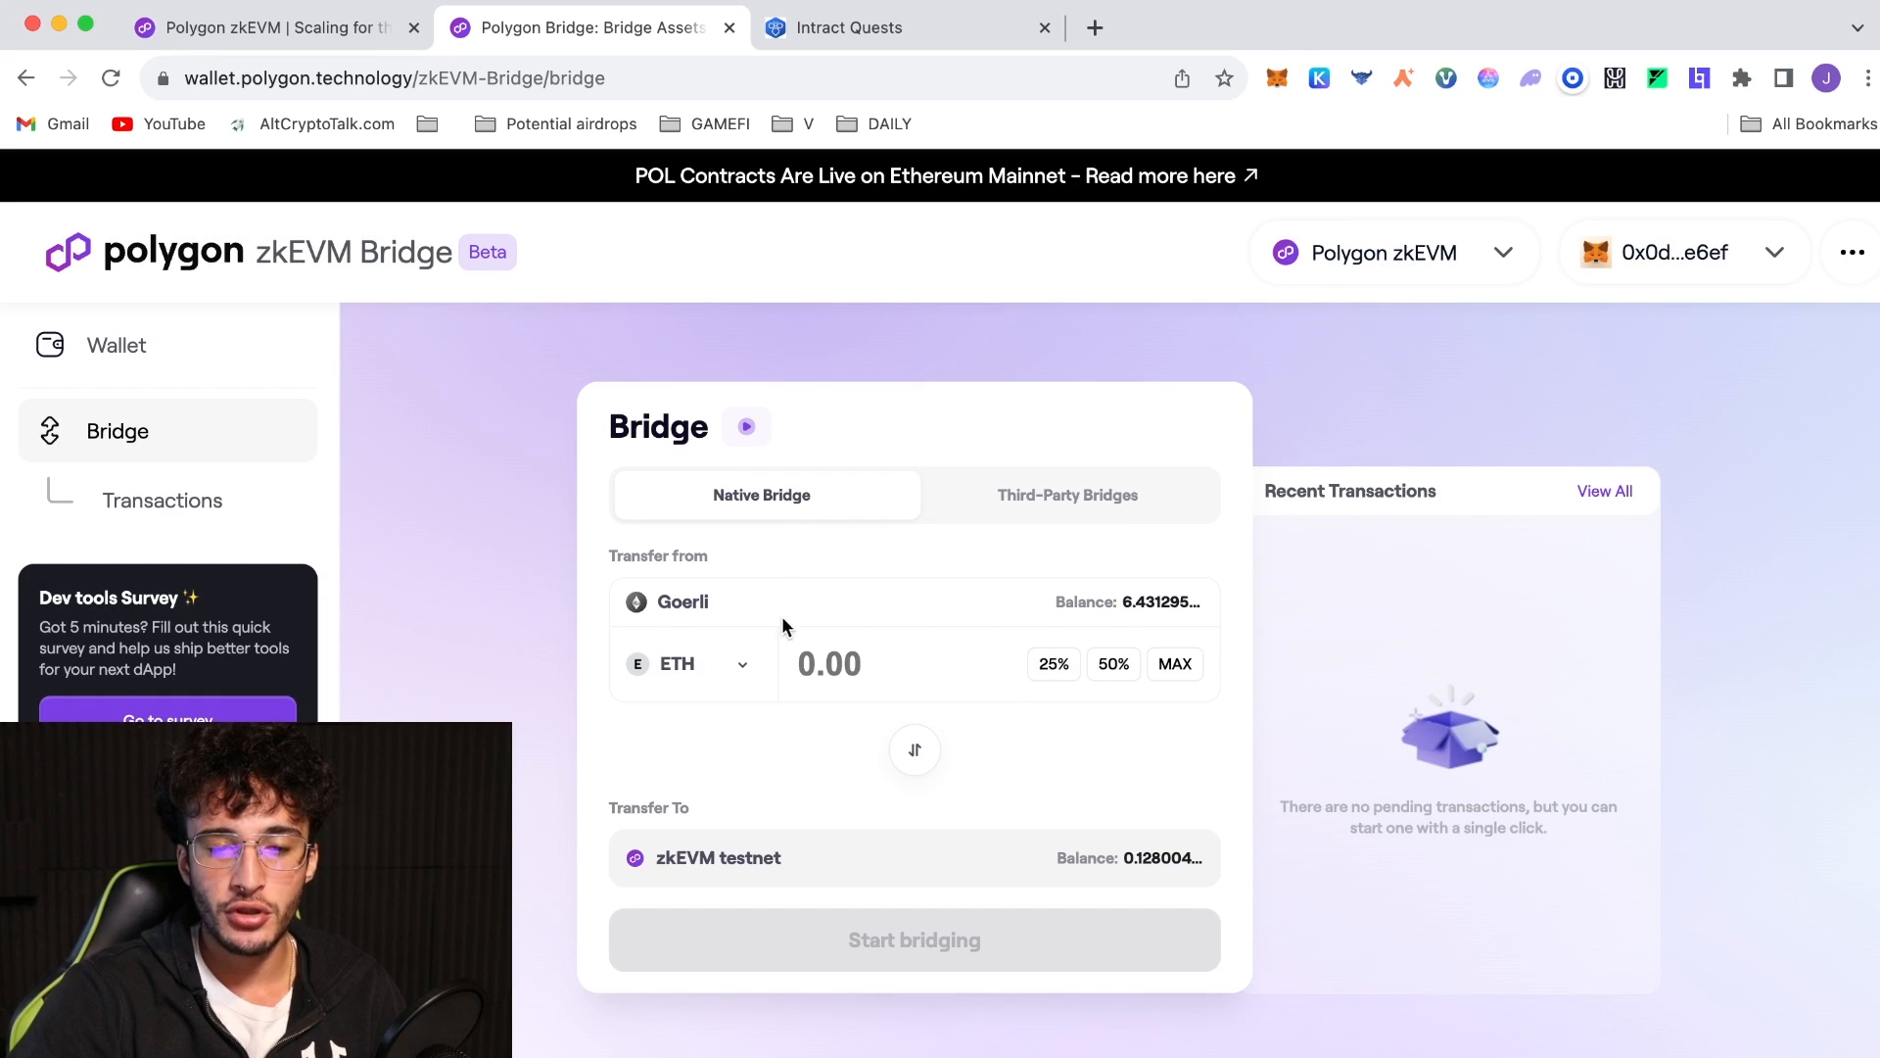
mouse_move(604, 663)
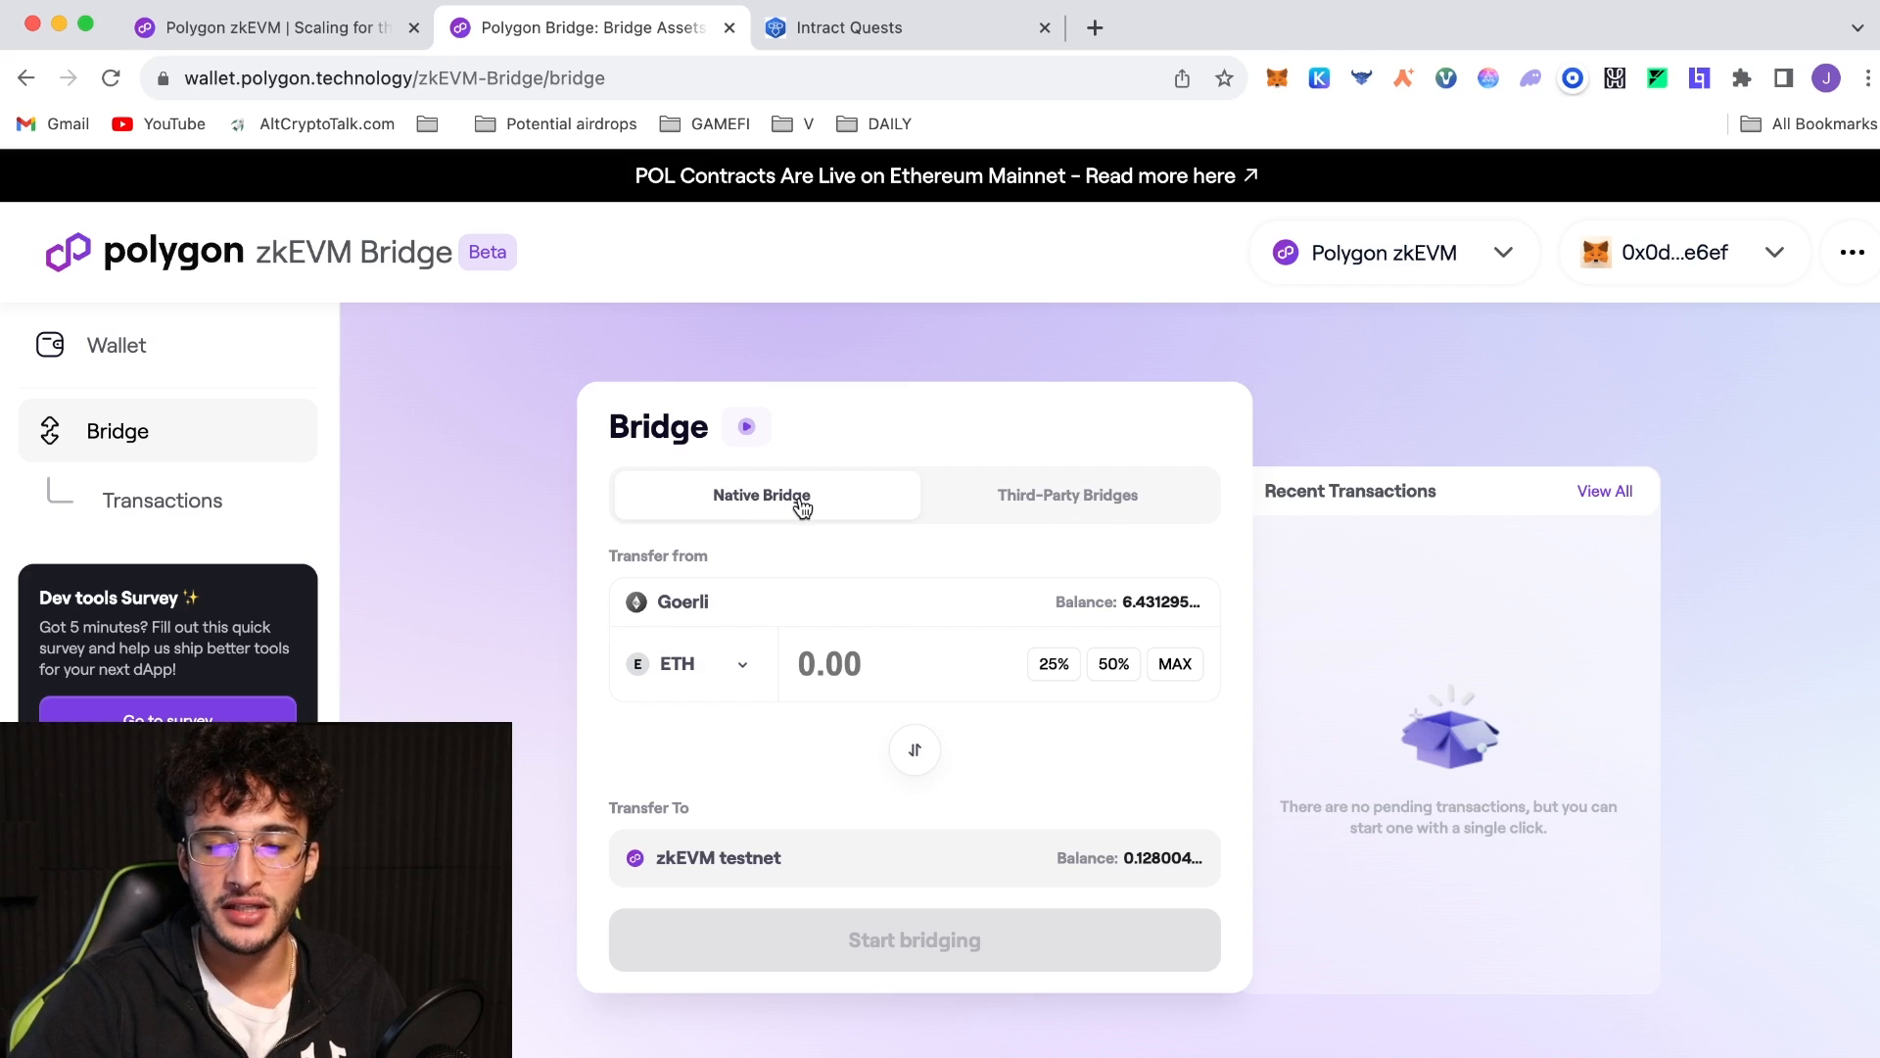
Show the Third-Party Bridges options for zkEVM and scroll through the list
left_click(1067, 495)
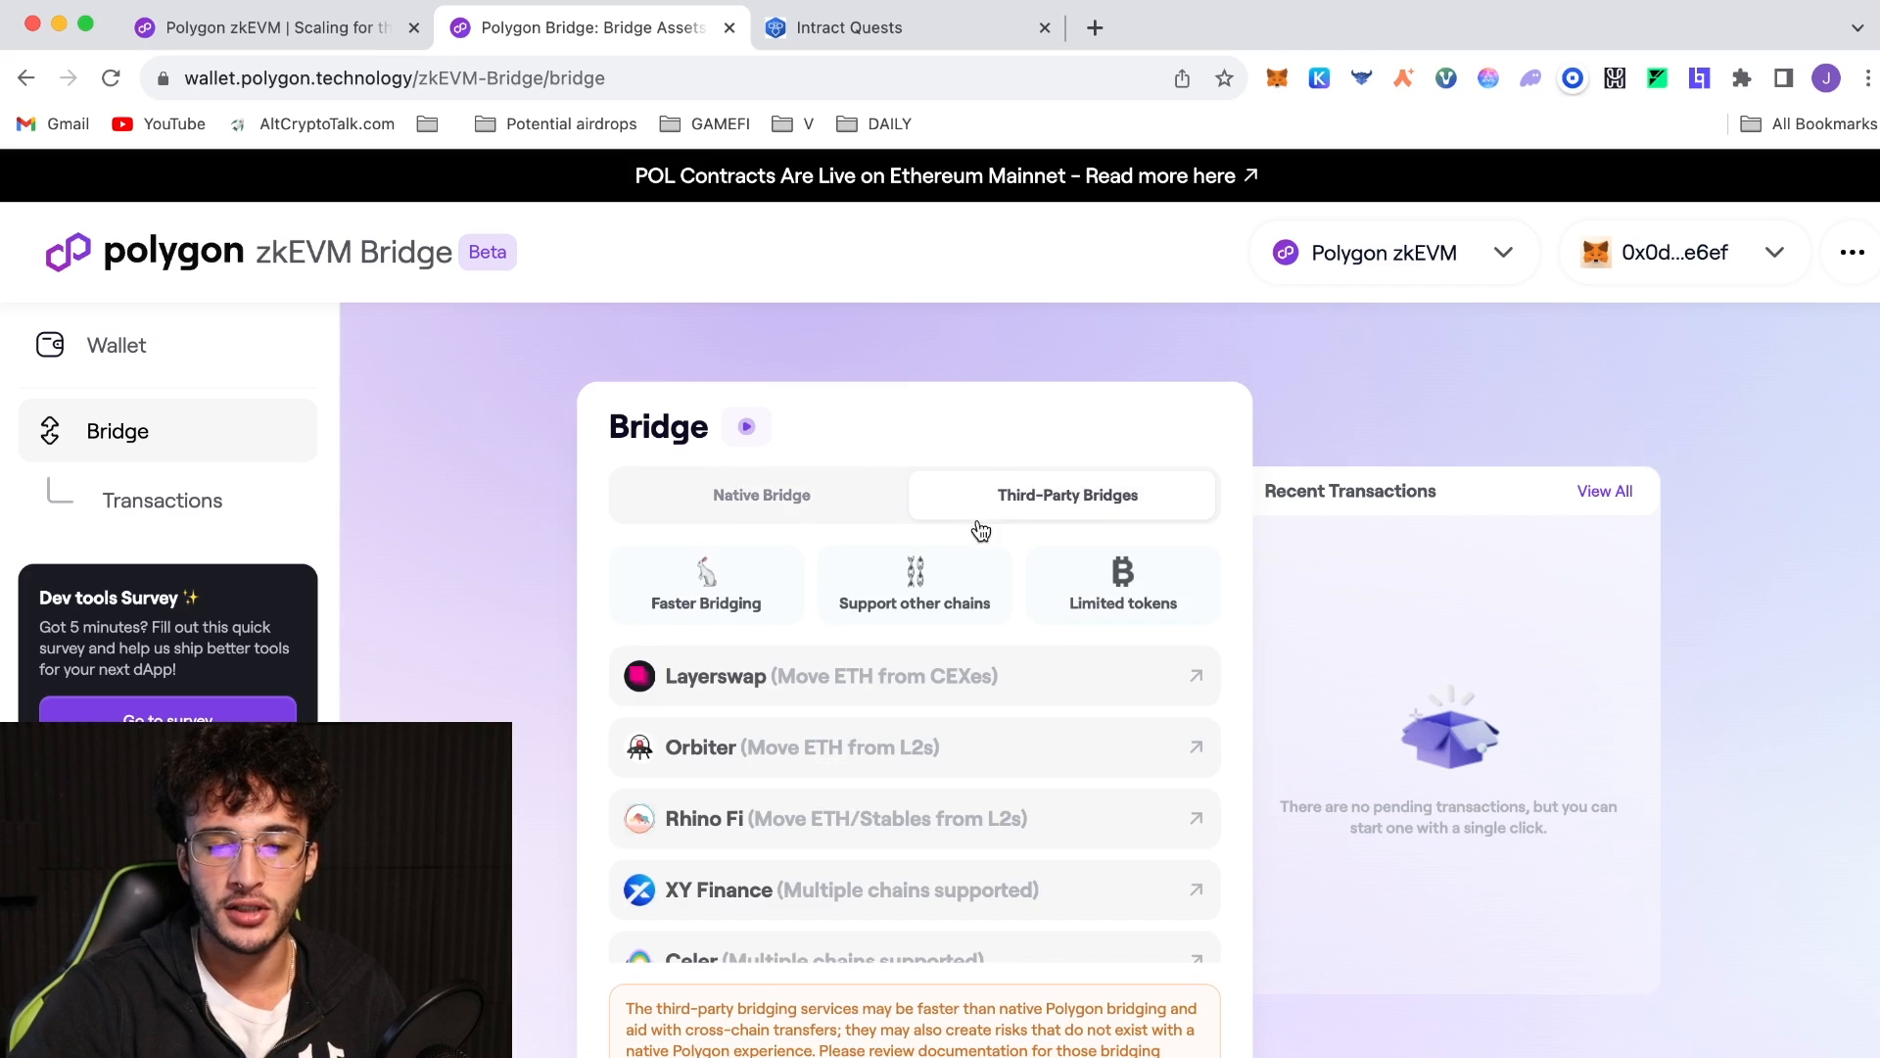
mouse_move(918, 767)
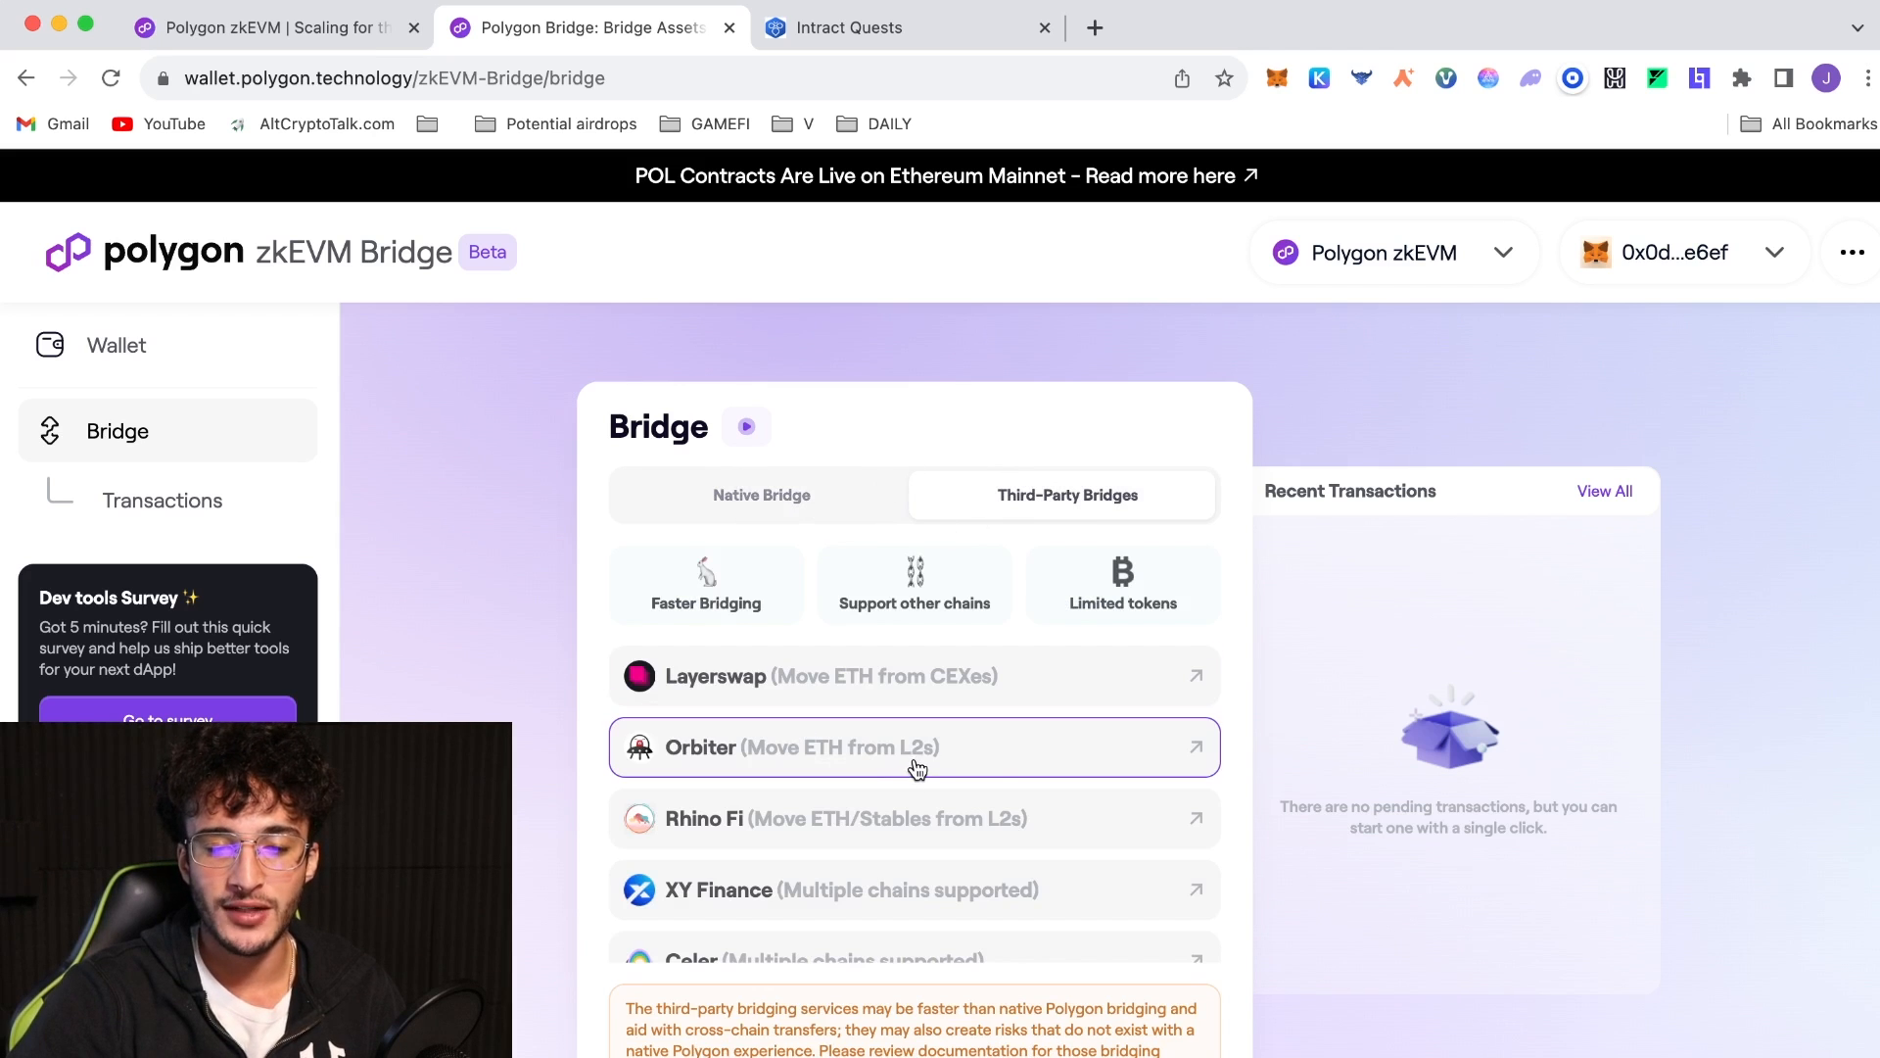
scroll("down", 3)
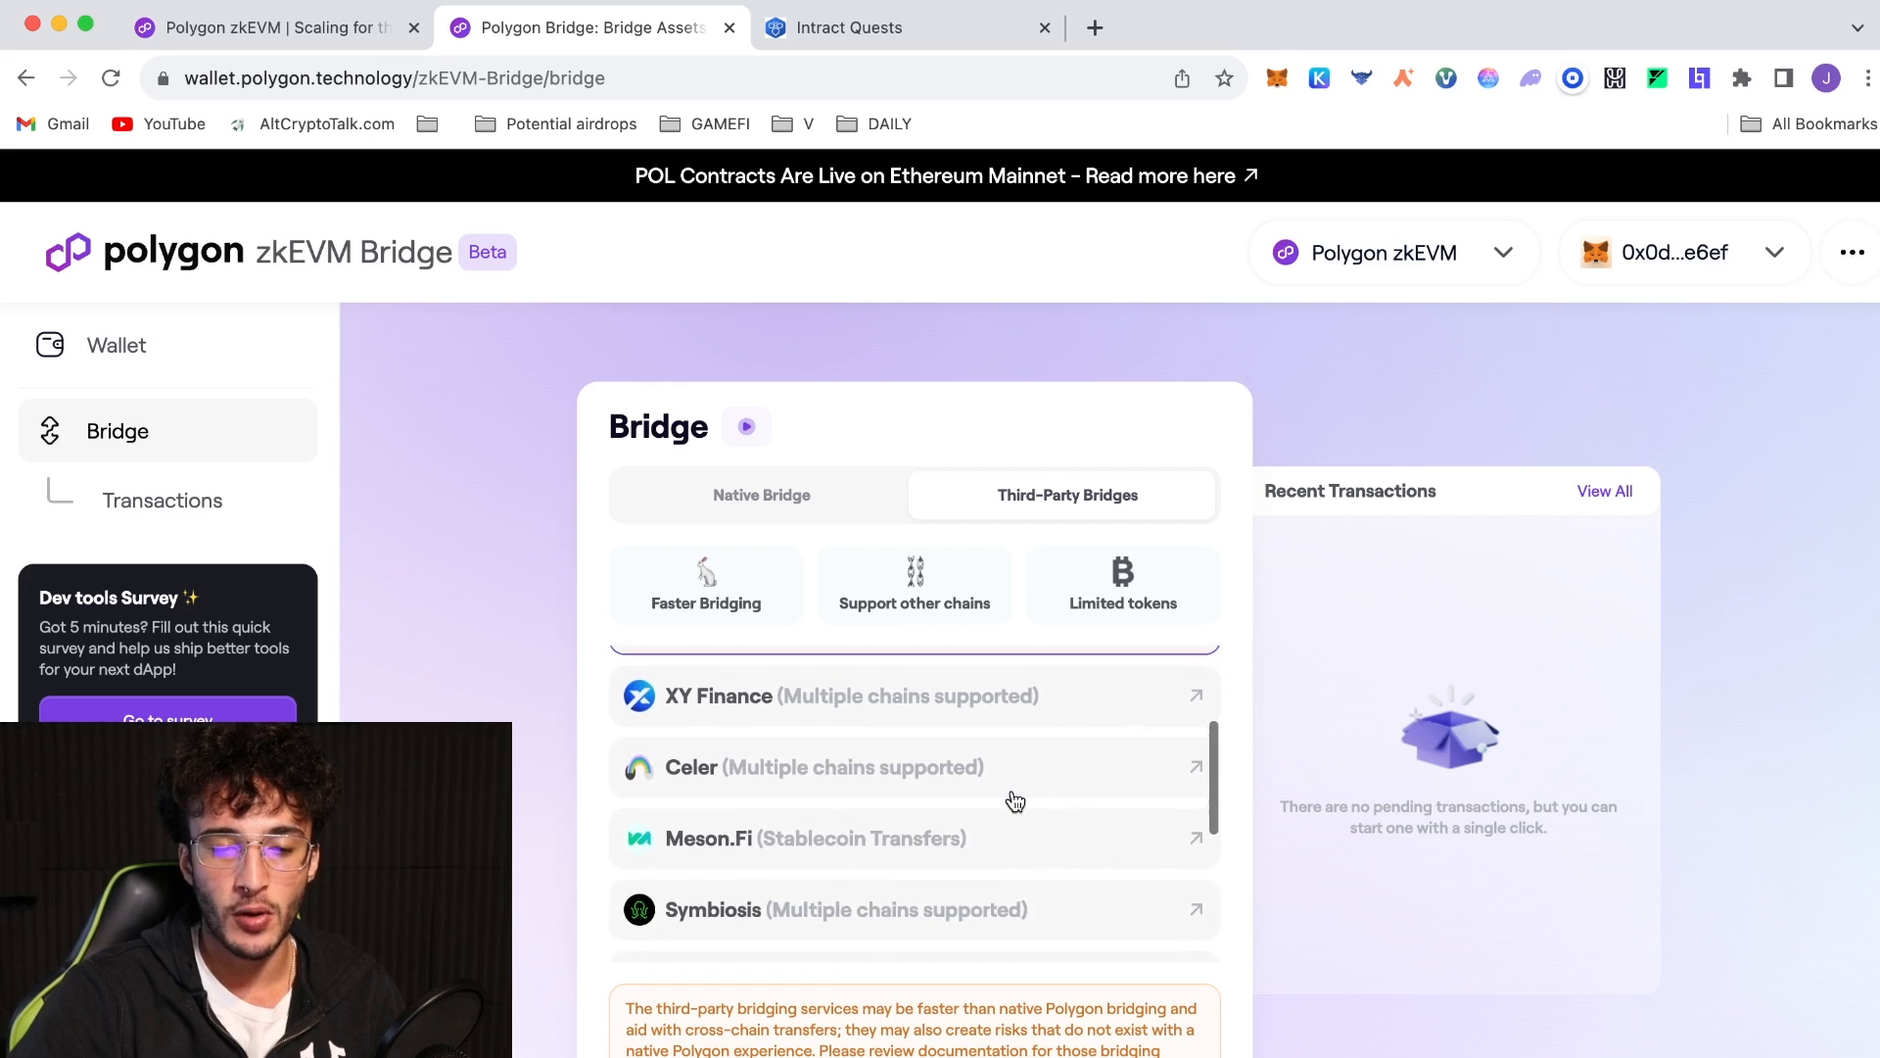
scroll("up", 3)
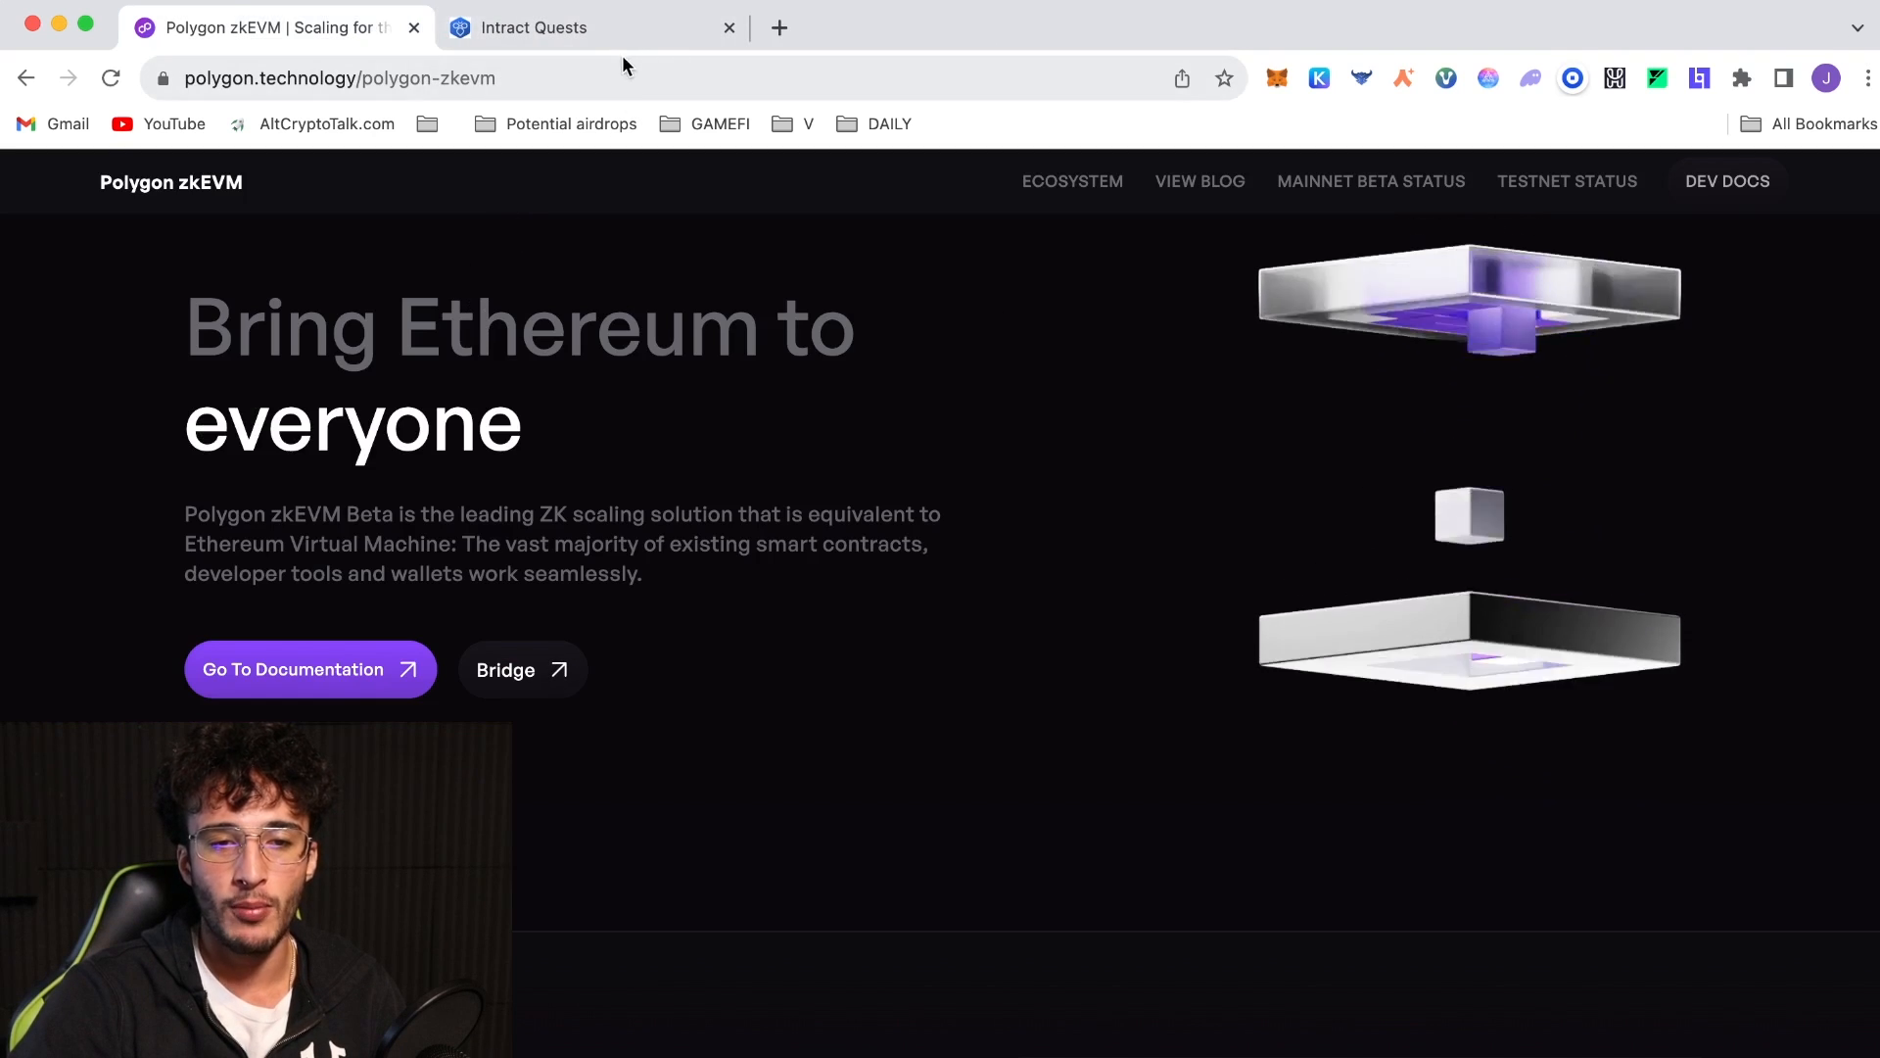
Return to the Intract quest and attempt the Persona NFT mint, which fails with 'Failed to create NFT'
left_click(570, 27)
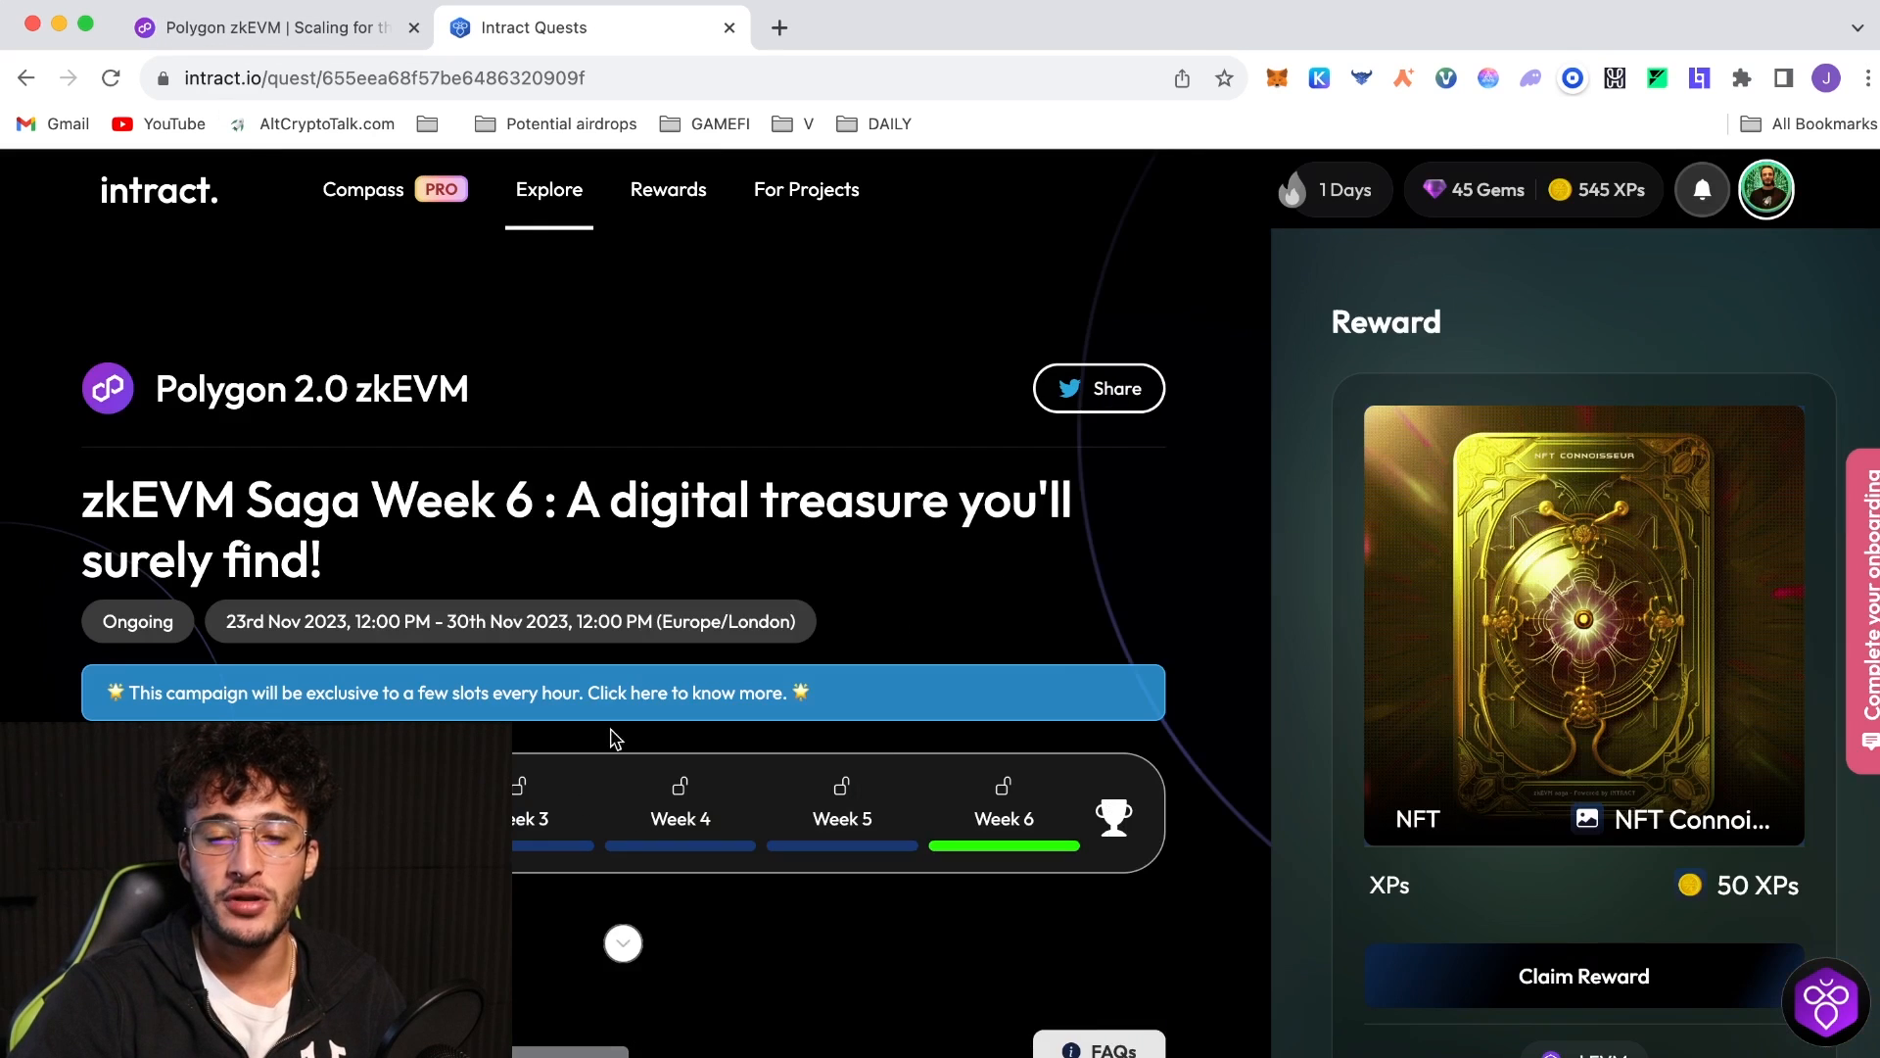
scroll("down", 3)
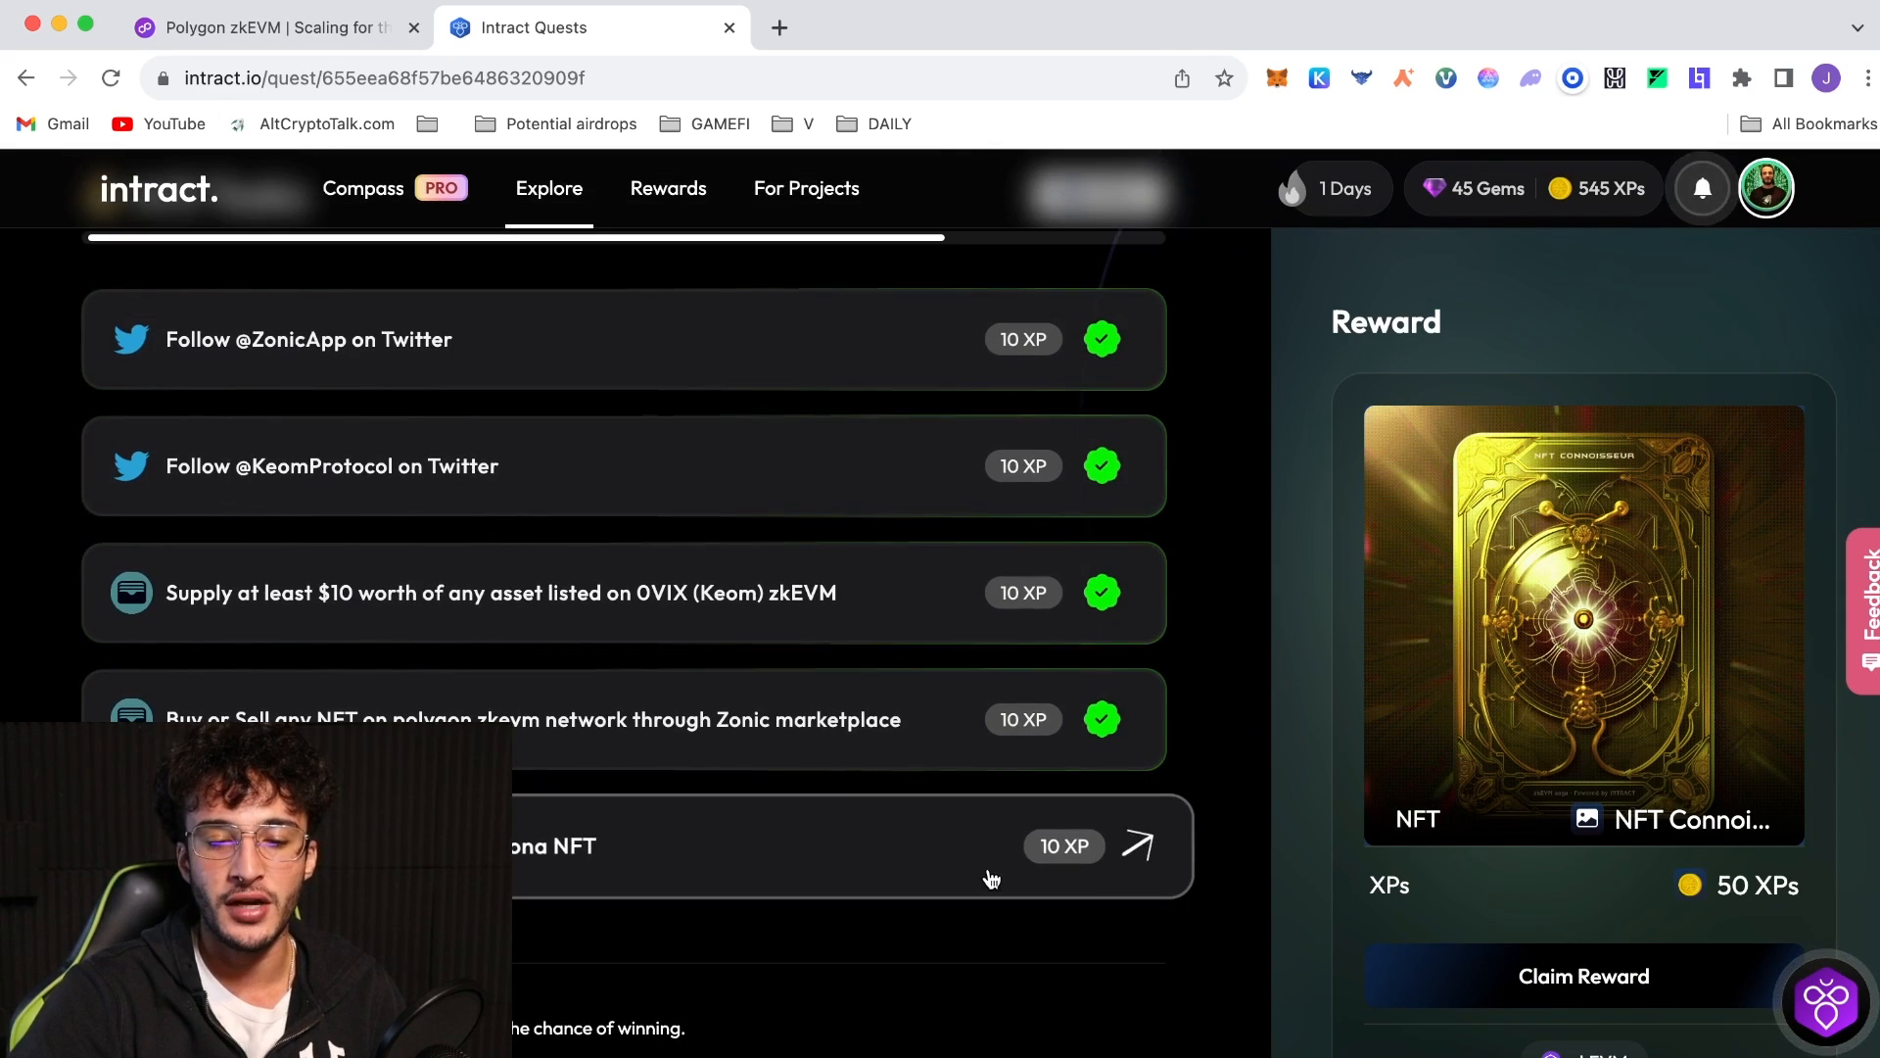
left_click(991, 874)
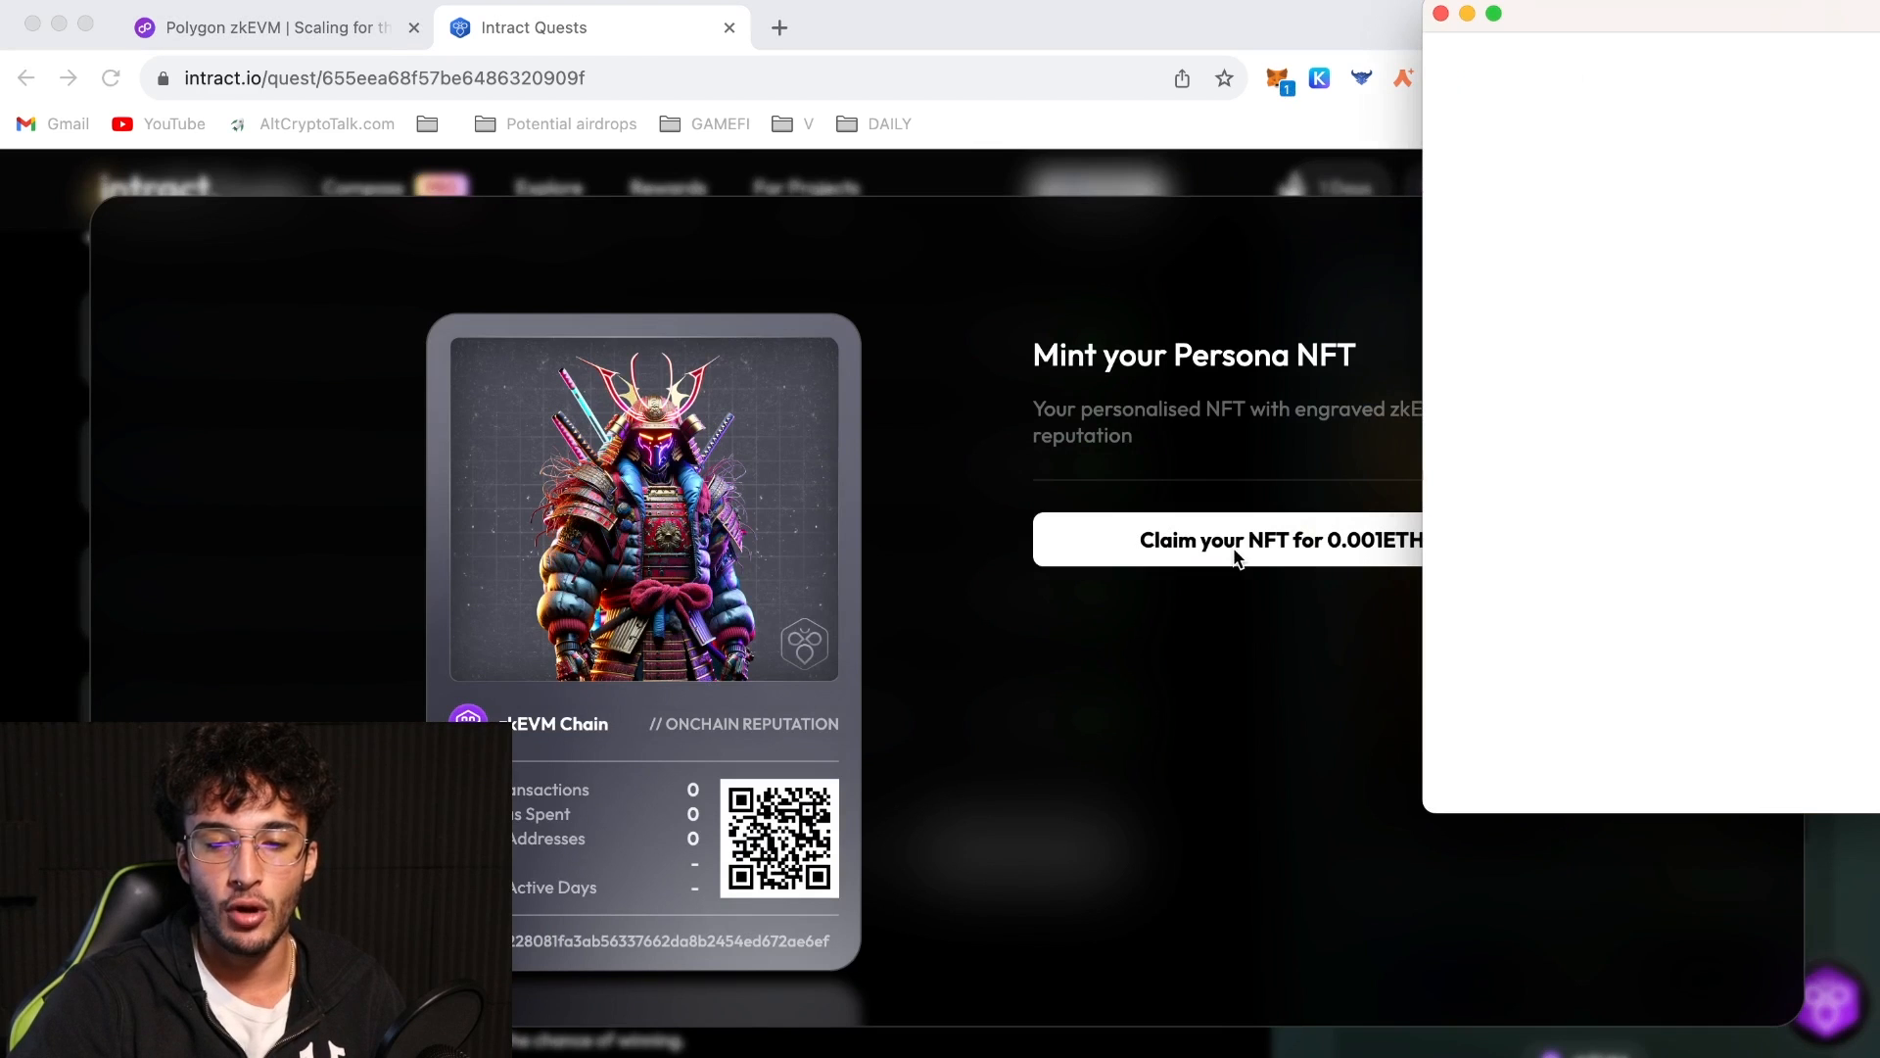
left_click(1242, 540)
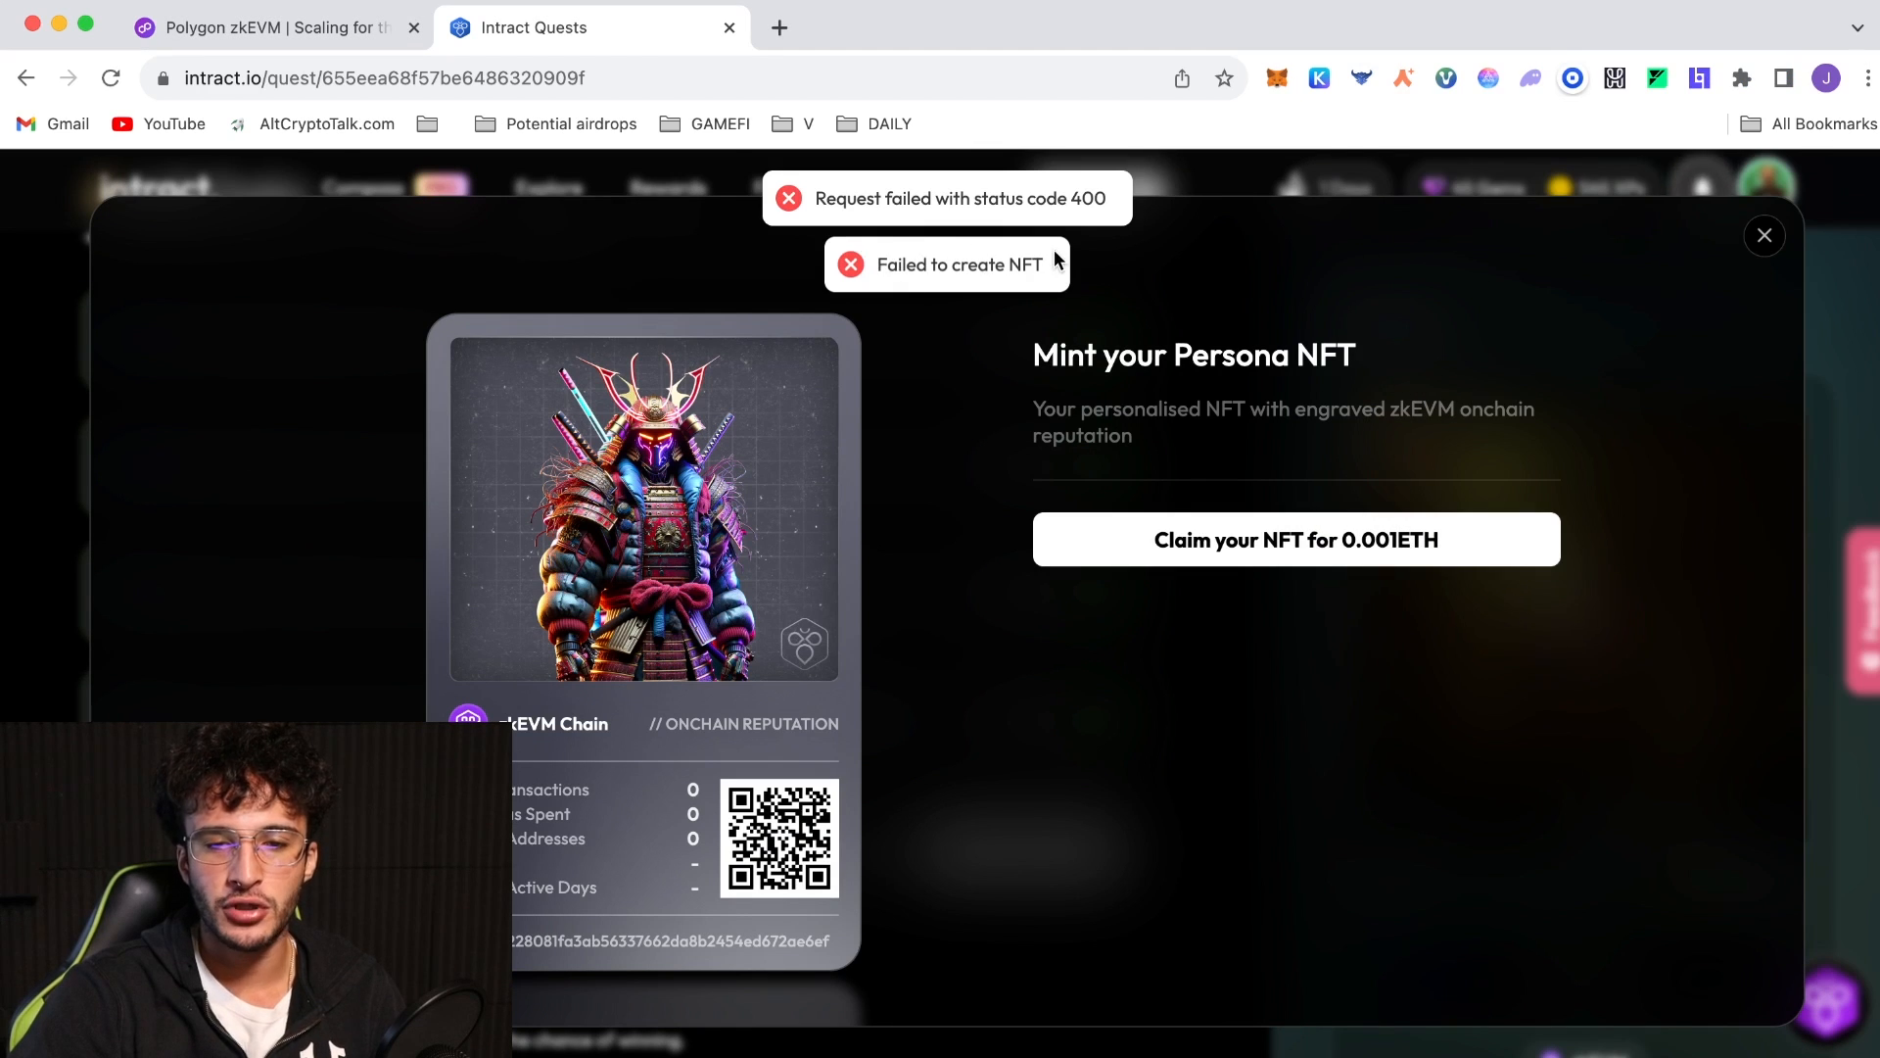
mouse_move(1072, 214)
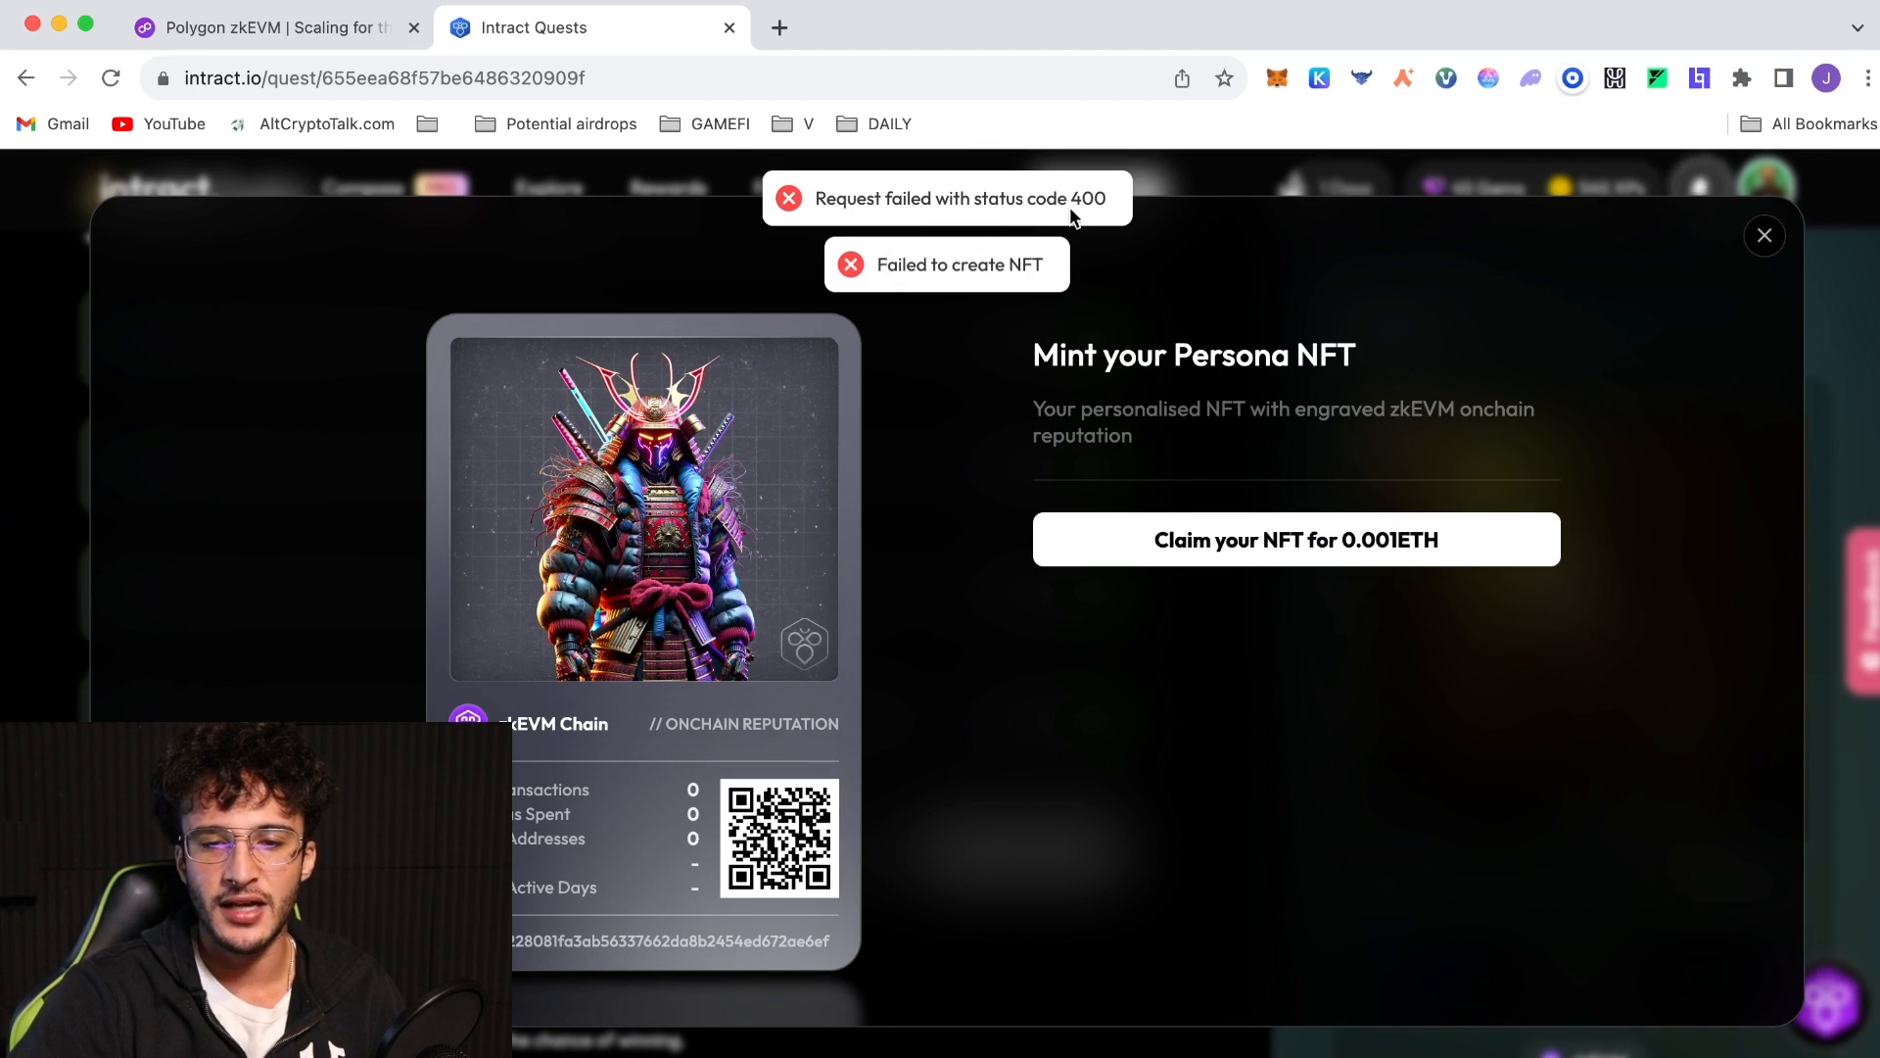
mouse_move(1764, 235)
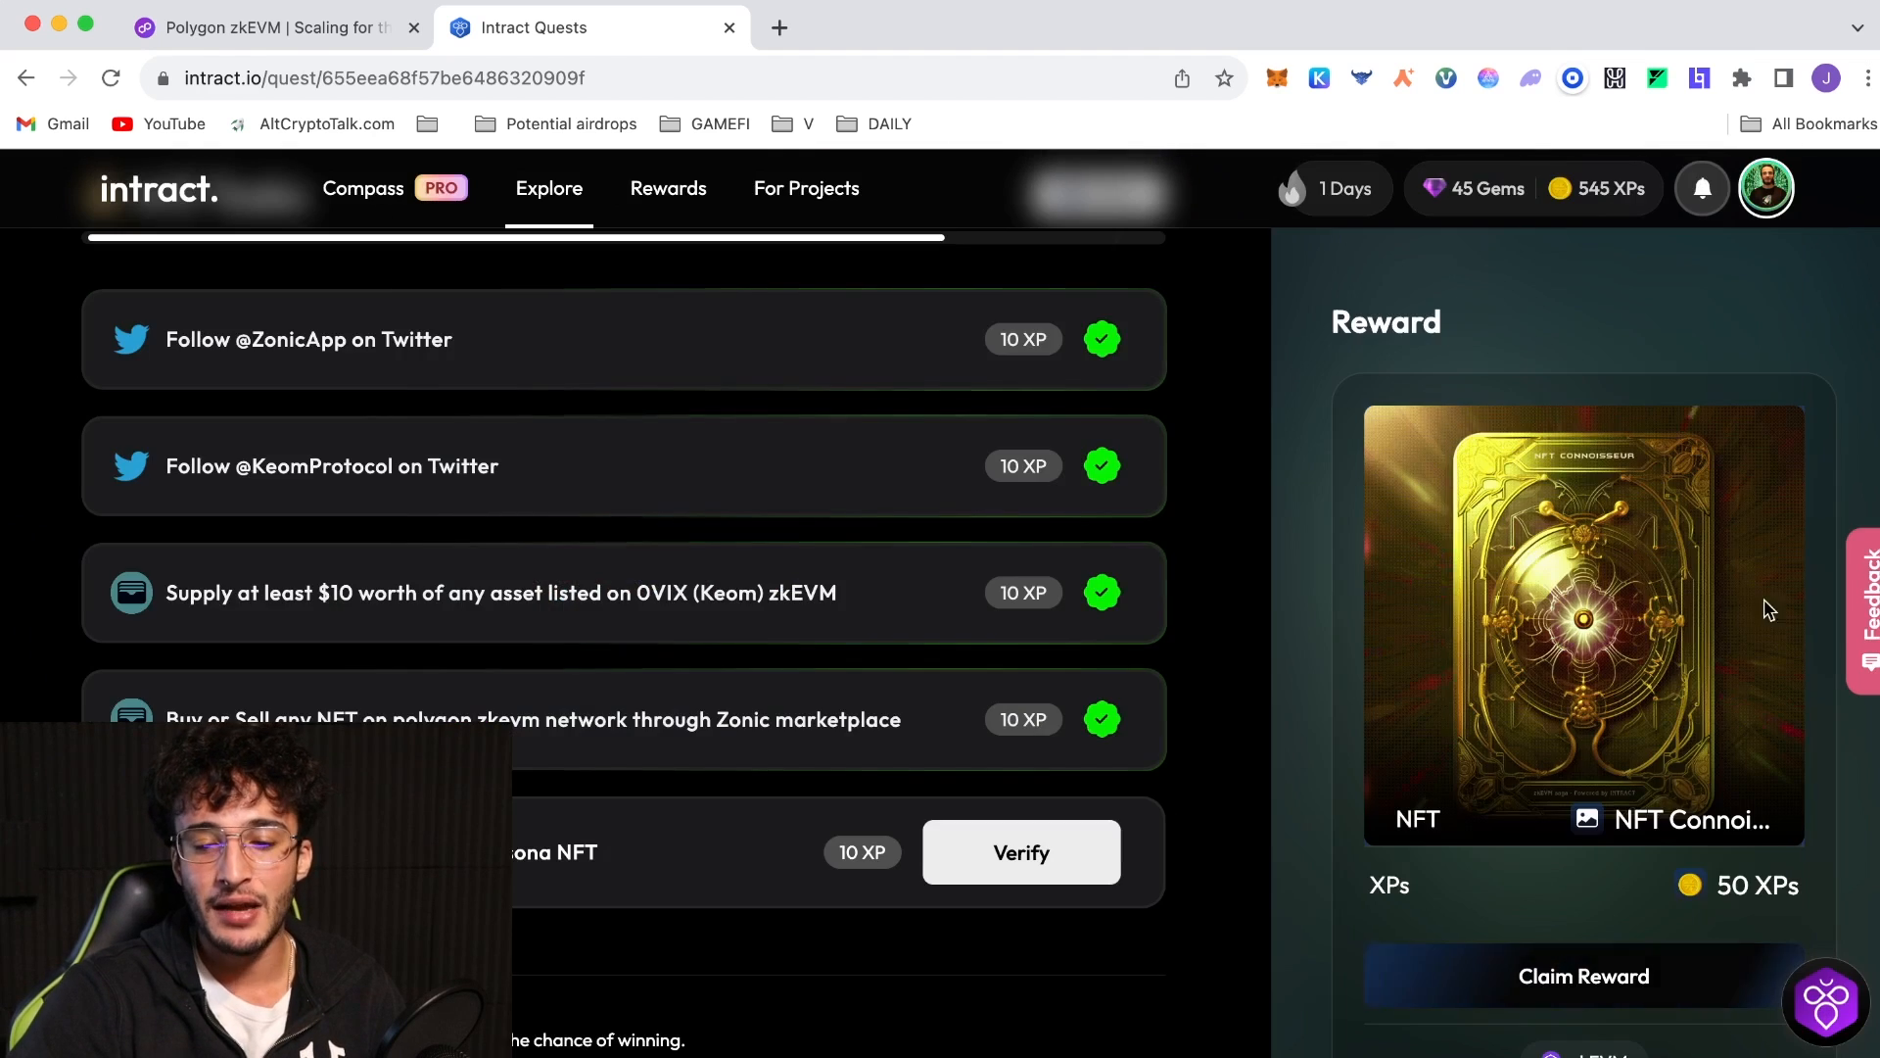
mouse_move(1215, 673)
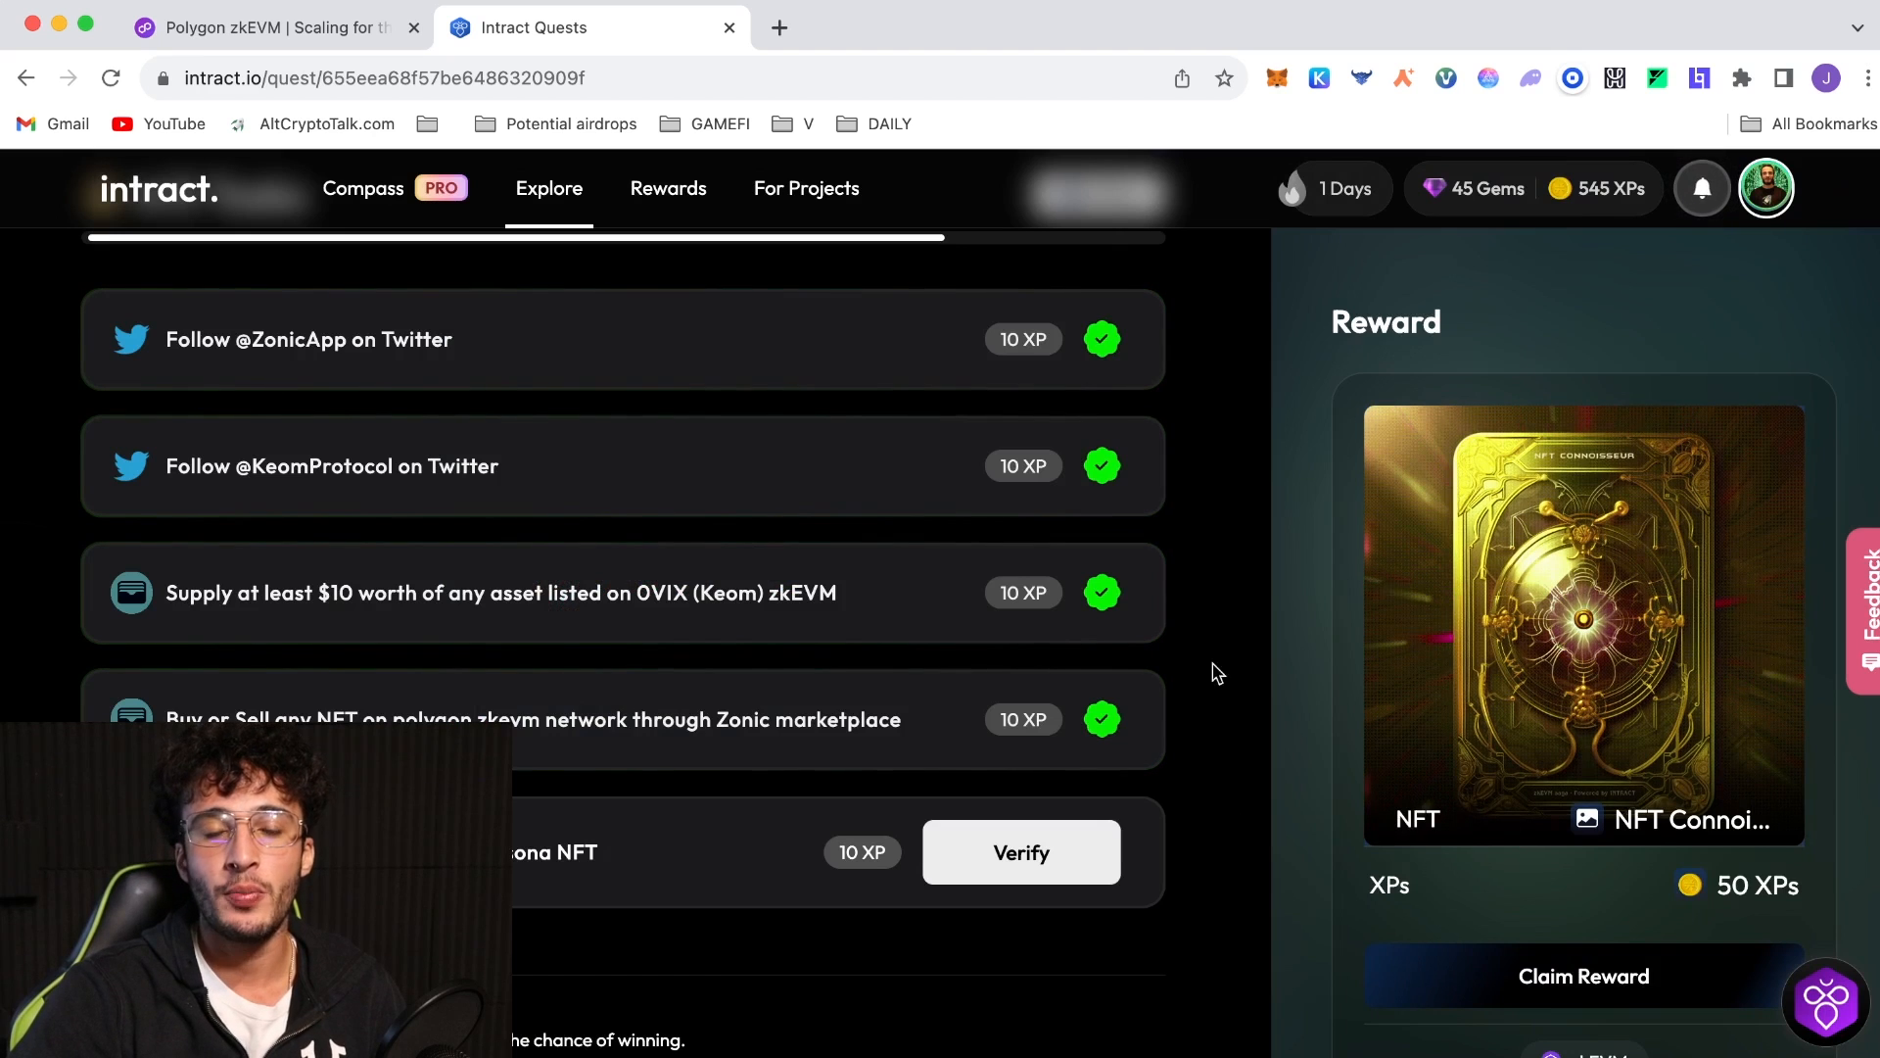
mouse_move(1233, 653)
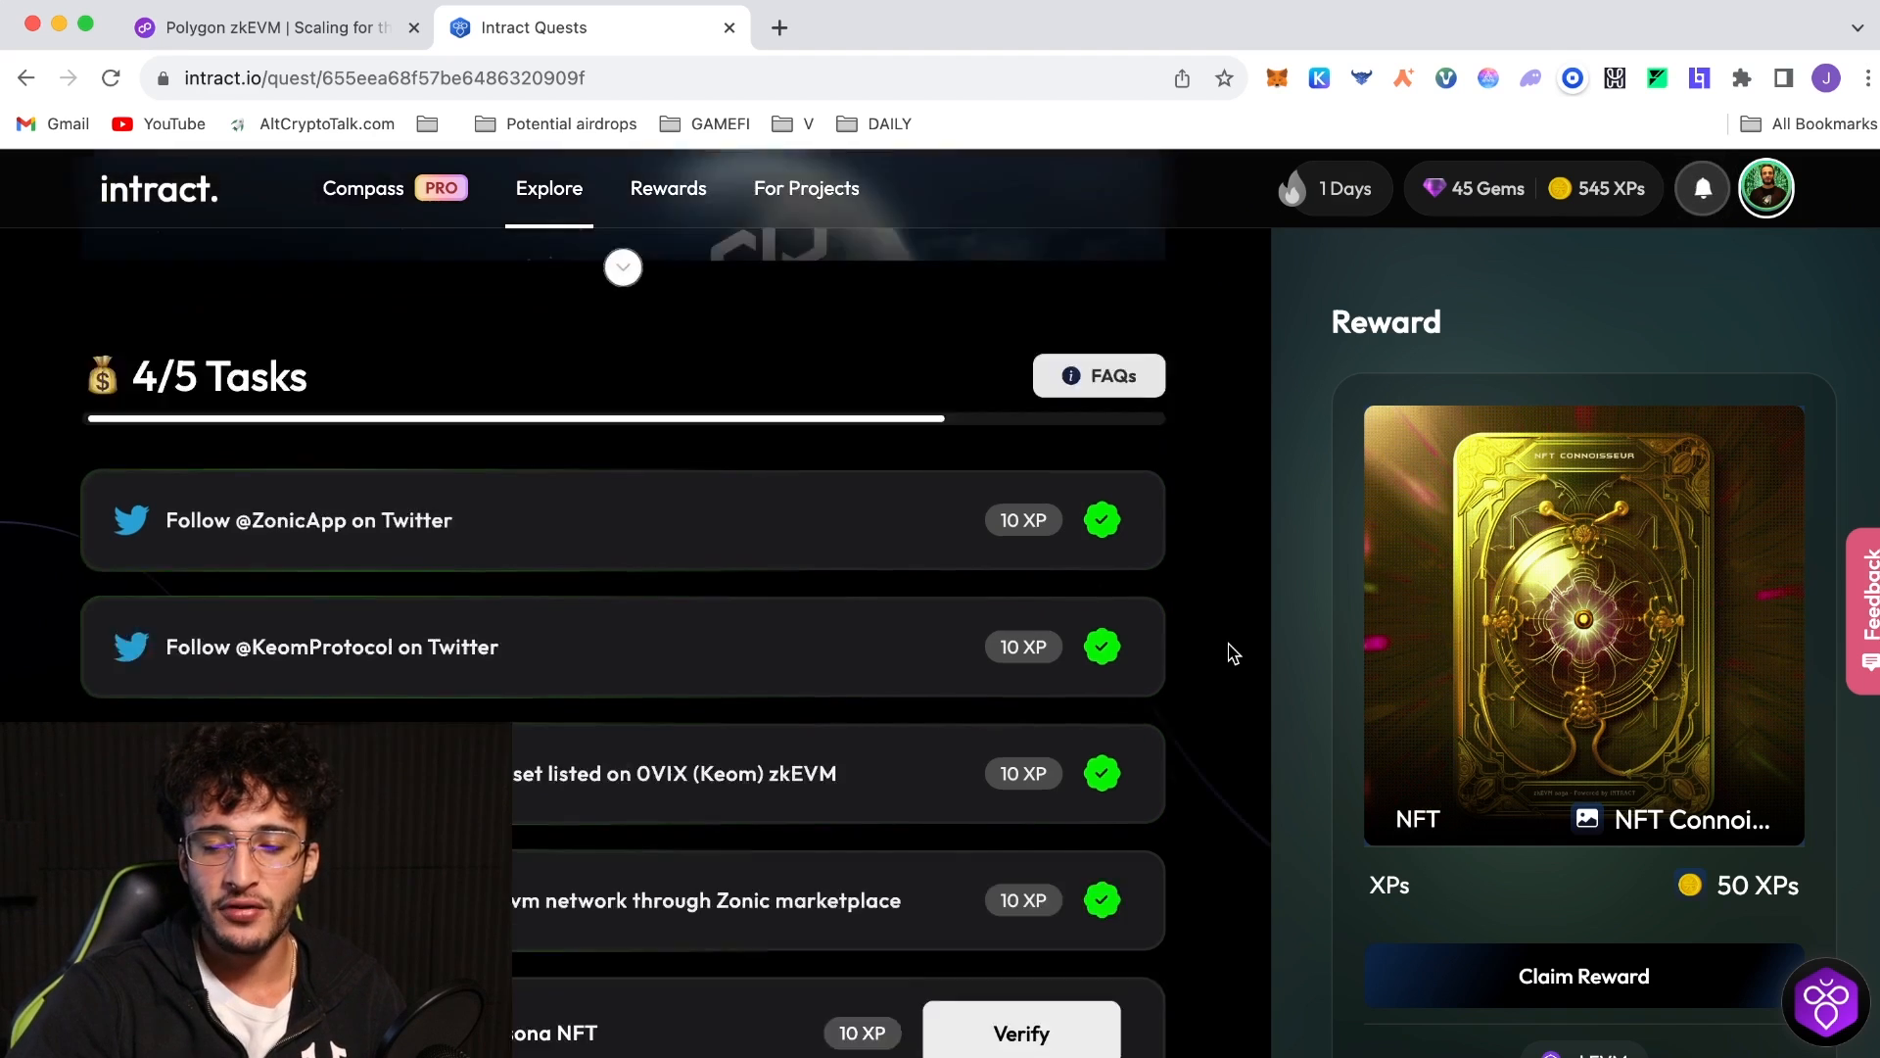
scroll("up", 3)
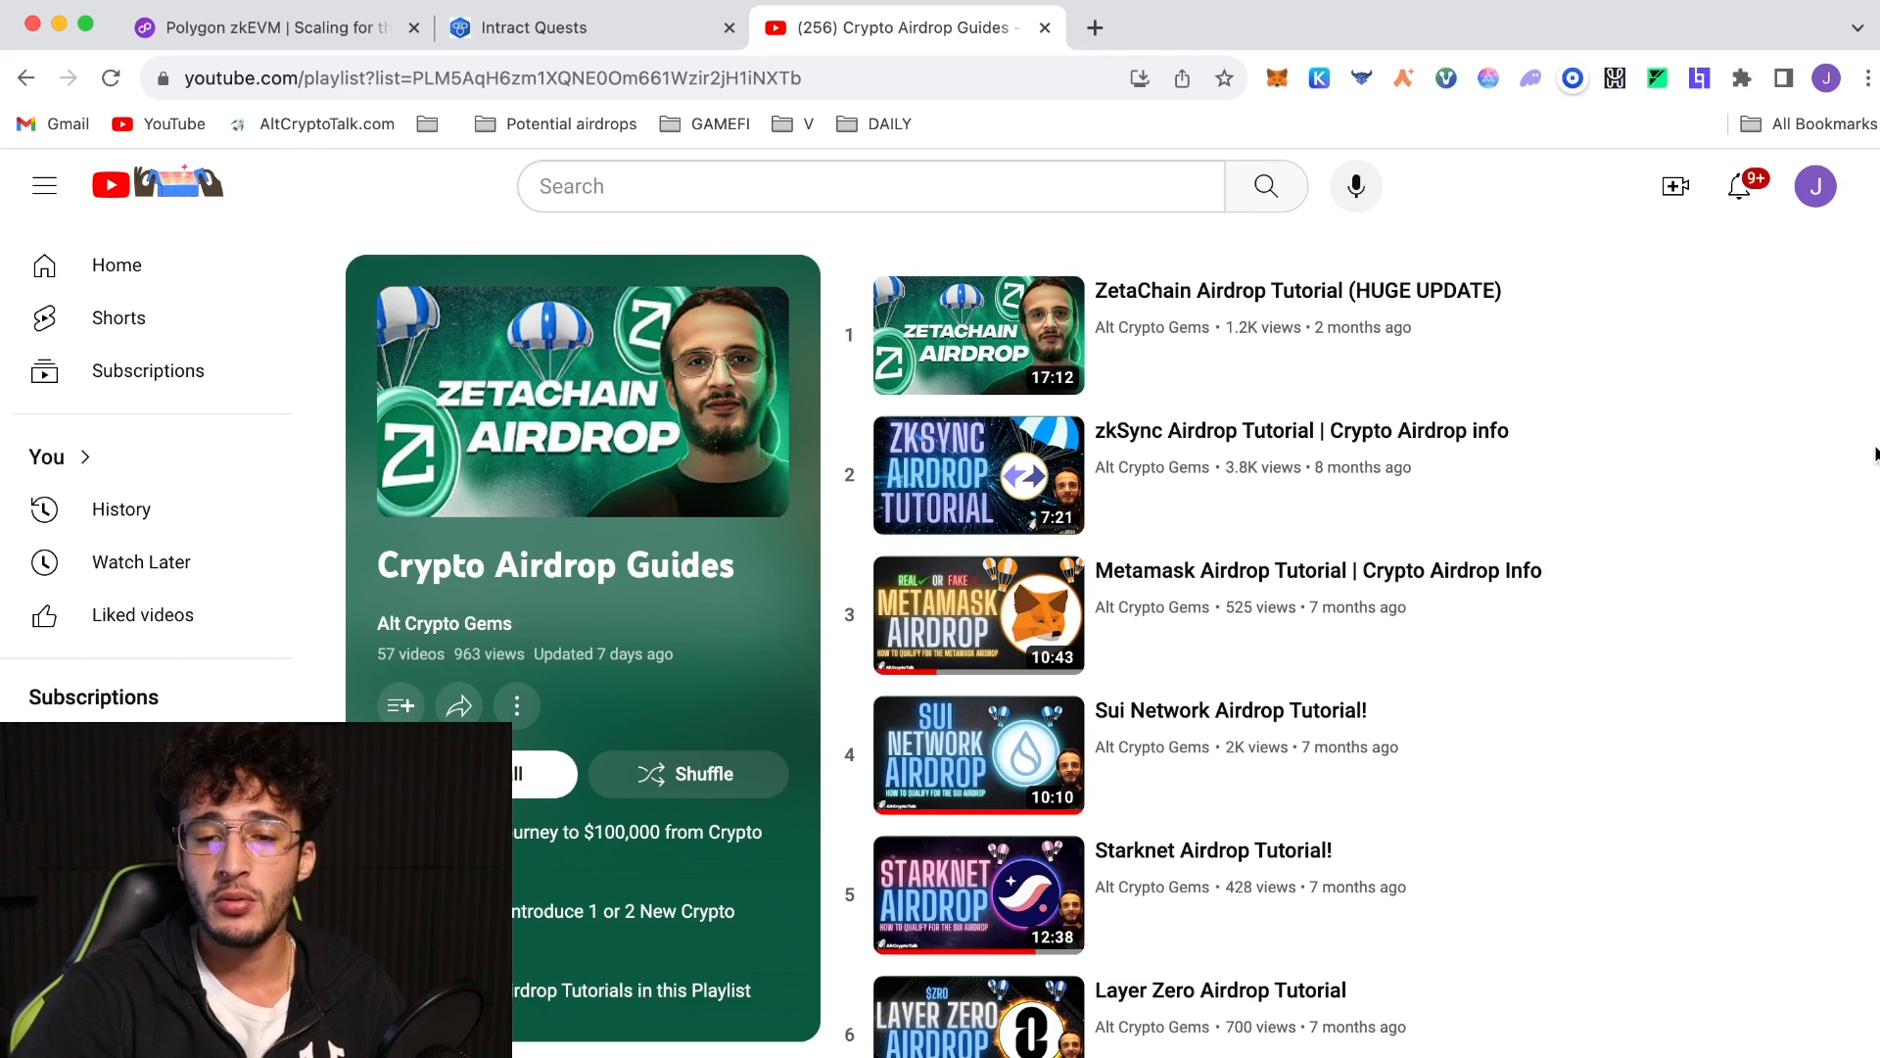
Scroll down through the tutorial videos in the Crypto Airdrop Guides playlist
scroll("down", 3)
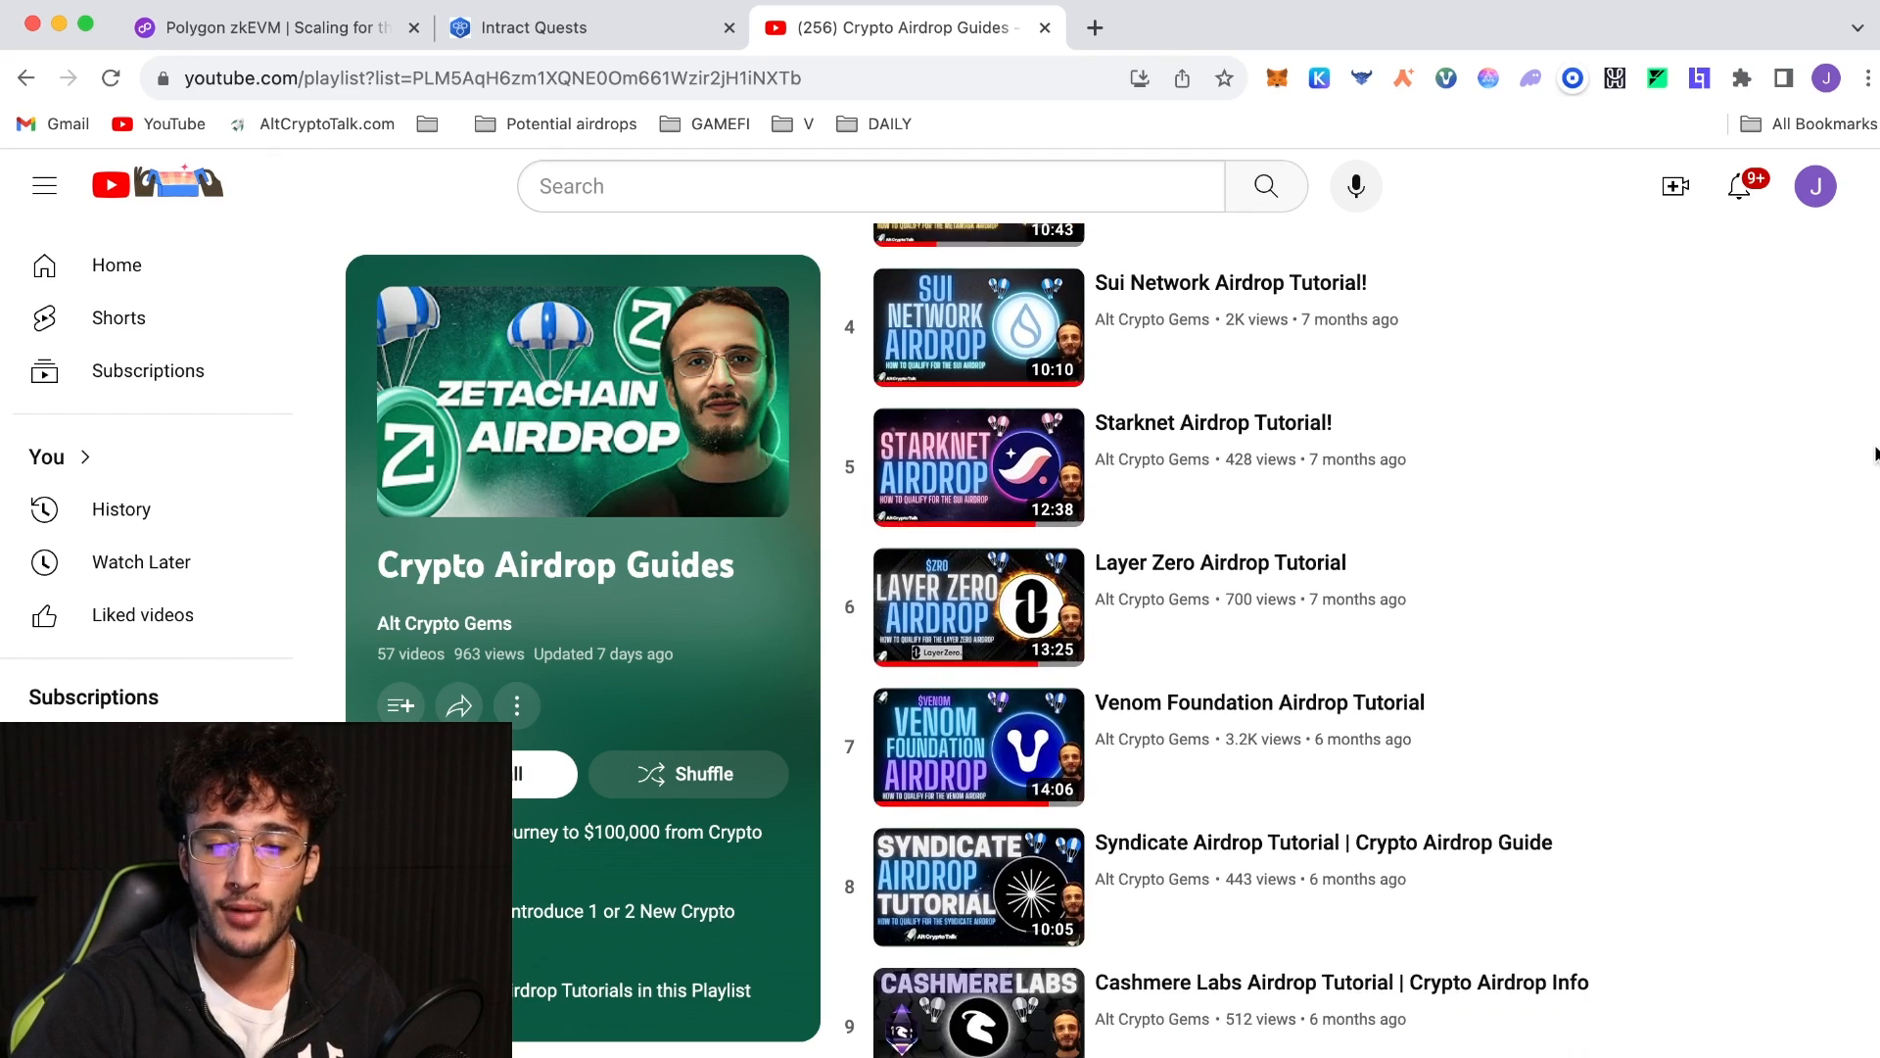
scroll("down", 3)
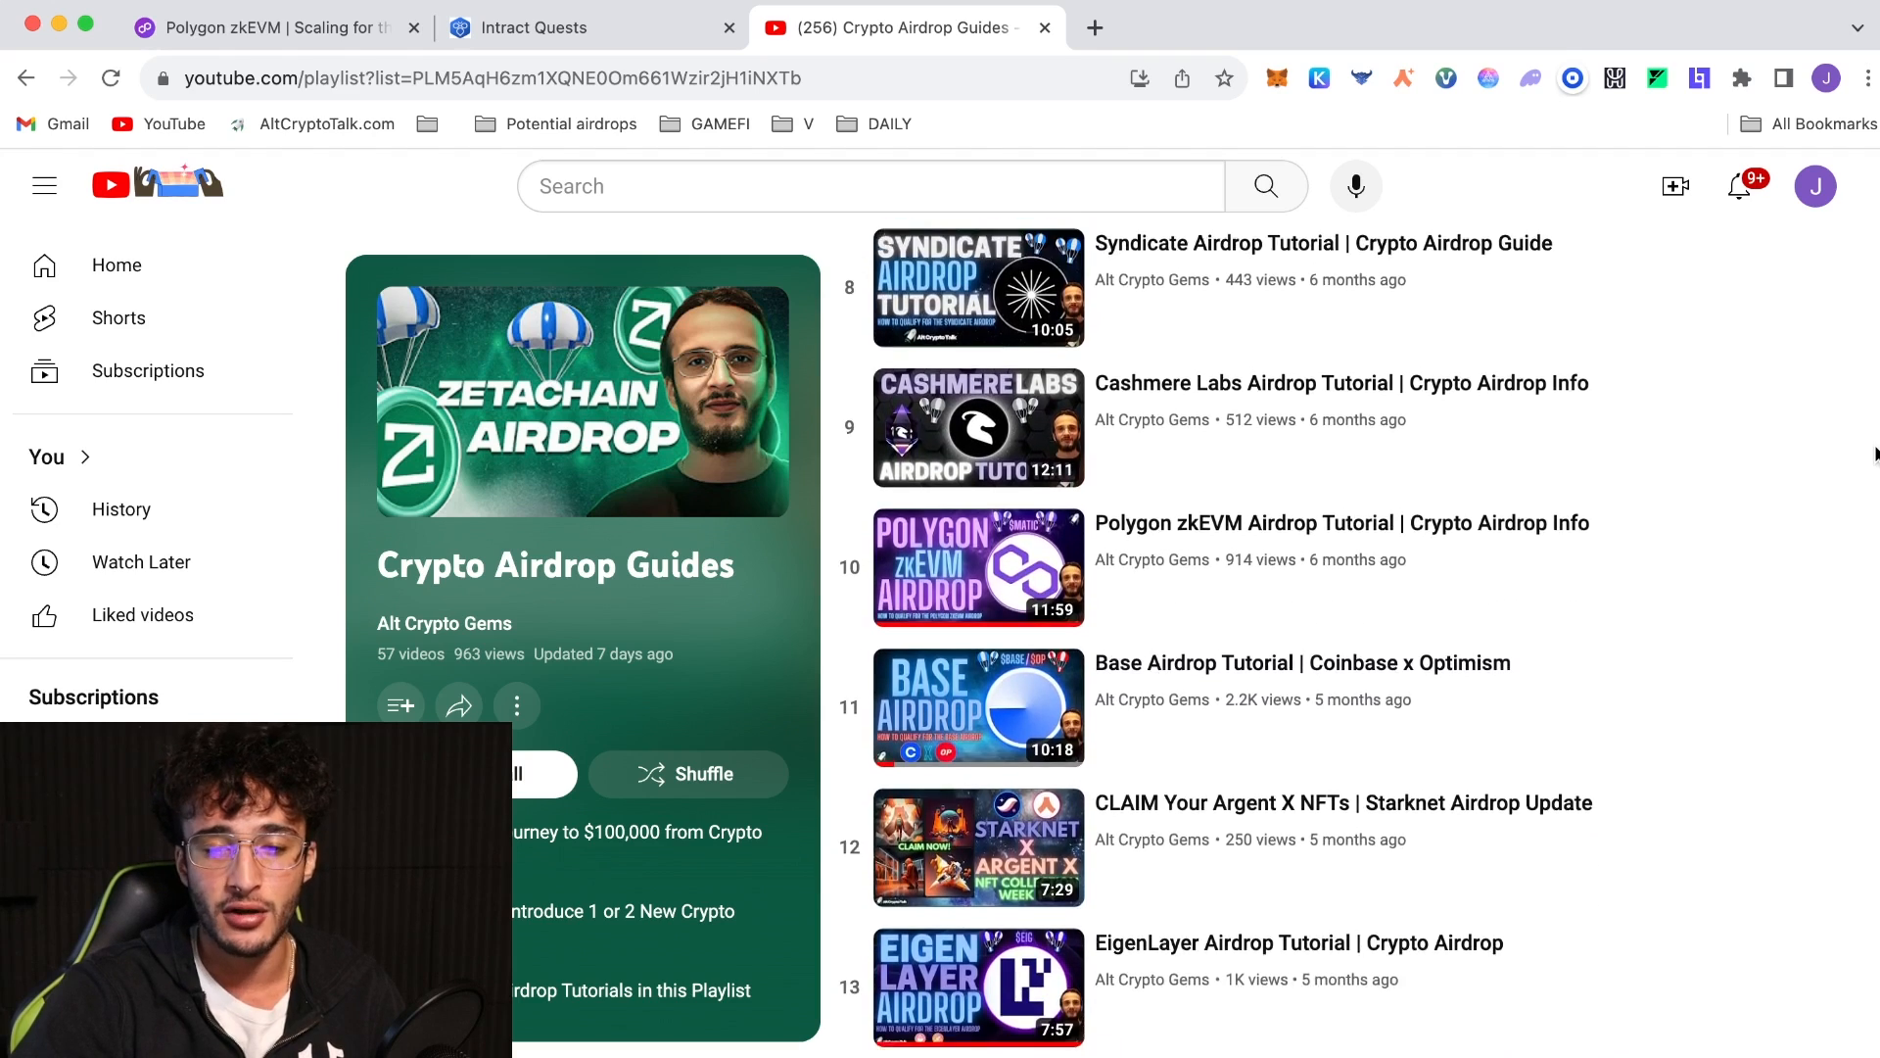
scroll("down", 3)
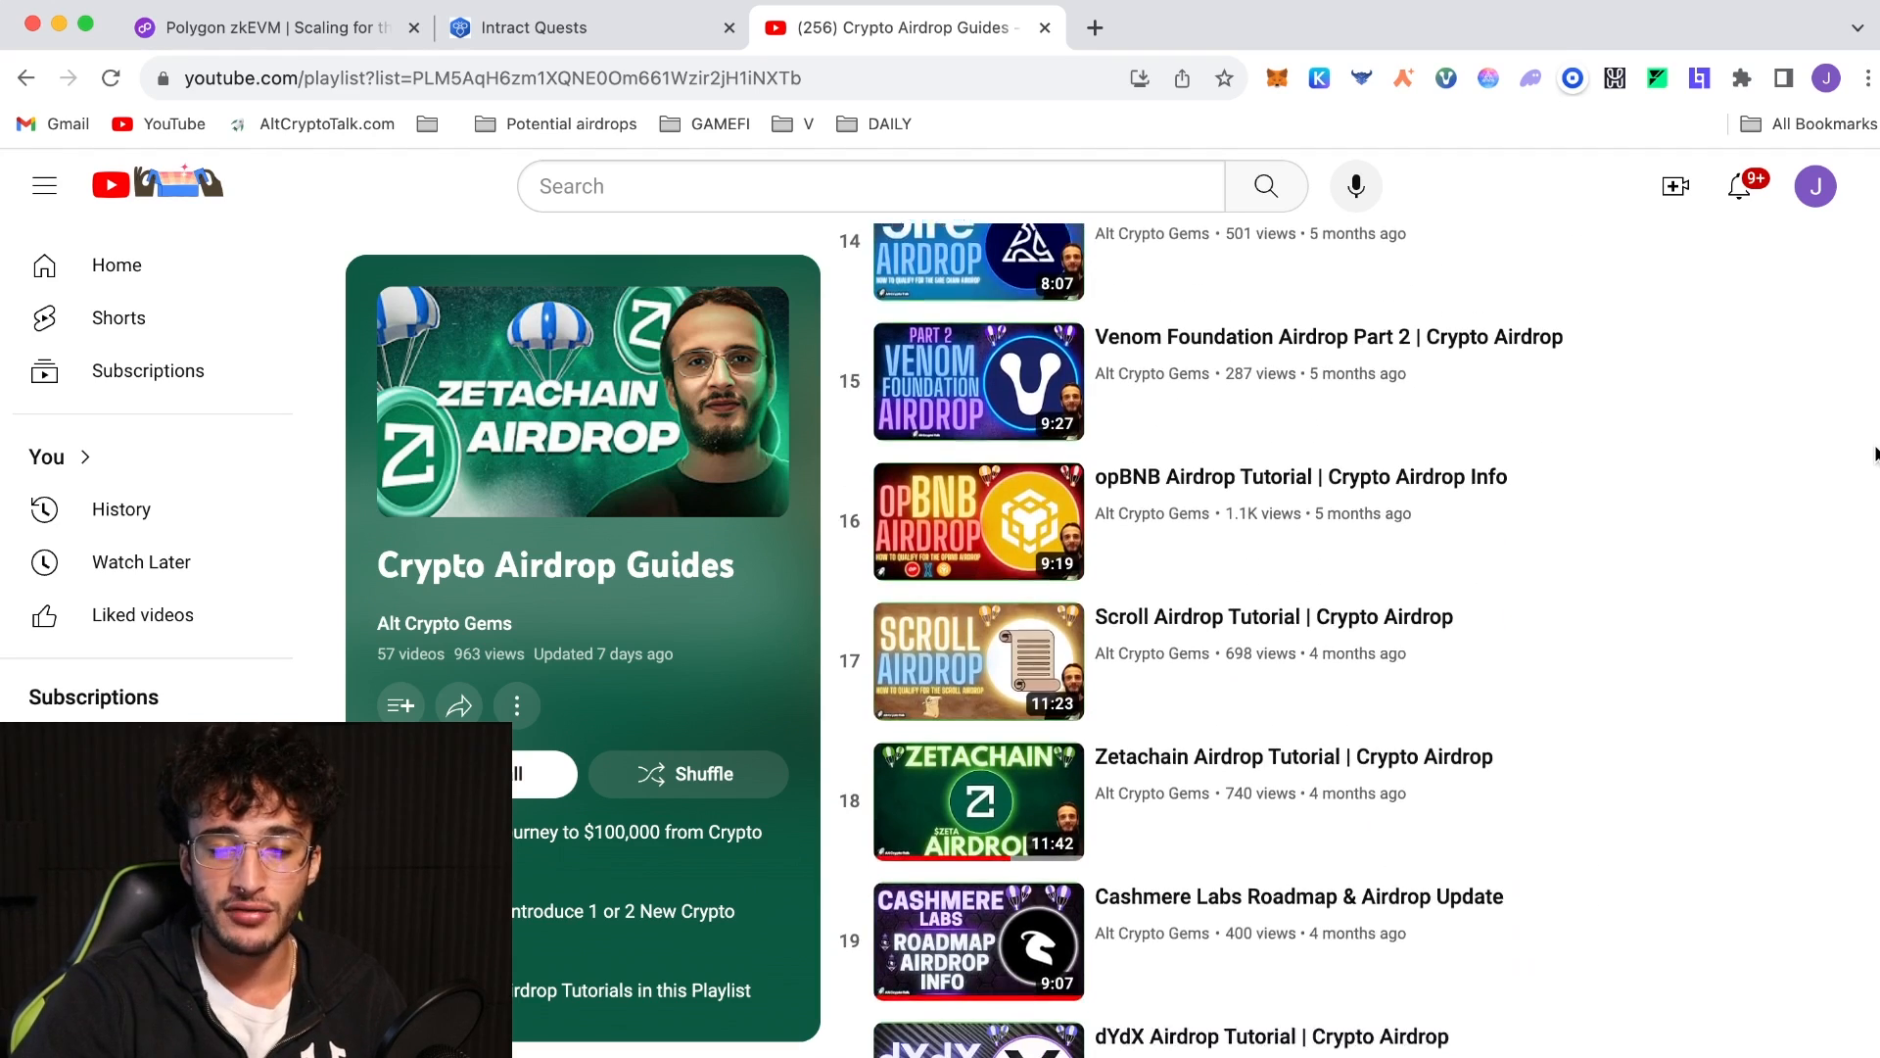
scroll("down", 3)
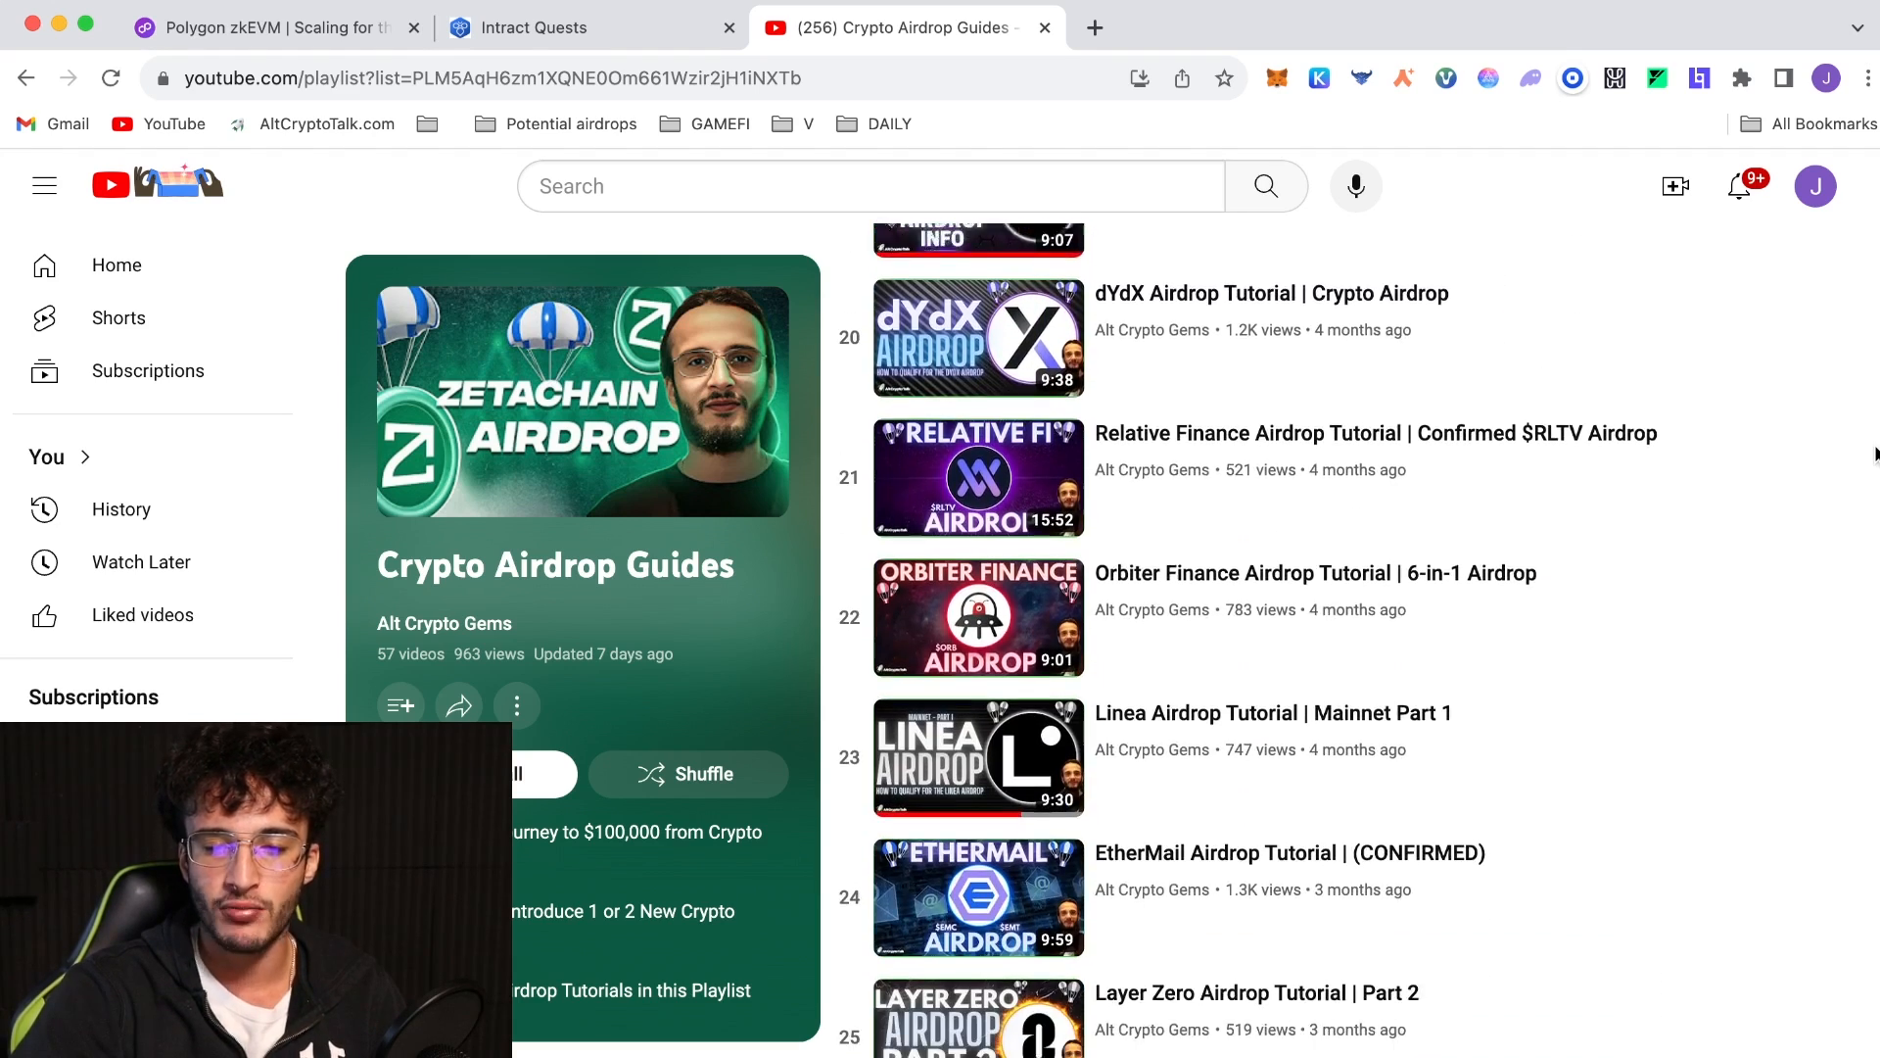
scroll("down", 3)
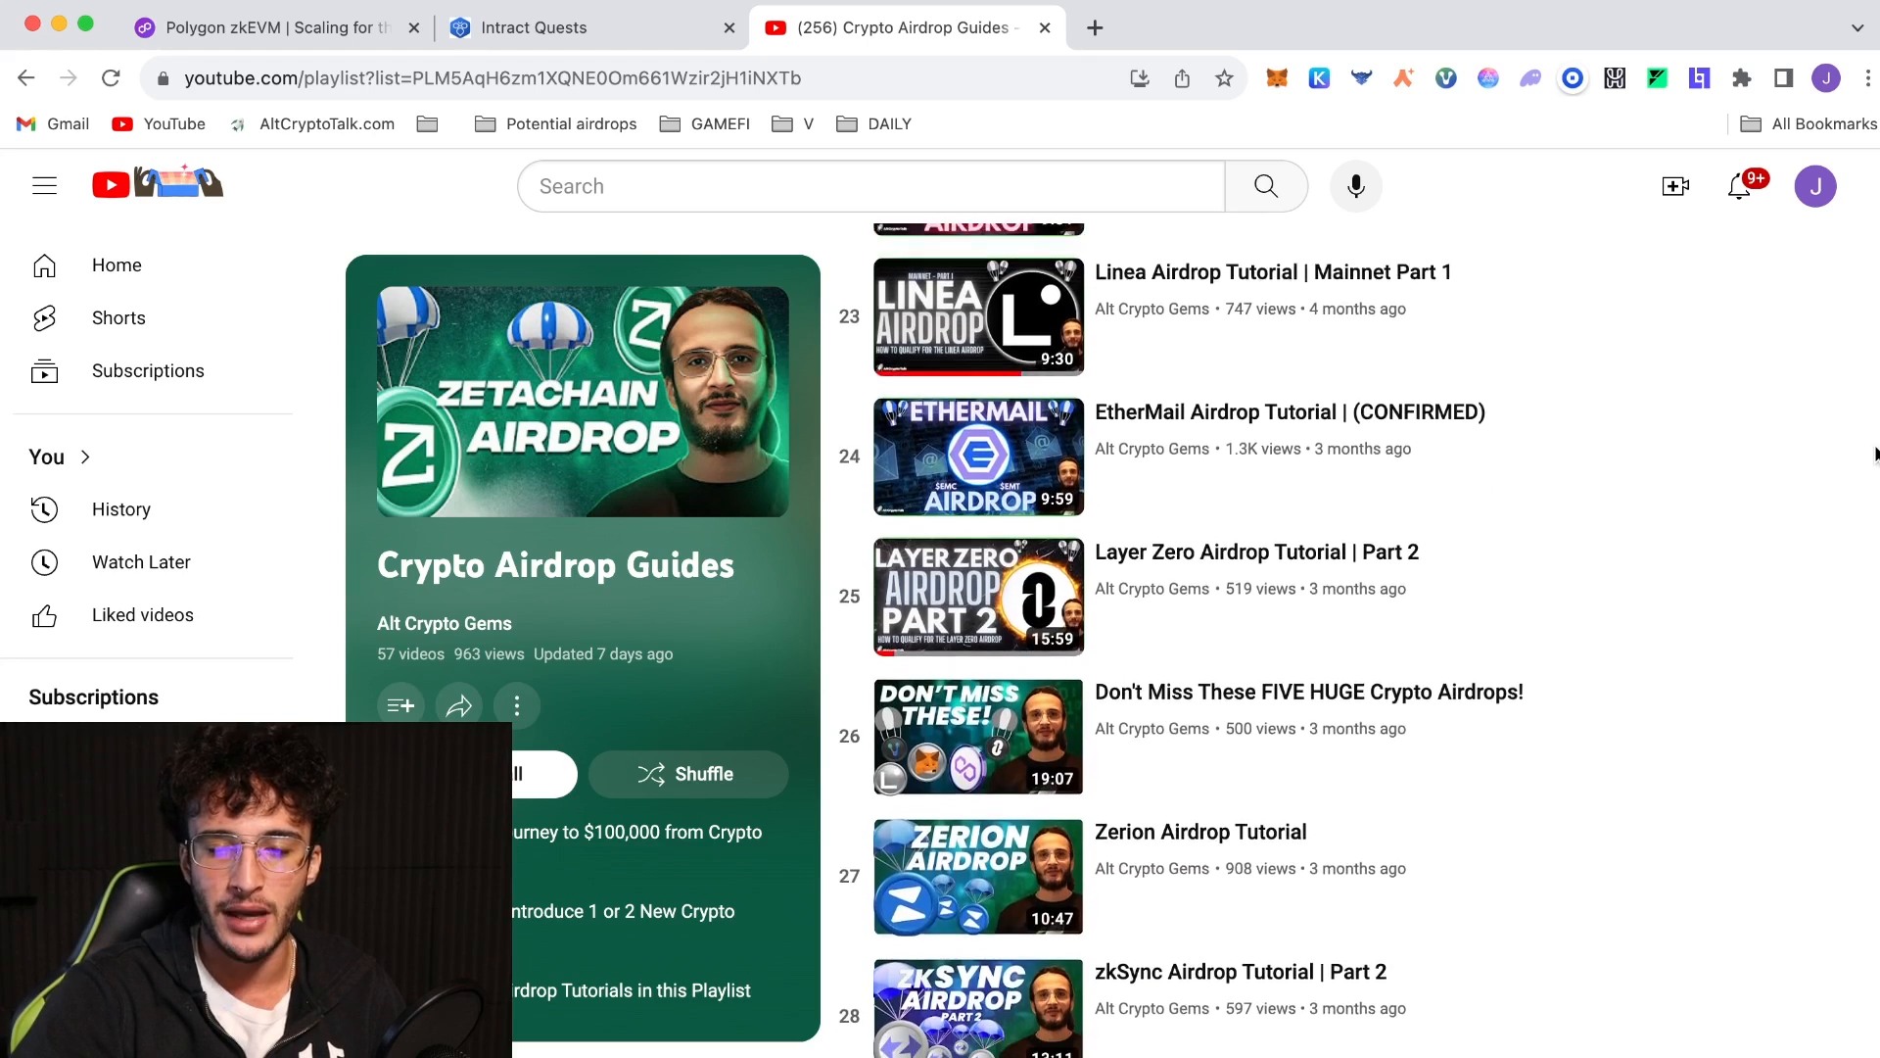
scroll("down", 3)
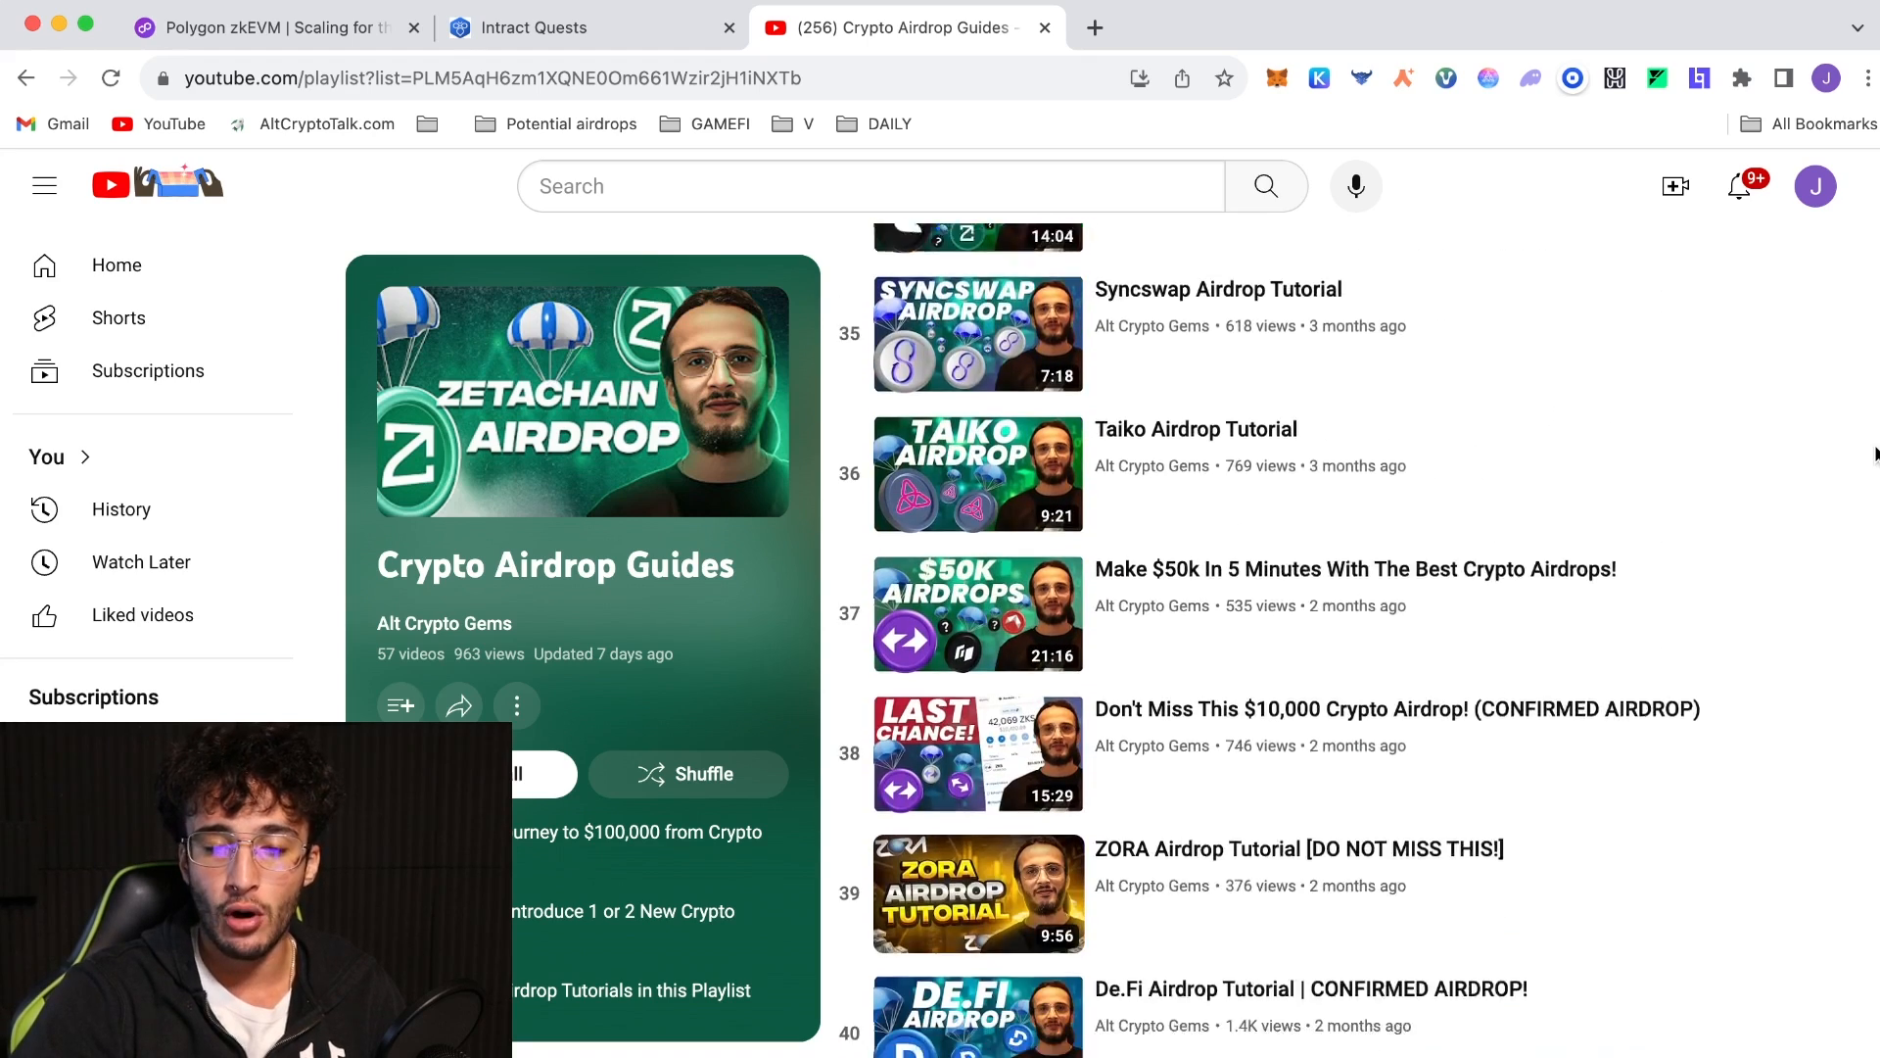
scroll("down", 3)
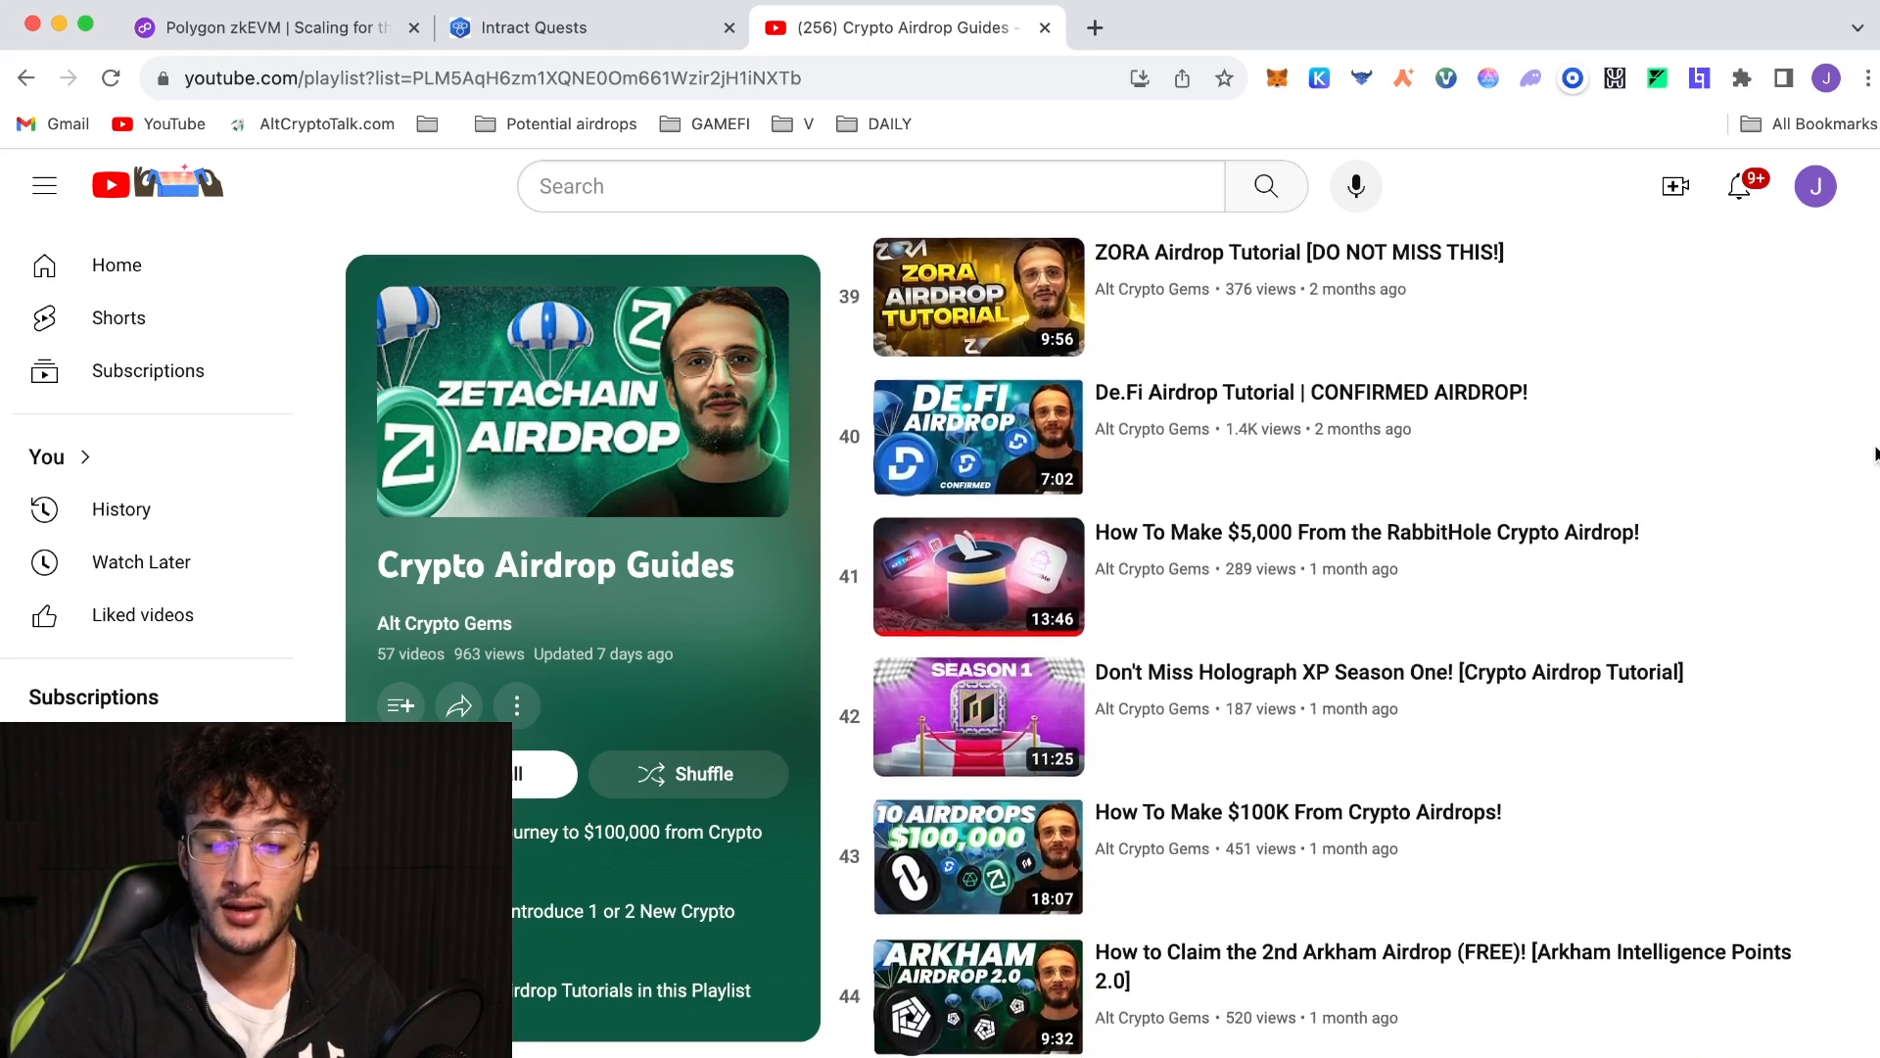
scroll("down", 3)
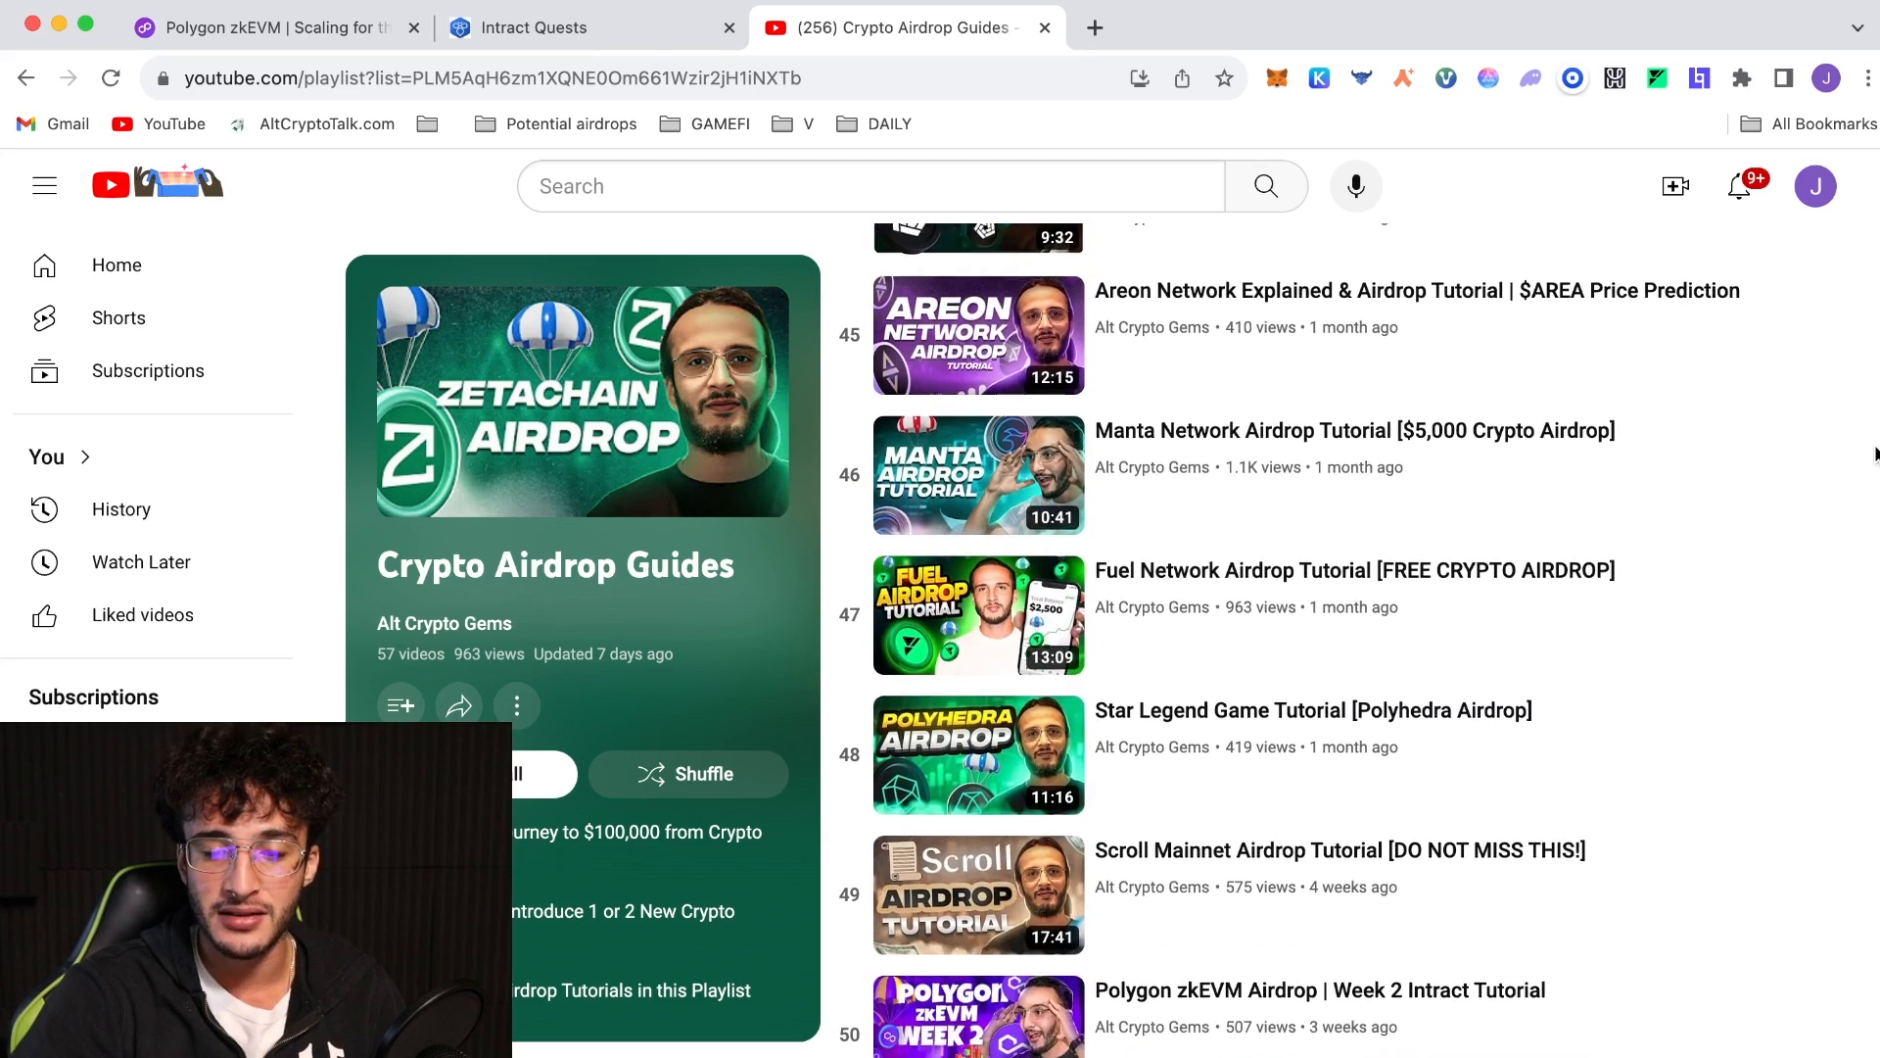
scroll("down", 3)
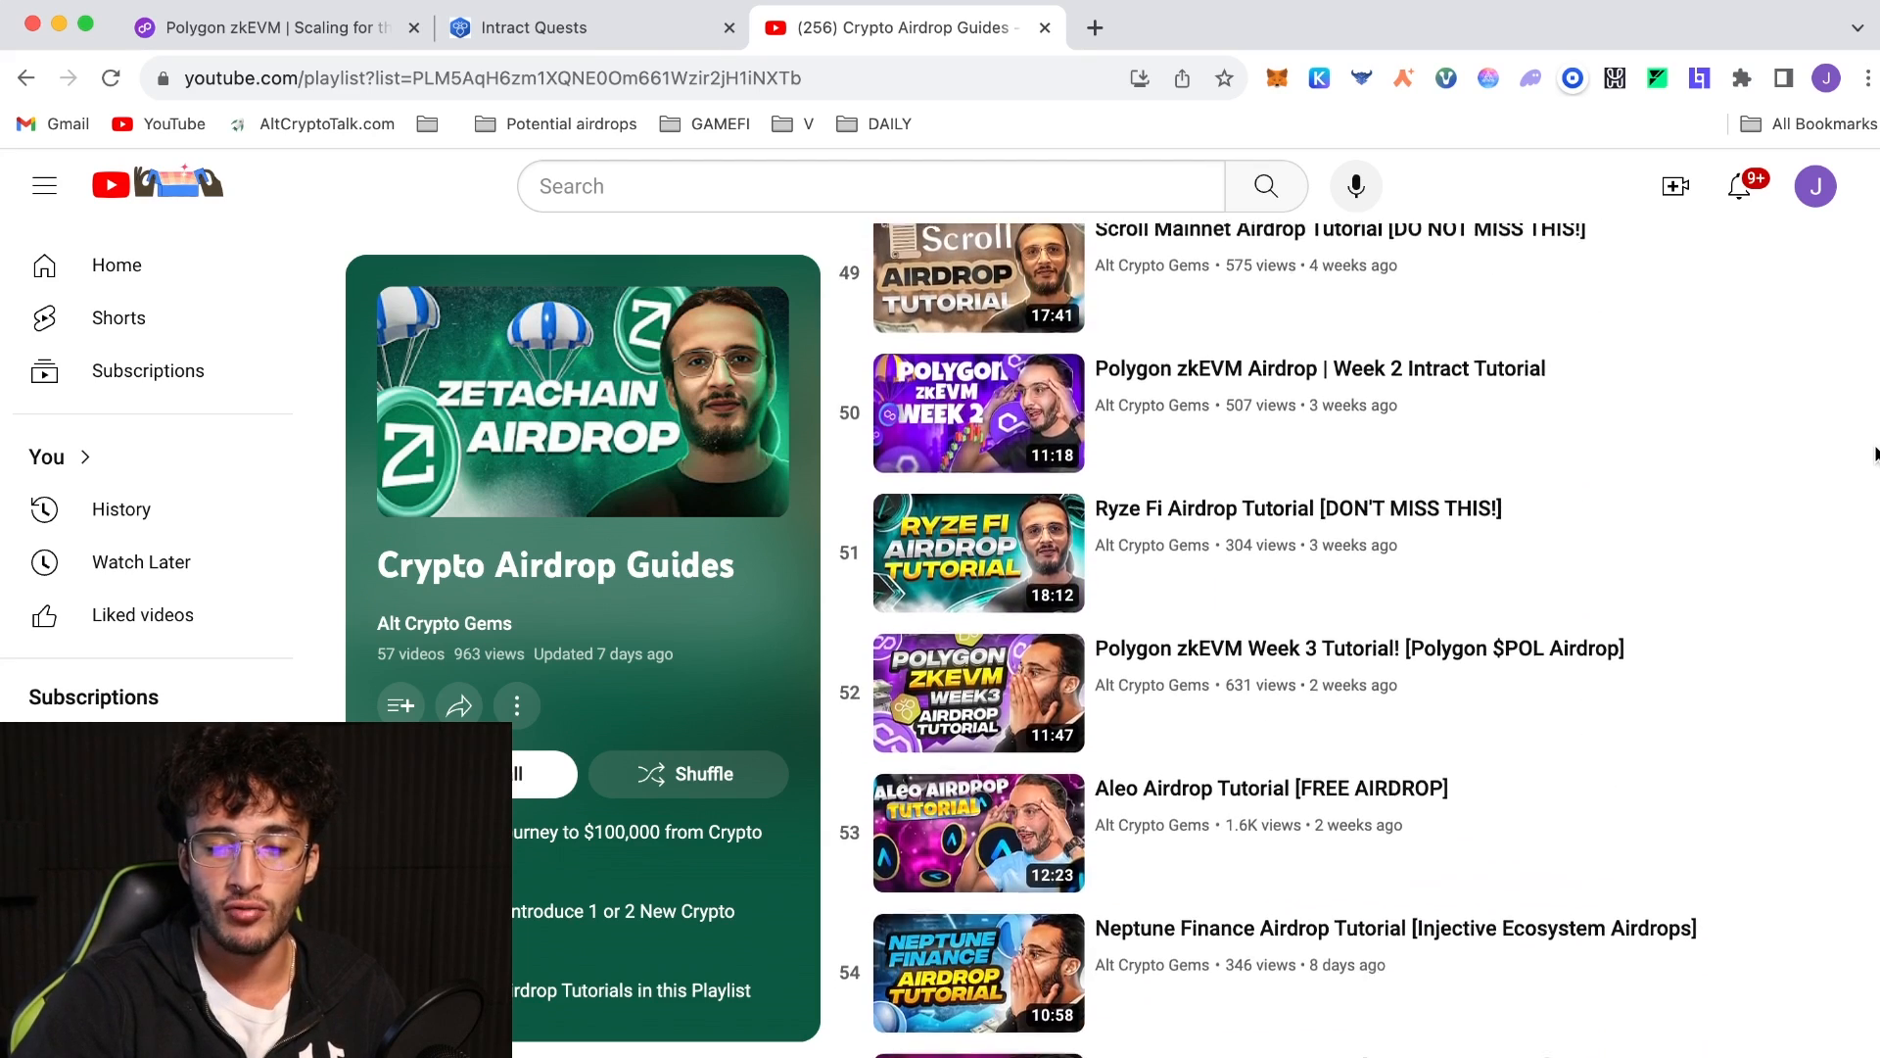
scroll("down", 3)
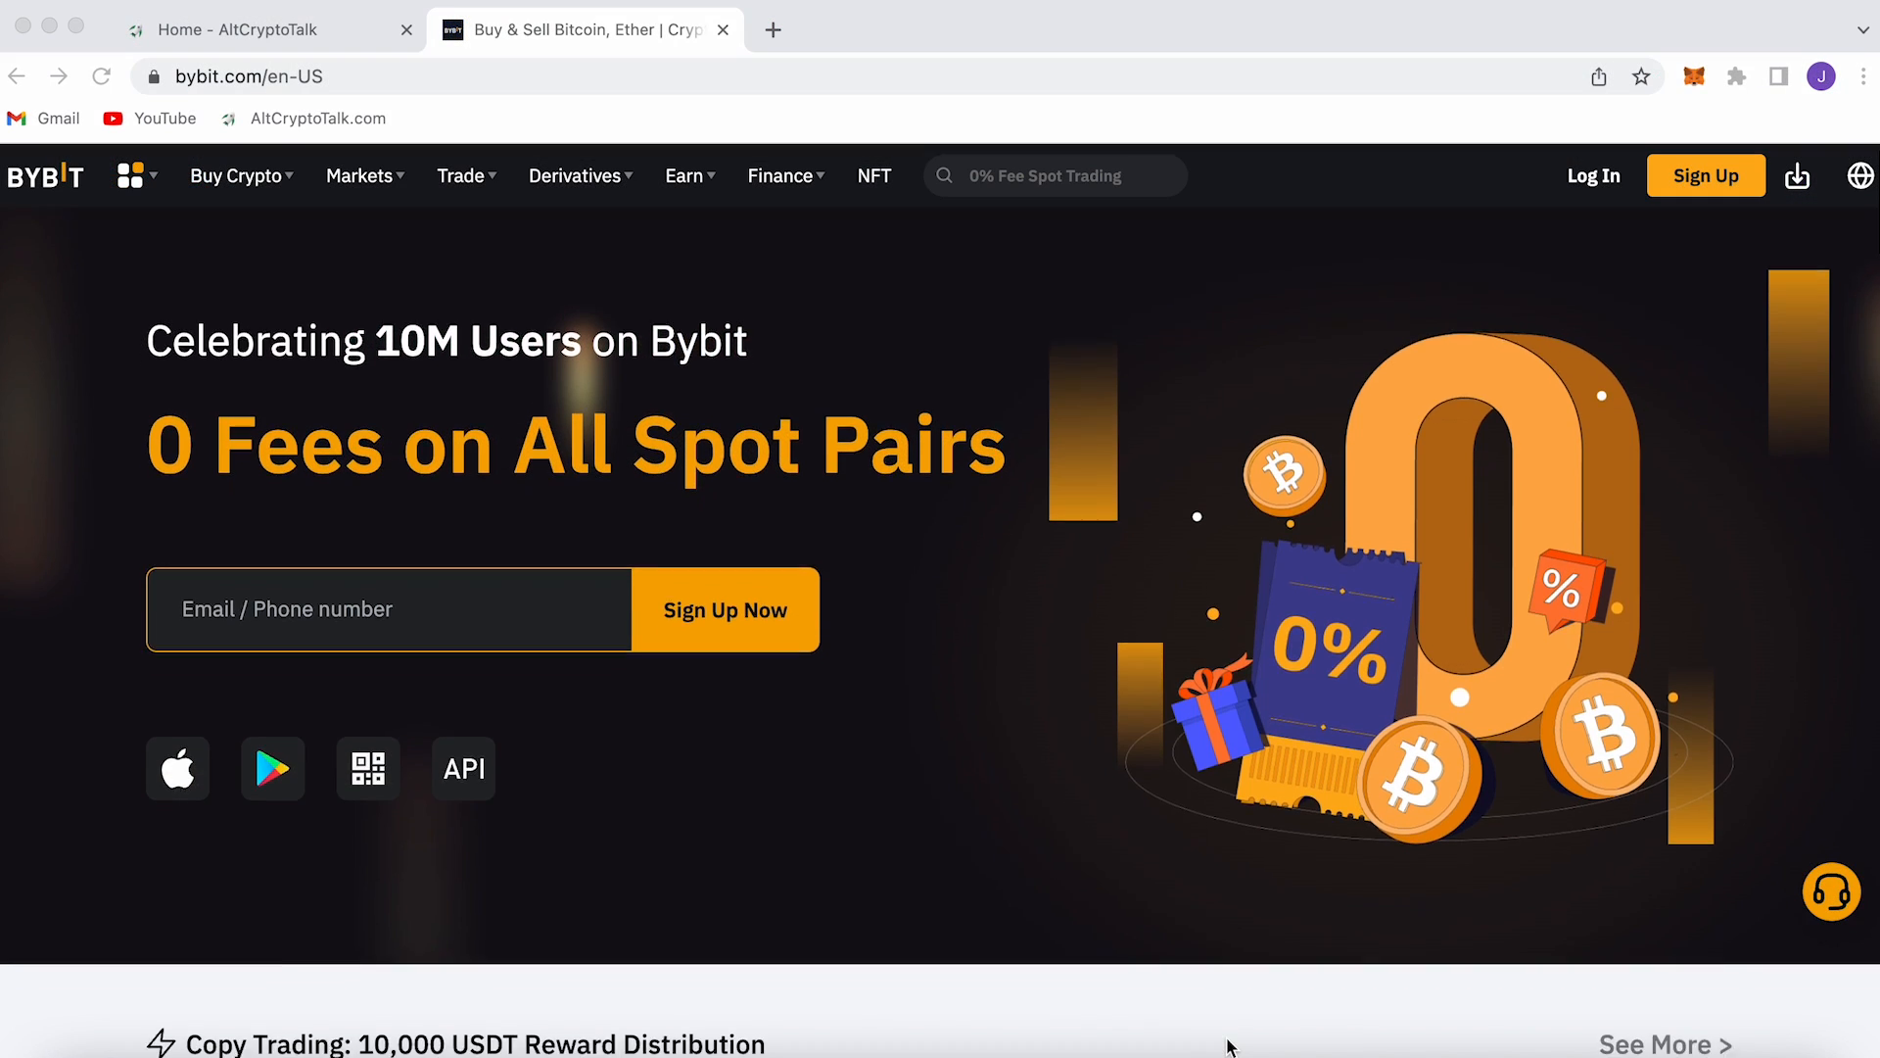
scroll("down", 3)
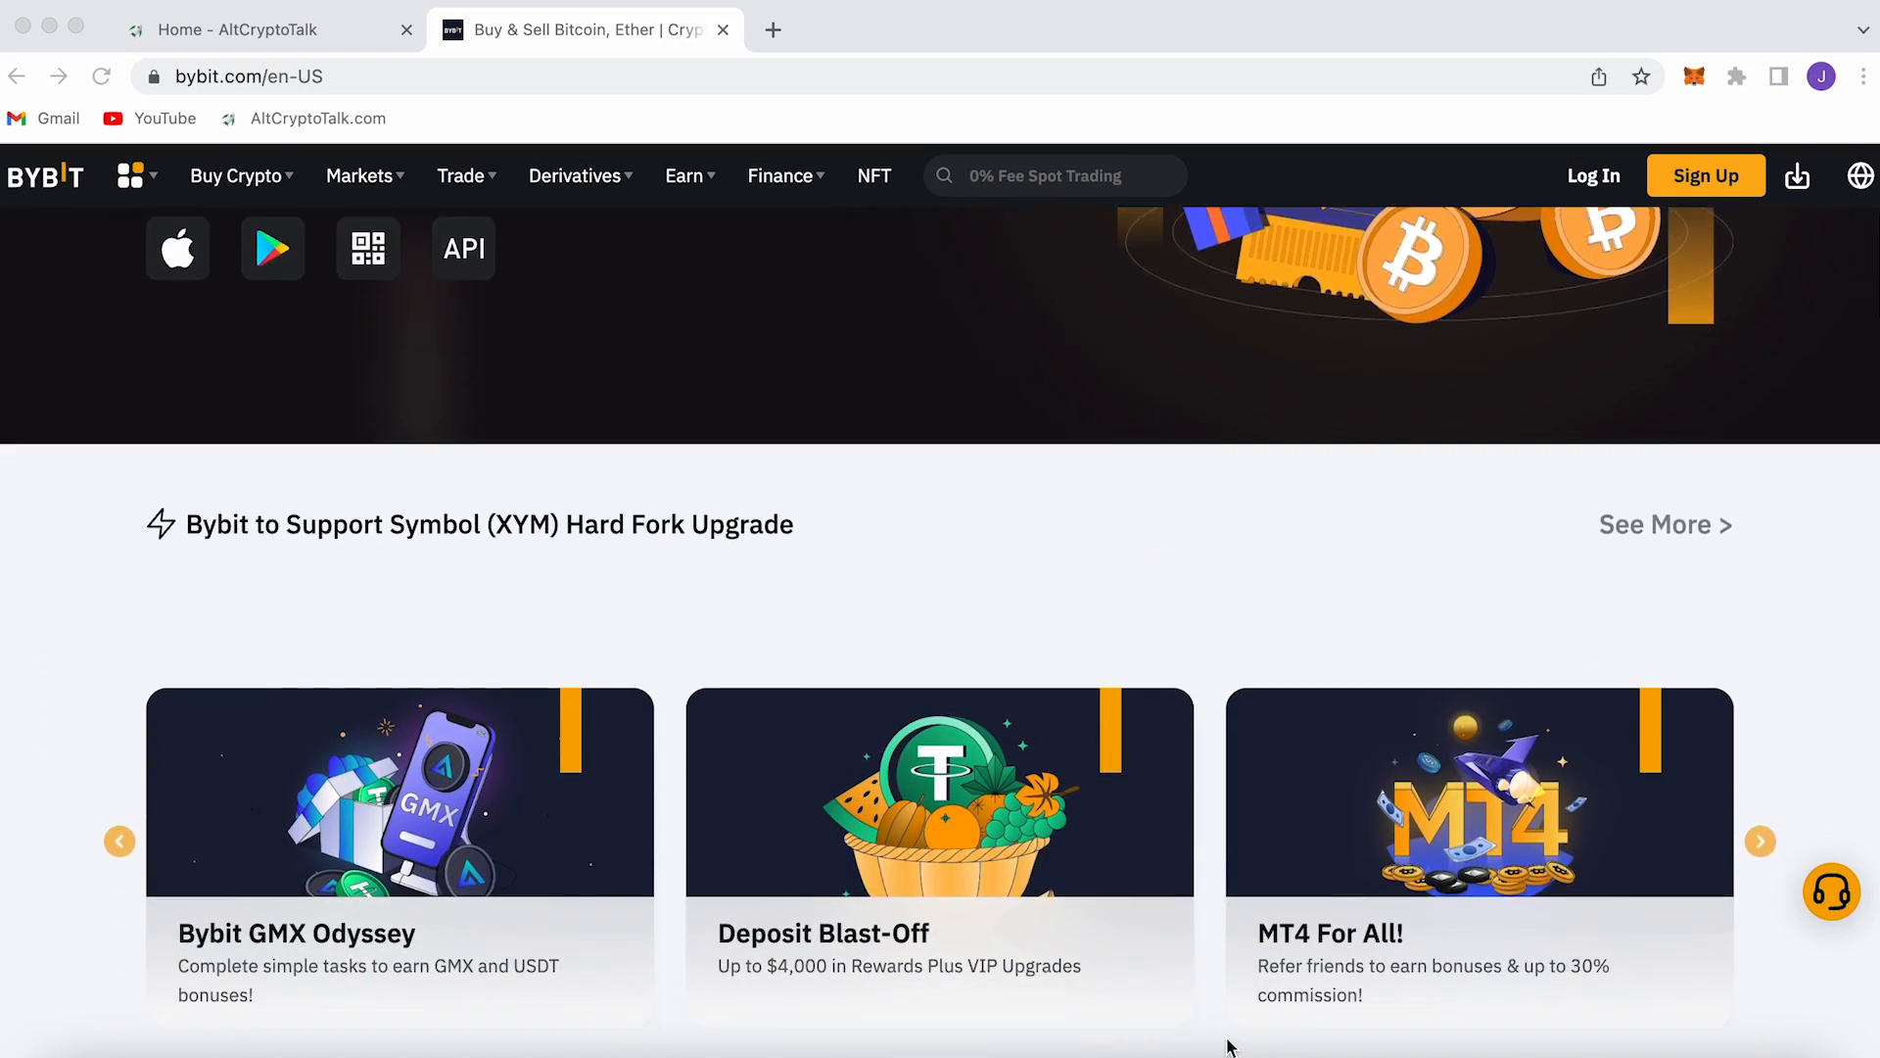
scroll("down", 3)
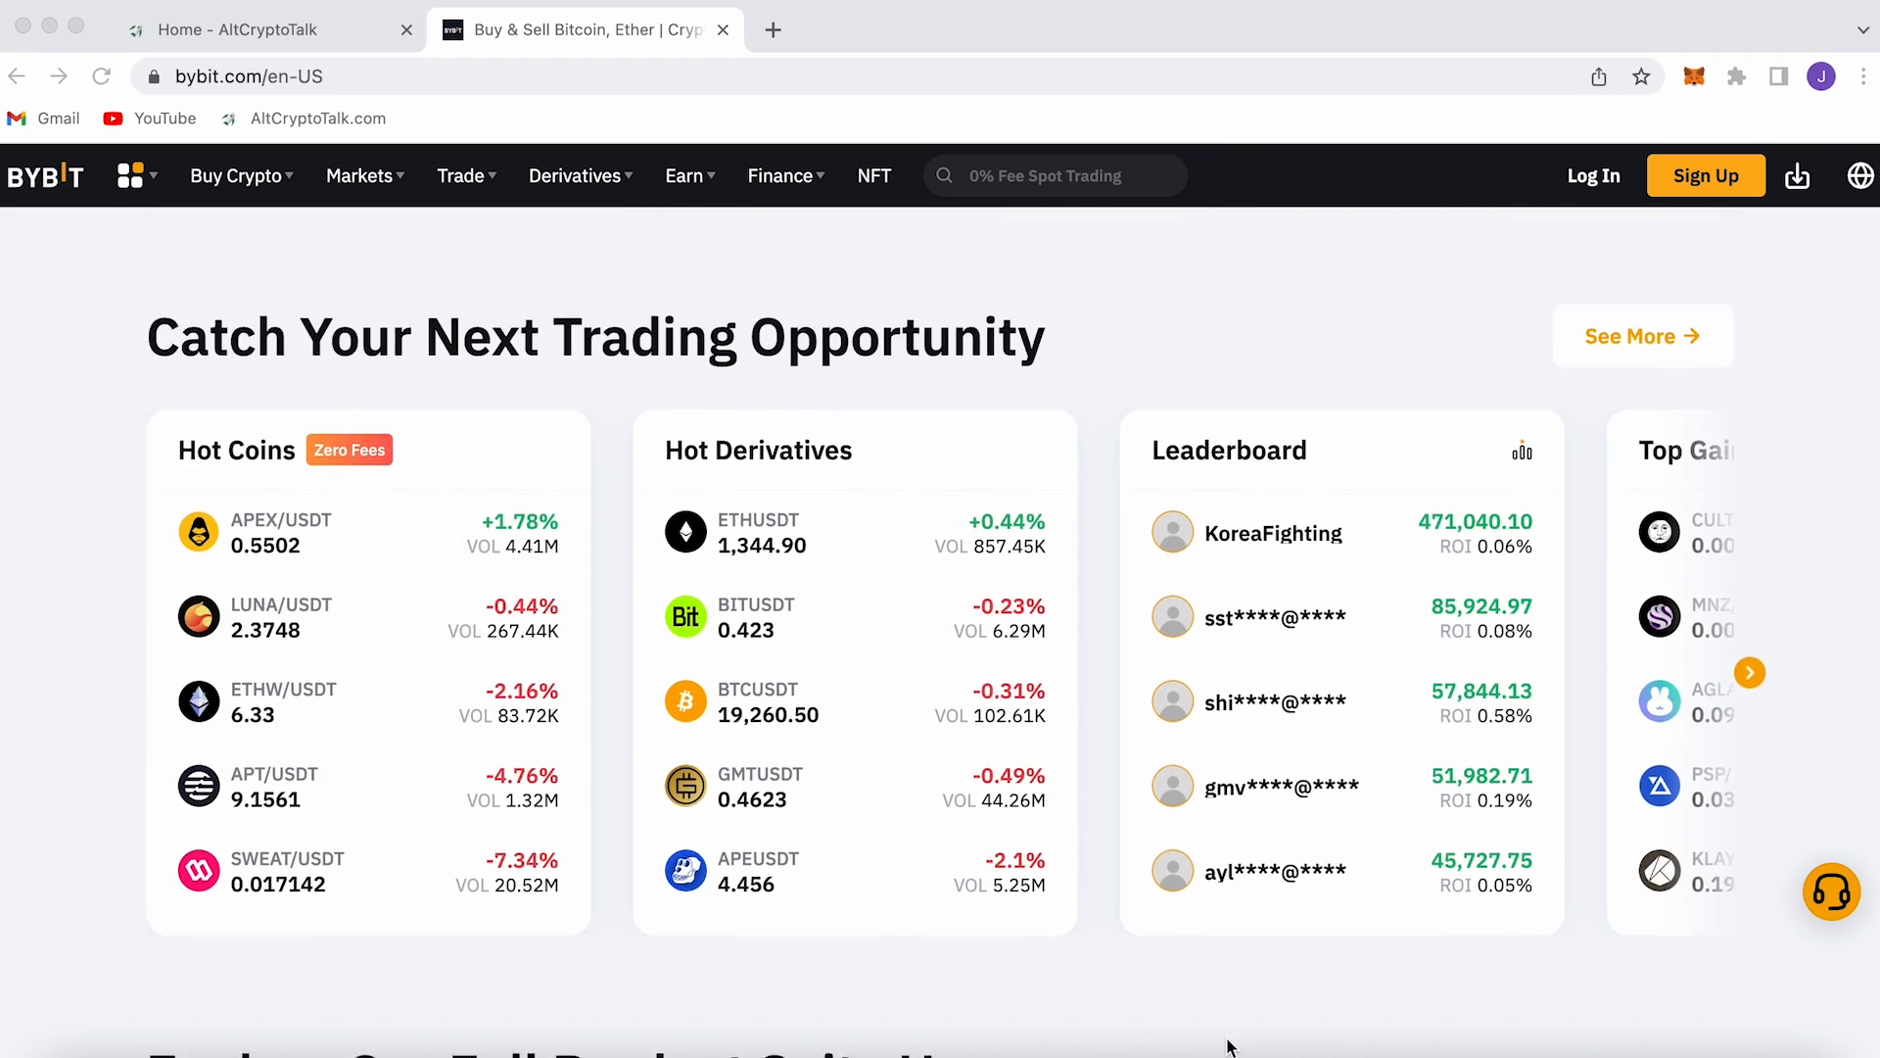
scroll("down", 3)
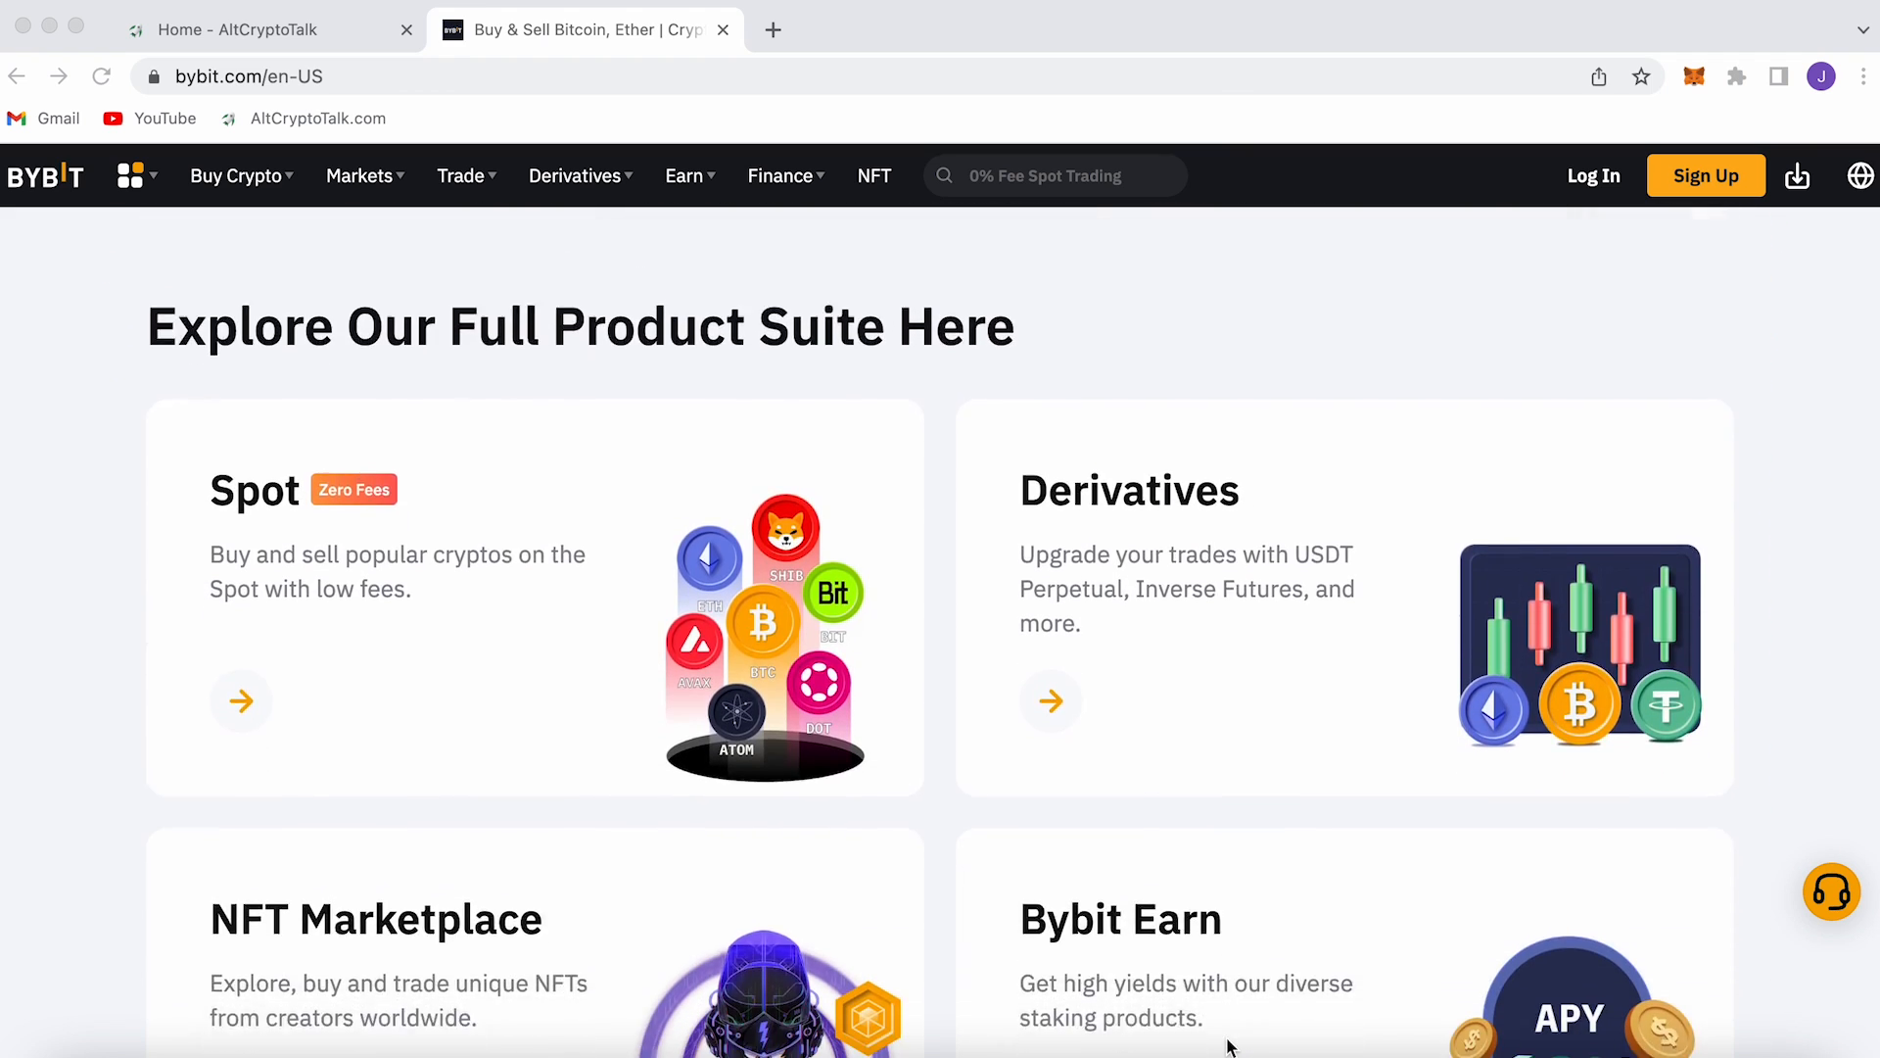
scroll("down", 3)
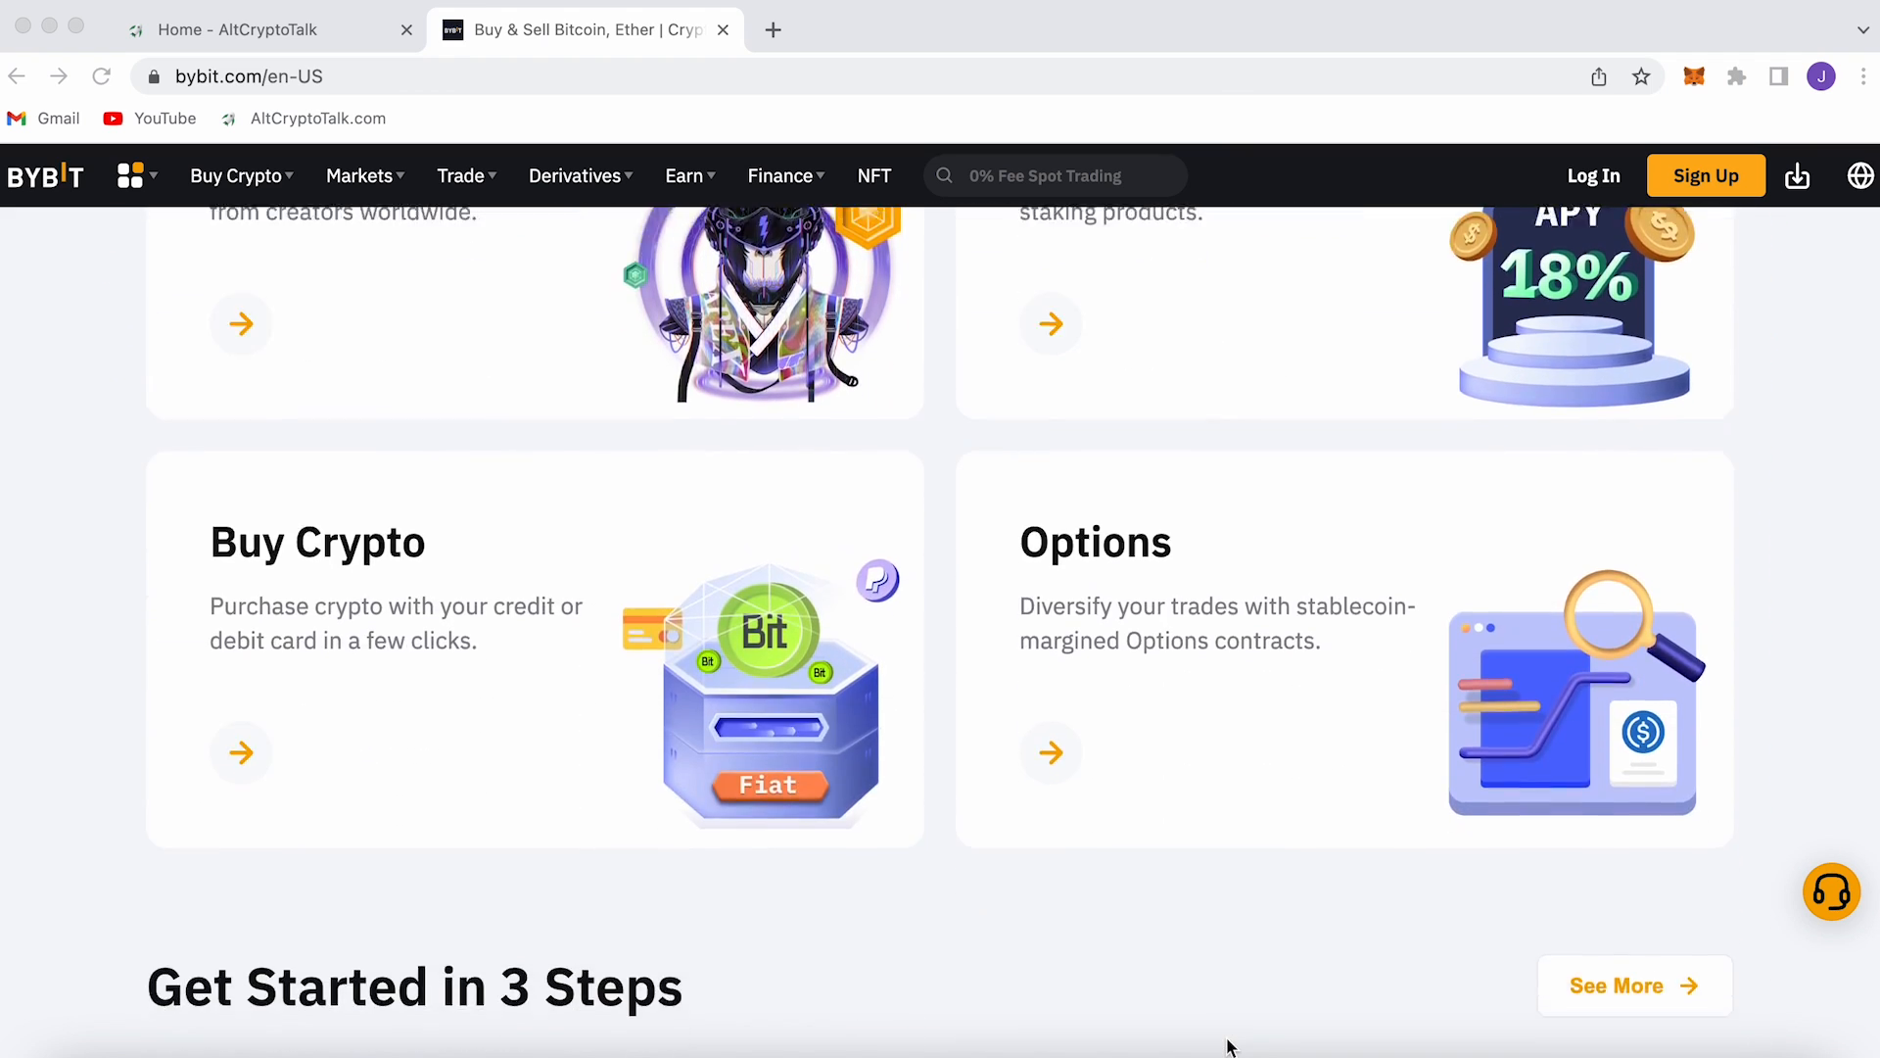
scroll("down", 3)
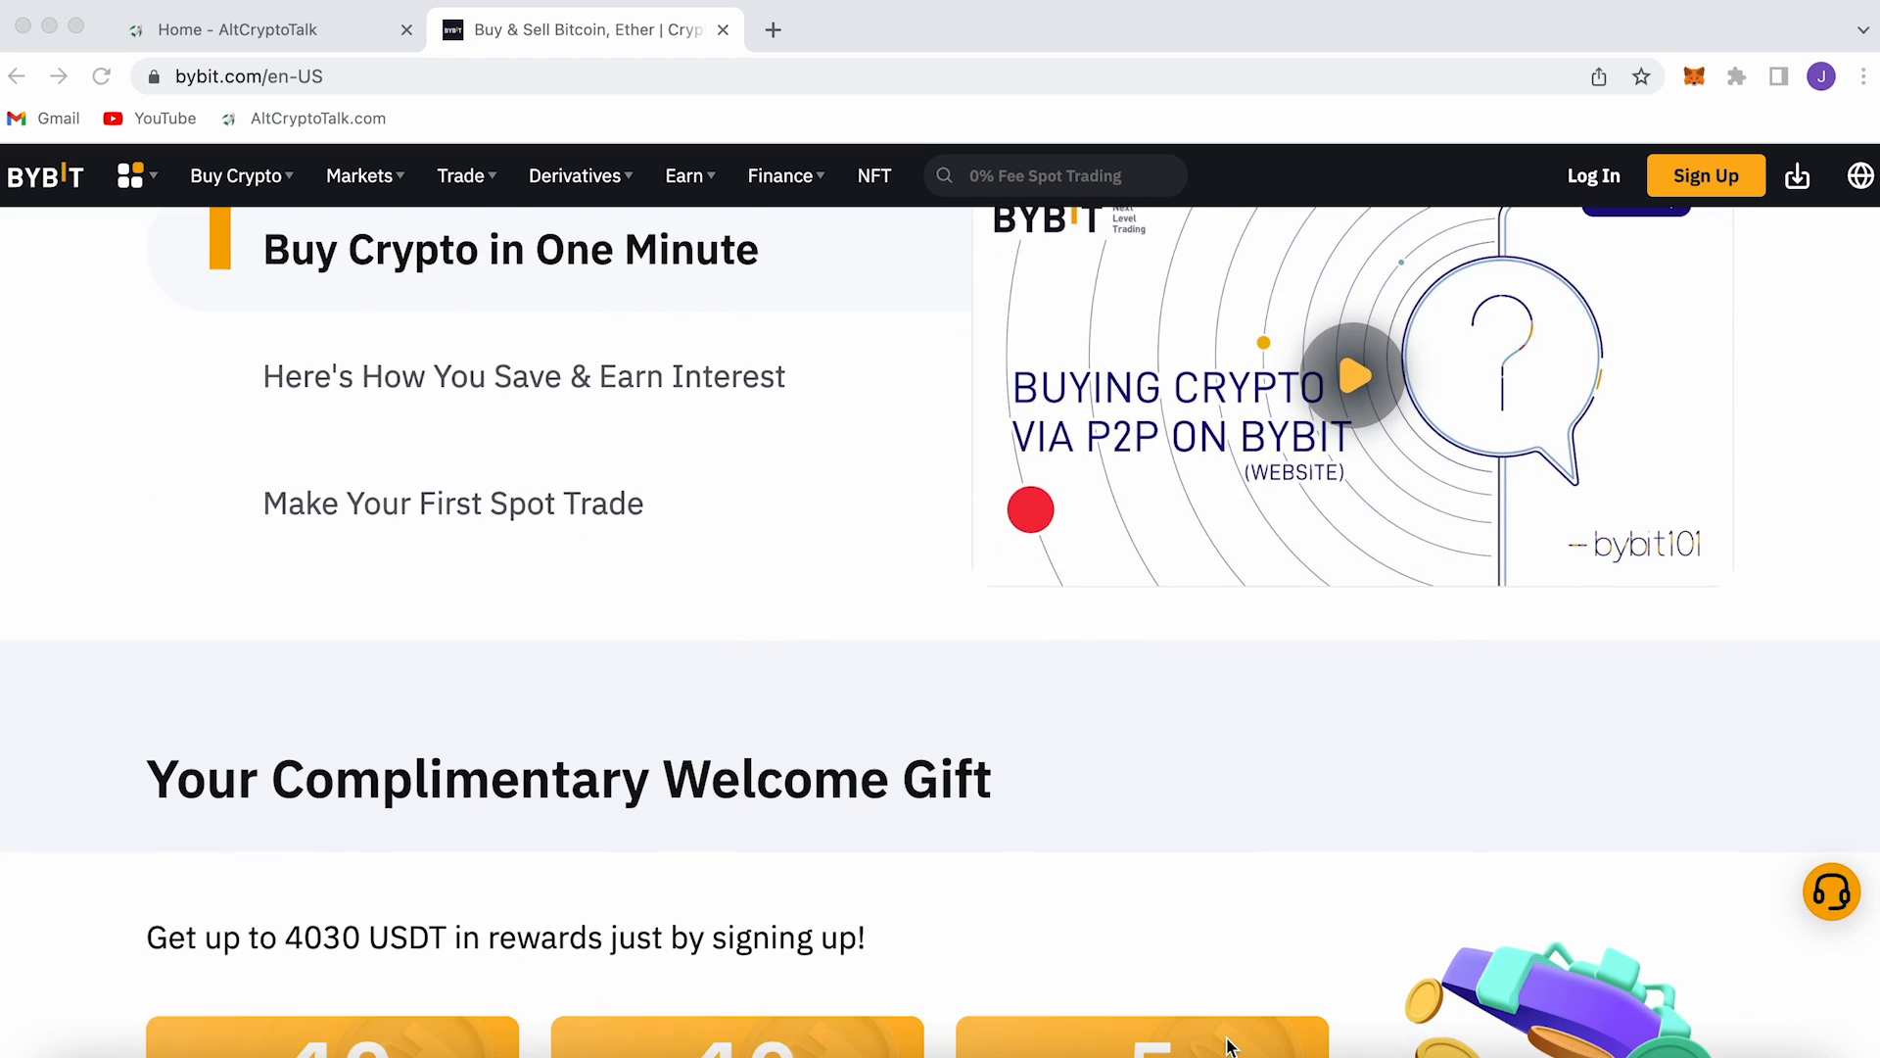
scroll("down", 3)
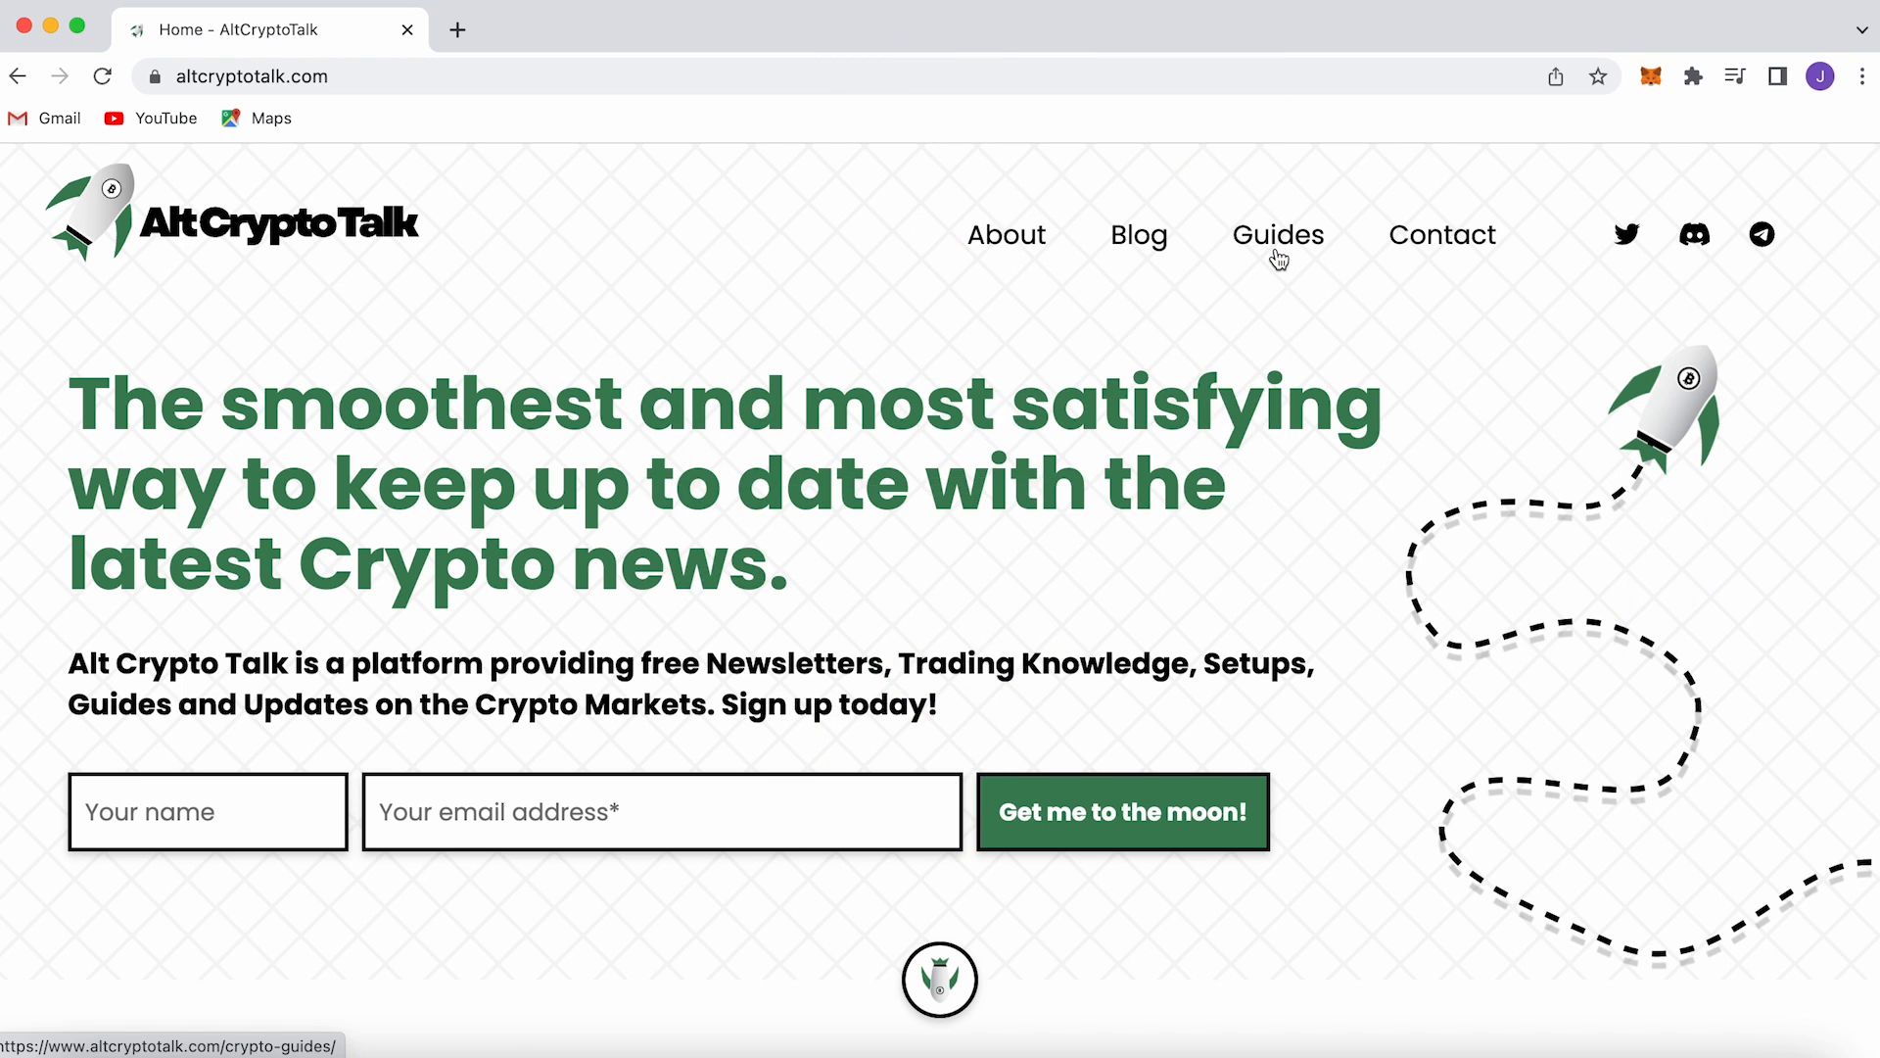
Open AltCryptoTalk's Crypto Guides page, accept the cookie notice, and browse the guide list
left_click(1279, 235)
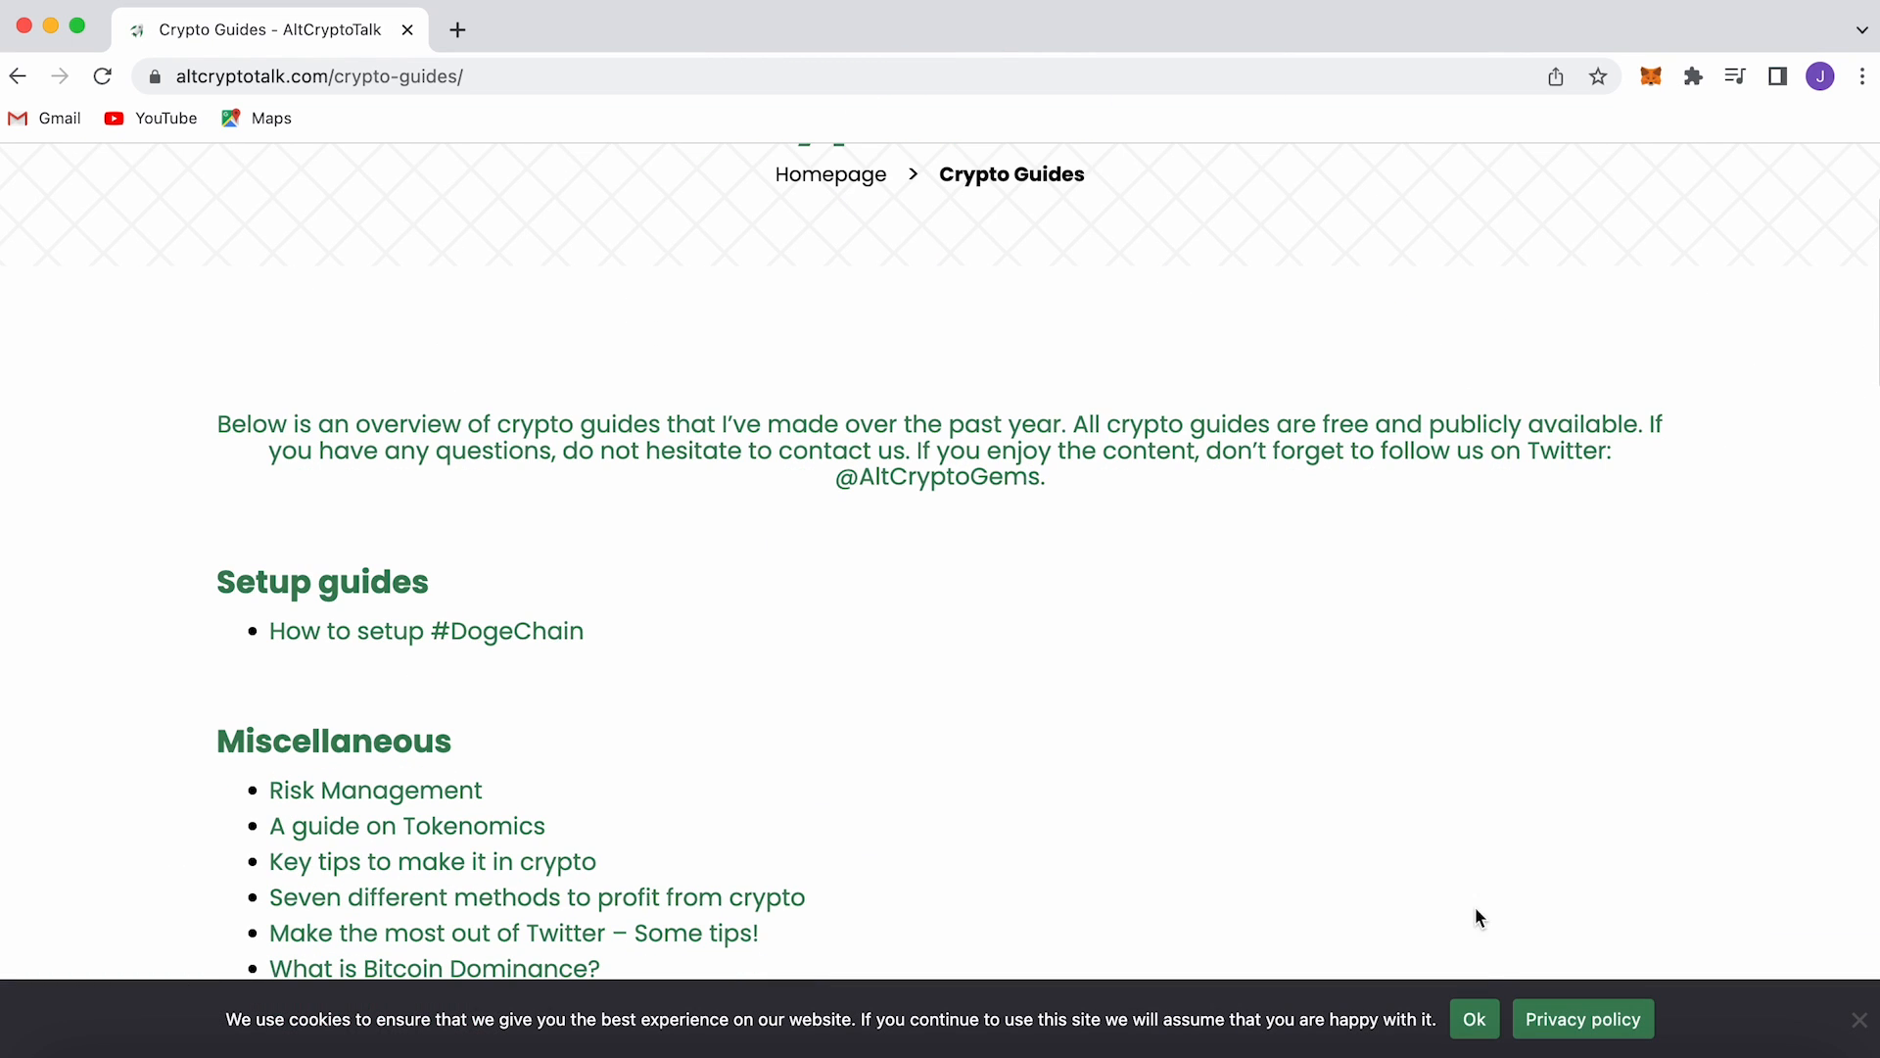
left_click(1474, 1019)
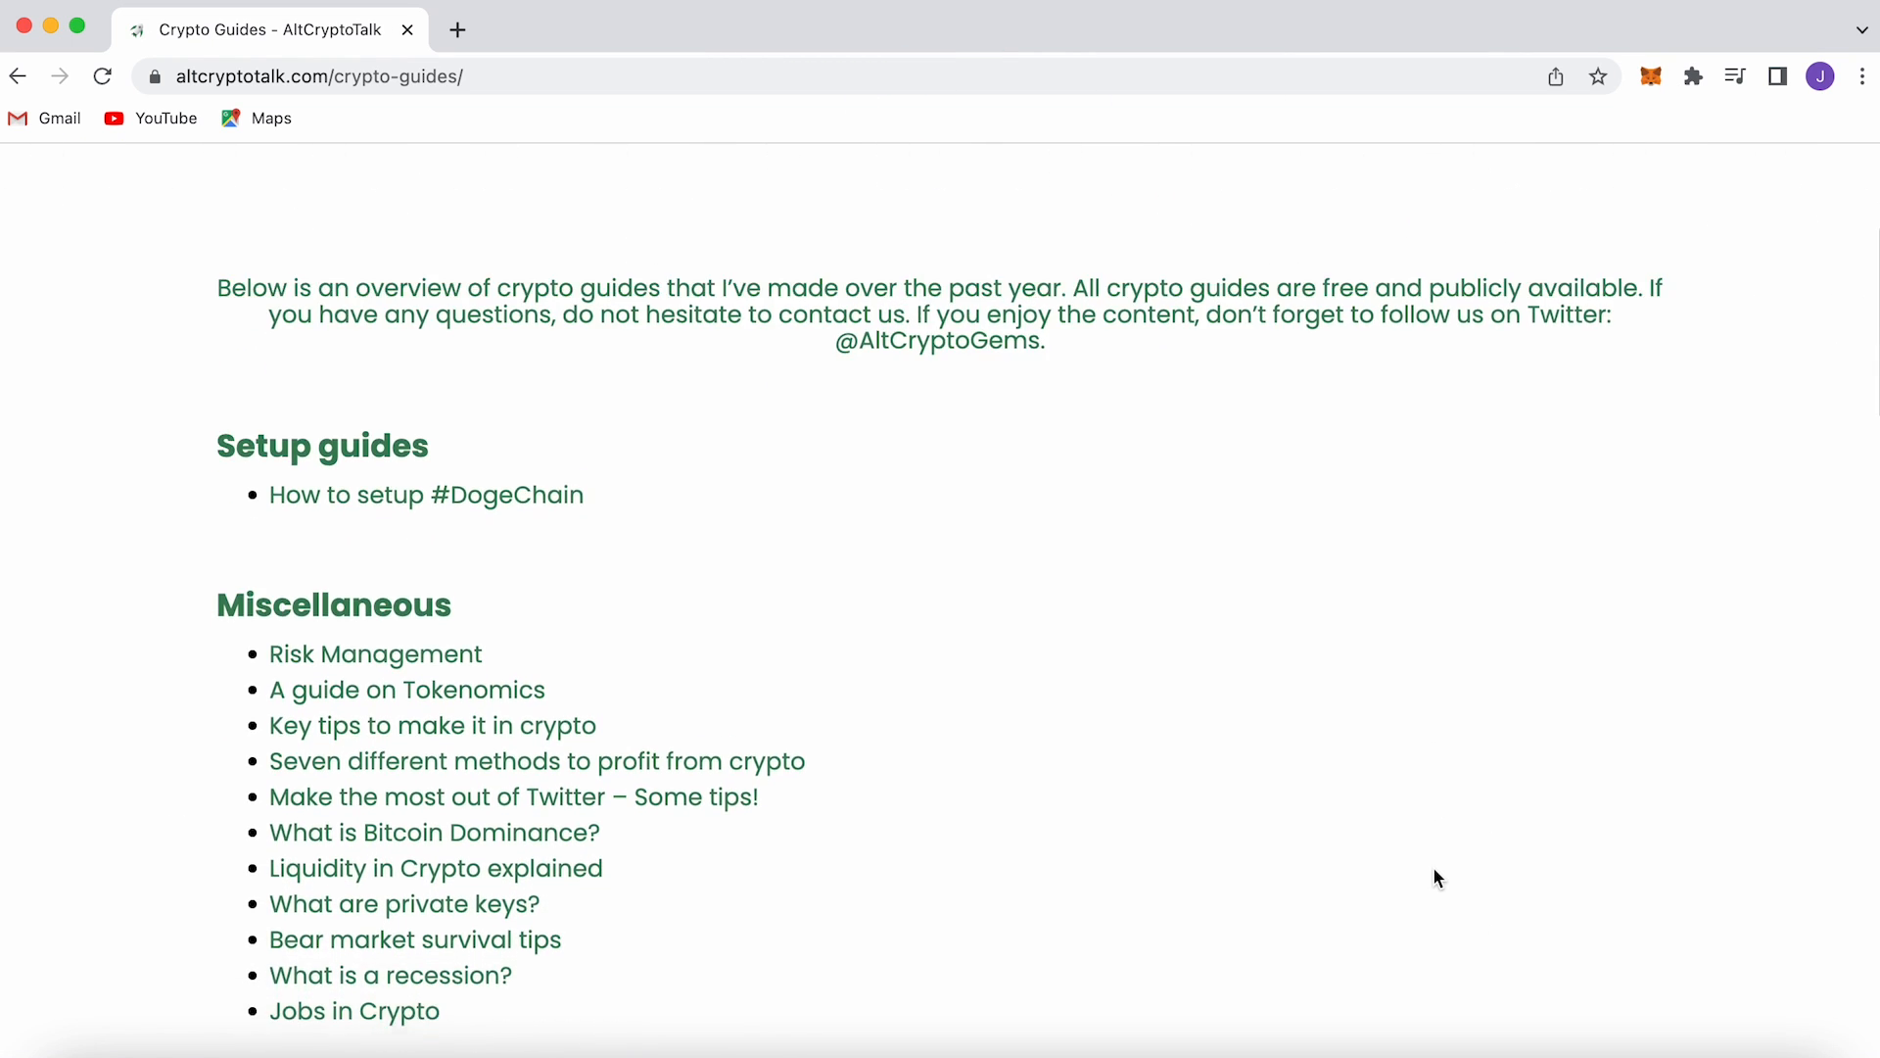
scroll("down", 3)
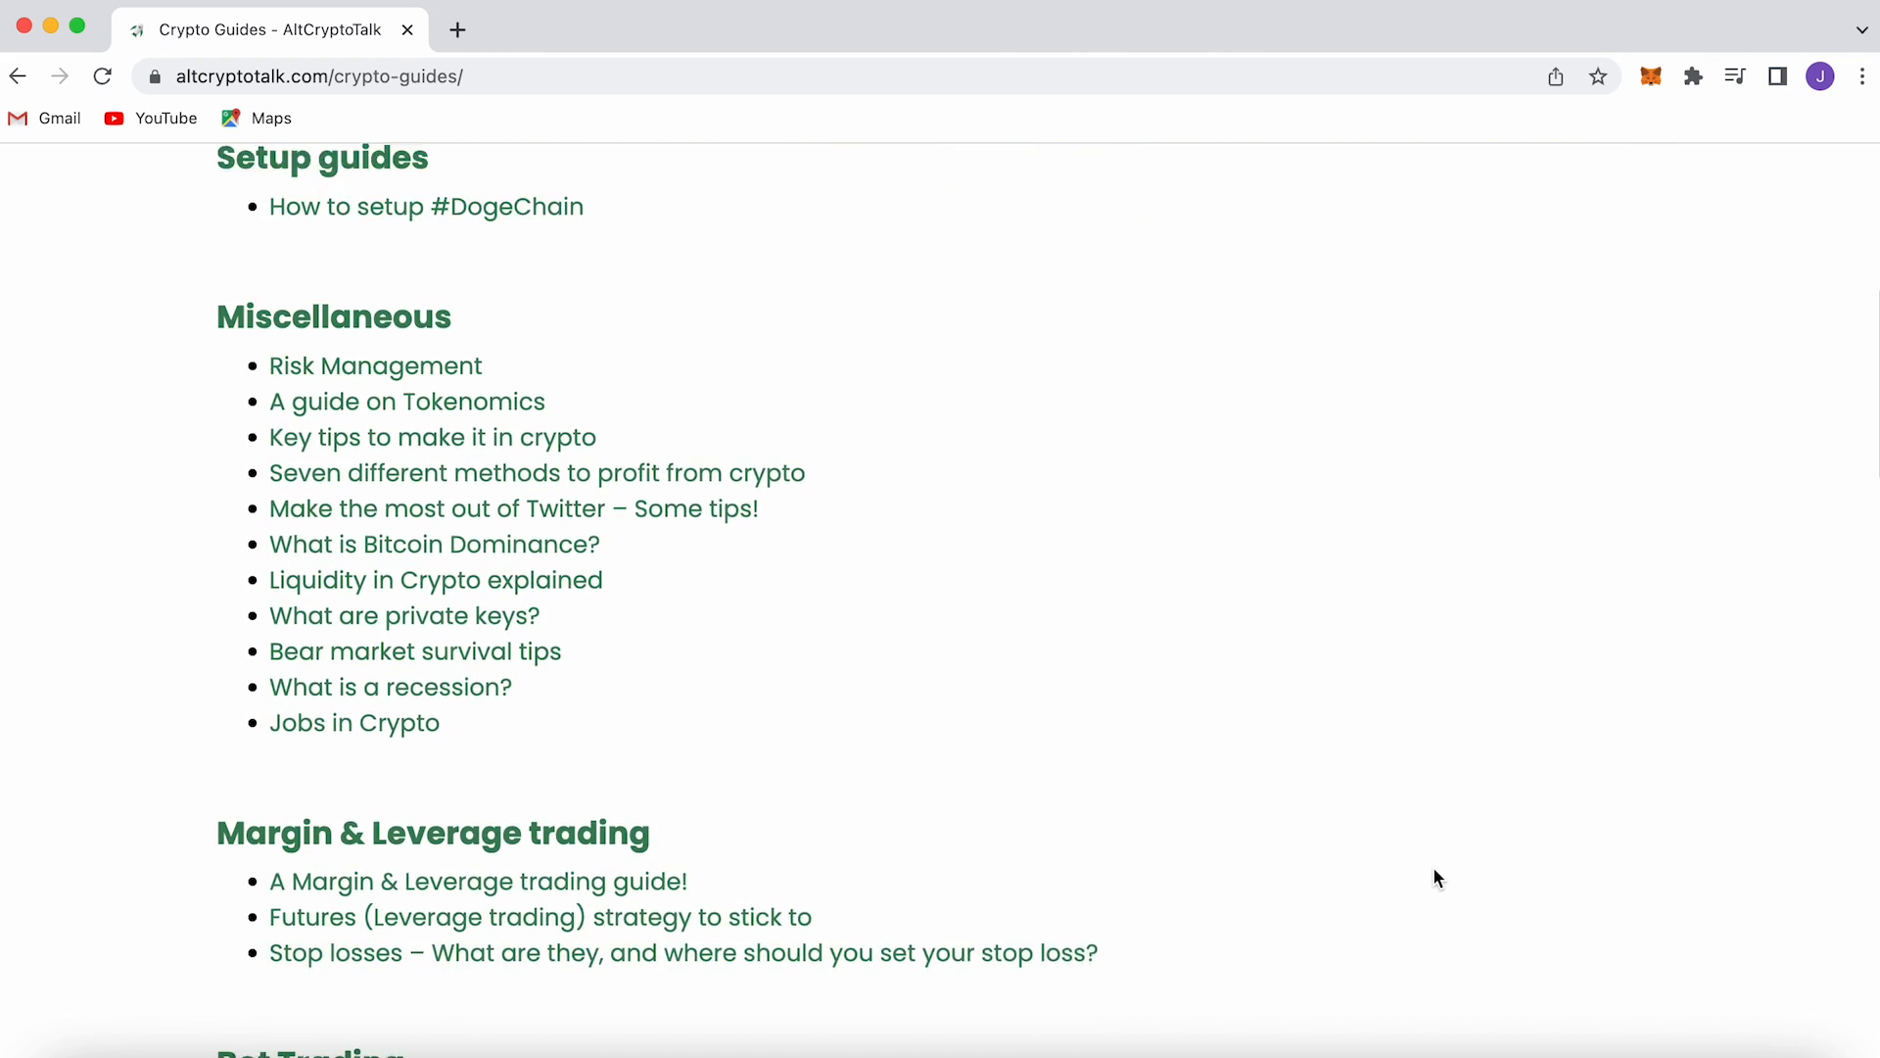
scroll("down", 3)
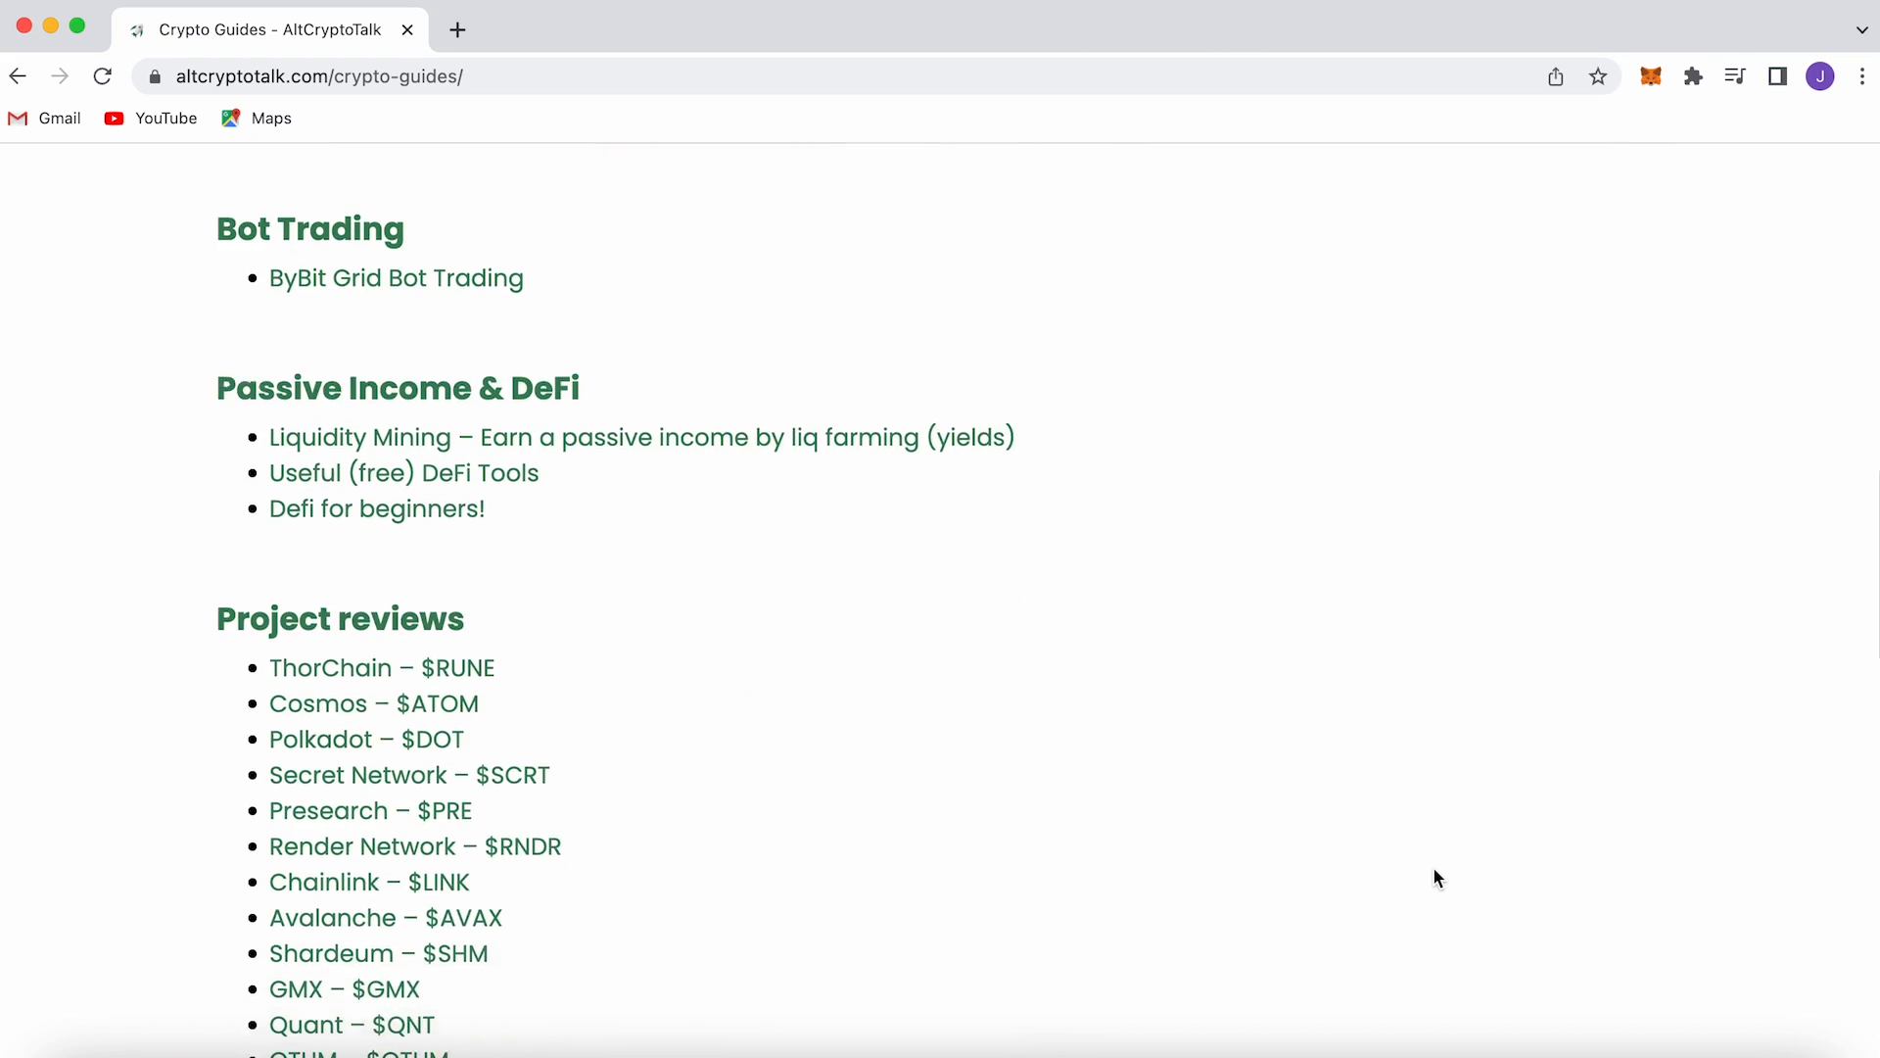